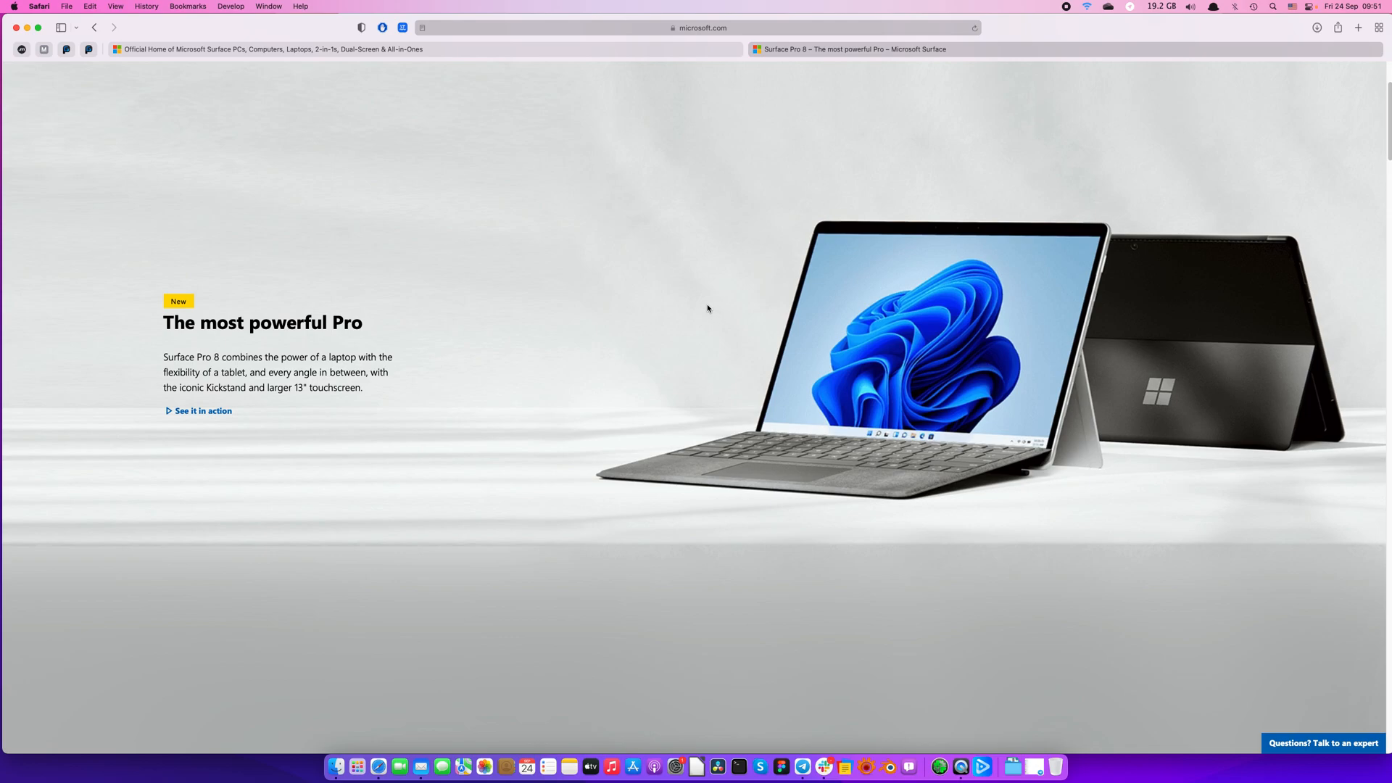
mouse_move(820, 282)
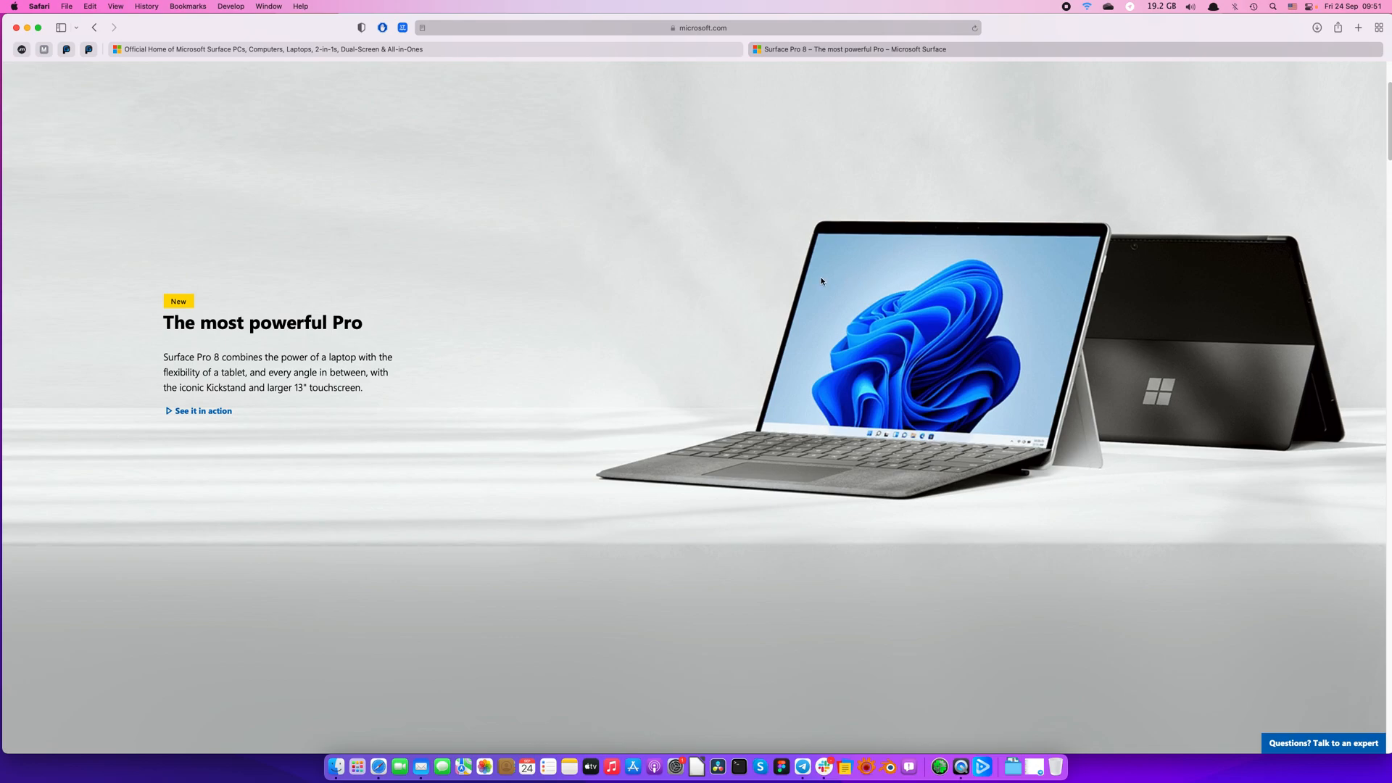
mouse_move(529, 468)
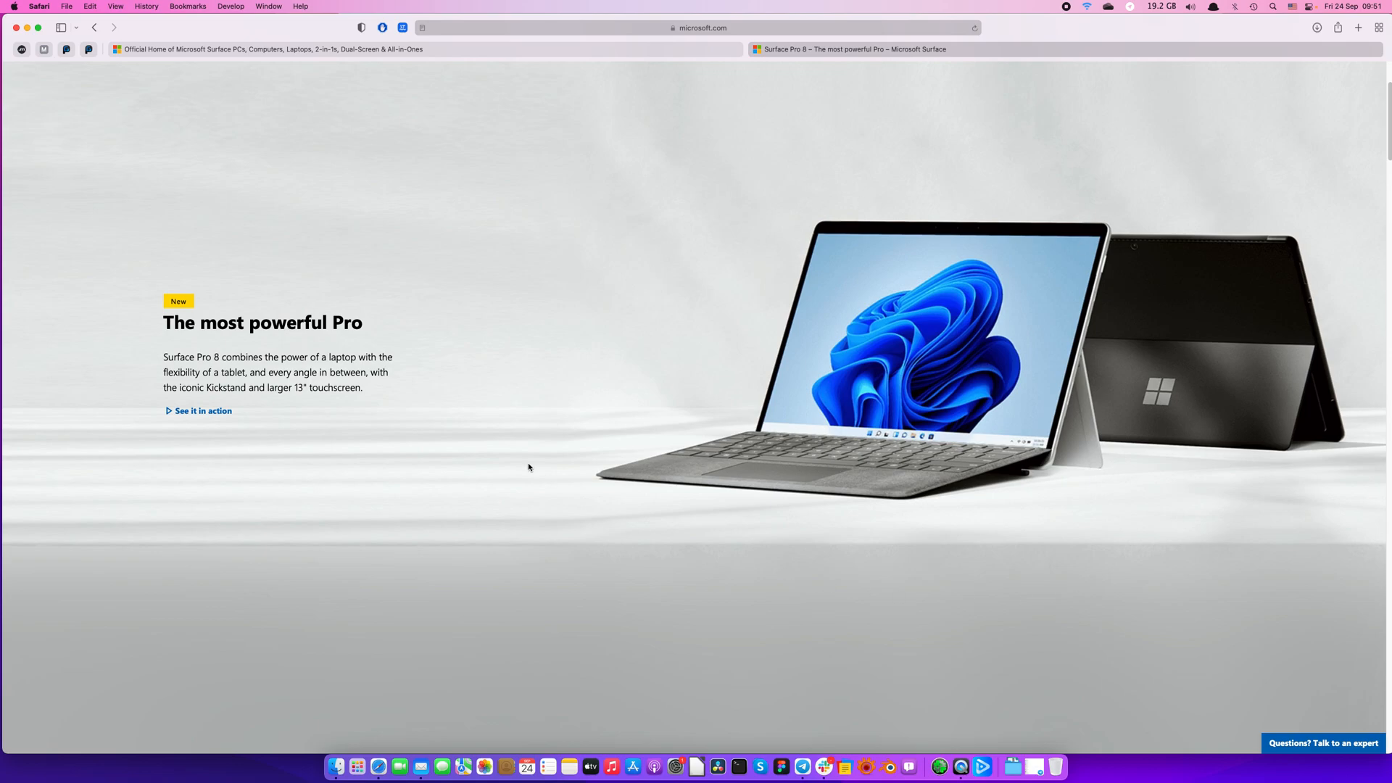
mouse_move(502, 296)
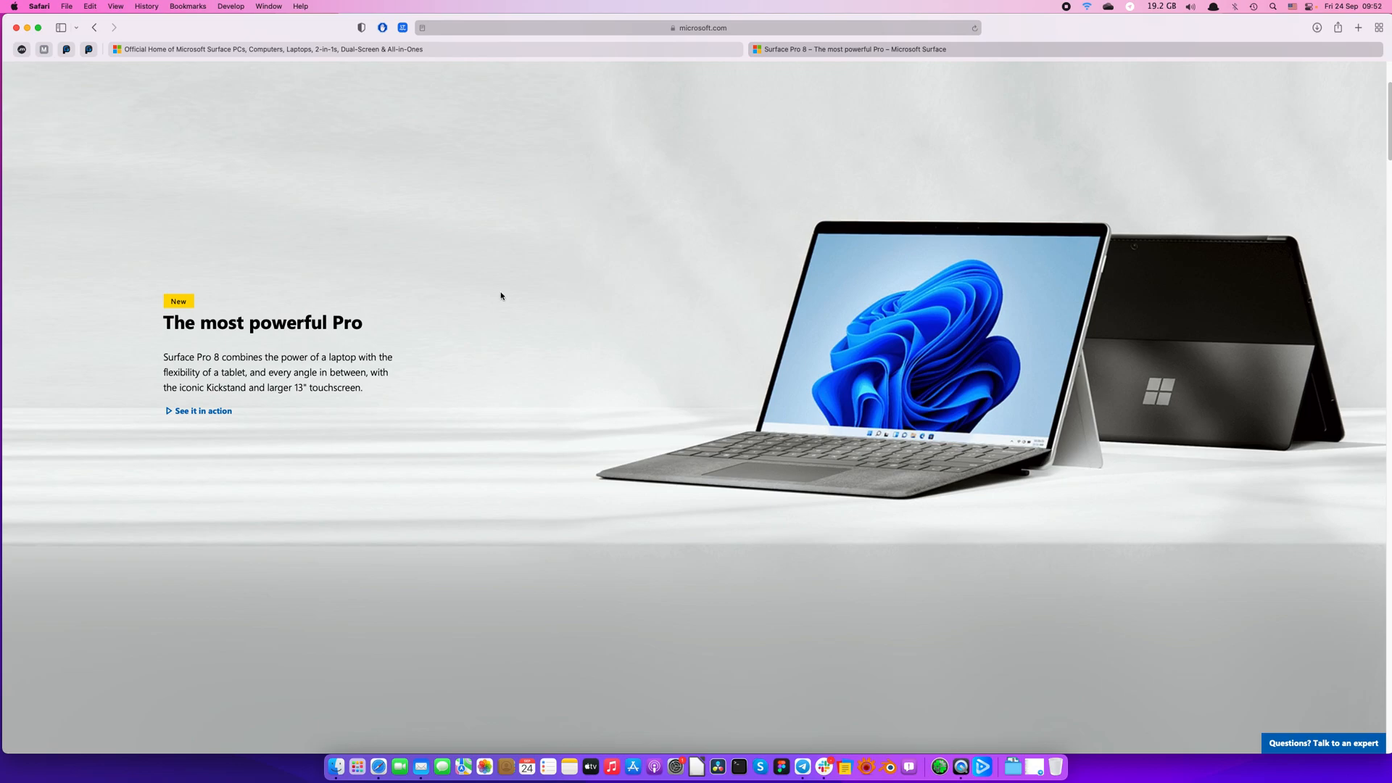
mouse_move(622, 264)
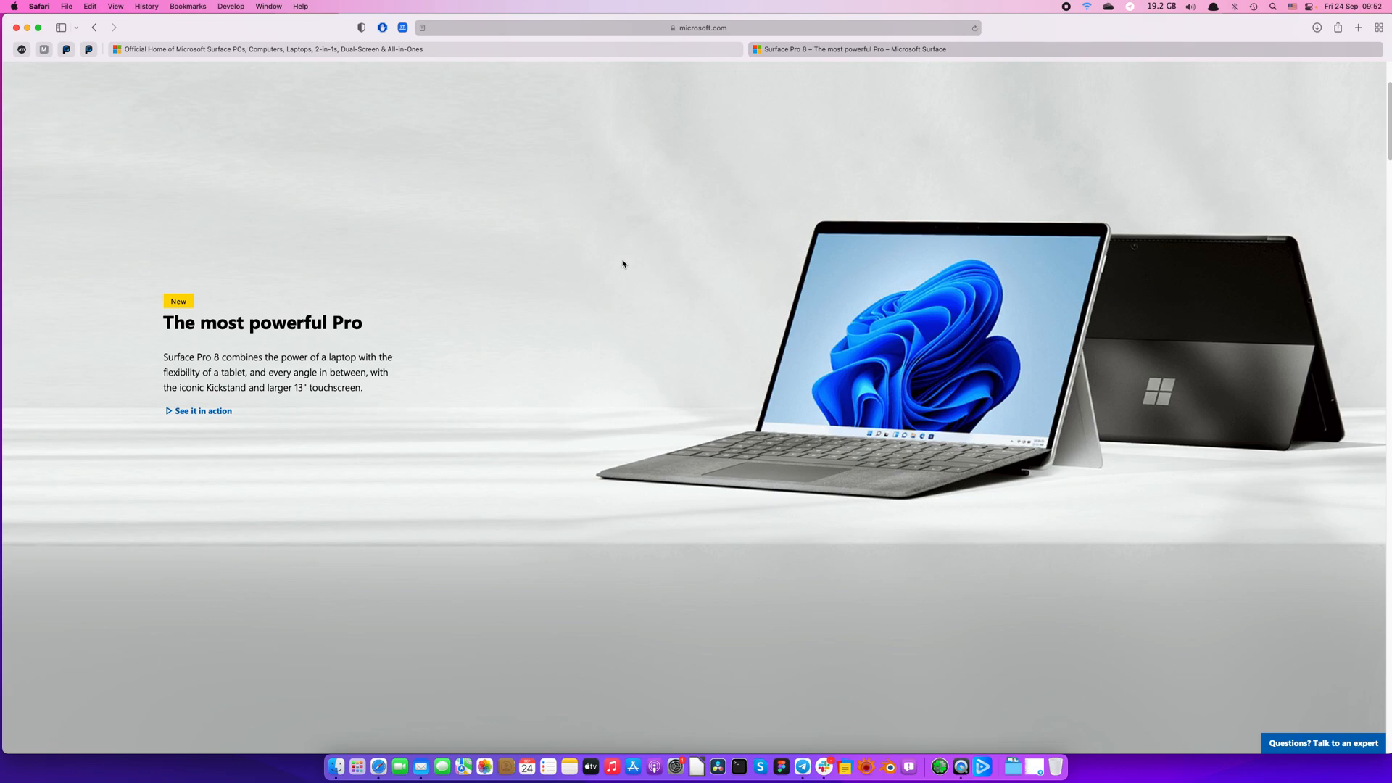
mouse_move(688, 347)
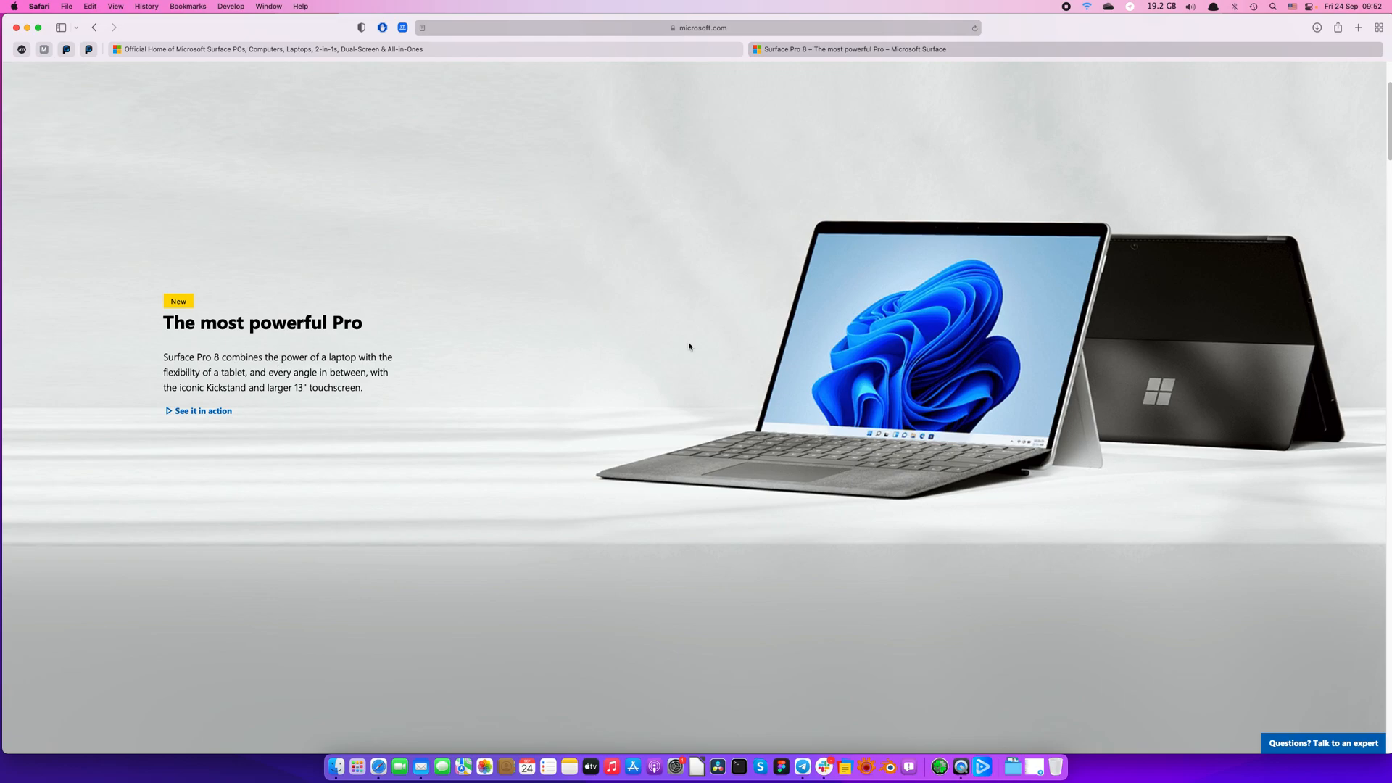
mouse_move(652, 355)
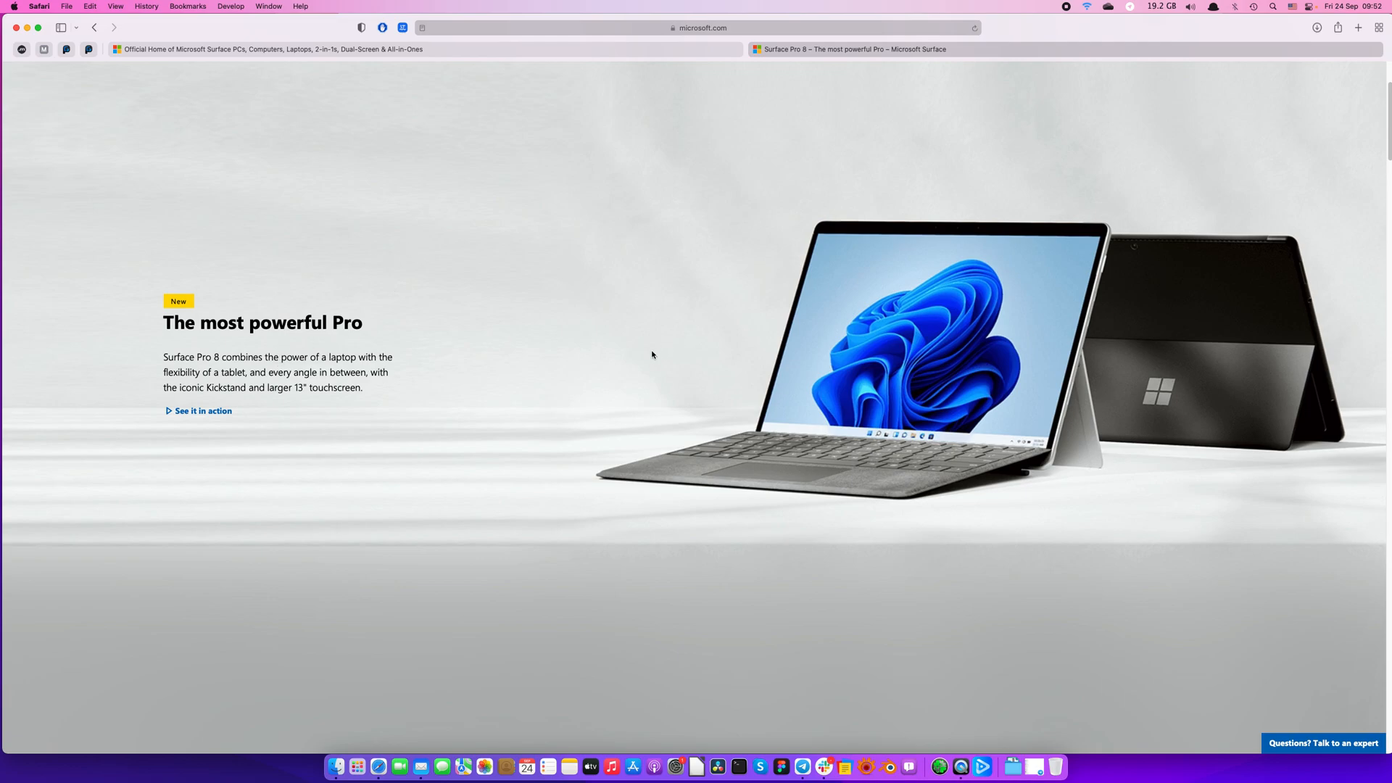
mouse_move(651, 357)
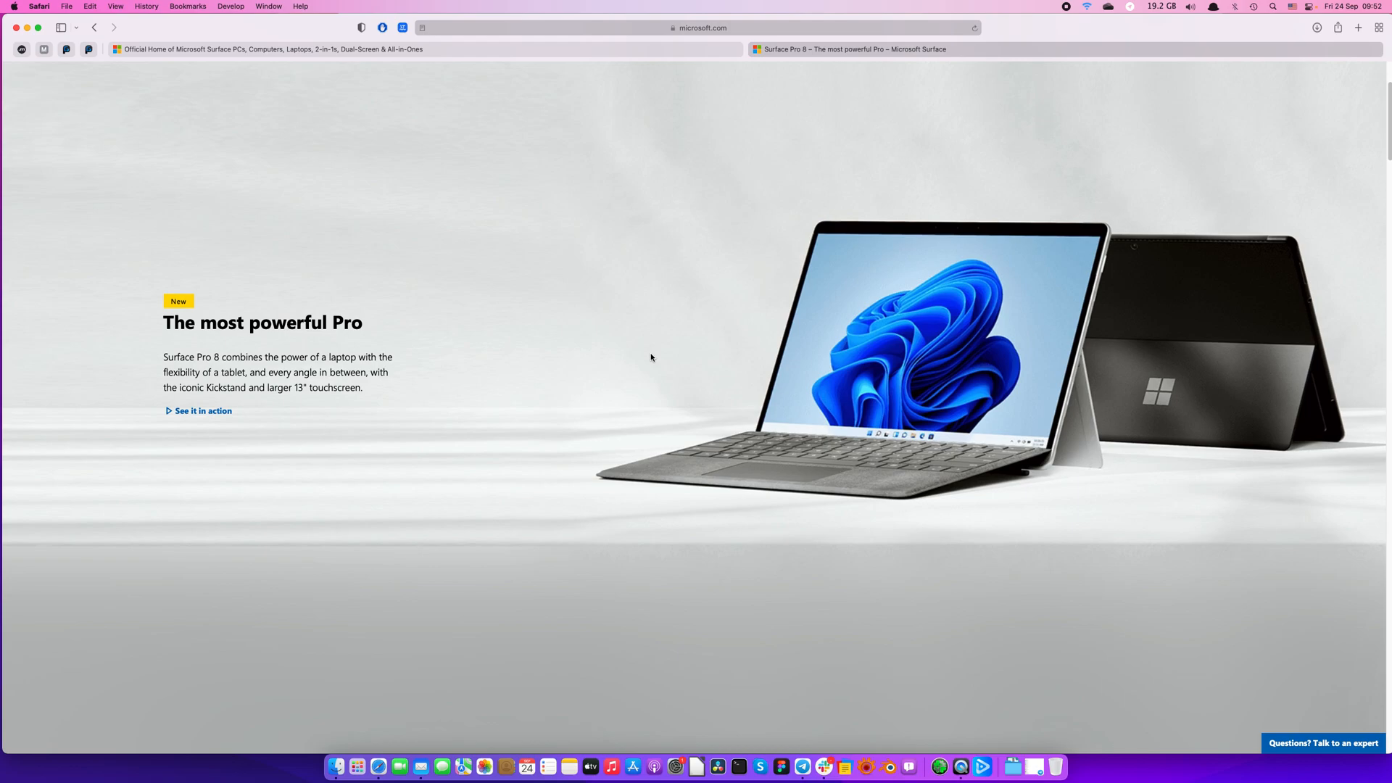
mouse_move(628, 275)
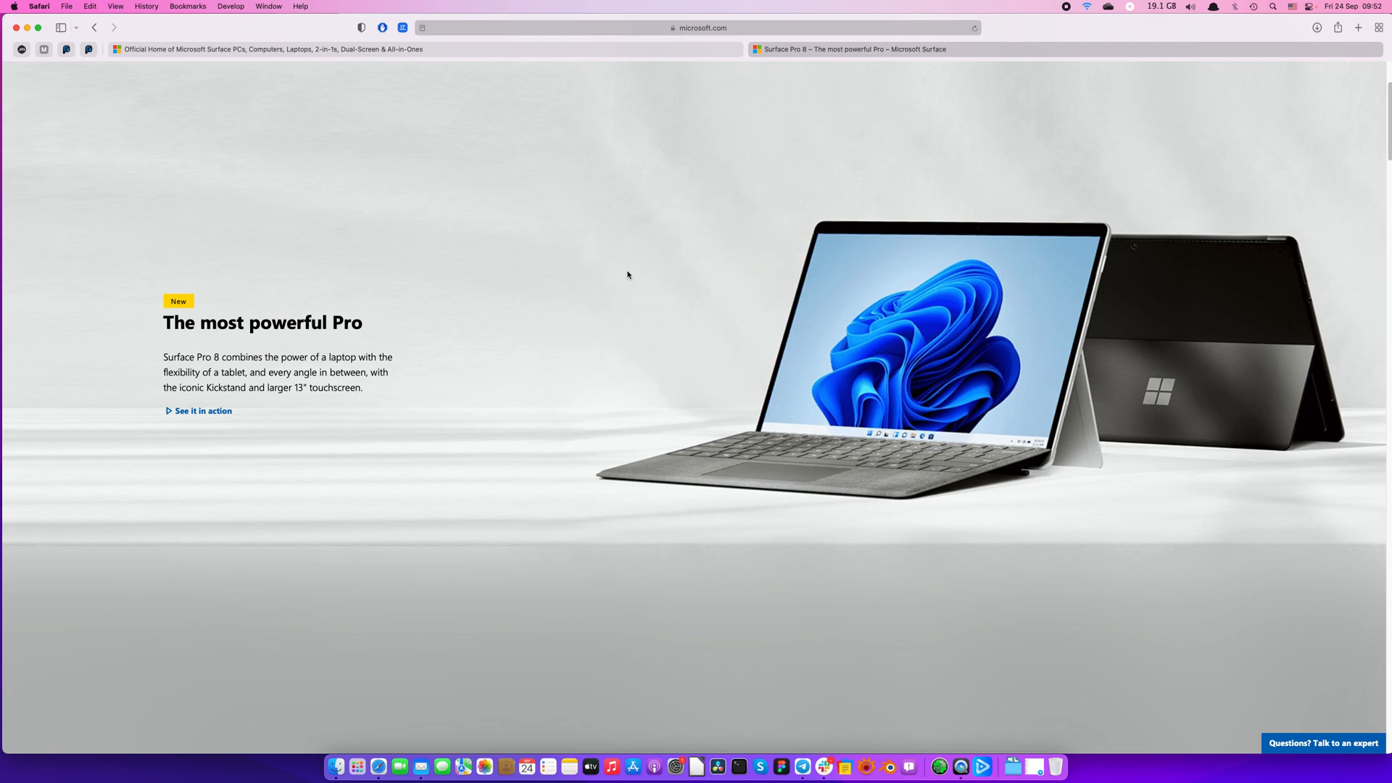
Step: Scroll the Surface home page down to the 2-in-1 PCs, Duo 2, laptops and Studio 2 lineup grid
scroll(down, 3)
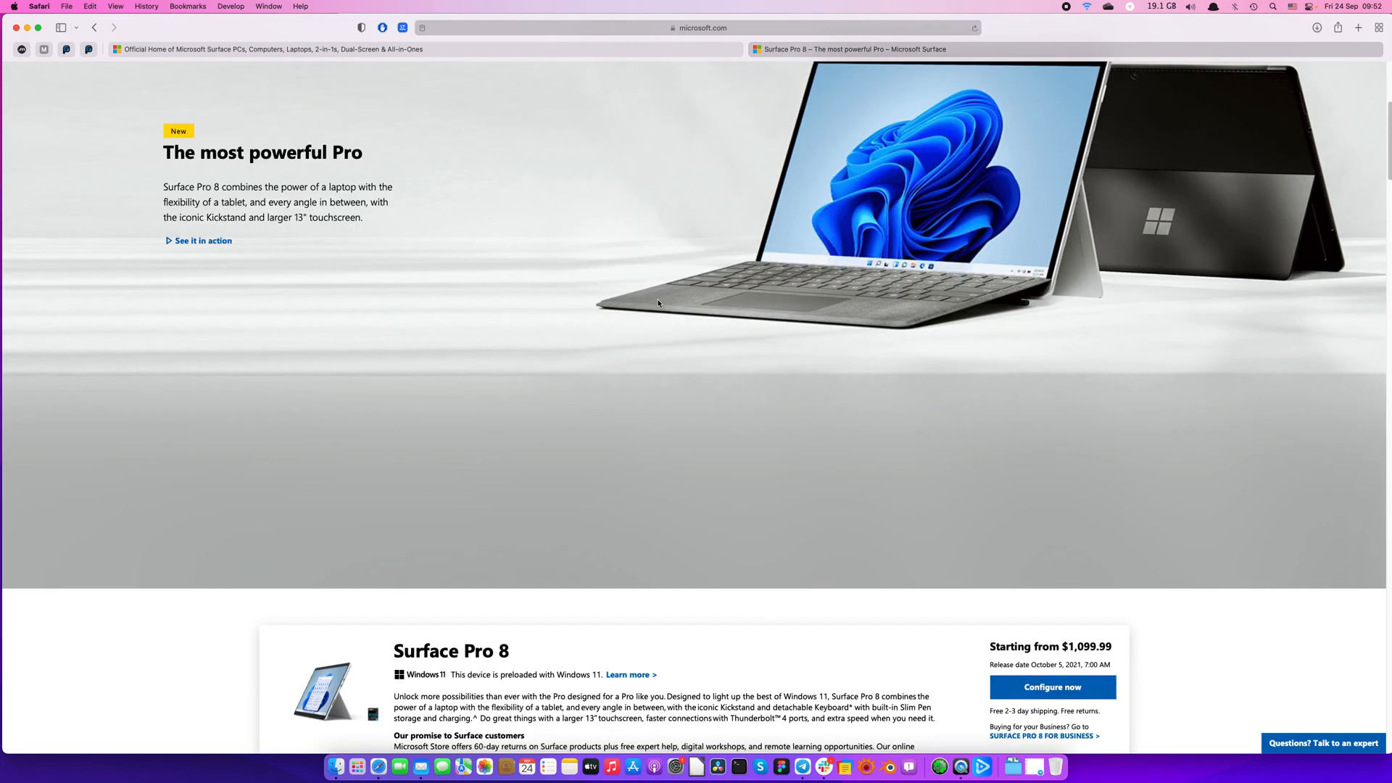
scroll(down, 3)
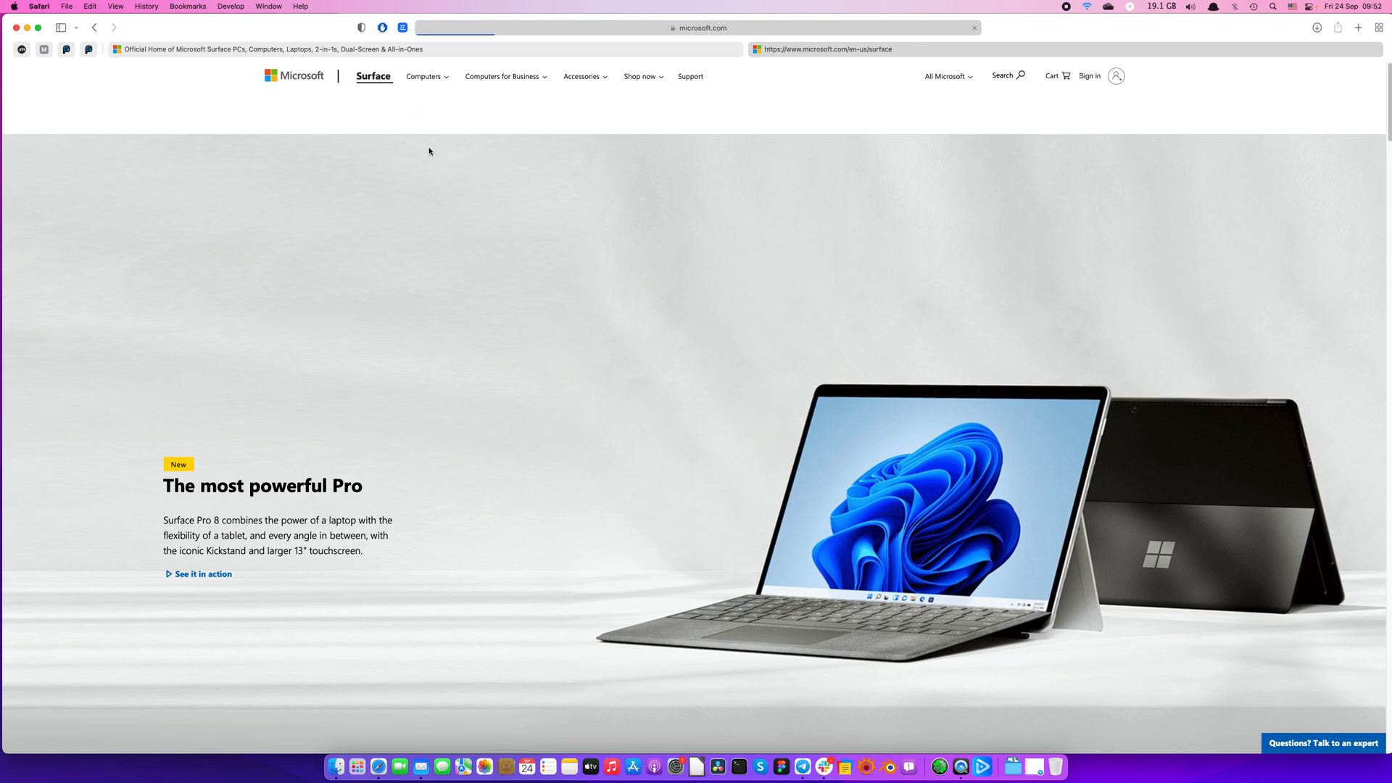
scroll(down, 3)
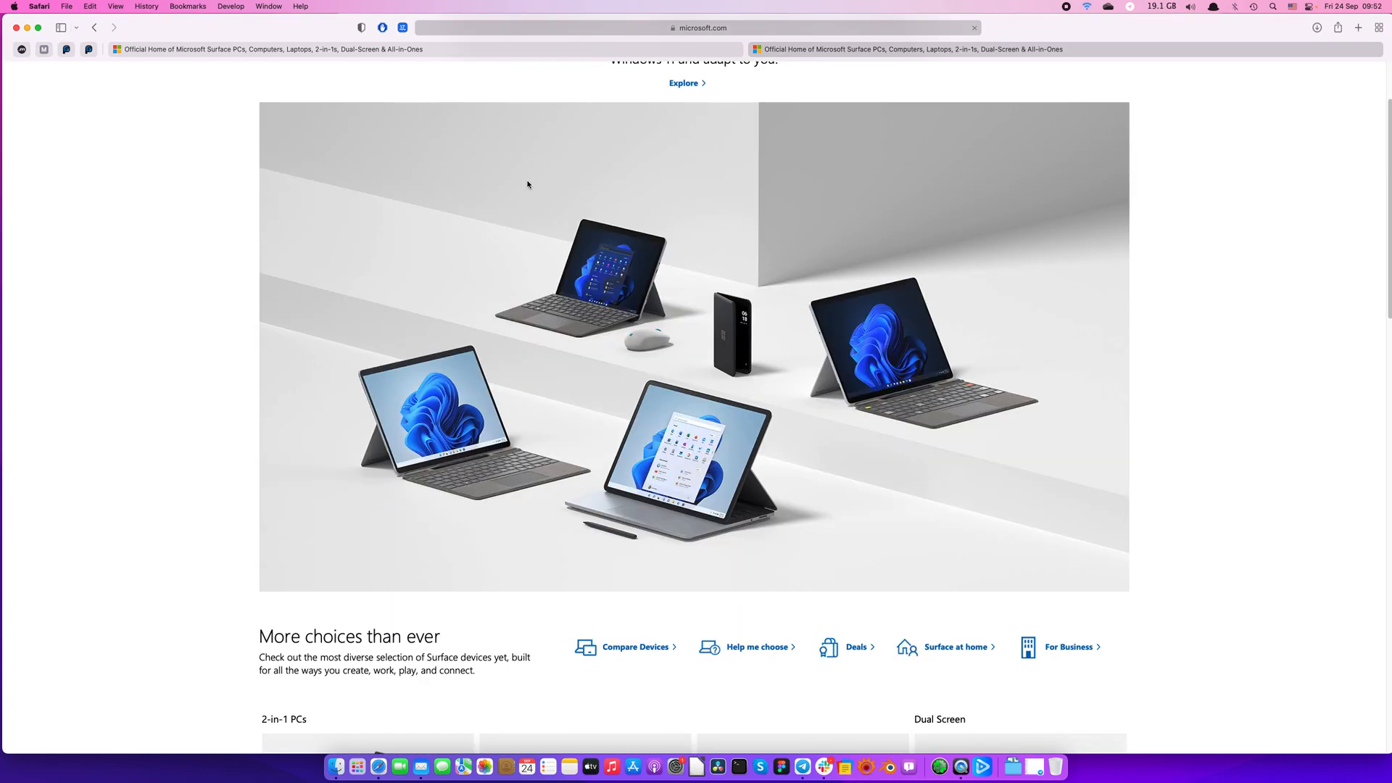
scroll(down, 3)
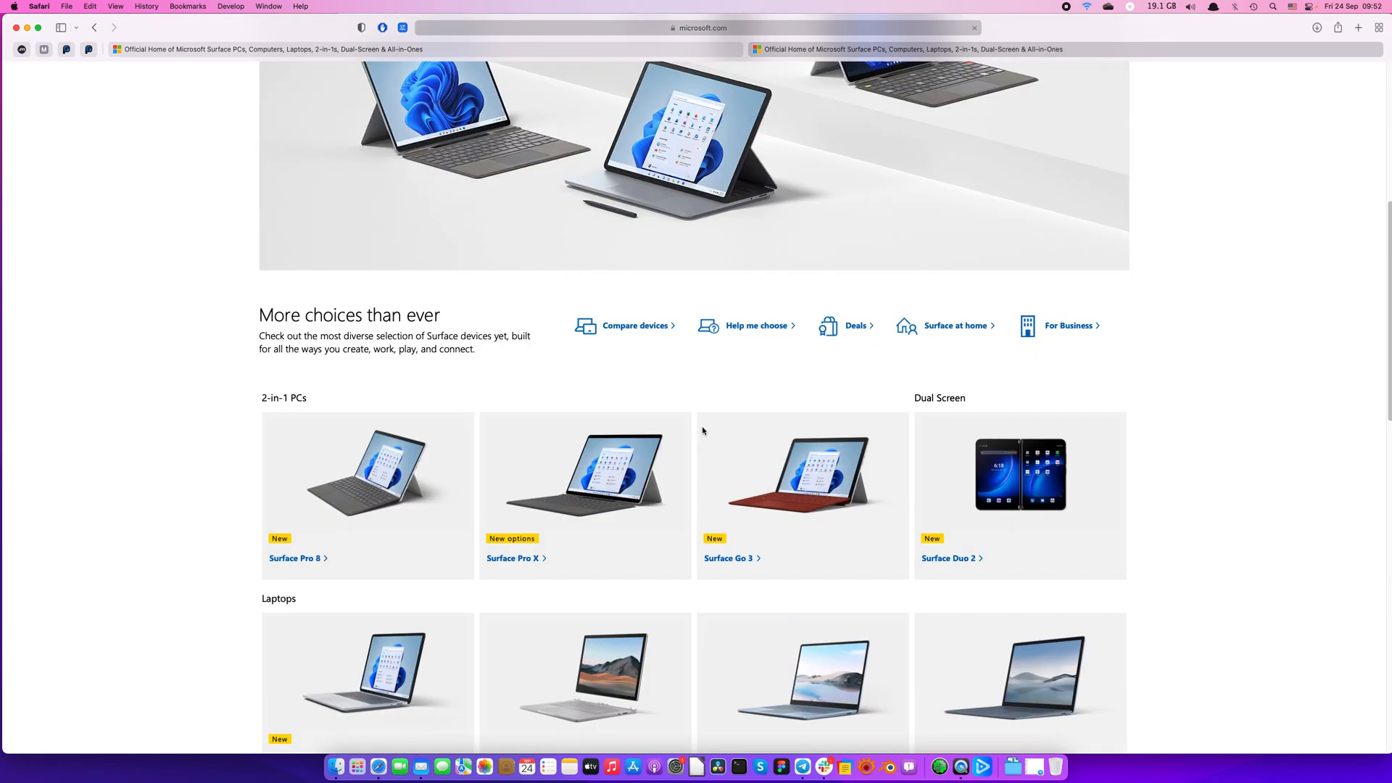
scroll(down, 3)
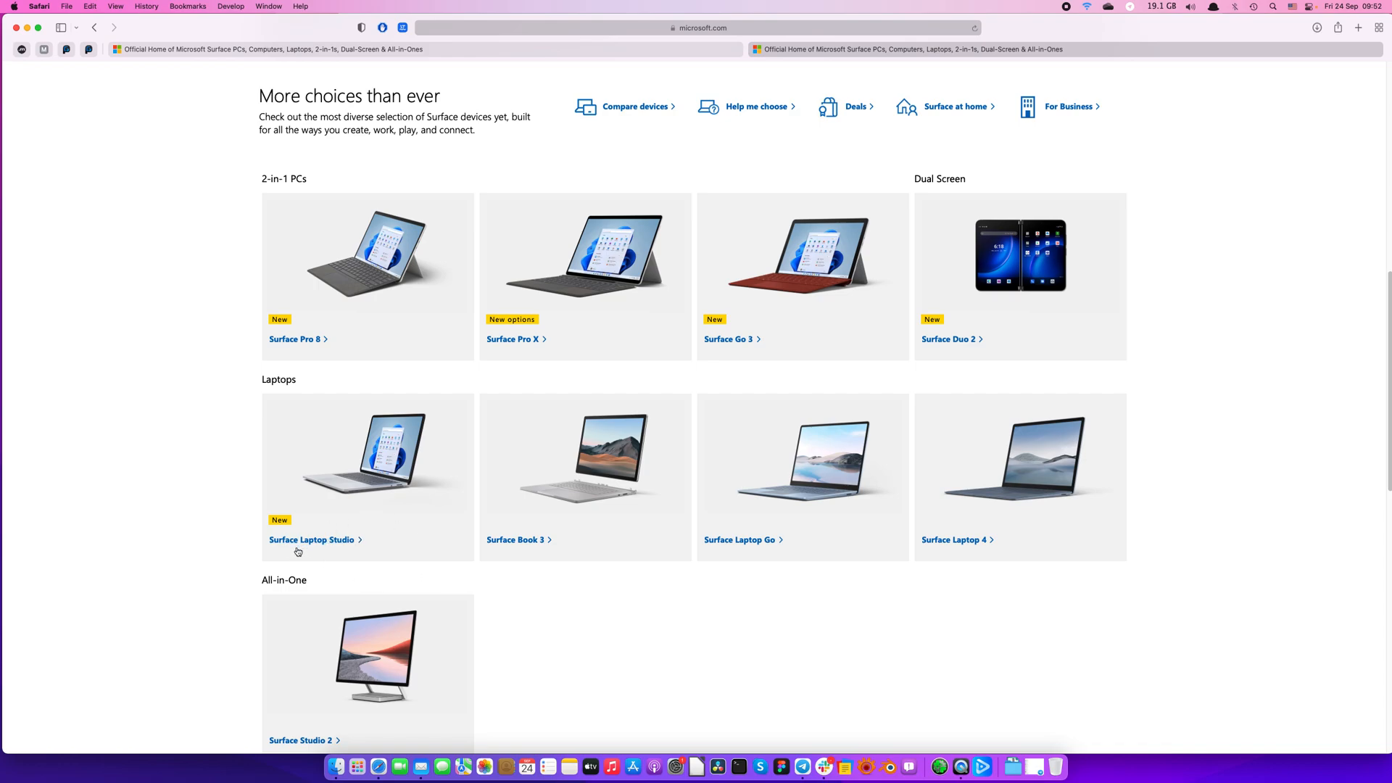
Step: Open the Surface Laptop Studio page in a new tab and scroll past its $1,599.99 price to the Overview
click(311, 540)
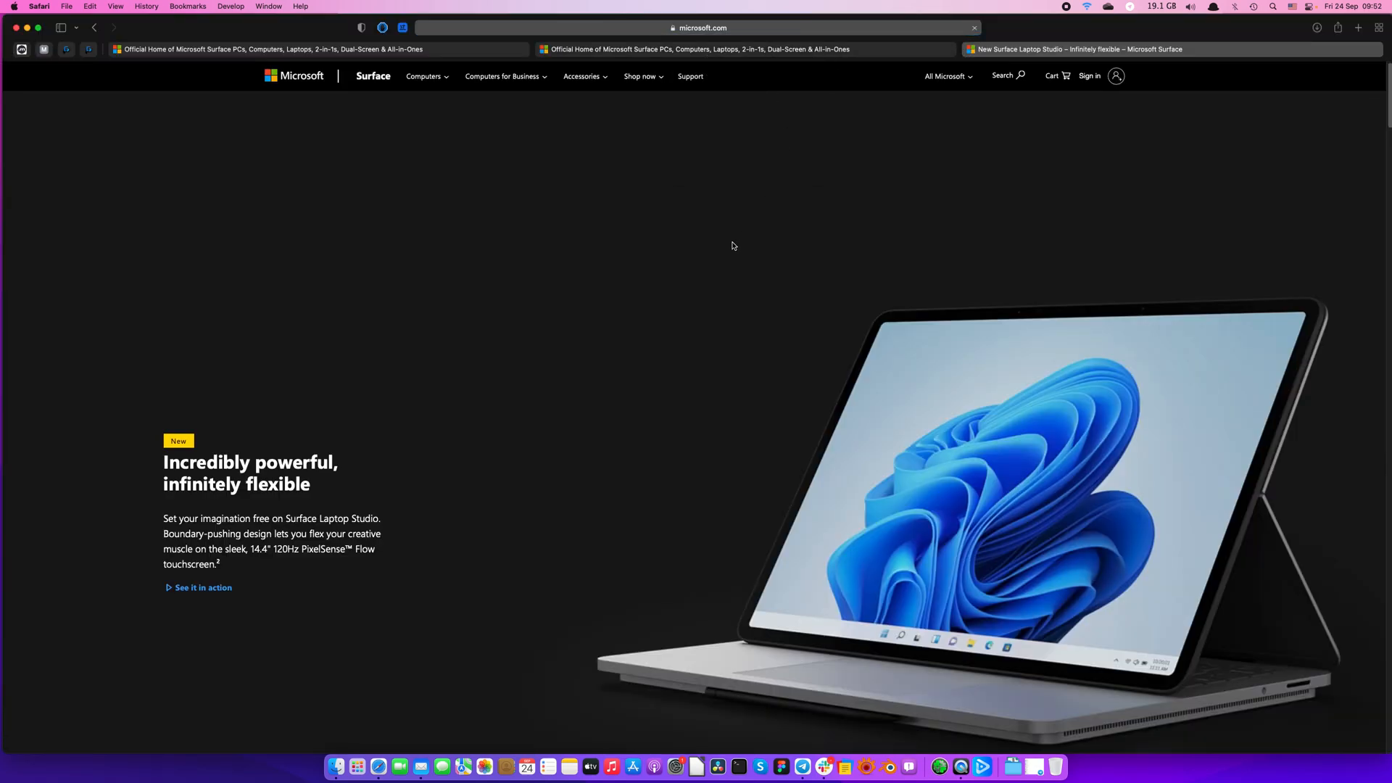
mouse_move(621, 265)
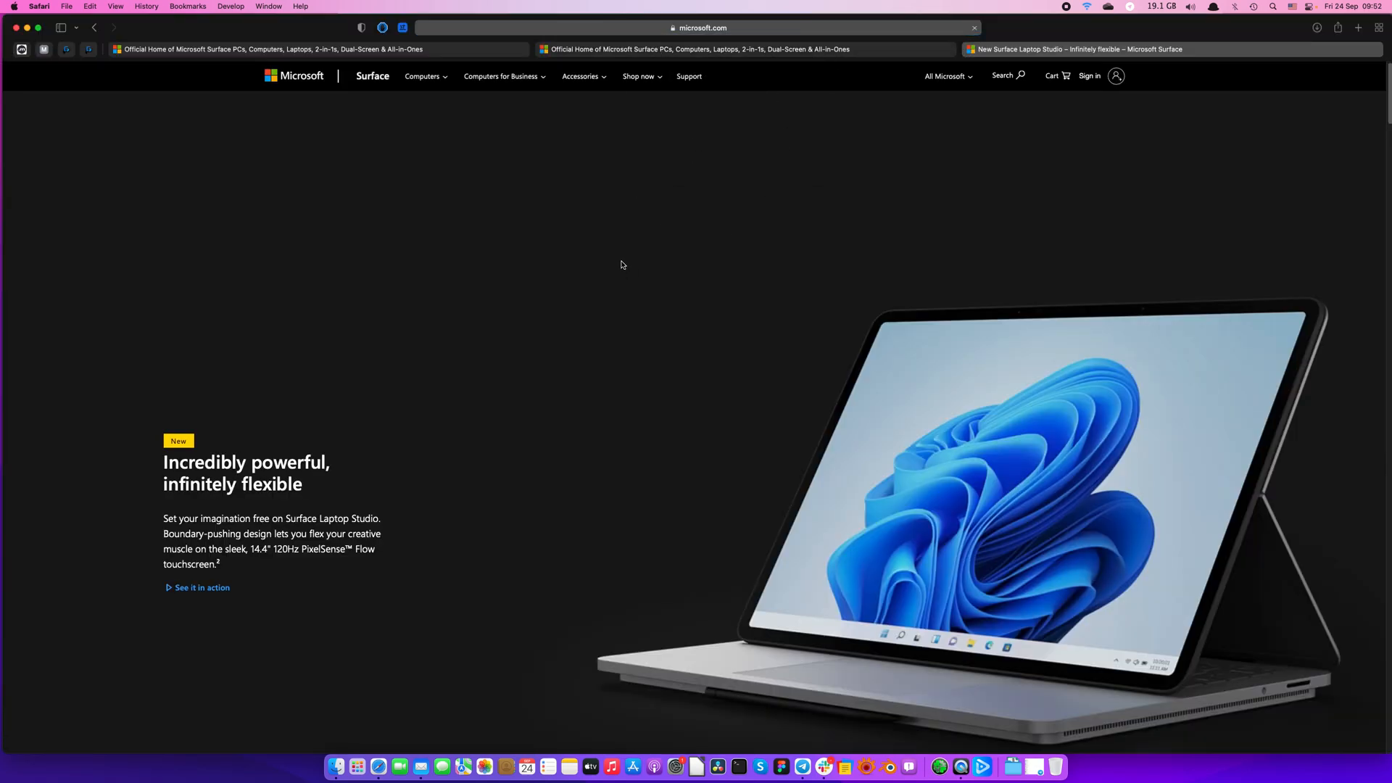
scroll(down, 3)
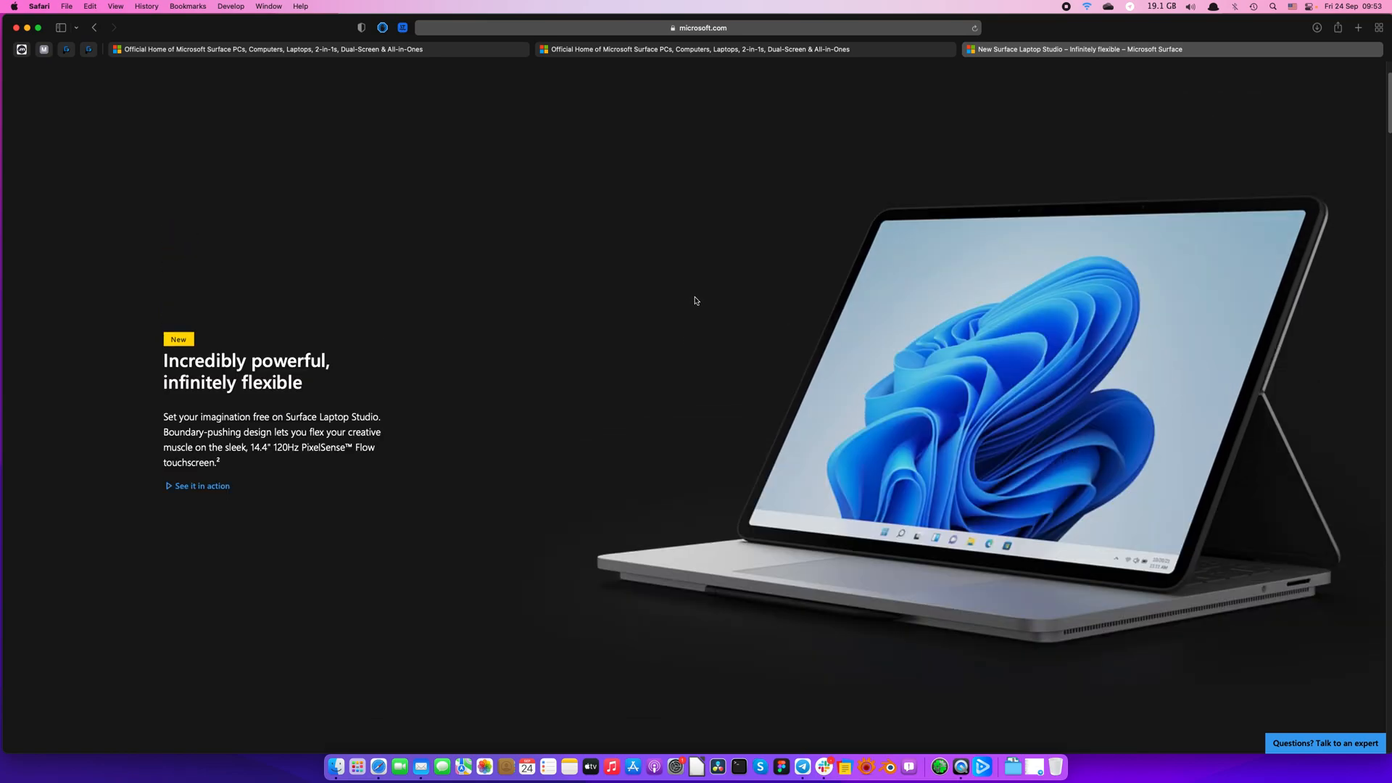
mouse_move(707, 292)
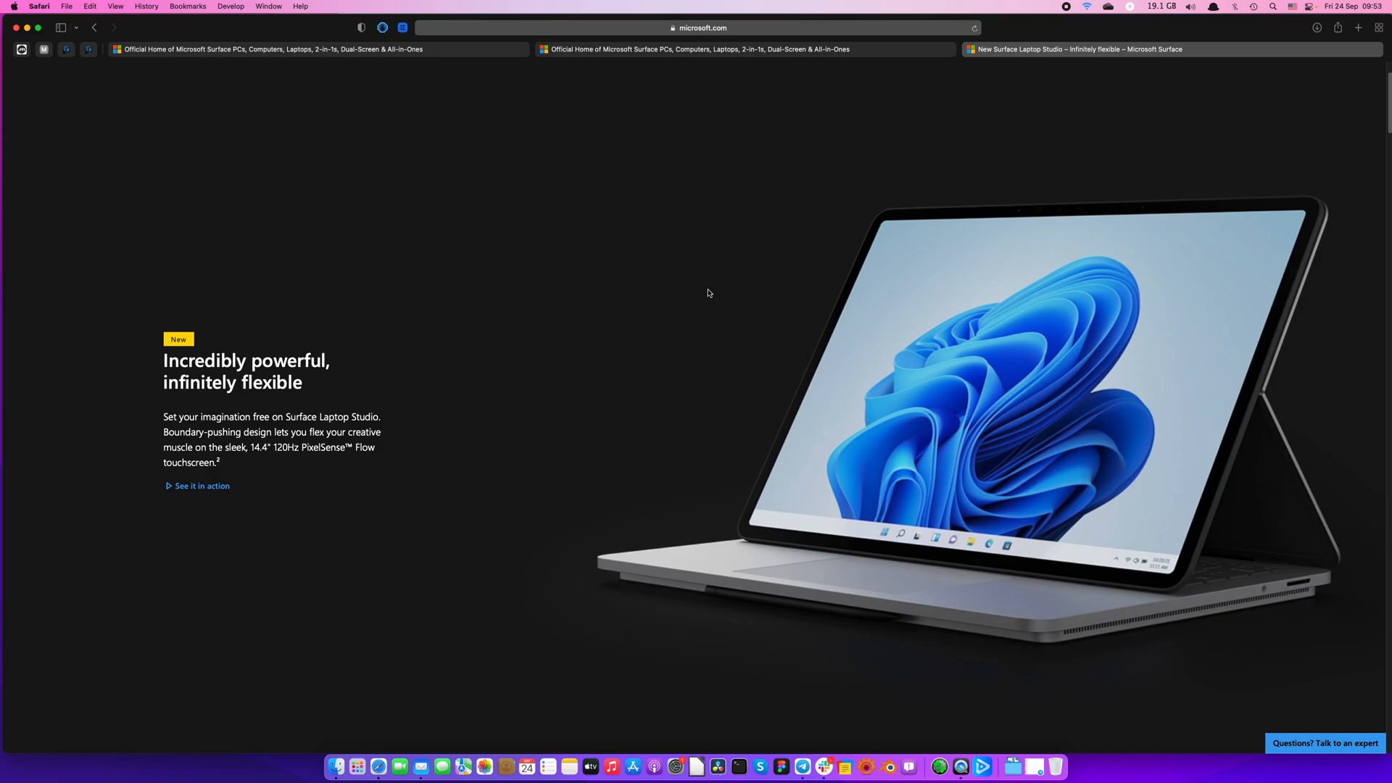
scroll(down, 3)
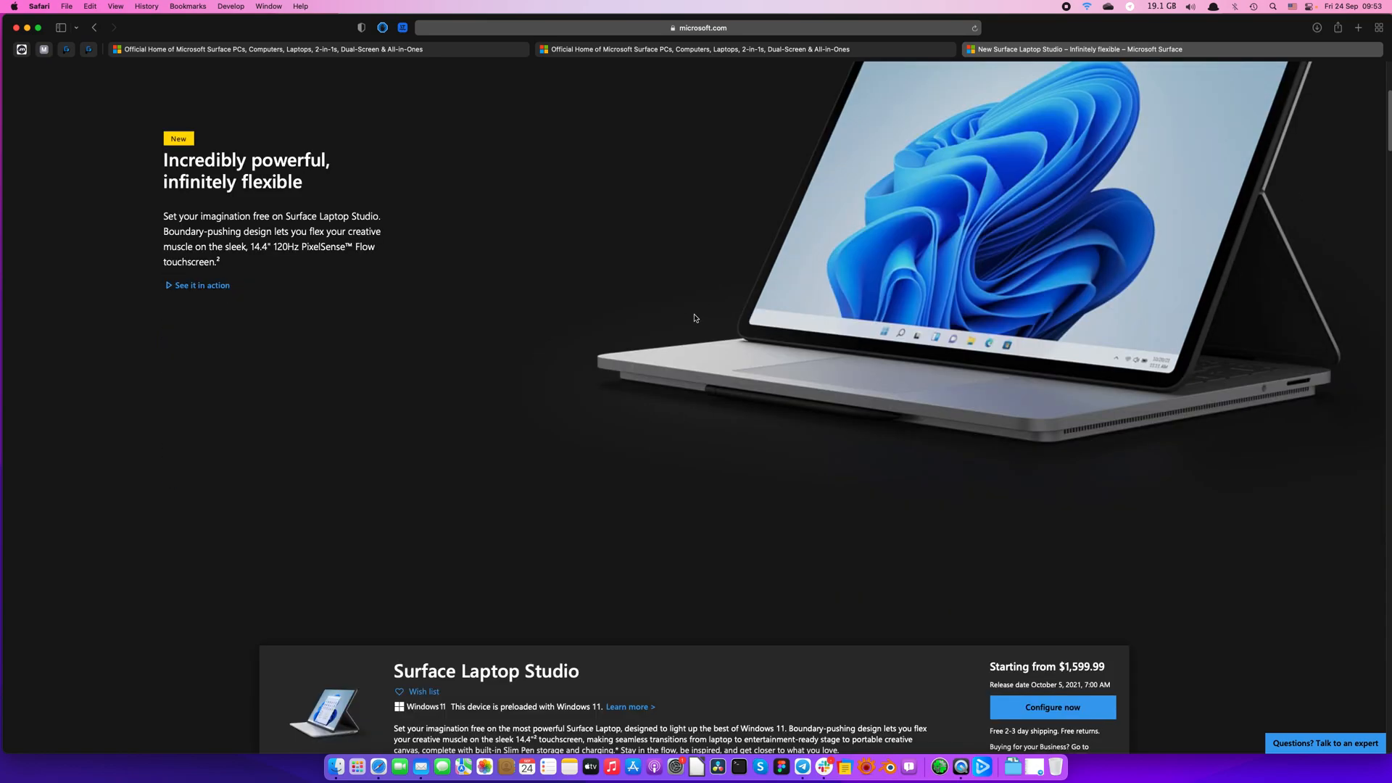
scroll(down, 3)
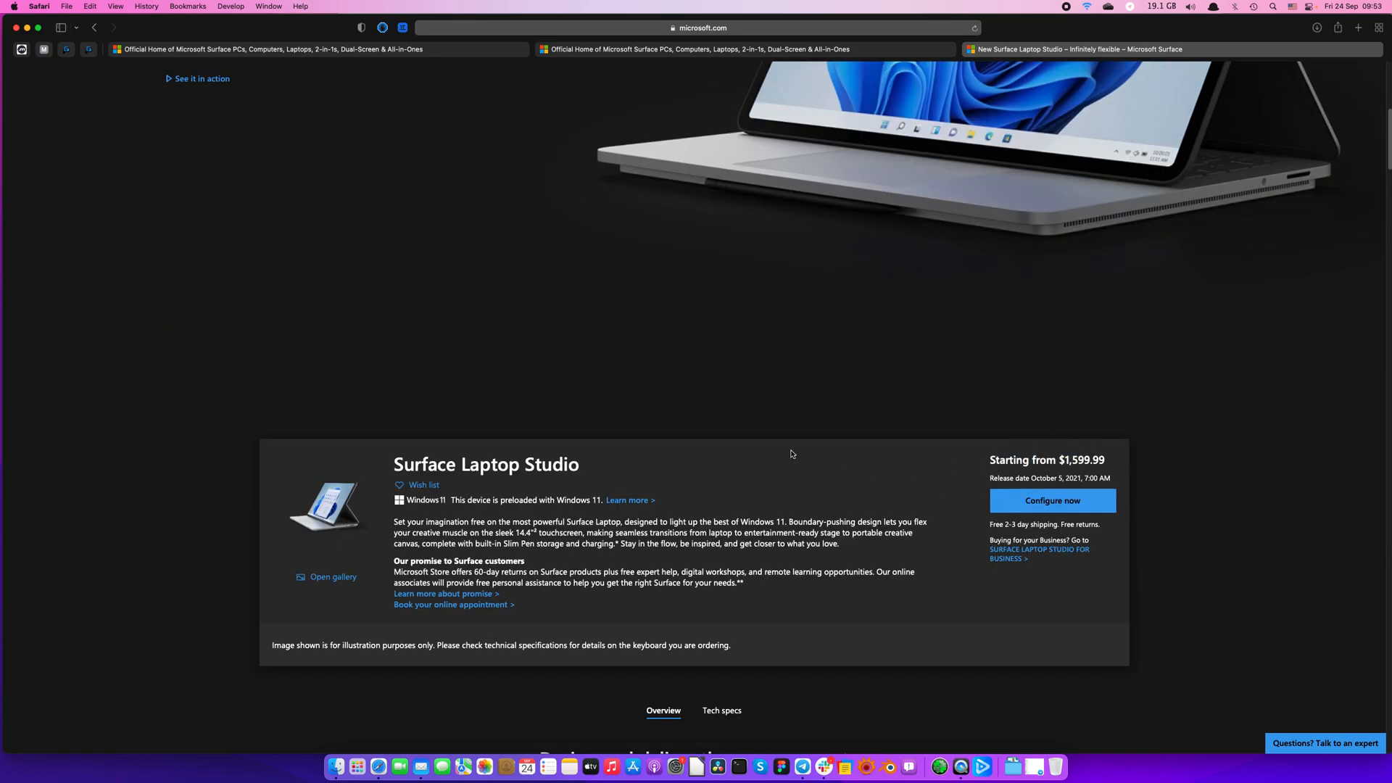
scroll(down, 3)
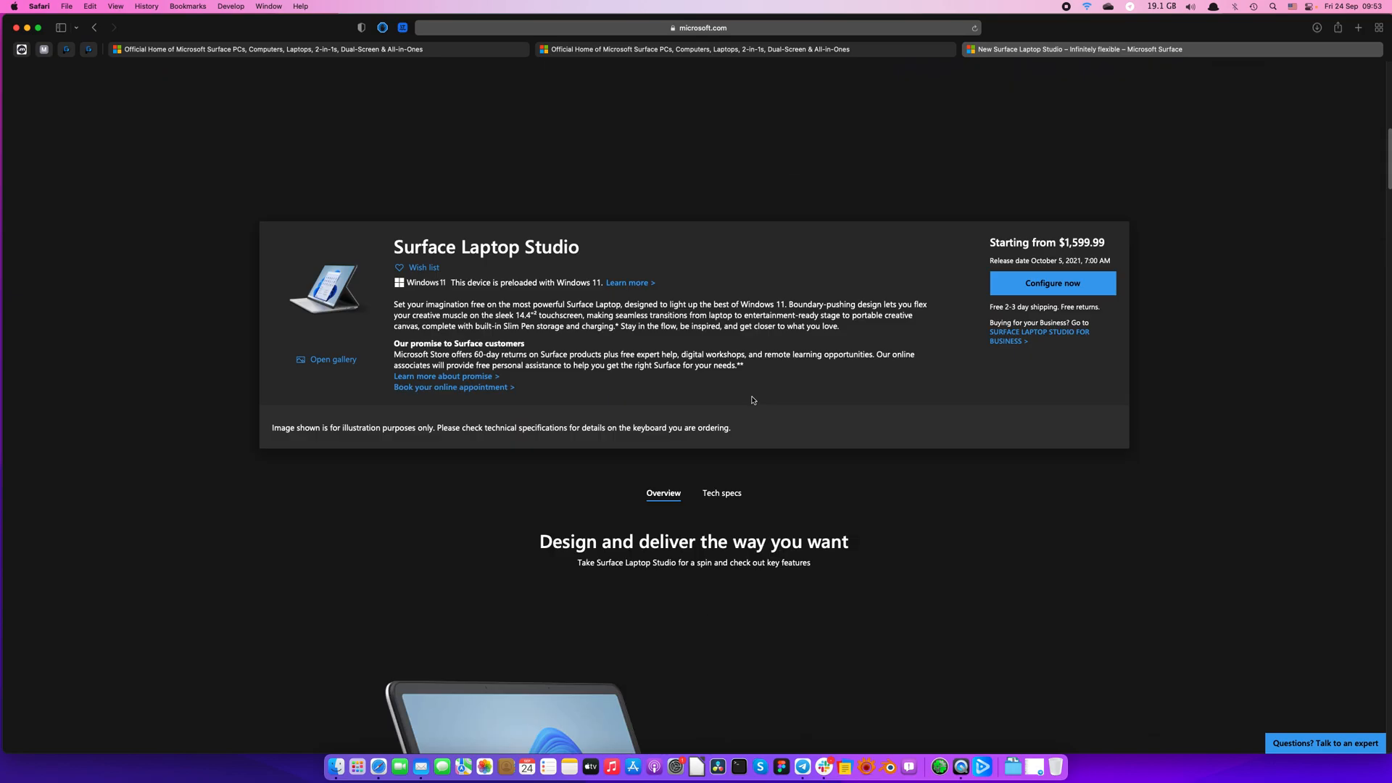
scroll(down, 3)
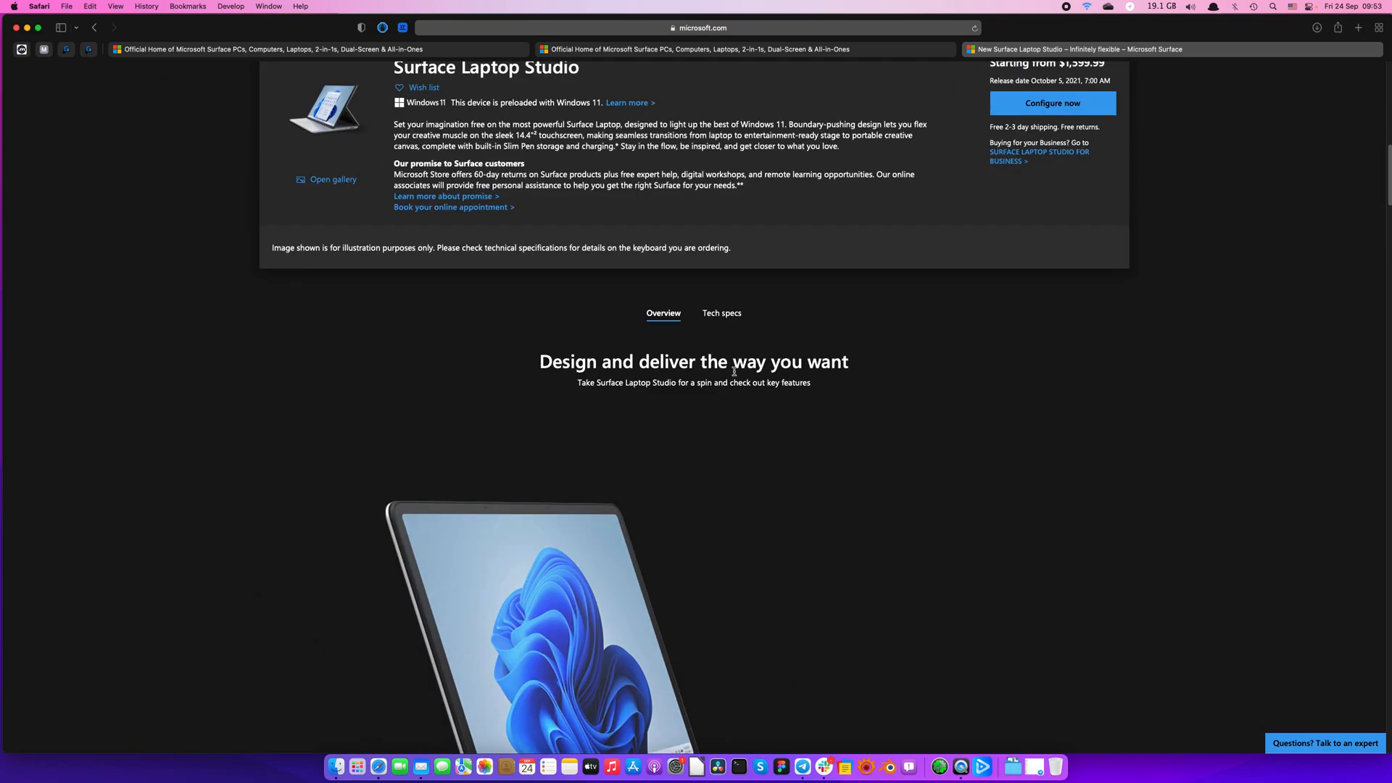
scroll(down, 3)
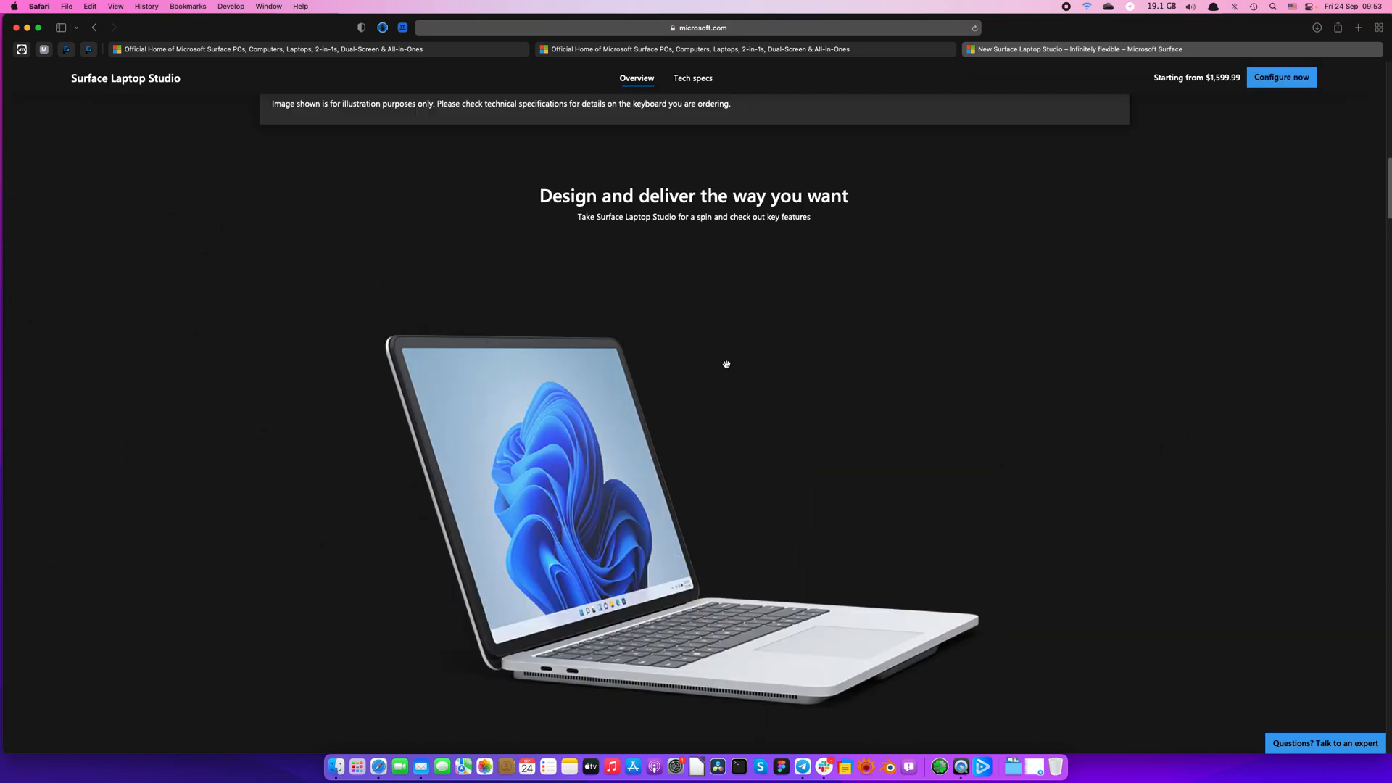
scroll(down, 3)
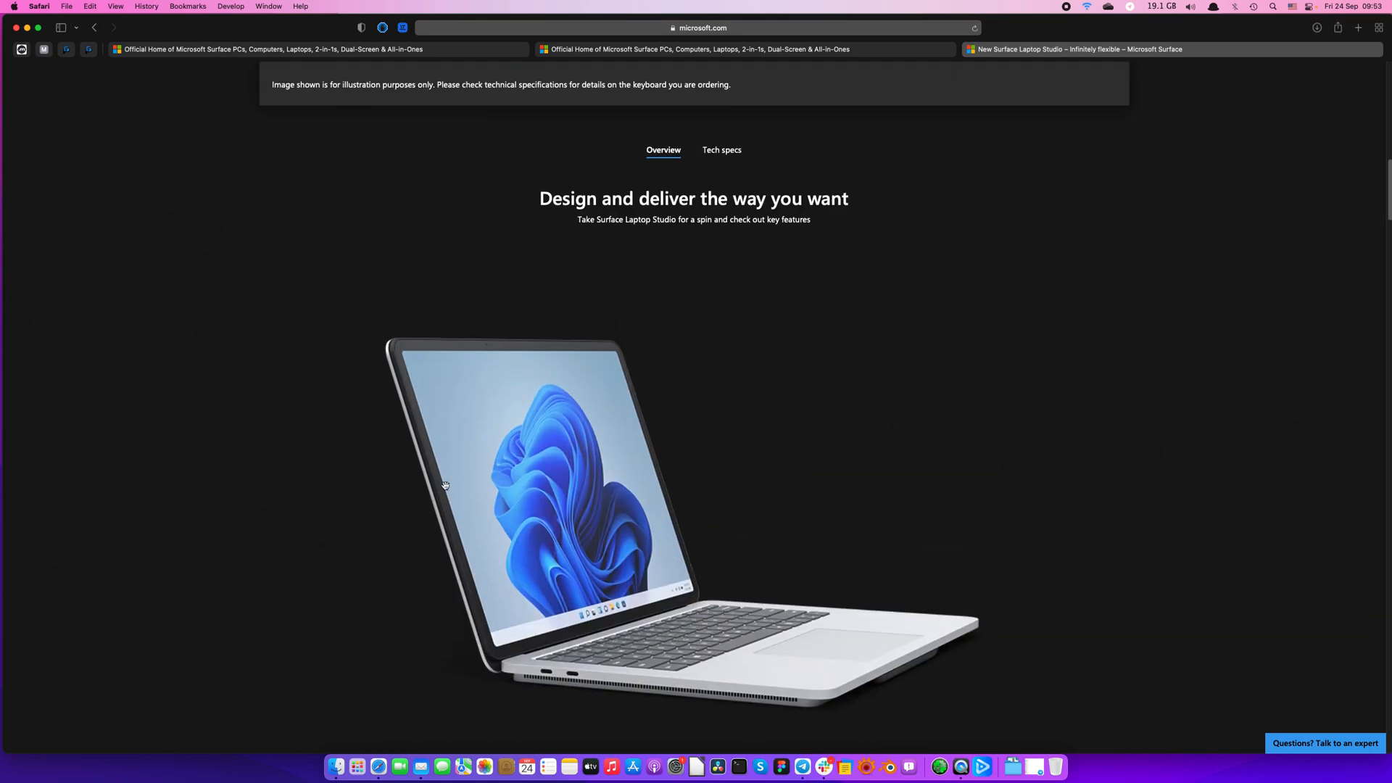
mouse_move(612, 676)
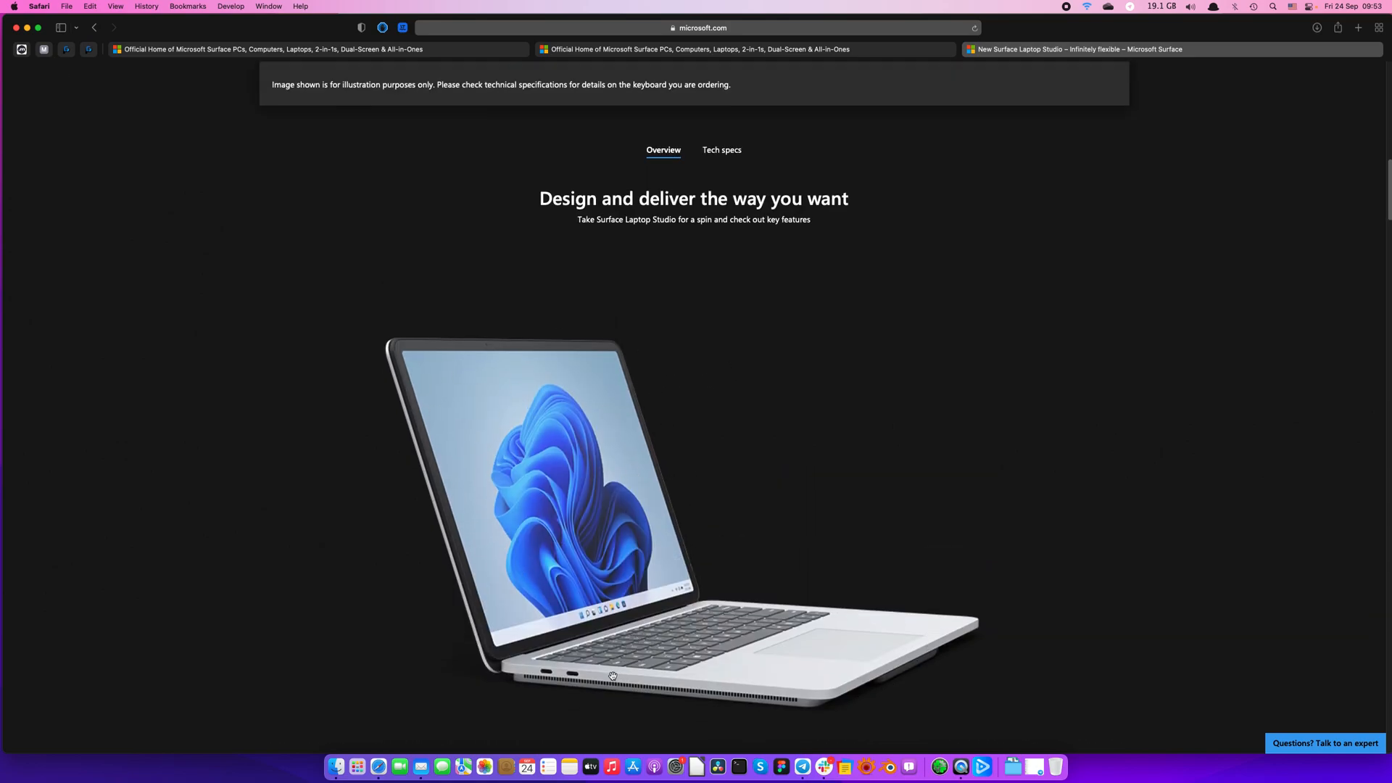
mouse_move(735, 335)
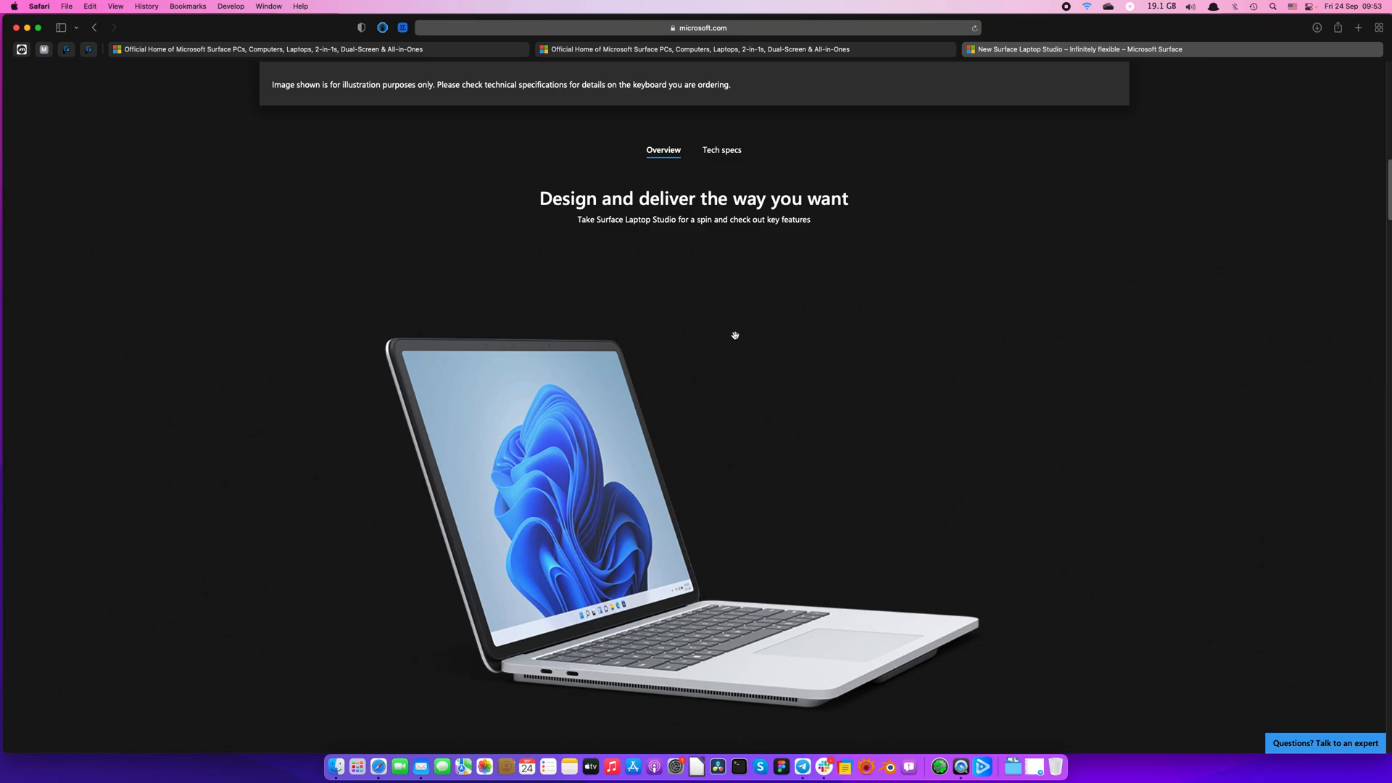
Step: Scroll into the Tech specs table through processor, sensors, weight, storage, battery life and connections
scroll(down, 3)
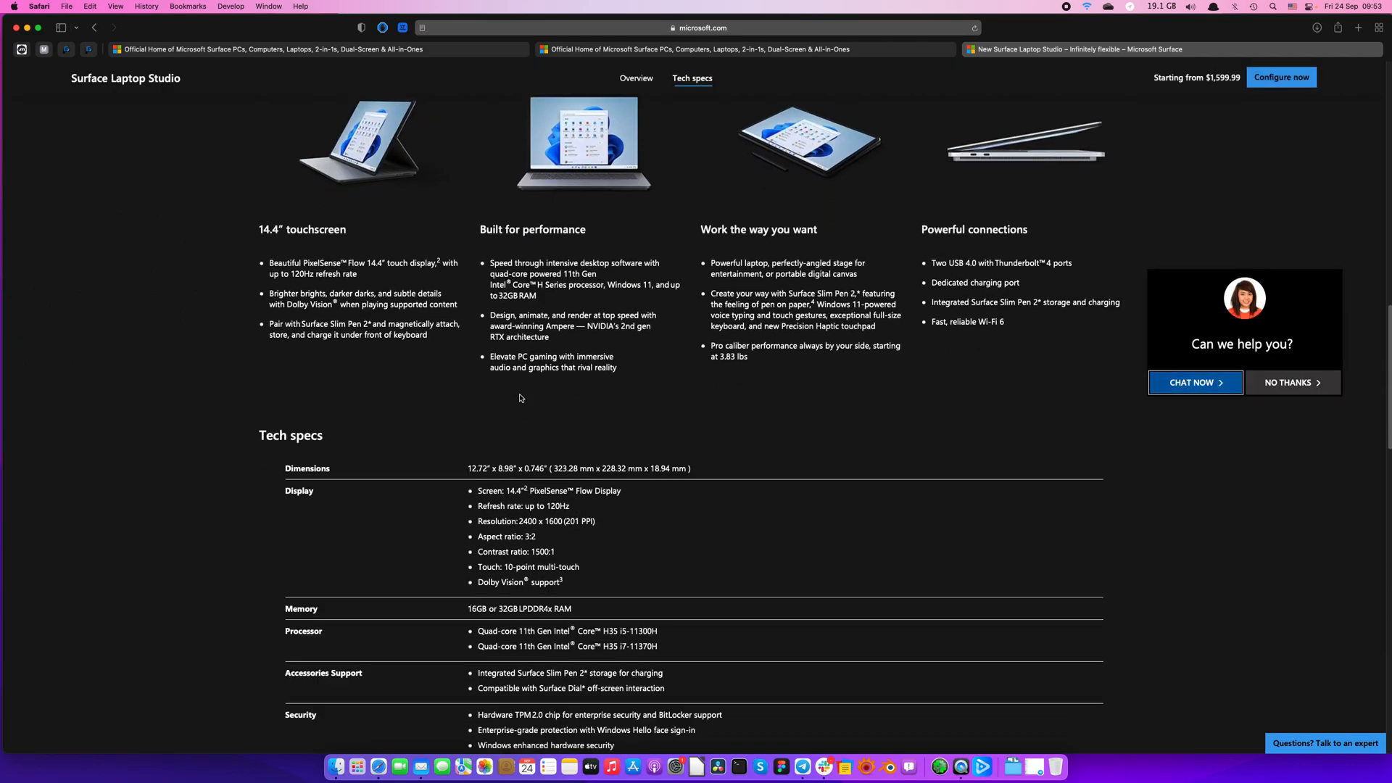
mouse_move(1055, 435)
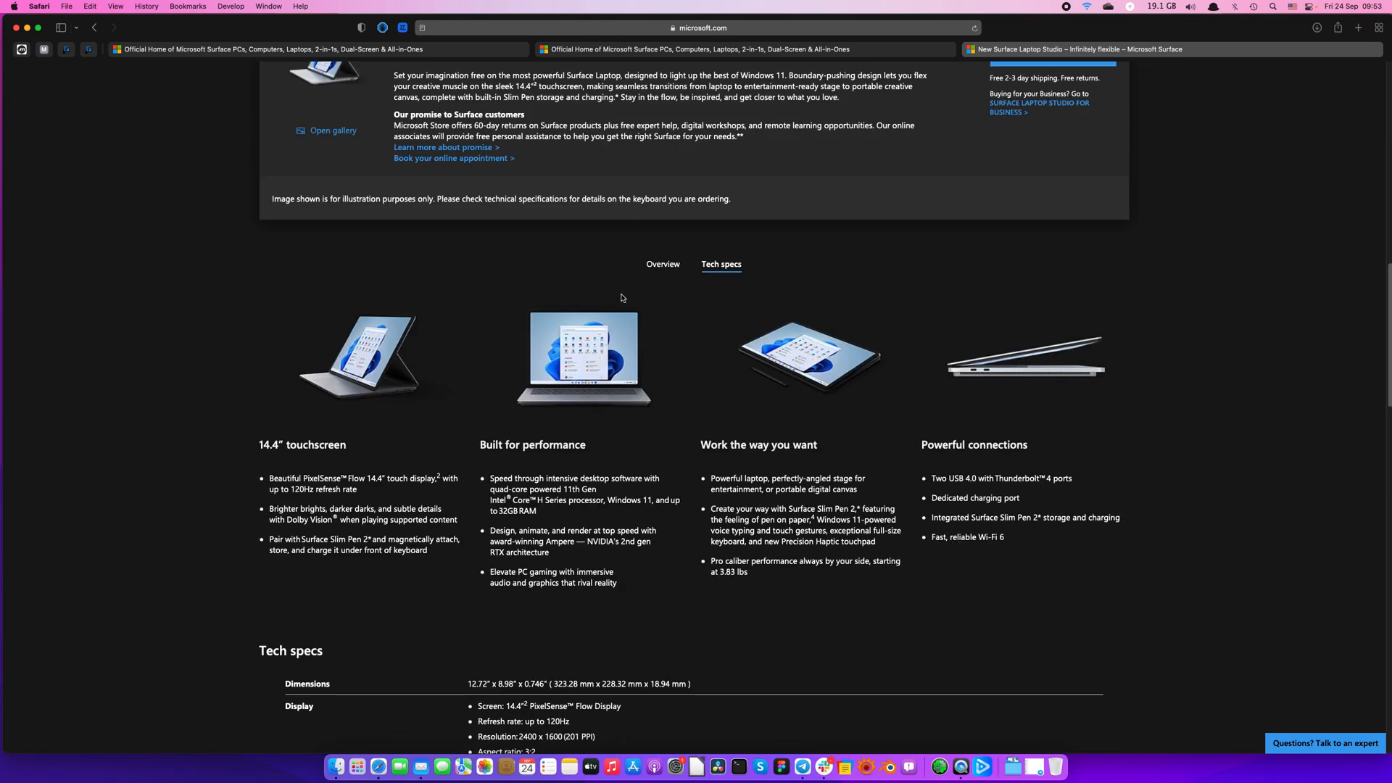
mouse_move(506, 370)
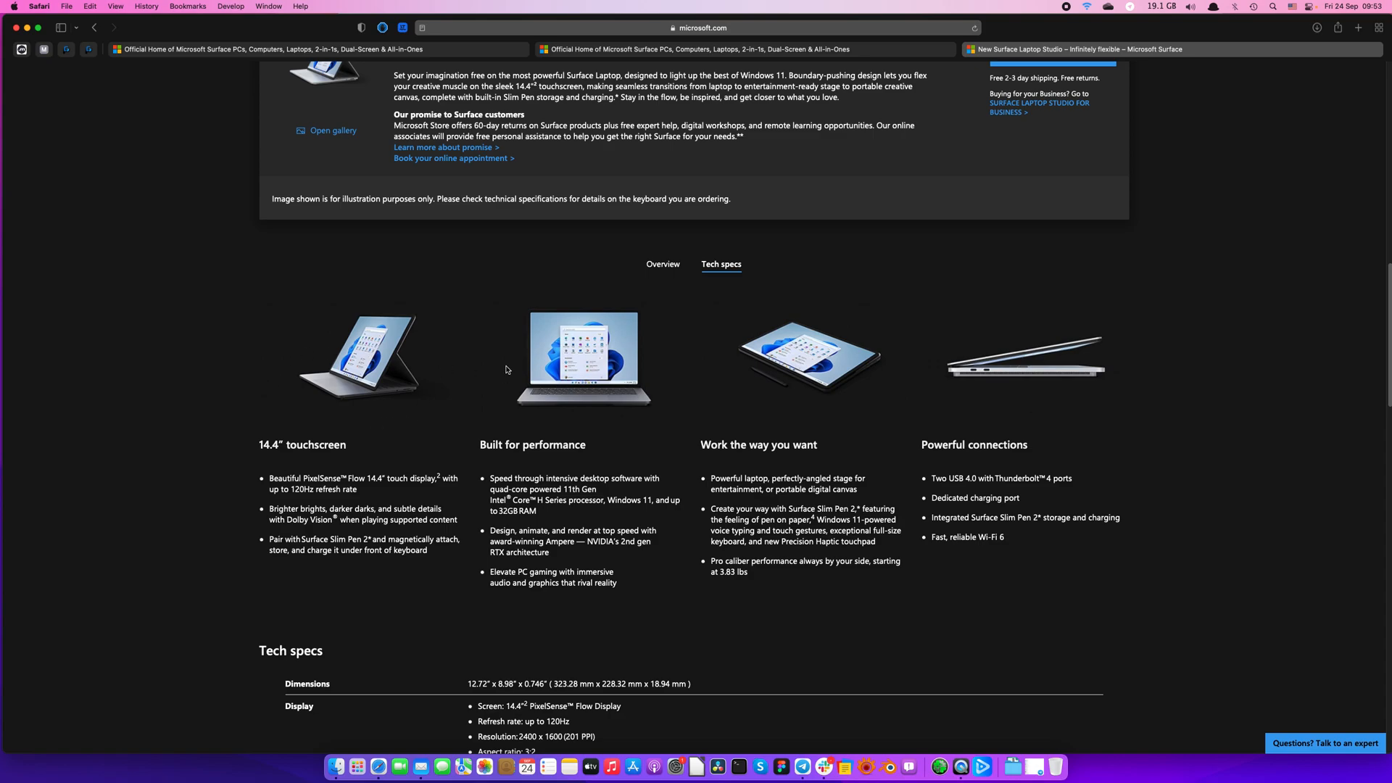
mouse_move(610, 498)
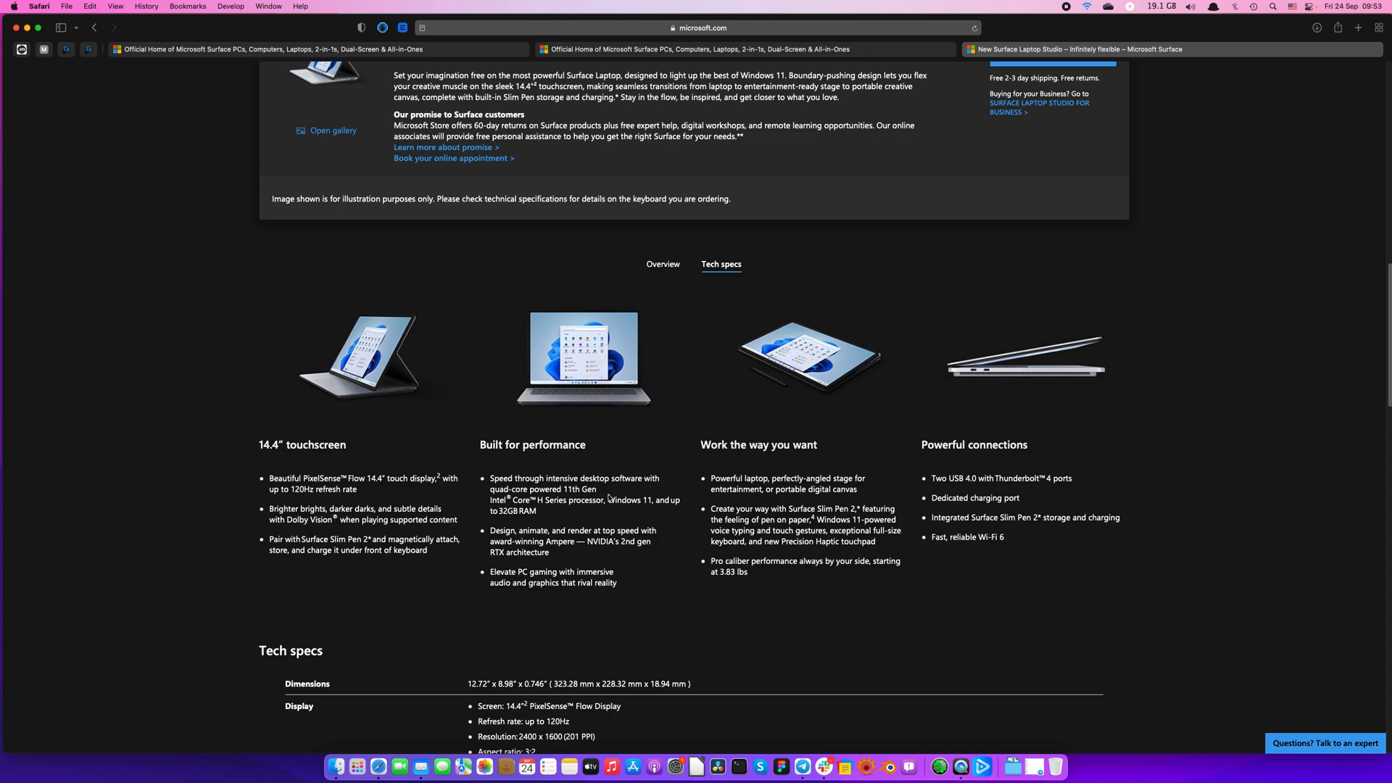
scroll(down, 3)
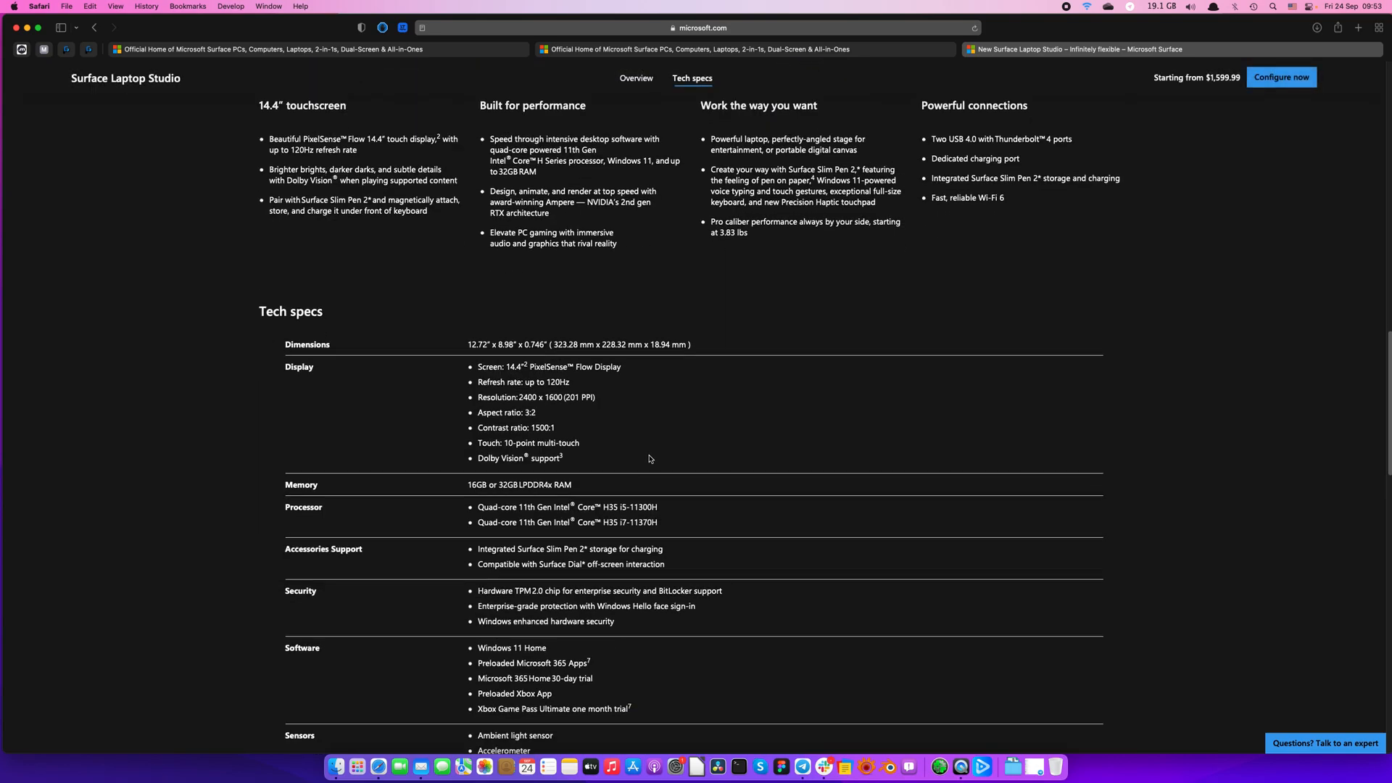
scroll(down, 3)
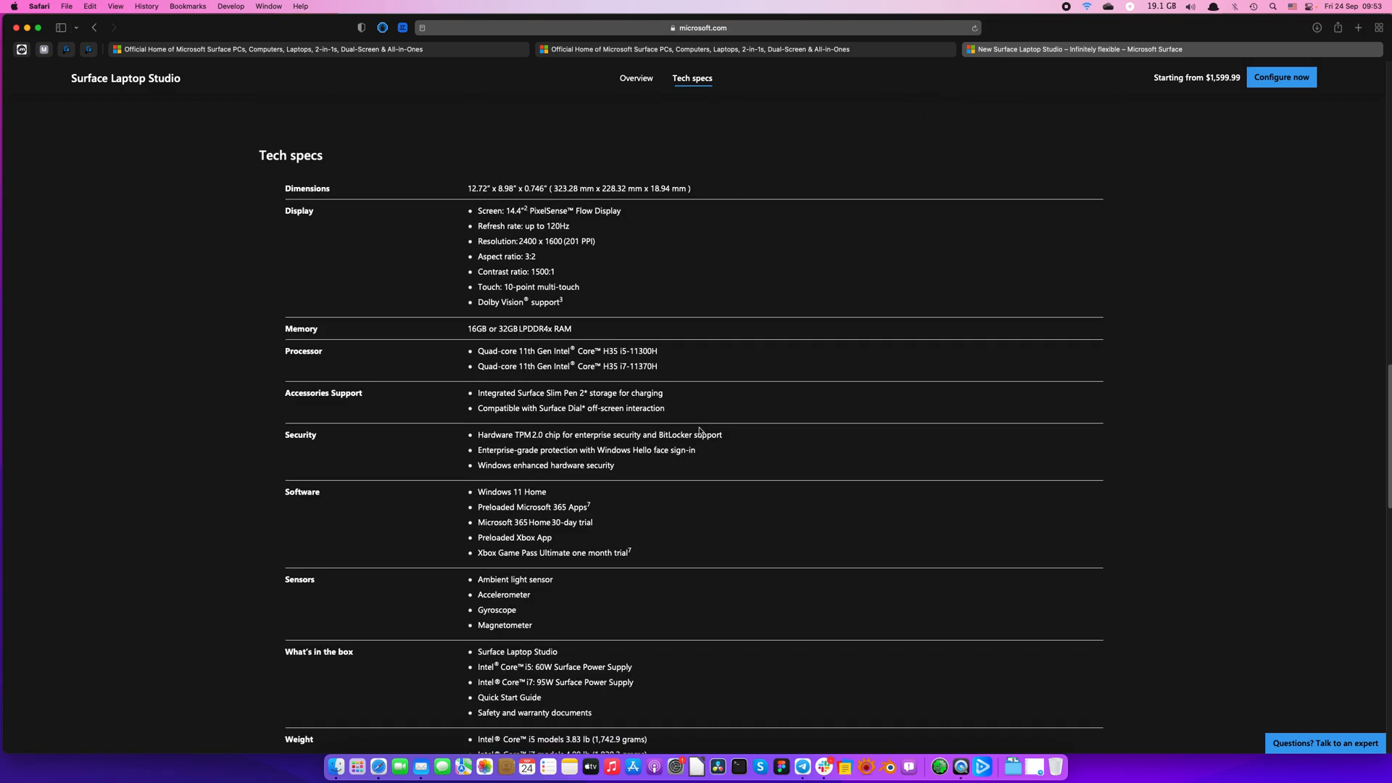
scroll(down, 3)
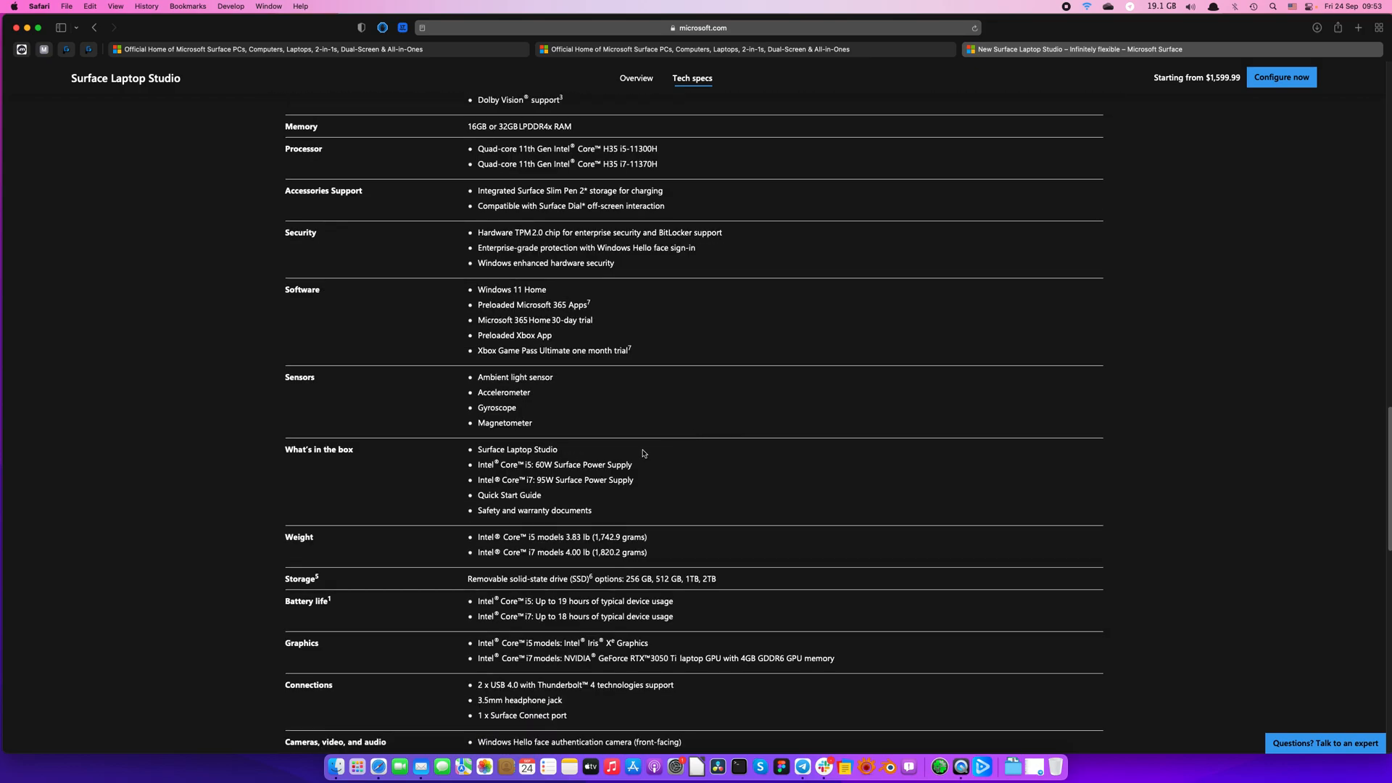
scroll(down, 3)
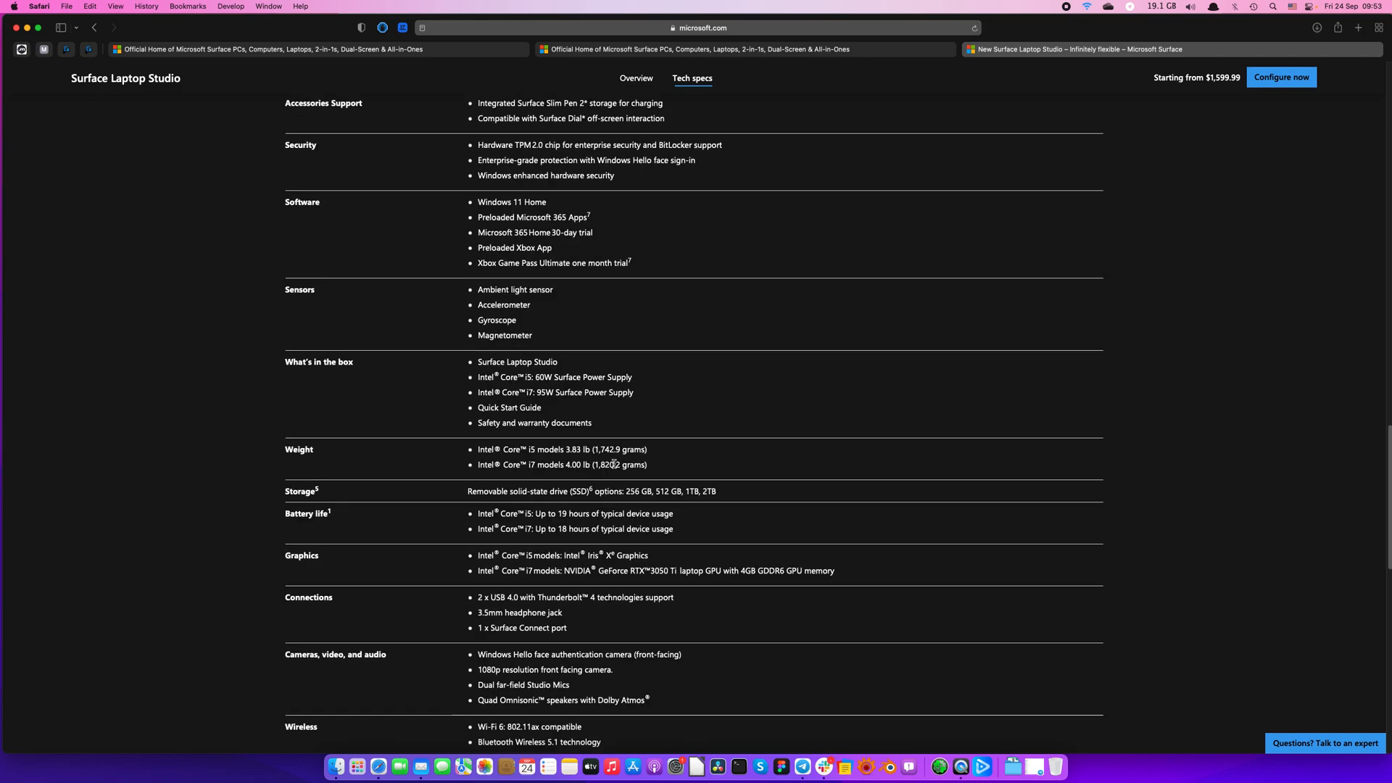
Step: Highlight the Intel Core i7 graphics line and the GeForce RTX 3050 Ti name in the specs
triple_click(657, 570)
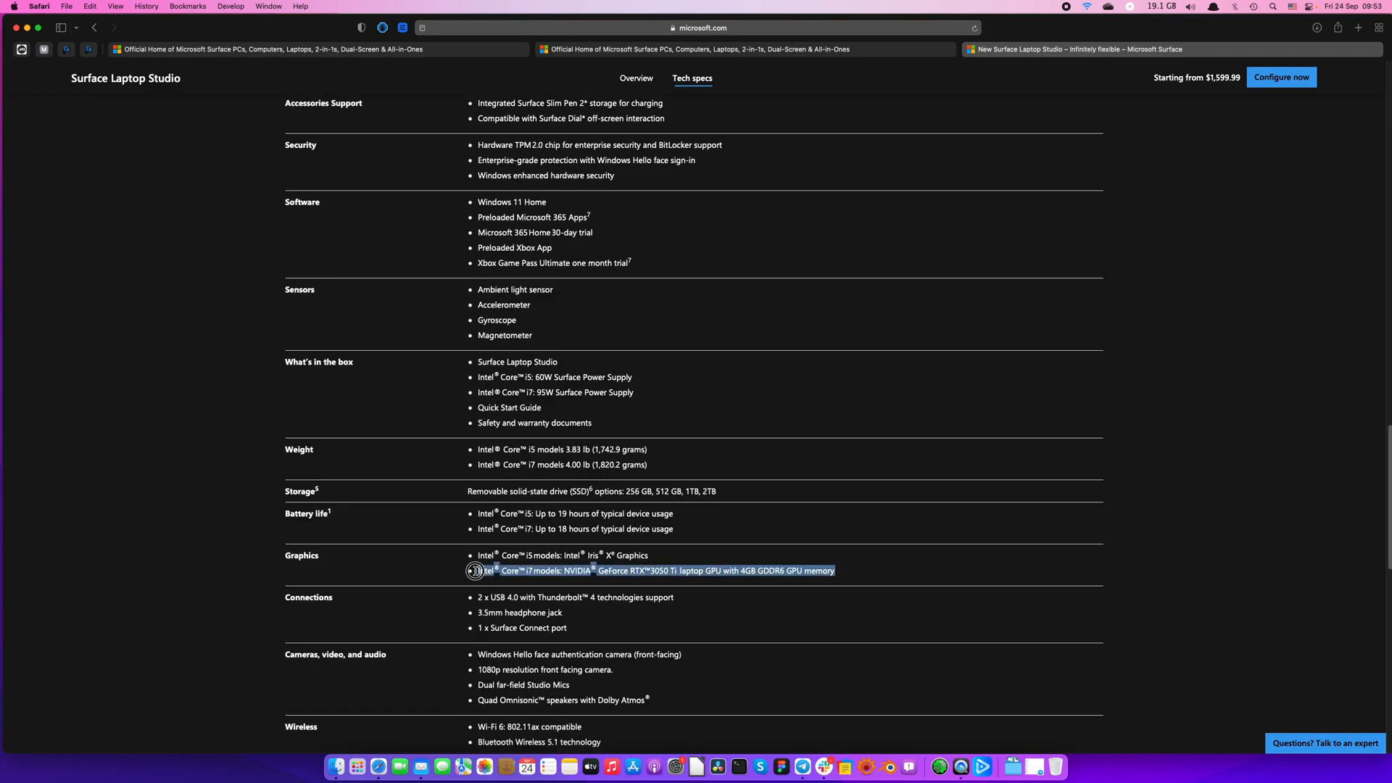
scroll(down, 3)
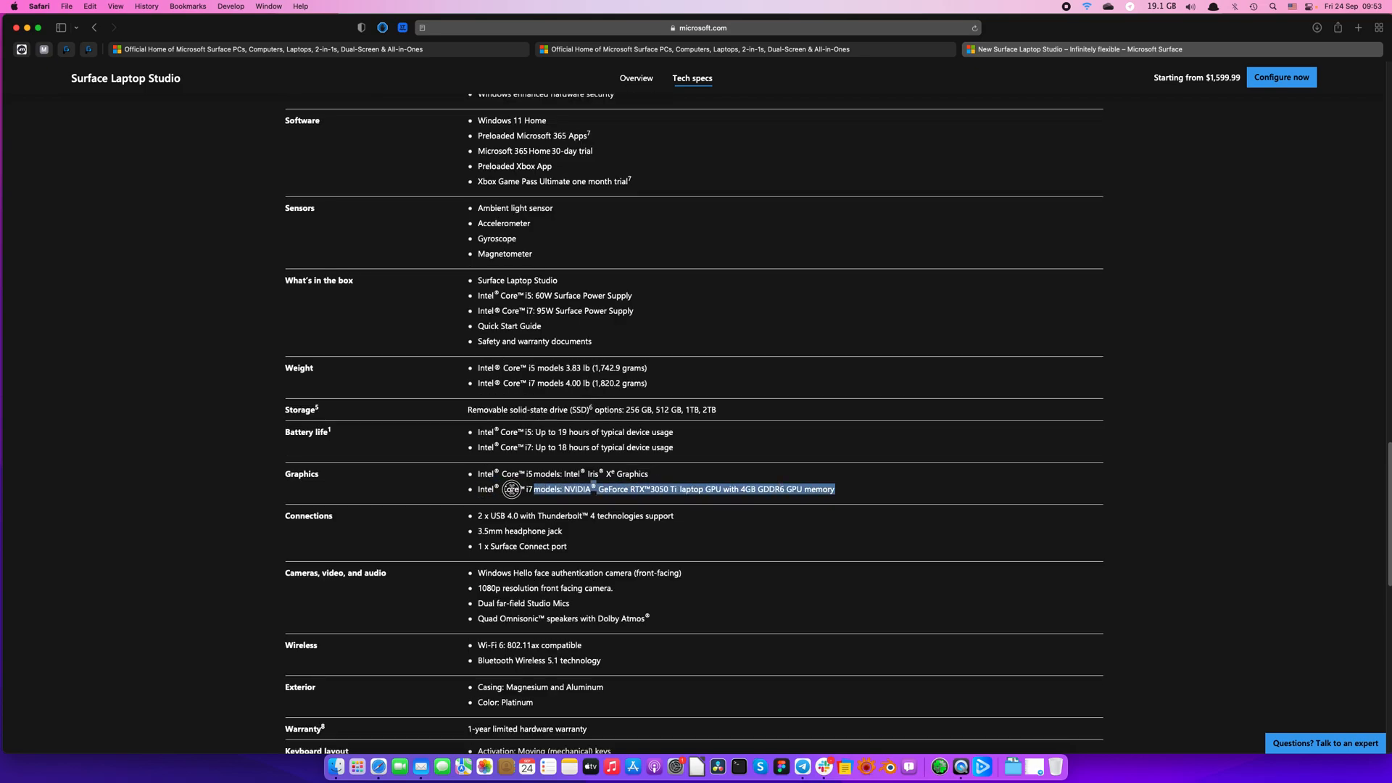
click(723, 504)
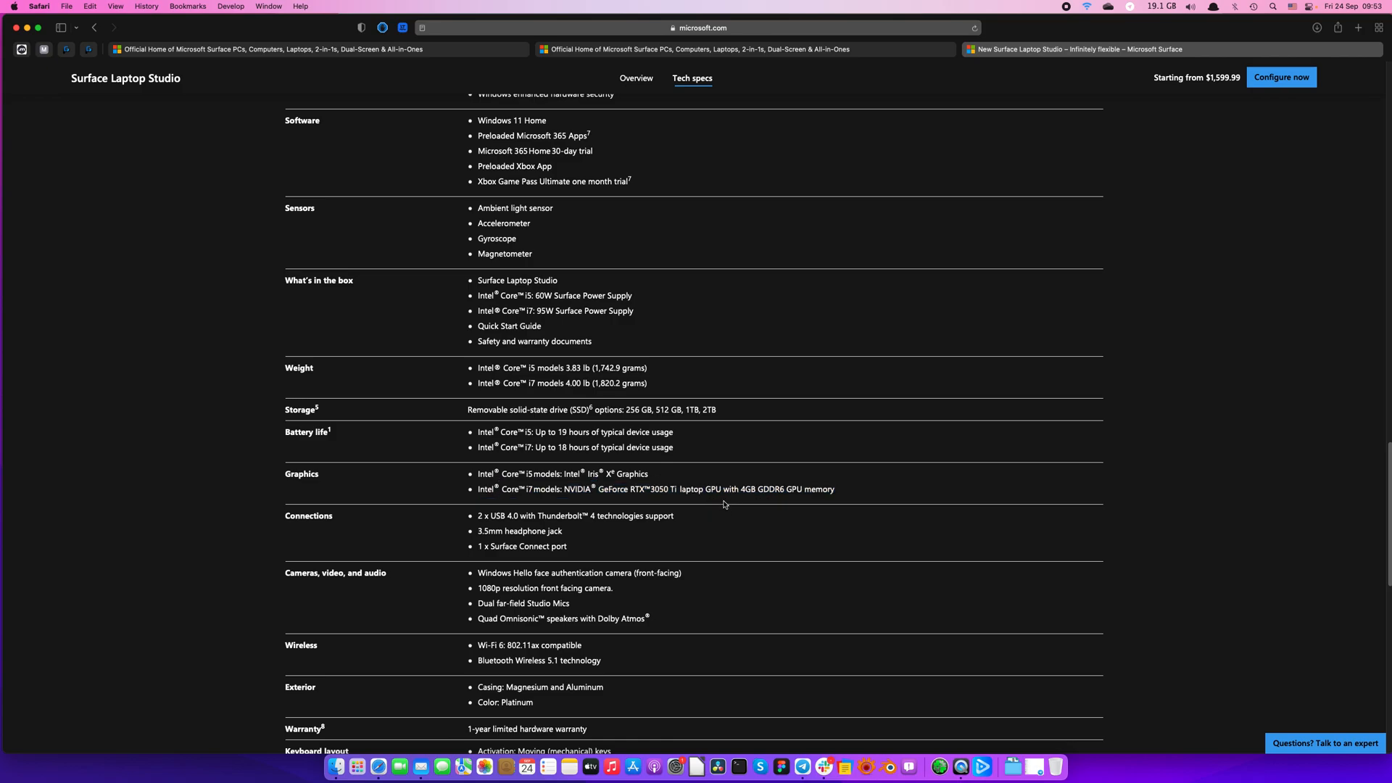
double_click(609, 490)
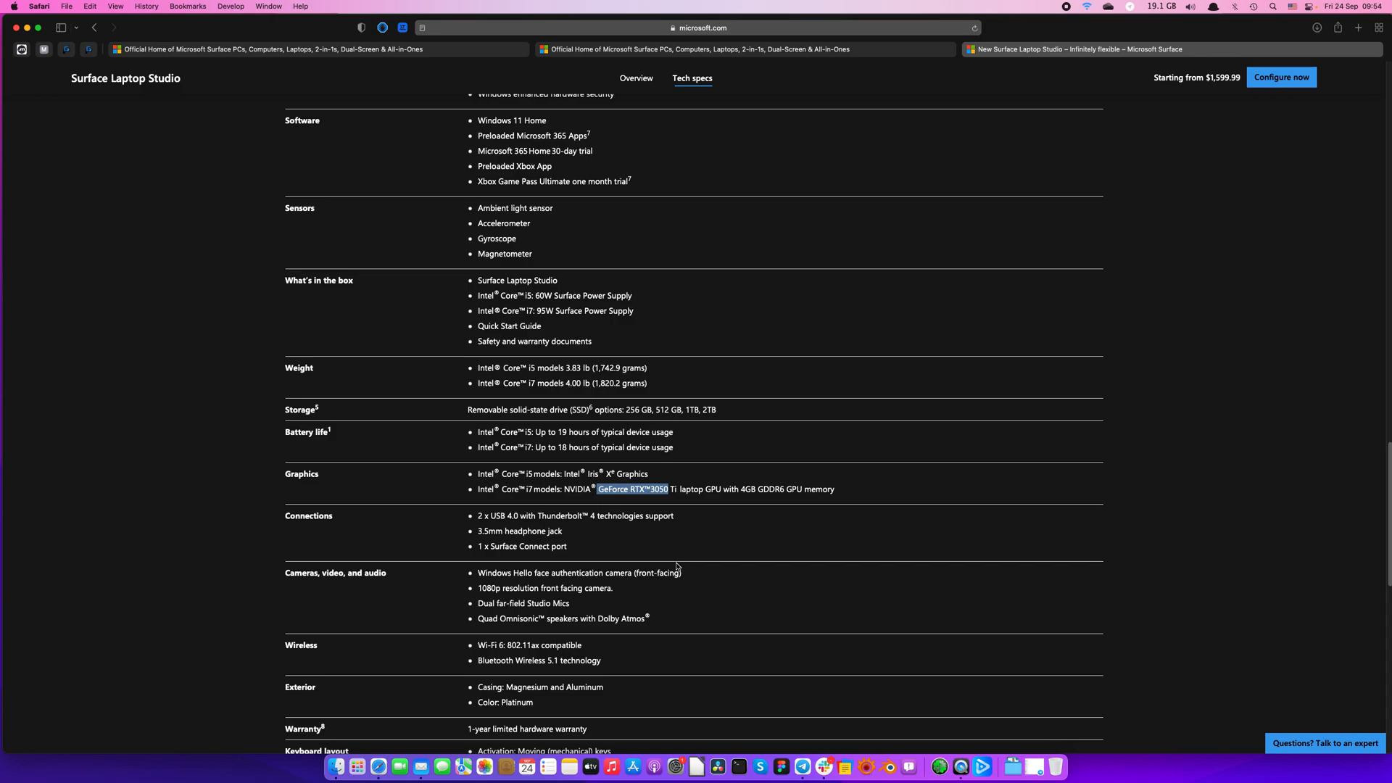
mouse_move(701, 398)
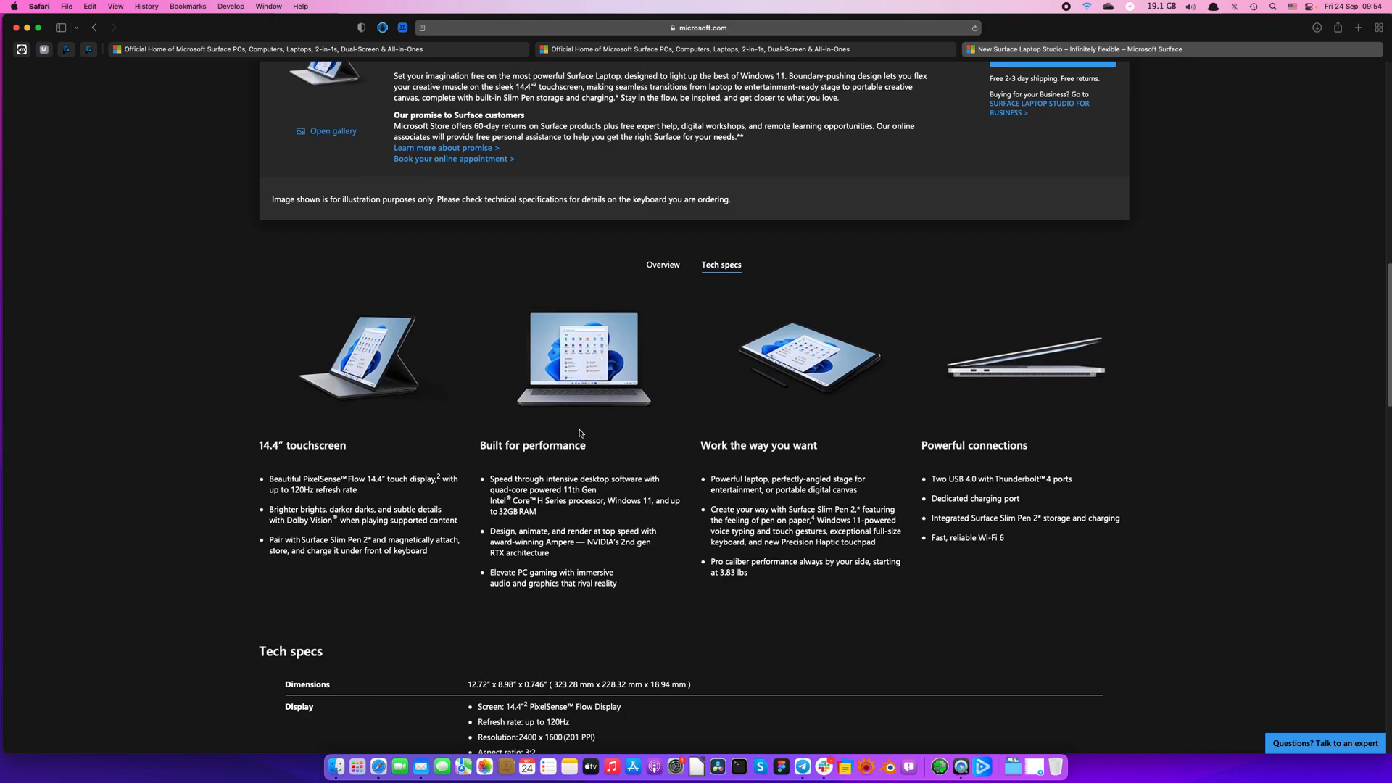
Step: Highlight NVIDIA and GeForce in the graphics spec and continue down to the hinge details
scroll(down, 3)
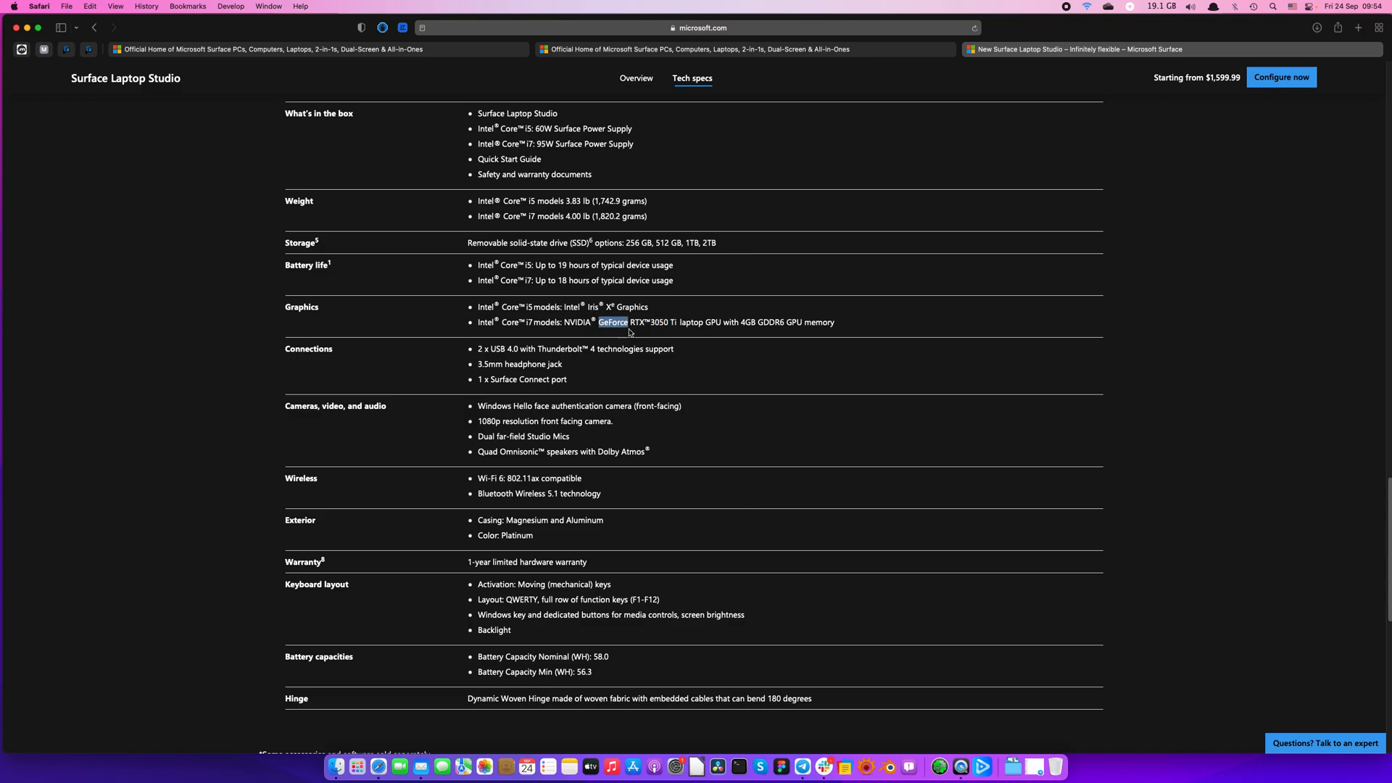
drag(627, 322, 565, 322)
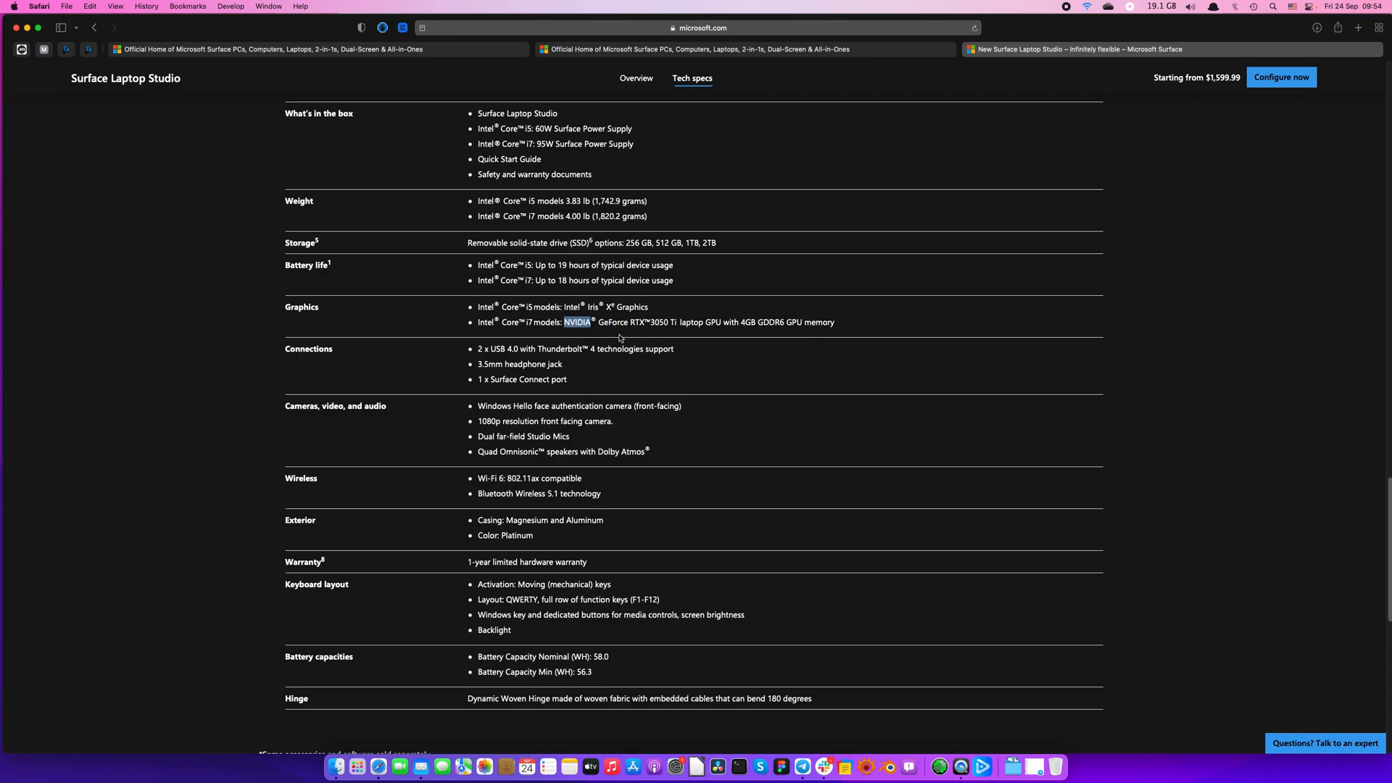
double_click(613, 322)
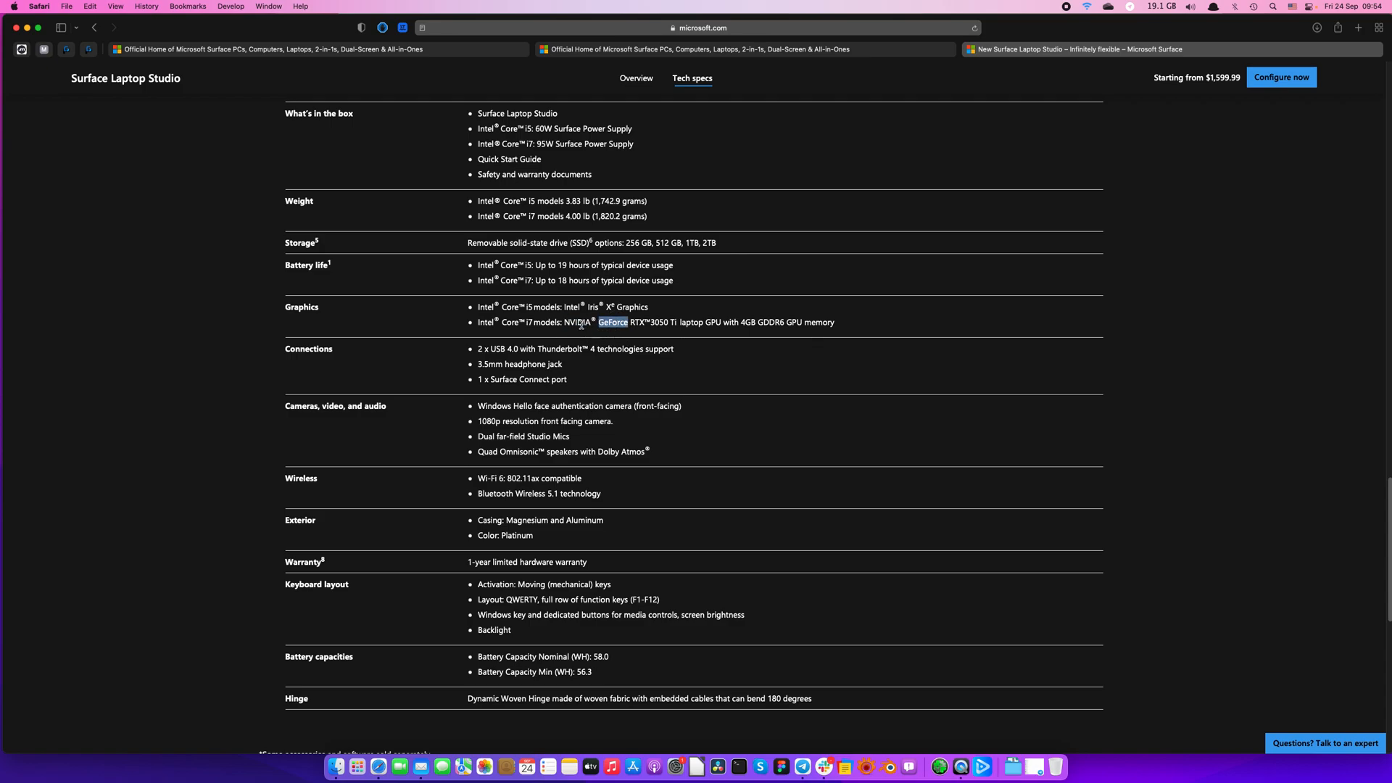
drag(601, 321, 670, 321)
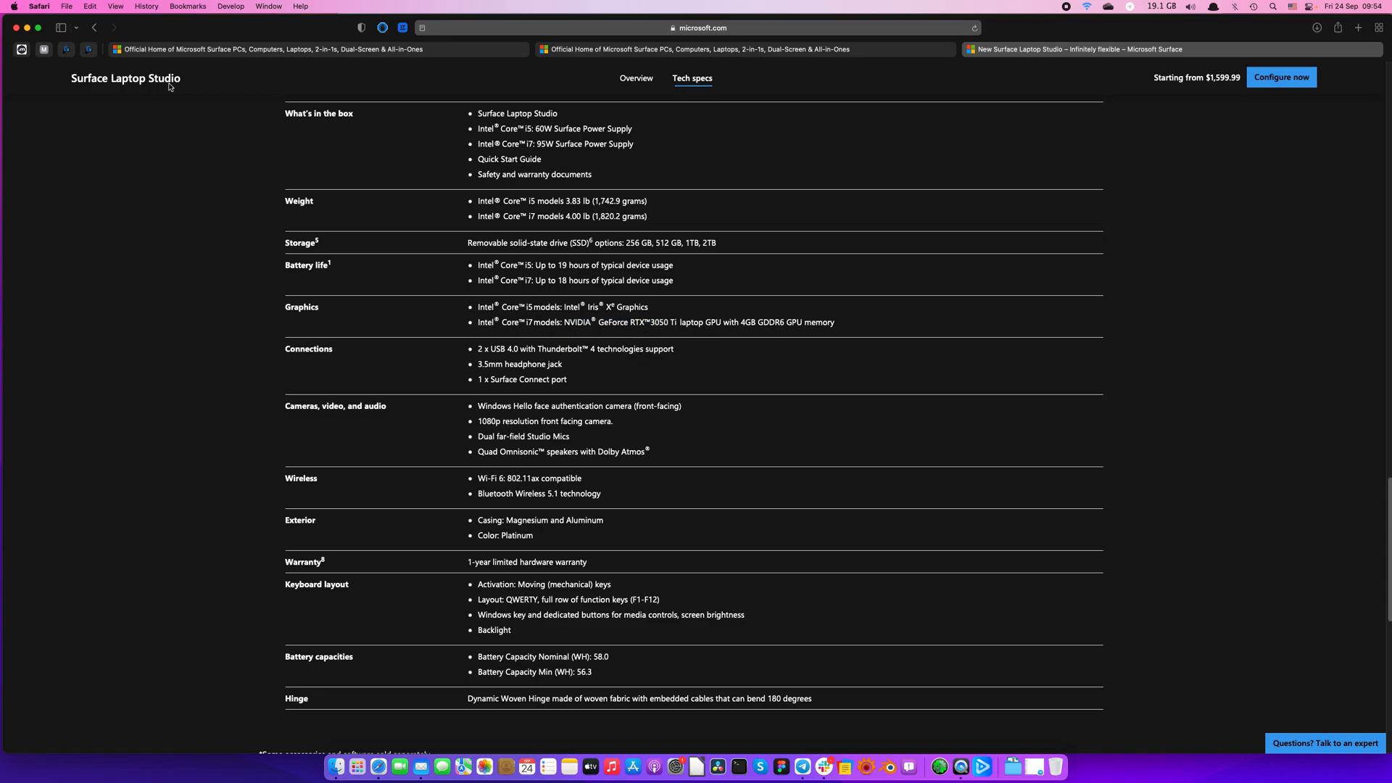
click(15, 7)
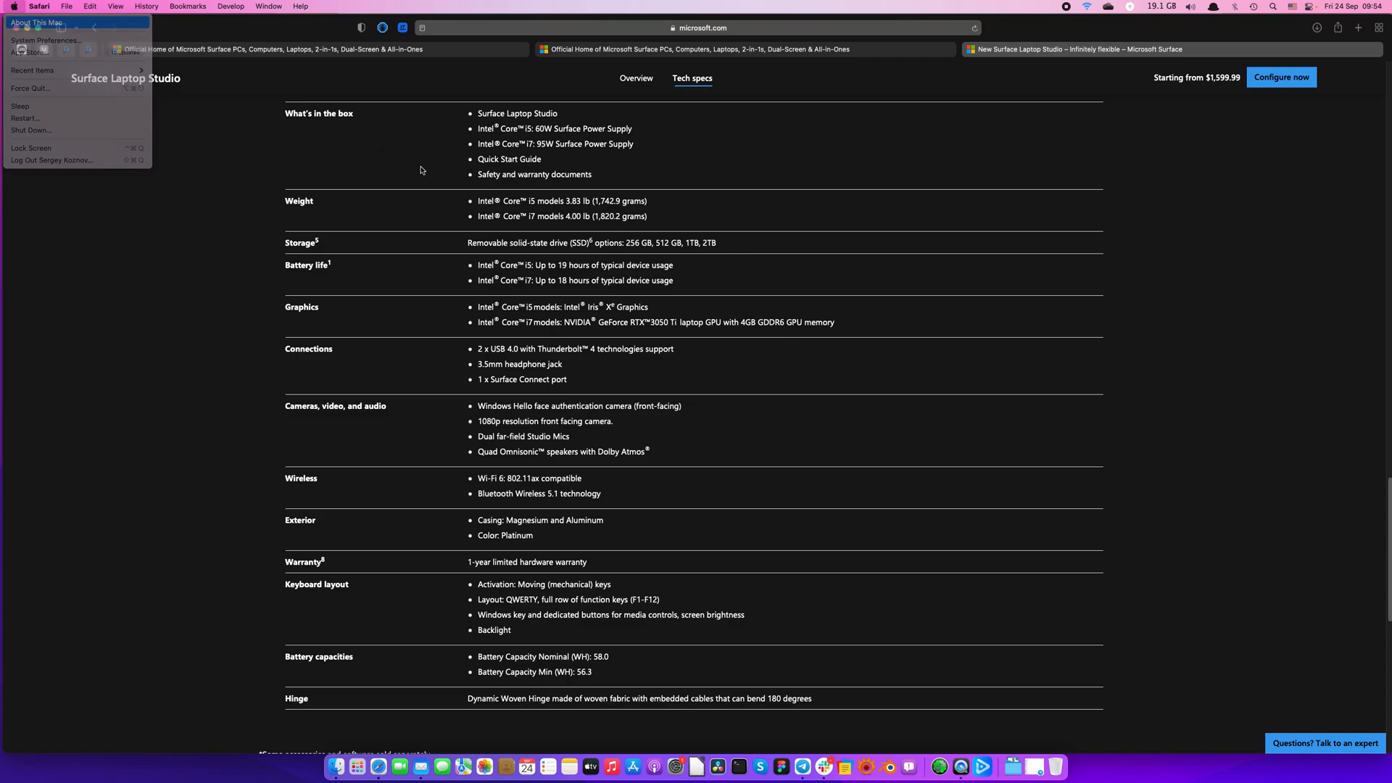
click(36, 22)
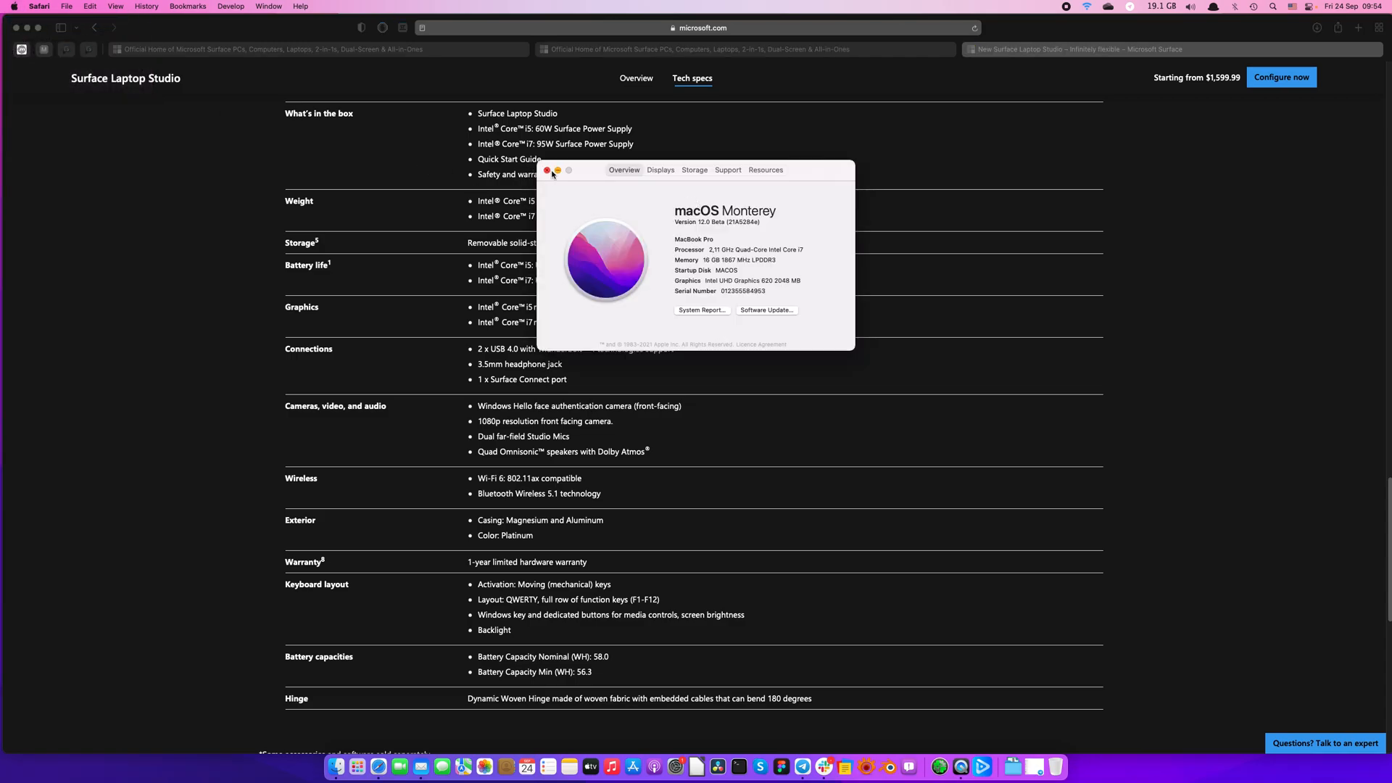
click(547, 171)
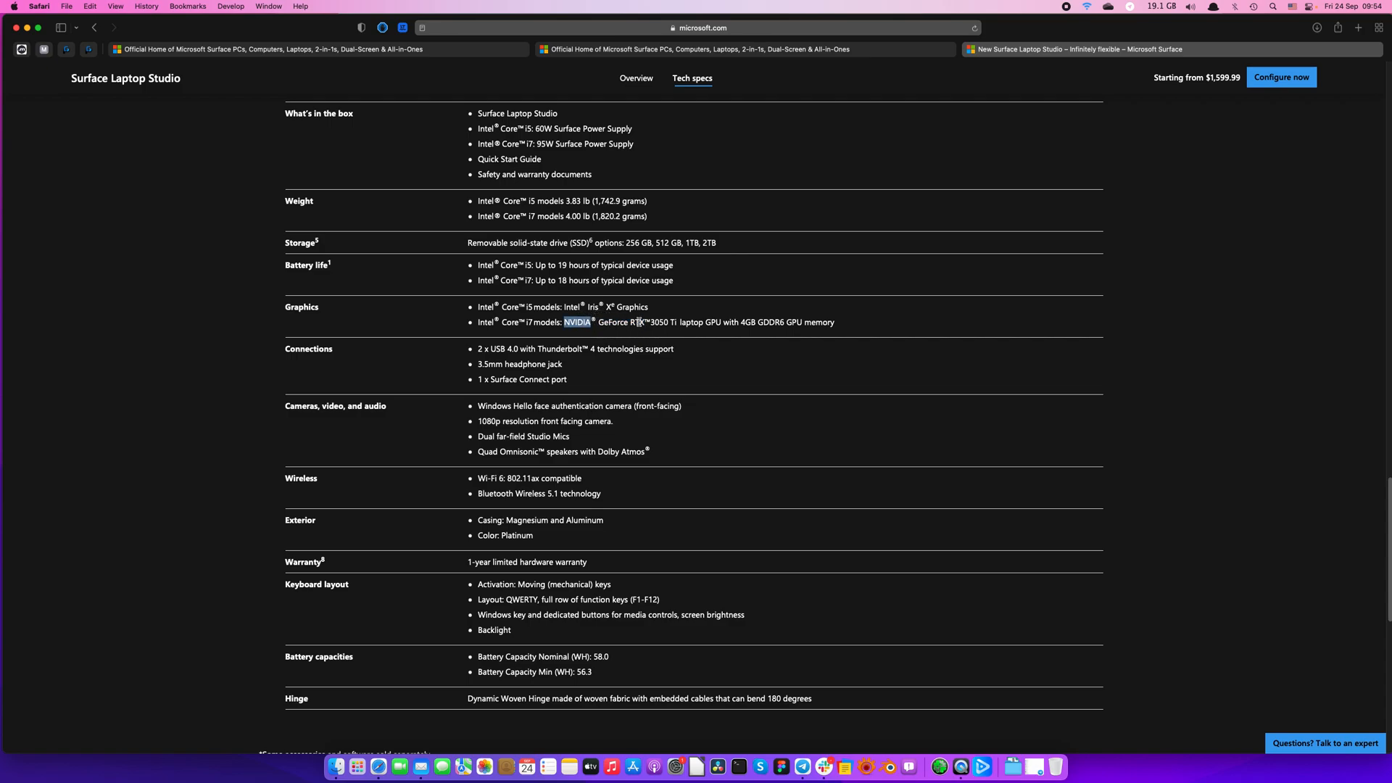
drag(566, 321, 834, 321)
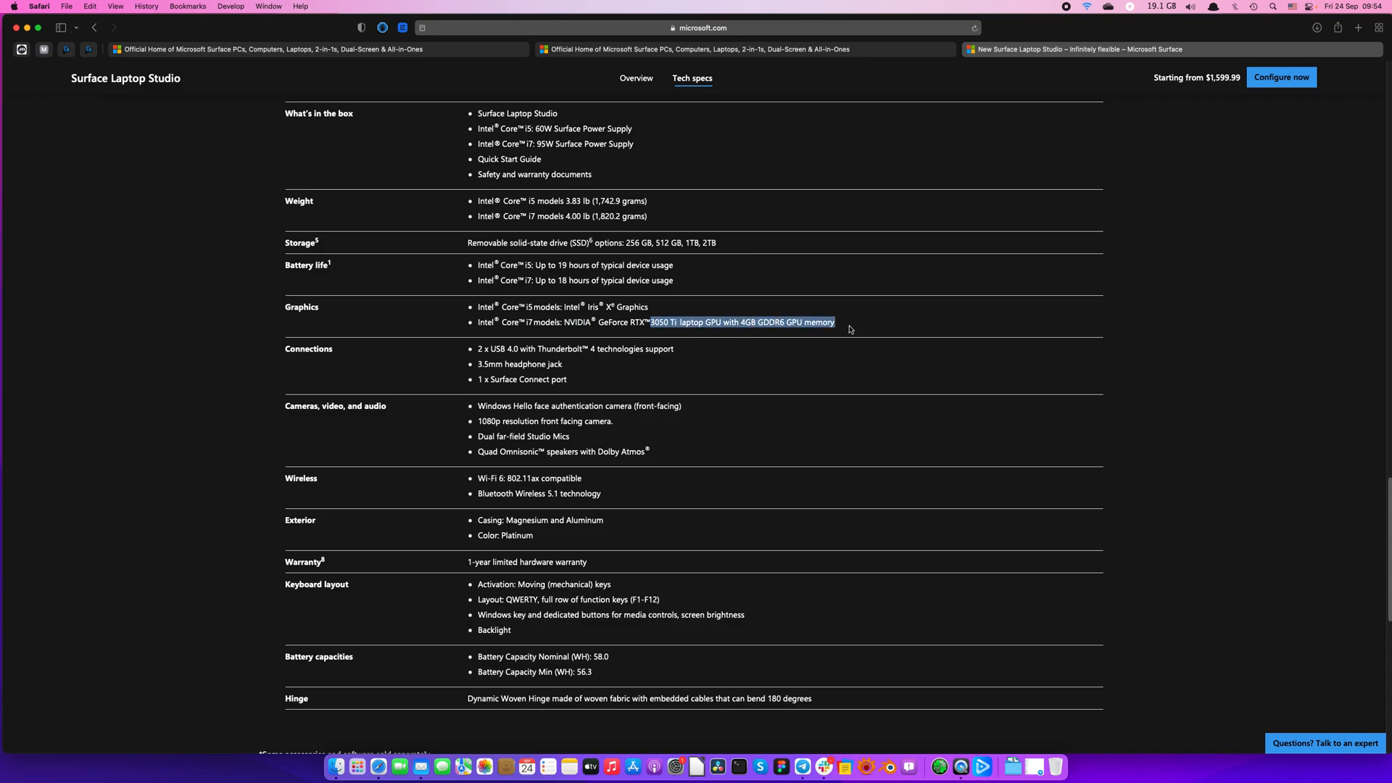
double_click(714, 322)
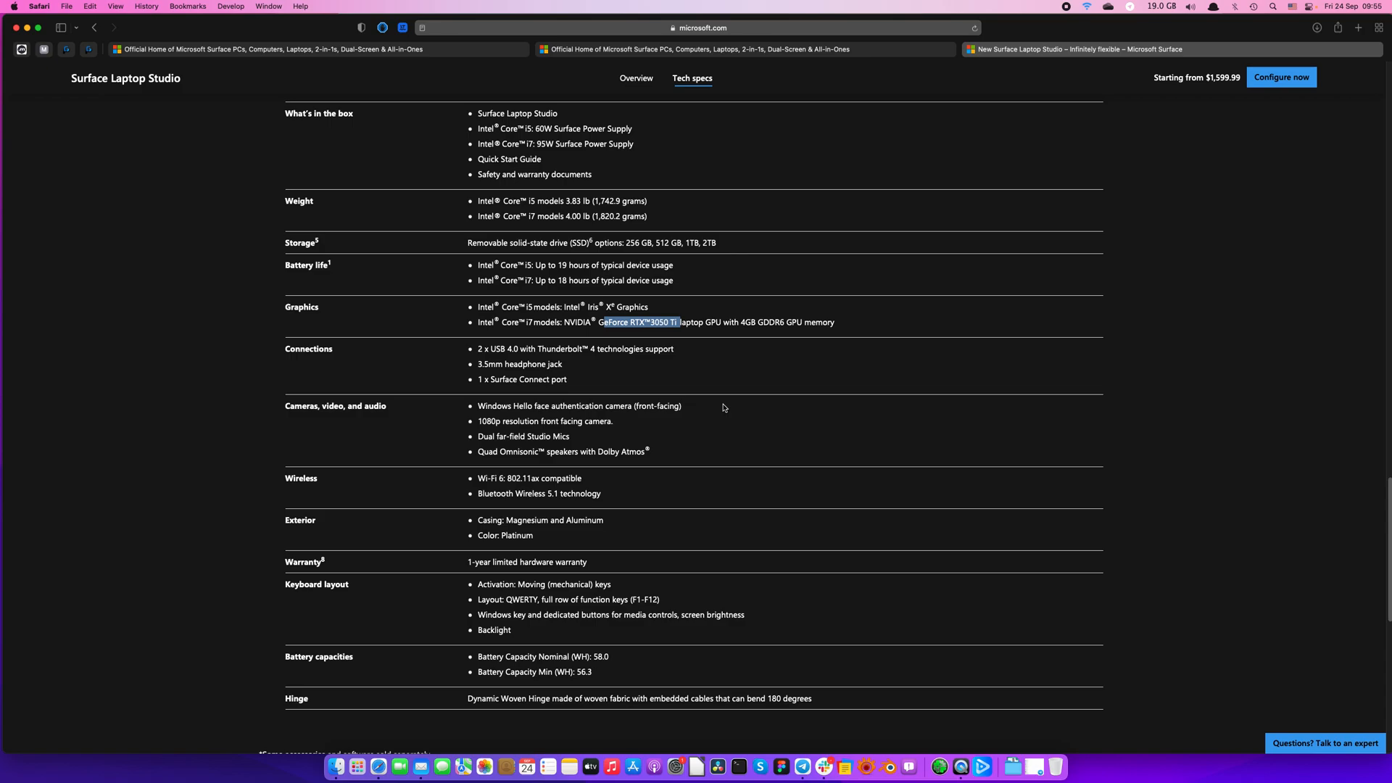
mouse_move(725, 393)
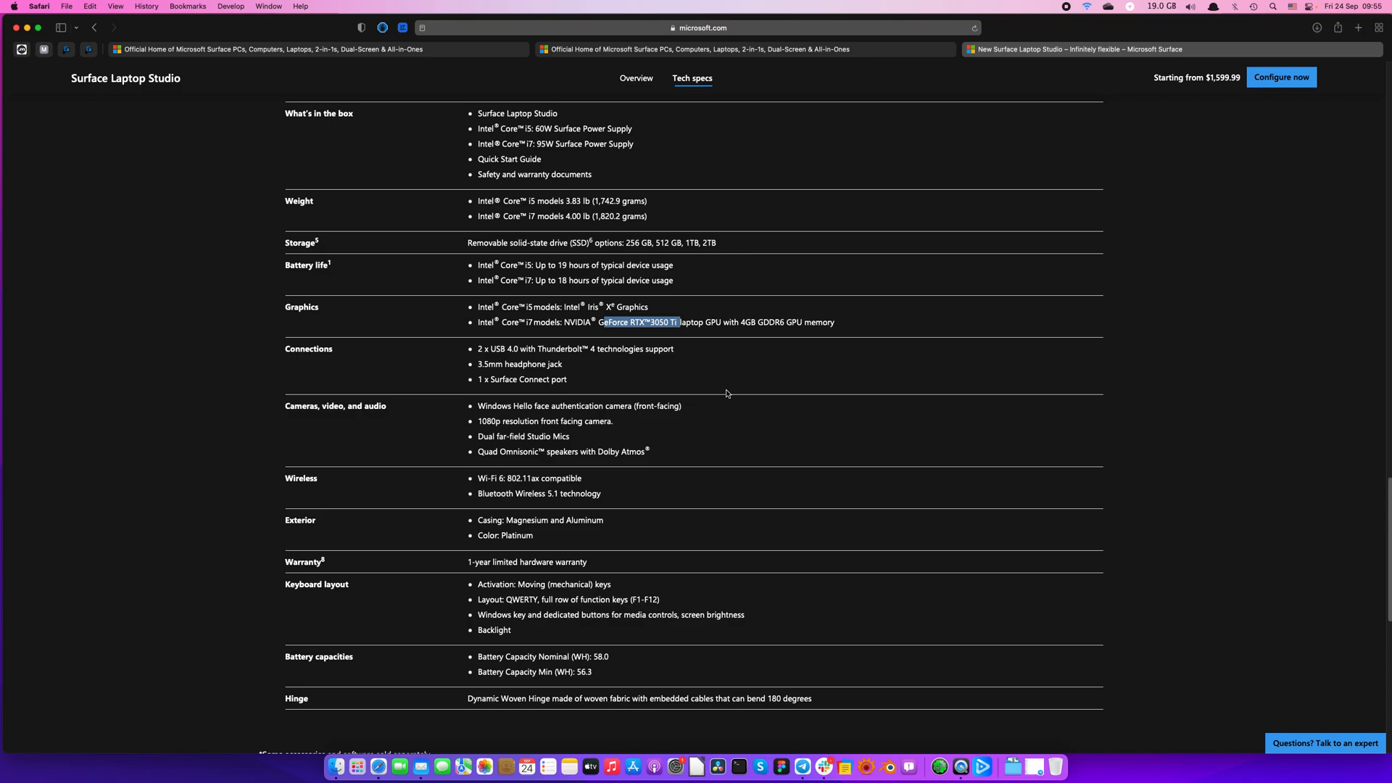
mouse_move(538, 351)
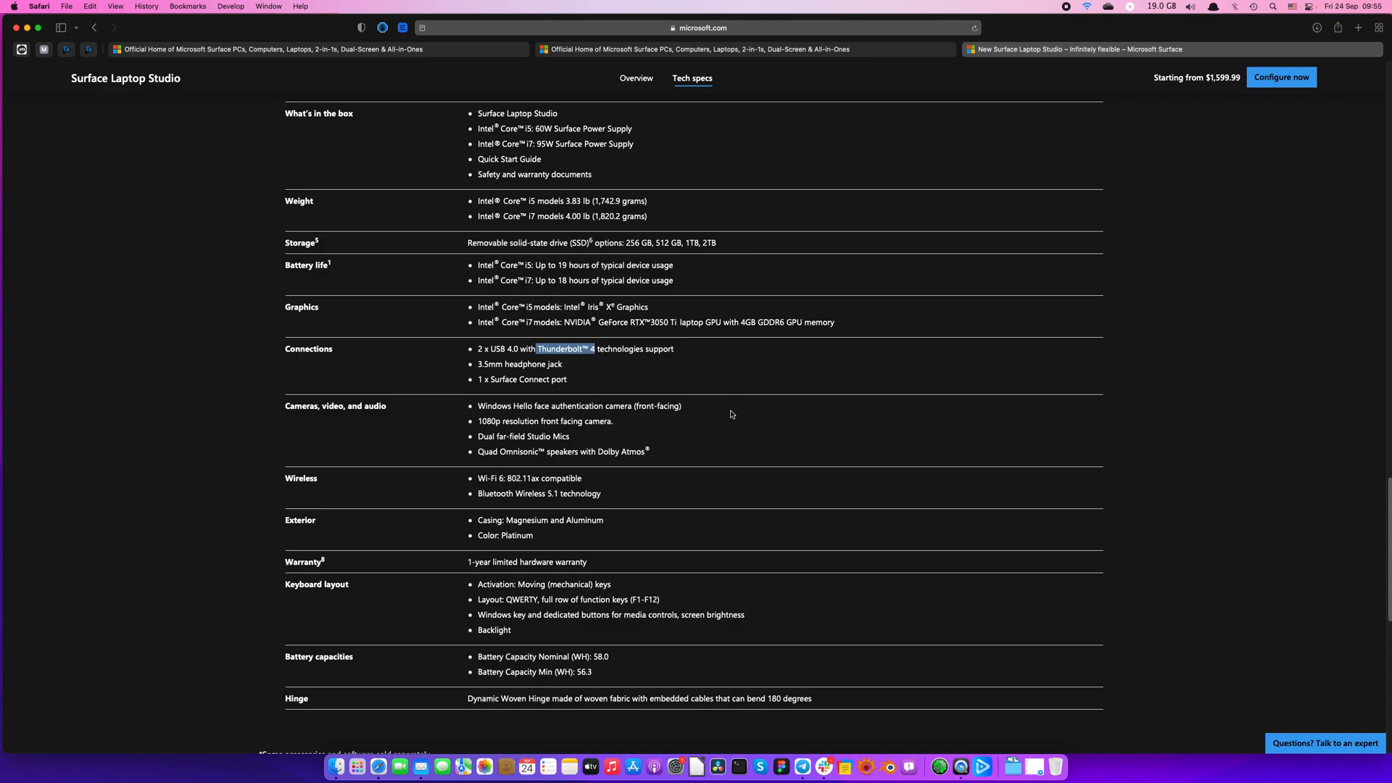
mouse_move(719, 416)
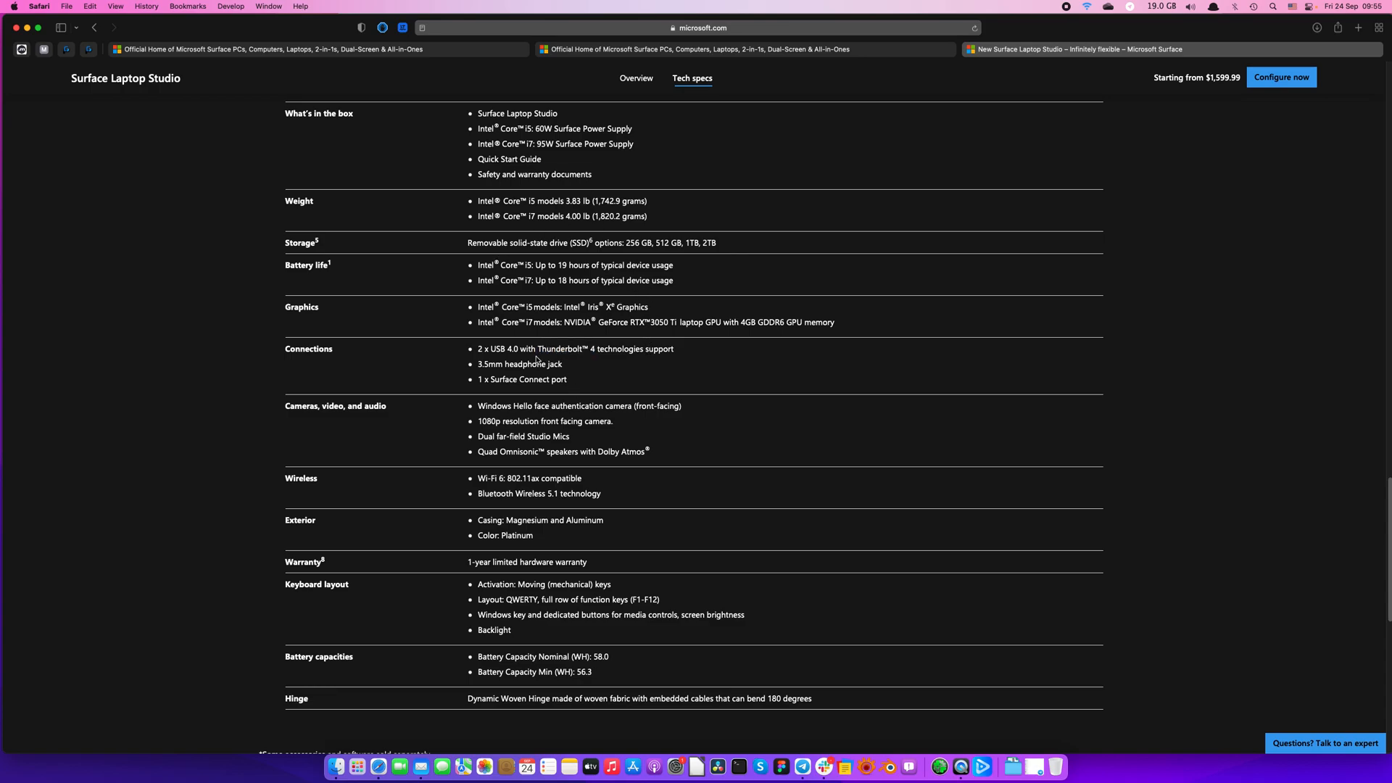
double_click(564, 348)
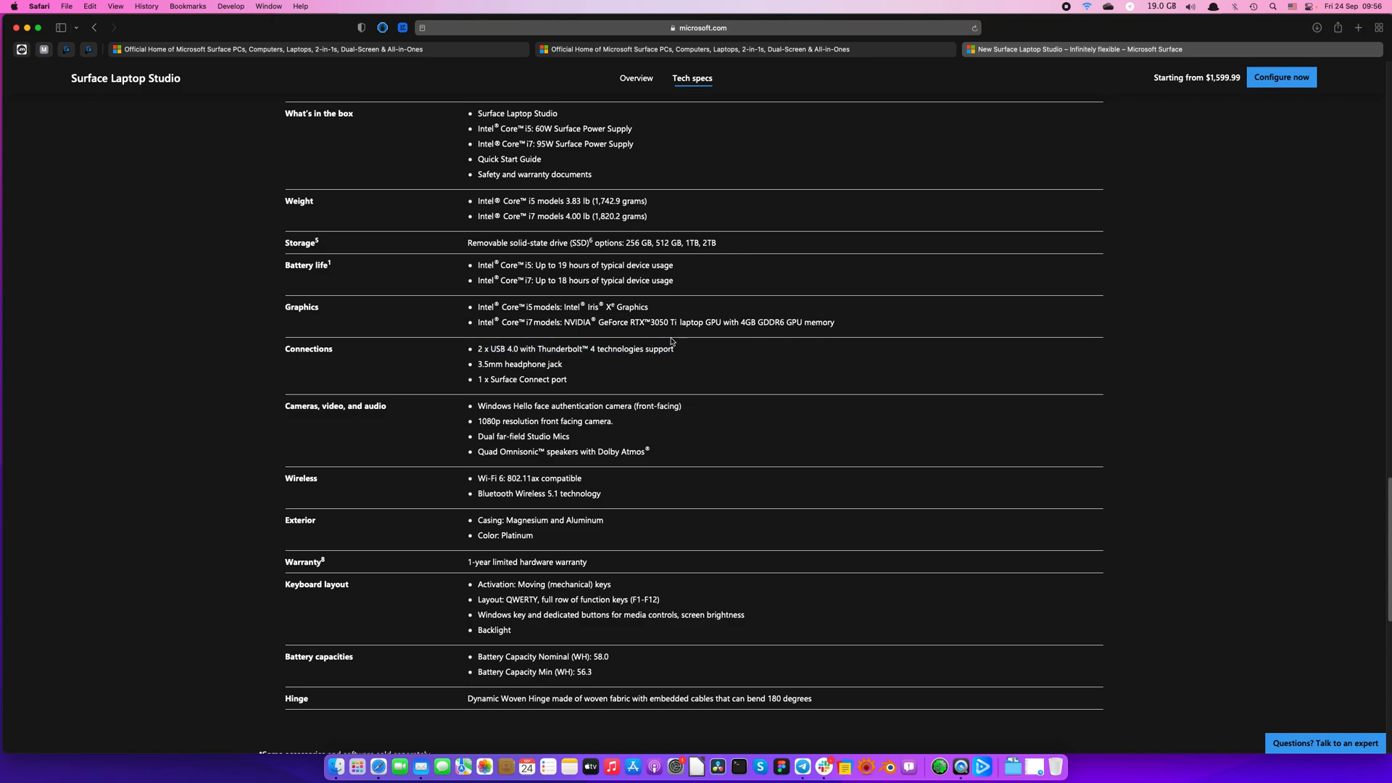
double_click(618, 322)
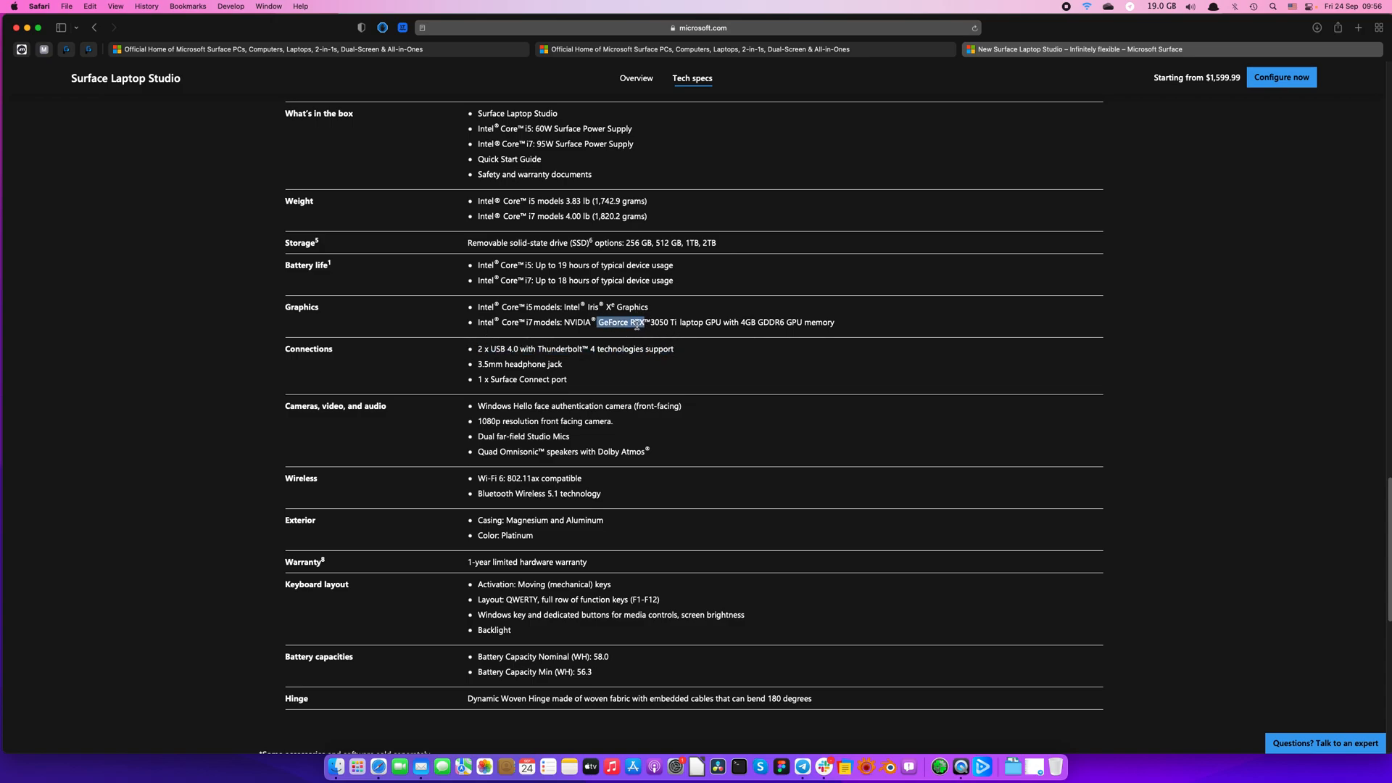
Step: Scroll back through the Overview feature columns to the top of the tech specs at the i7-11370H processor line
scroll(up, 3)
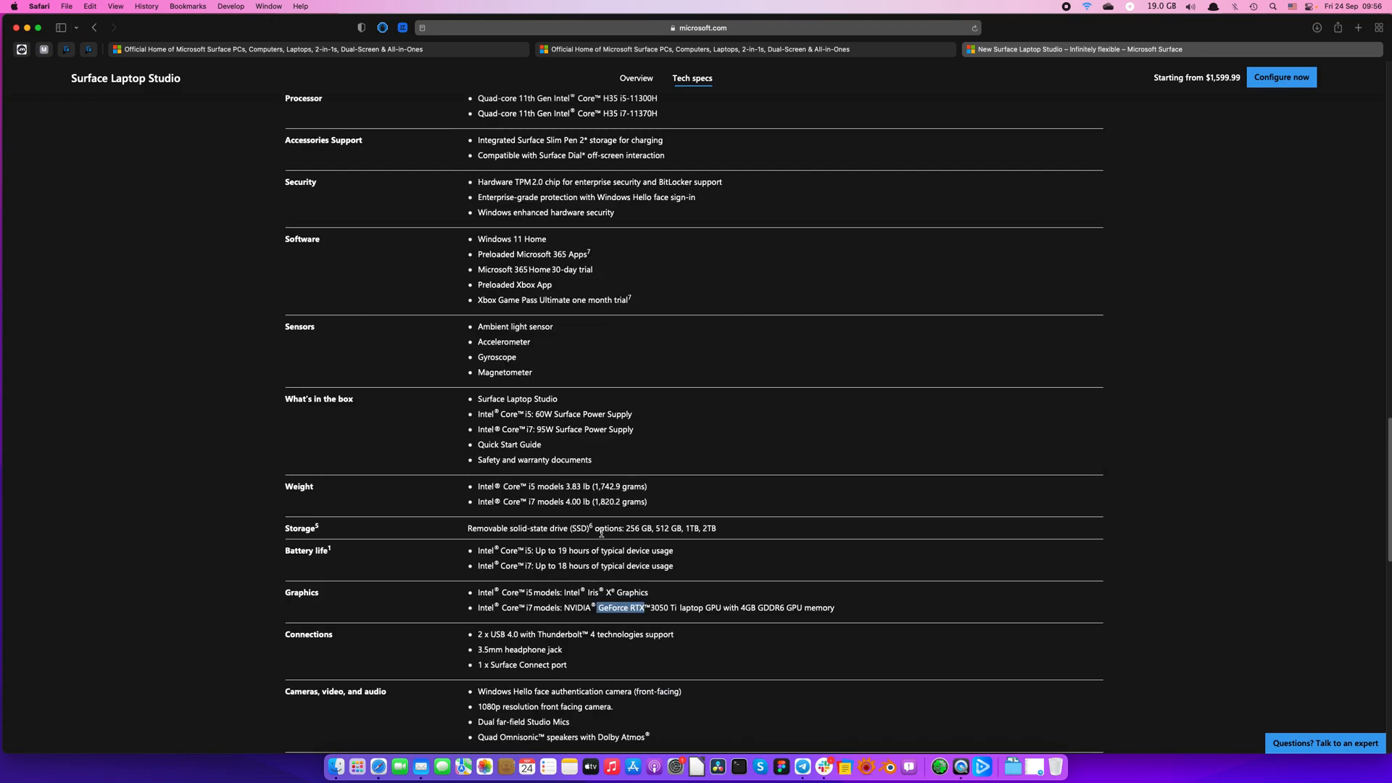
scroll(down, 3)
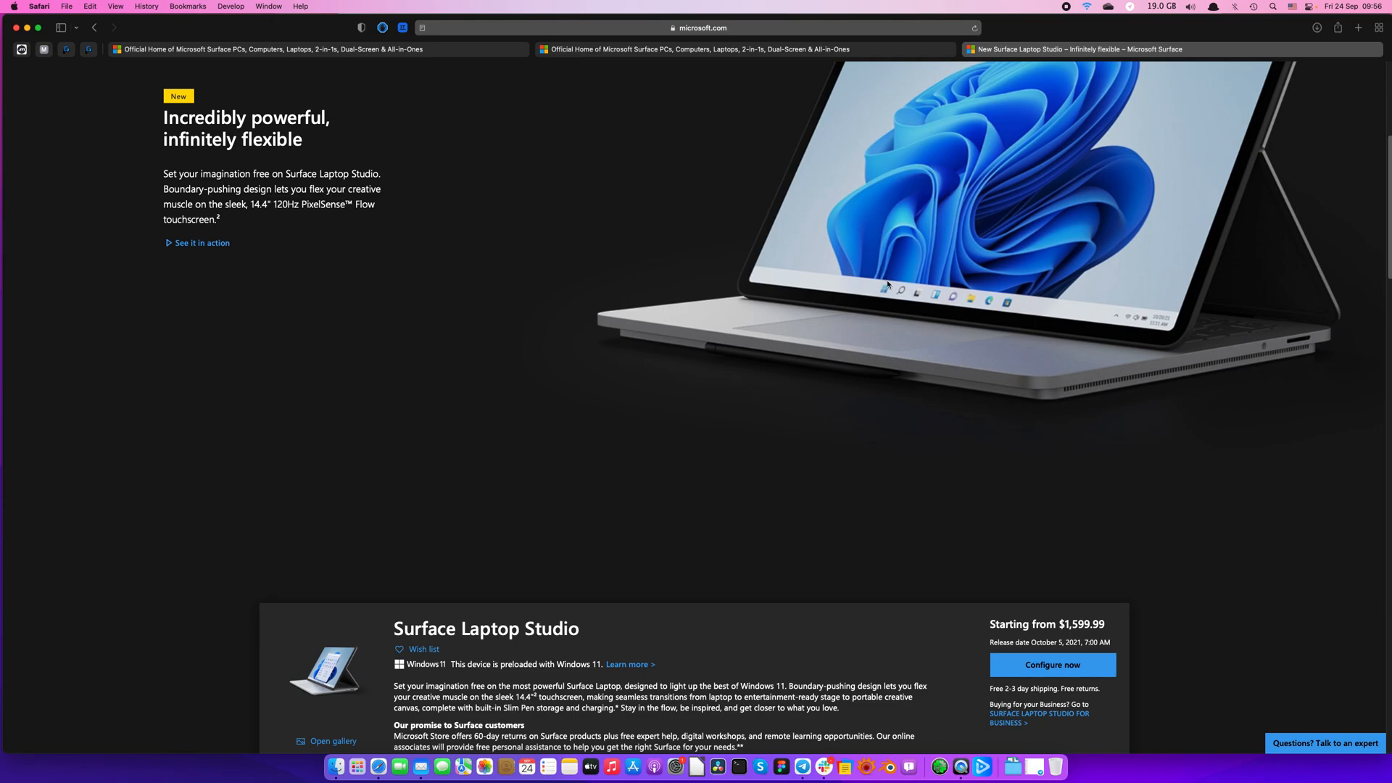
scroll(down, 3)
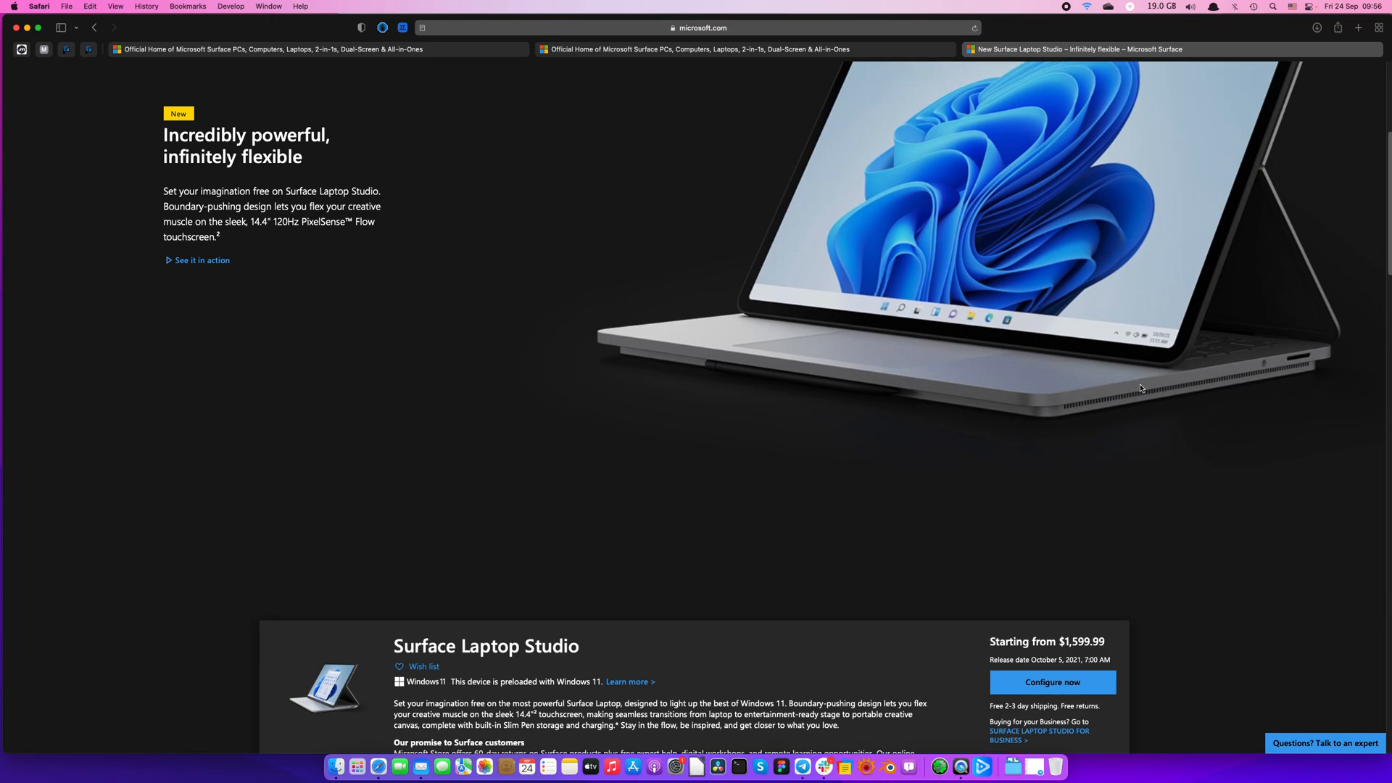
scroll(down, 3)
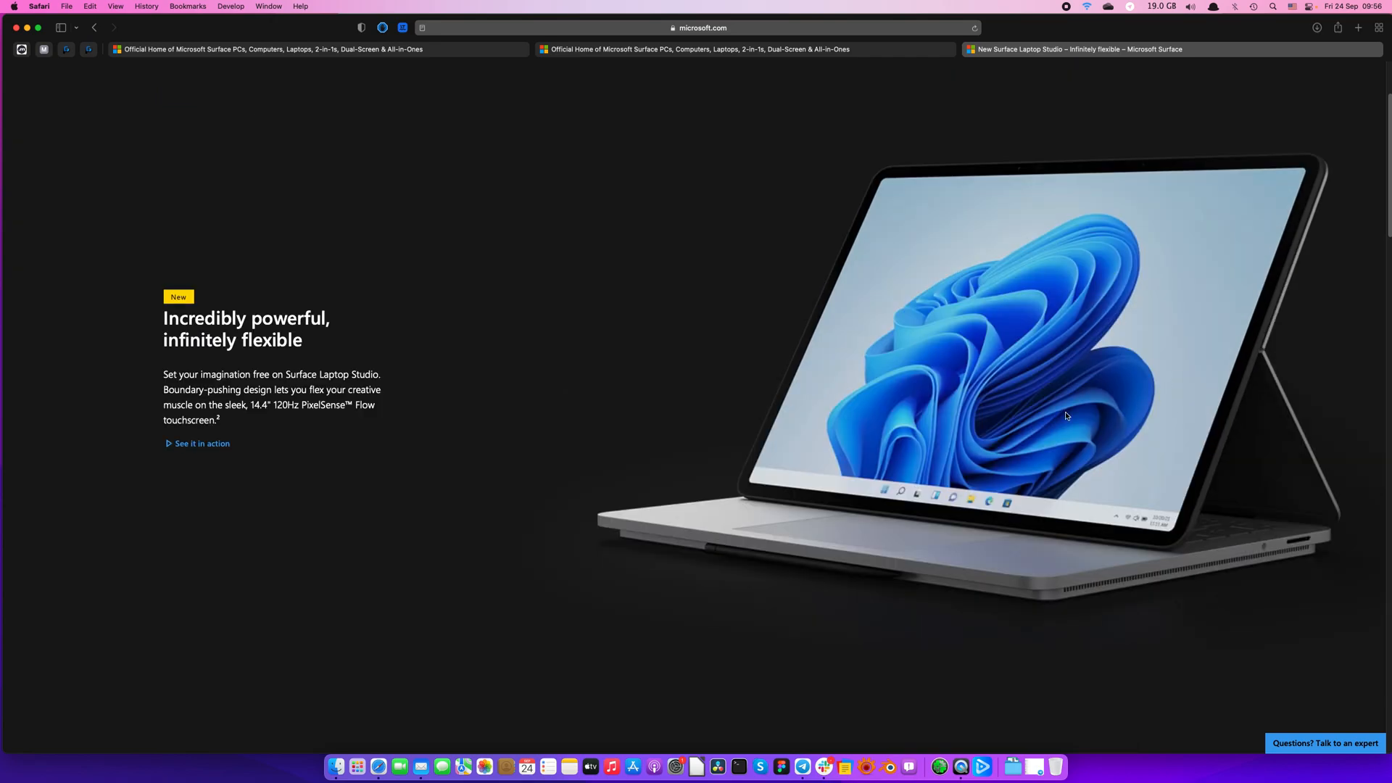
scroll(down, 3)
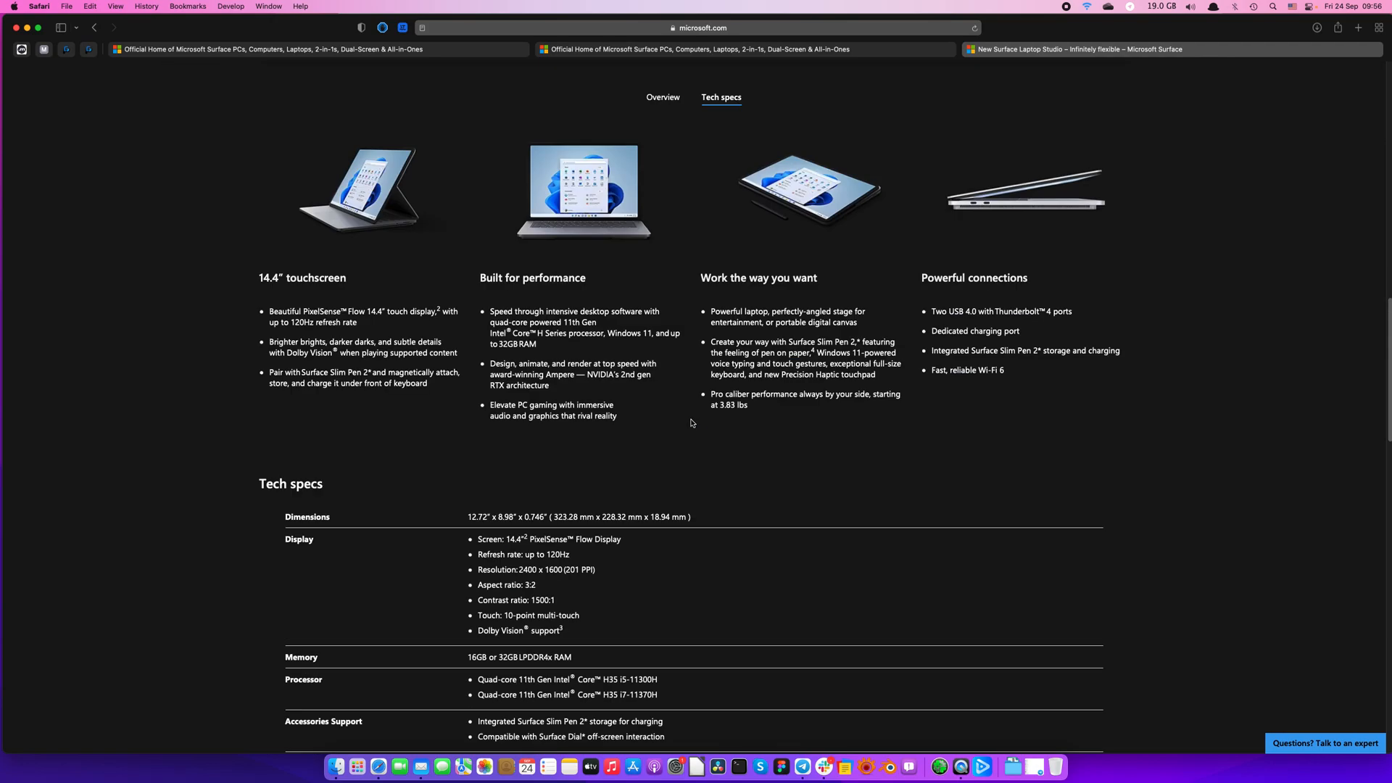
scroll(down, 3)
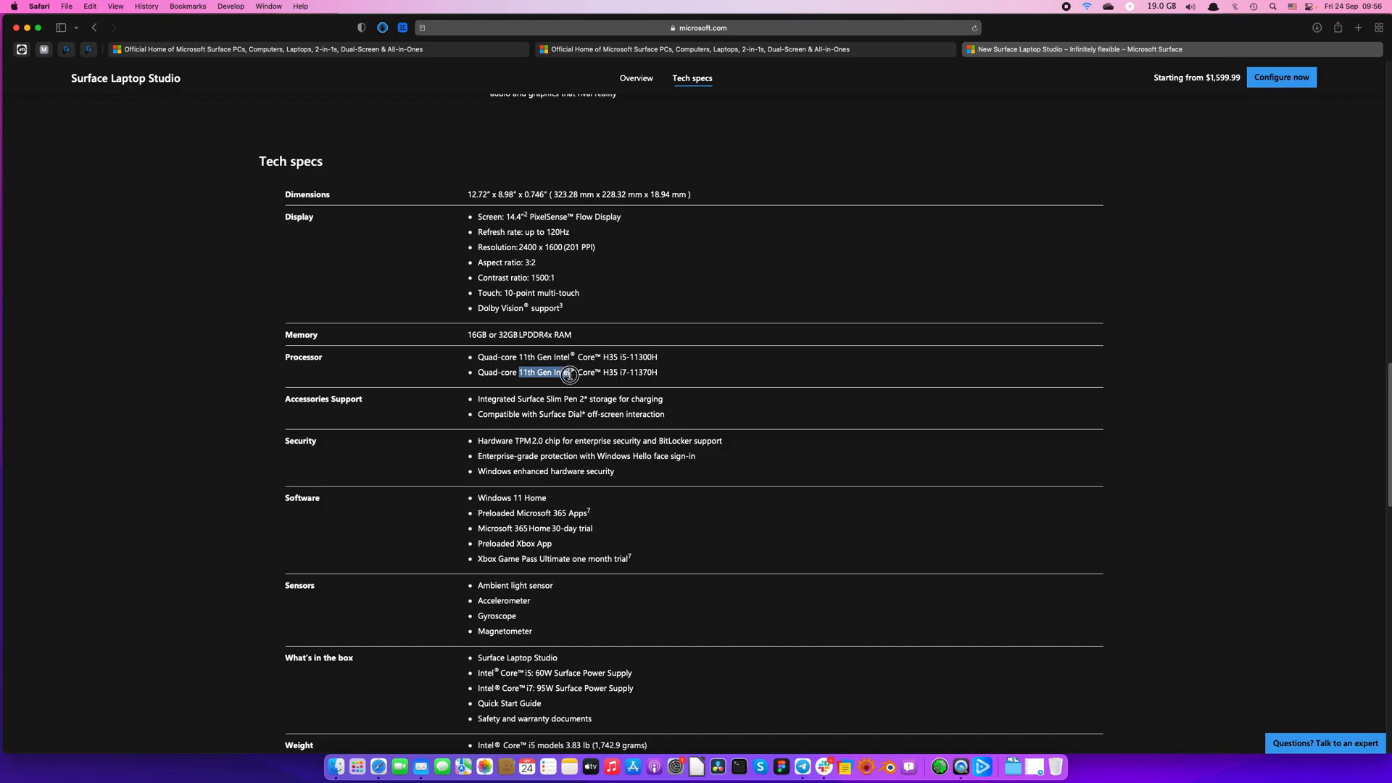
Step: Select the full Quad-core 11th Gen Intel Core H35 i7-11370H processor line
drag(542, 372, 657, 372)
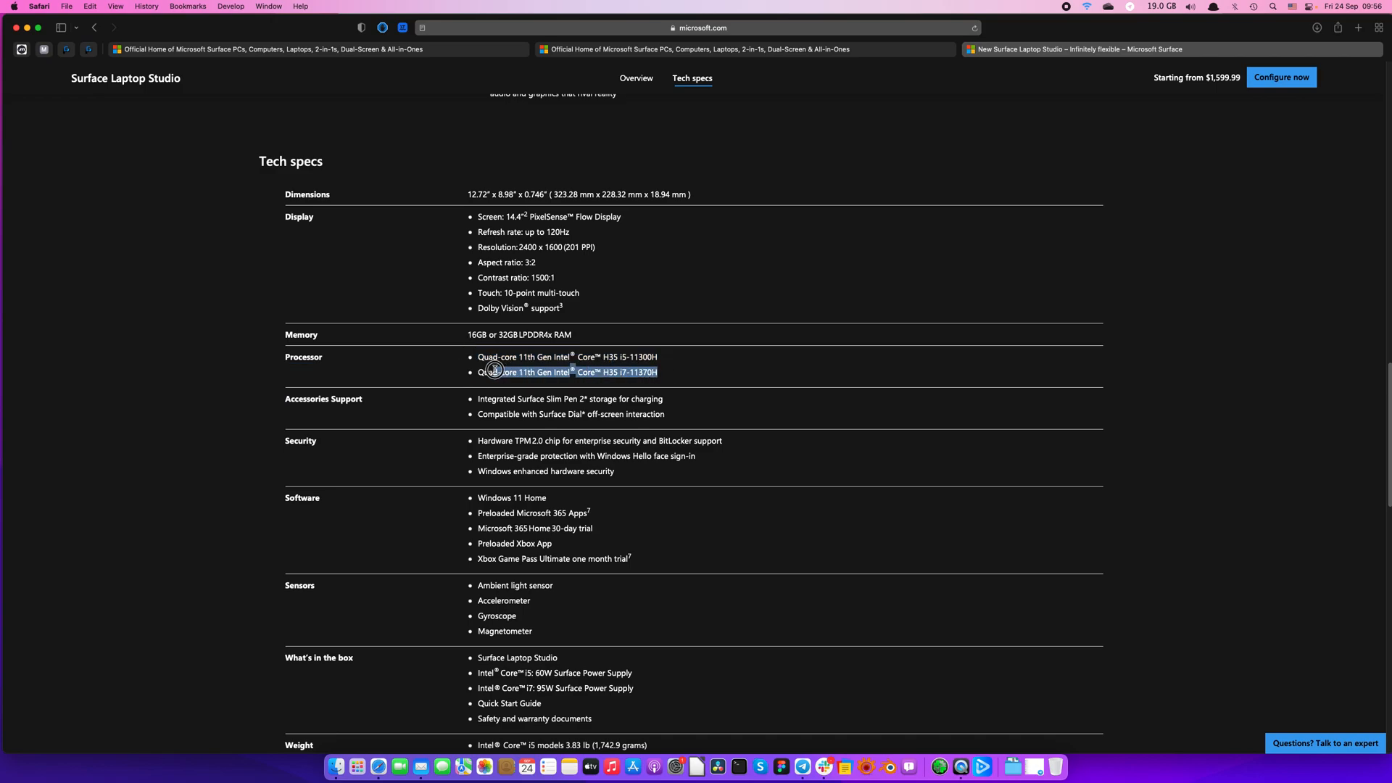
double_click(563, 372)
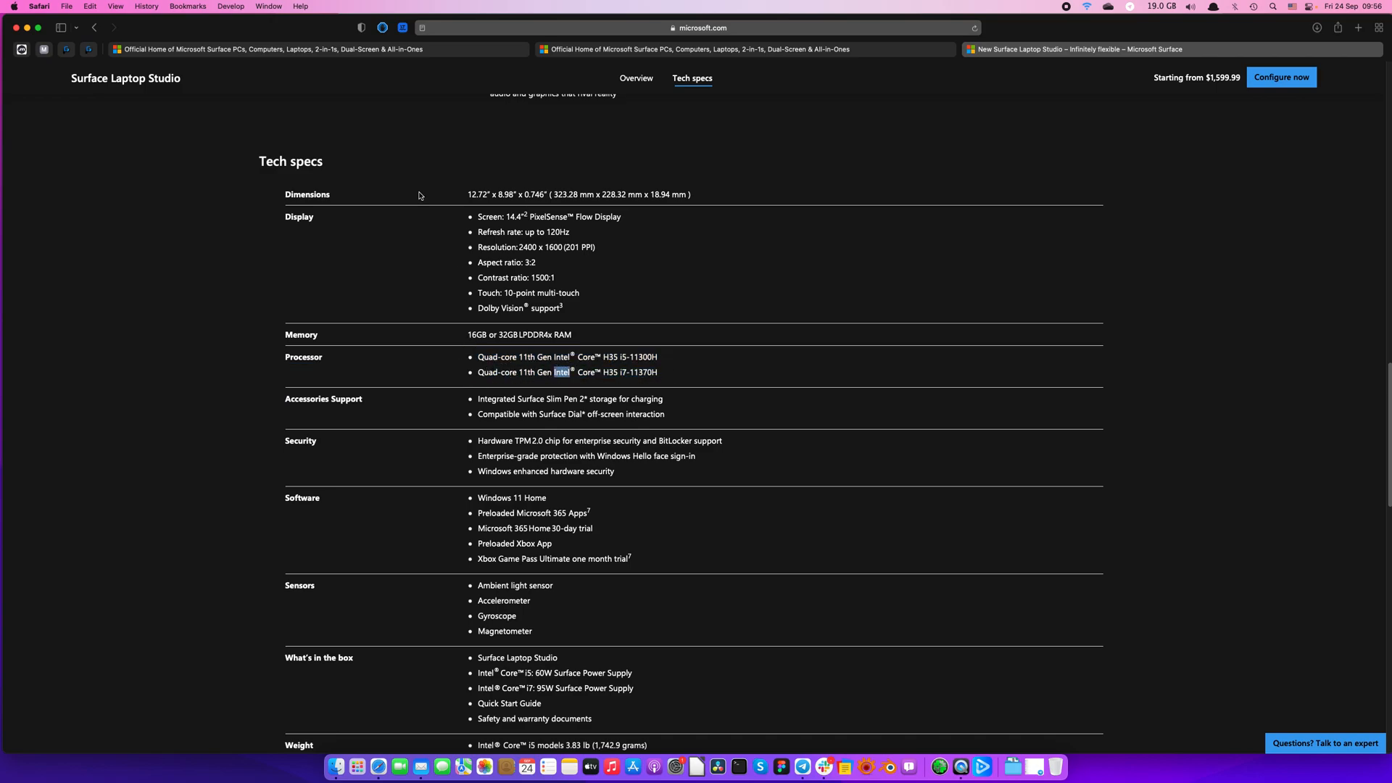
mouse_move(373, 189)
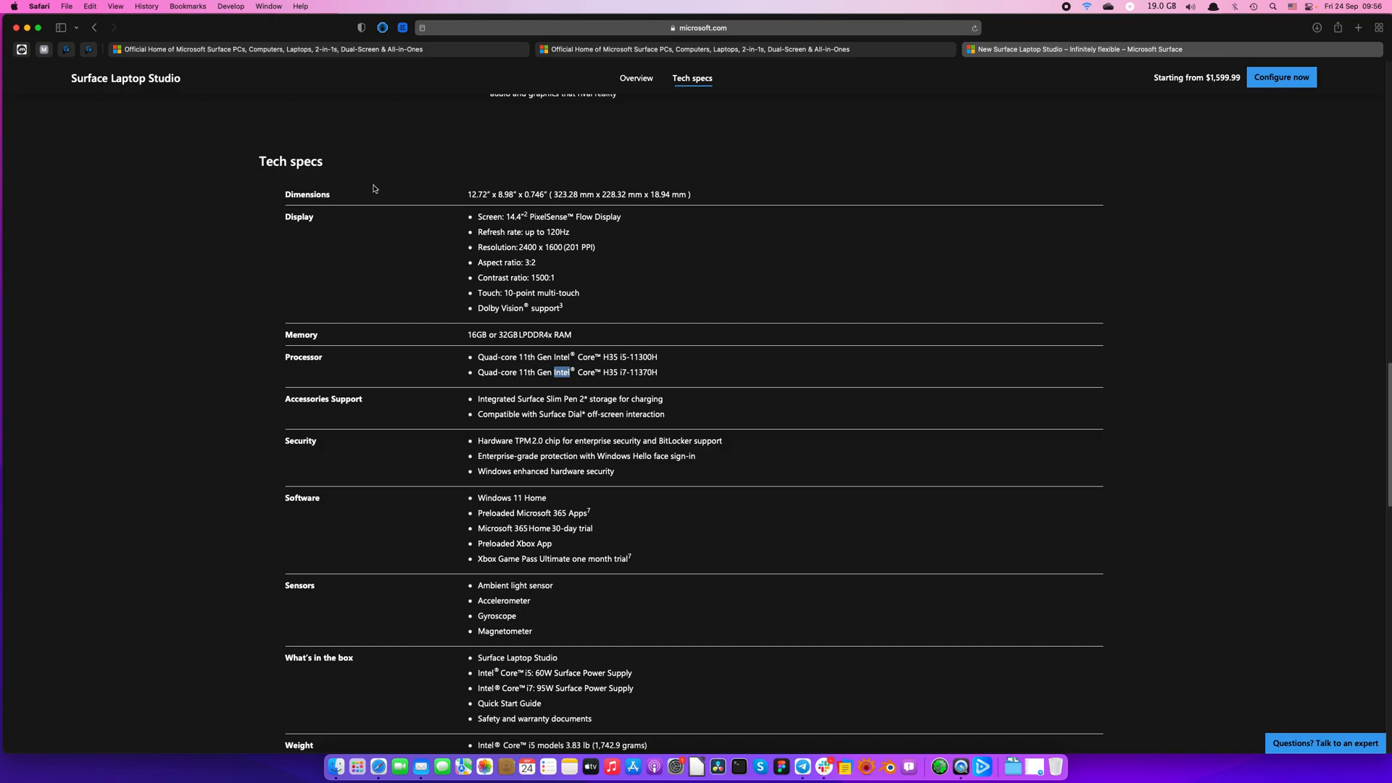
mouse_move(144, 64)
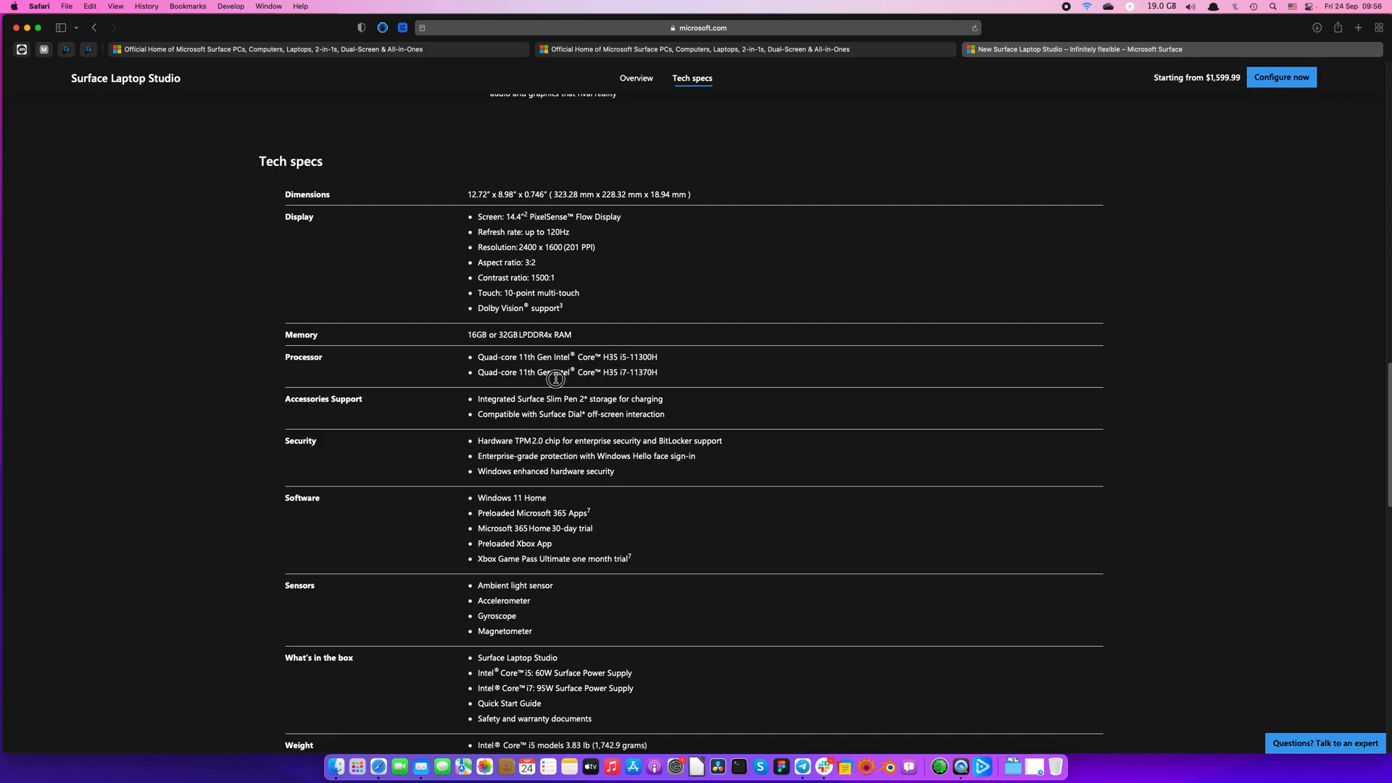
drag(478, 356, 657, 356)
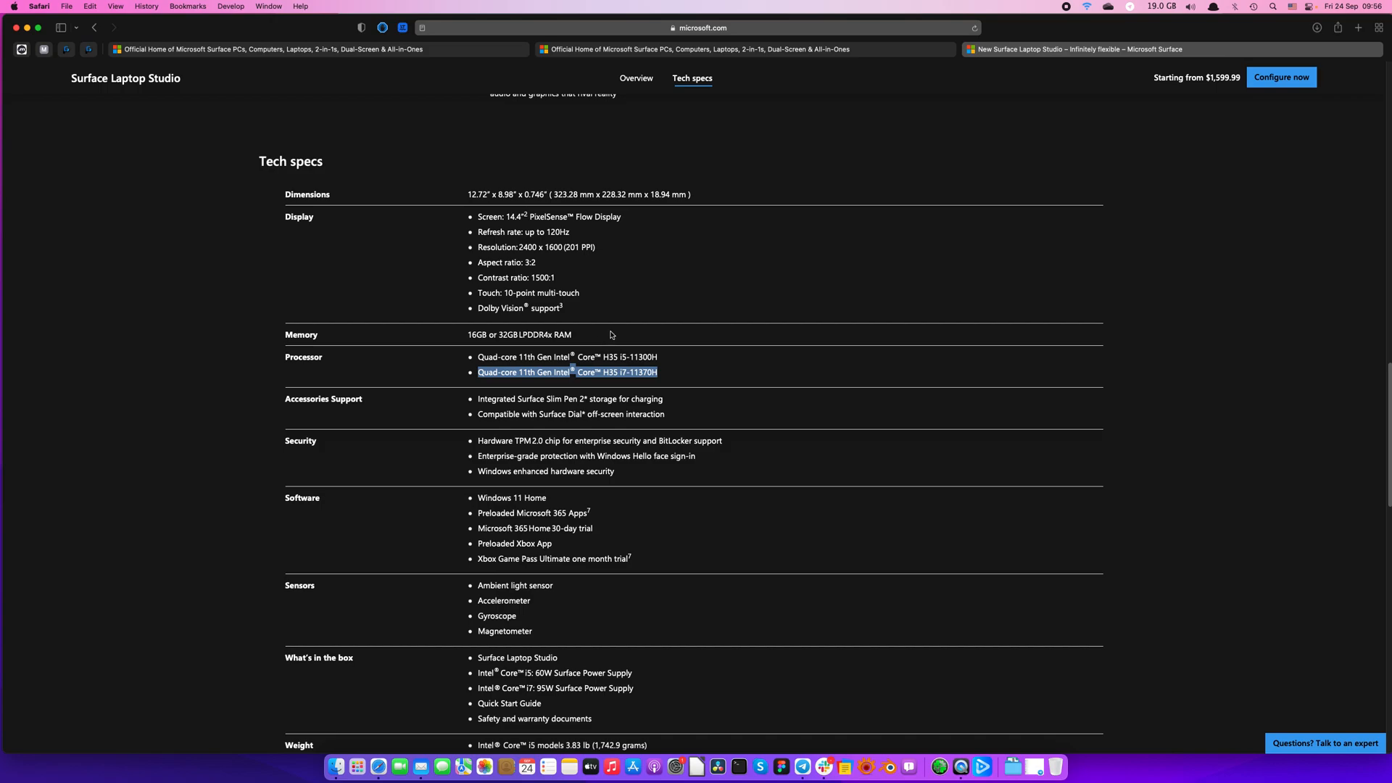
Step: Scroll to the connections specs and highlight Thunderbolt 4
scroll(down, 3)
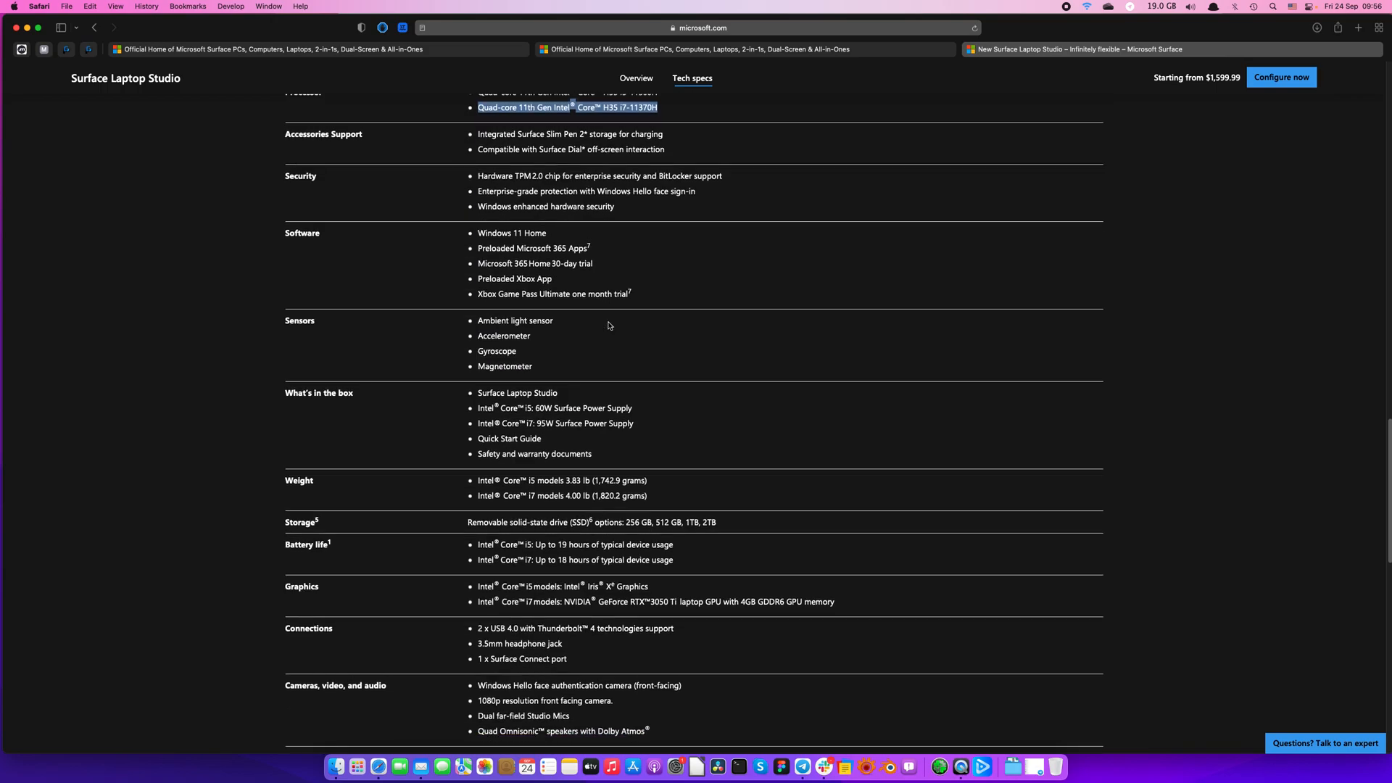
scroll(down, 3)
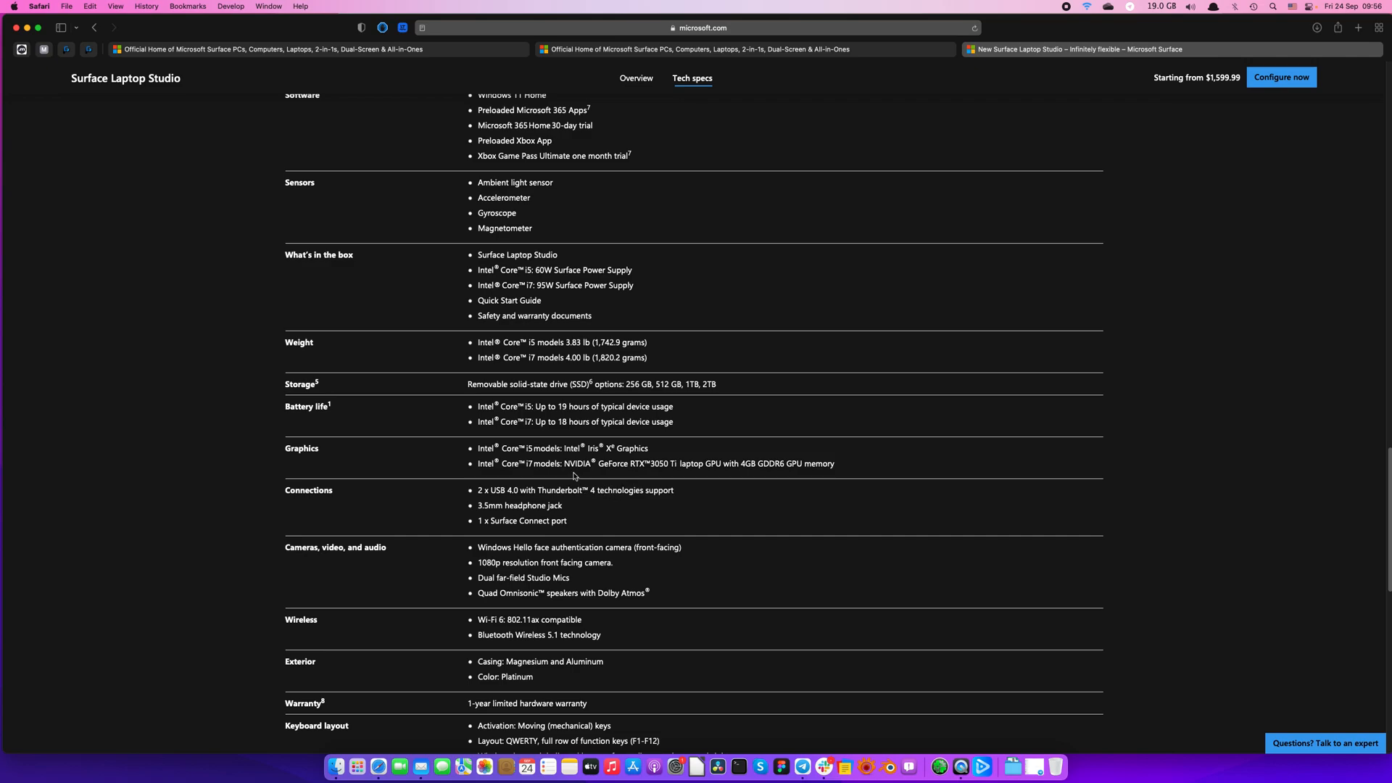
double_click(564, 490)
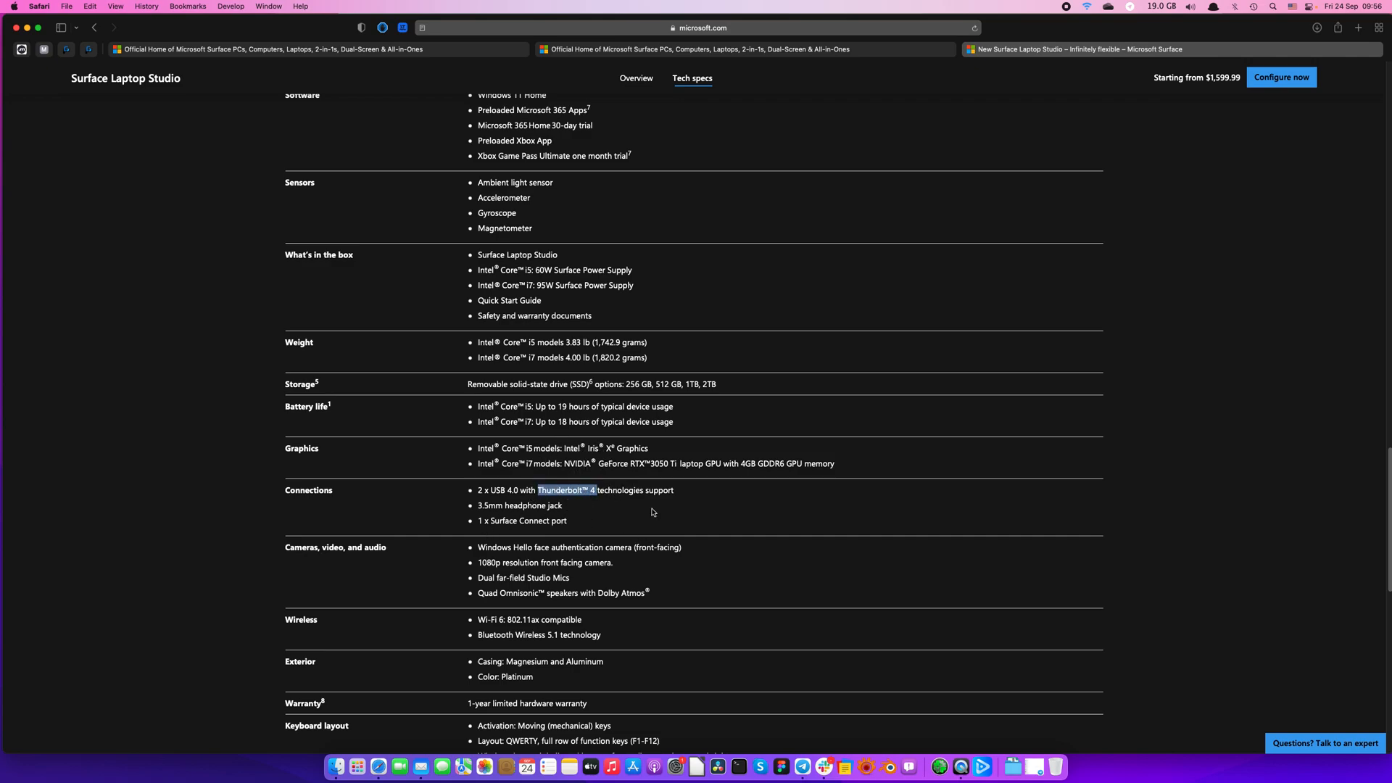
mouse_move(654, 495)
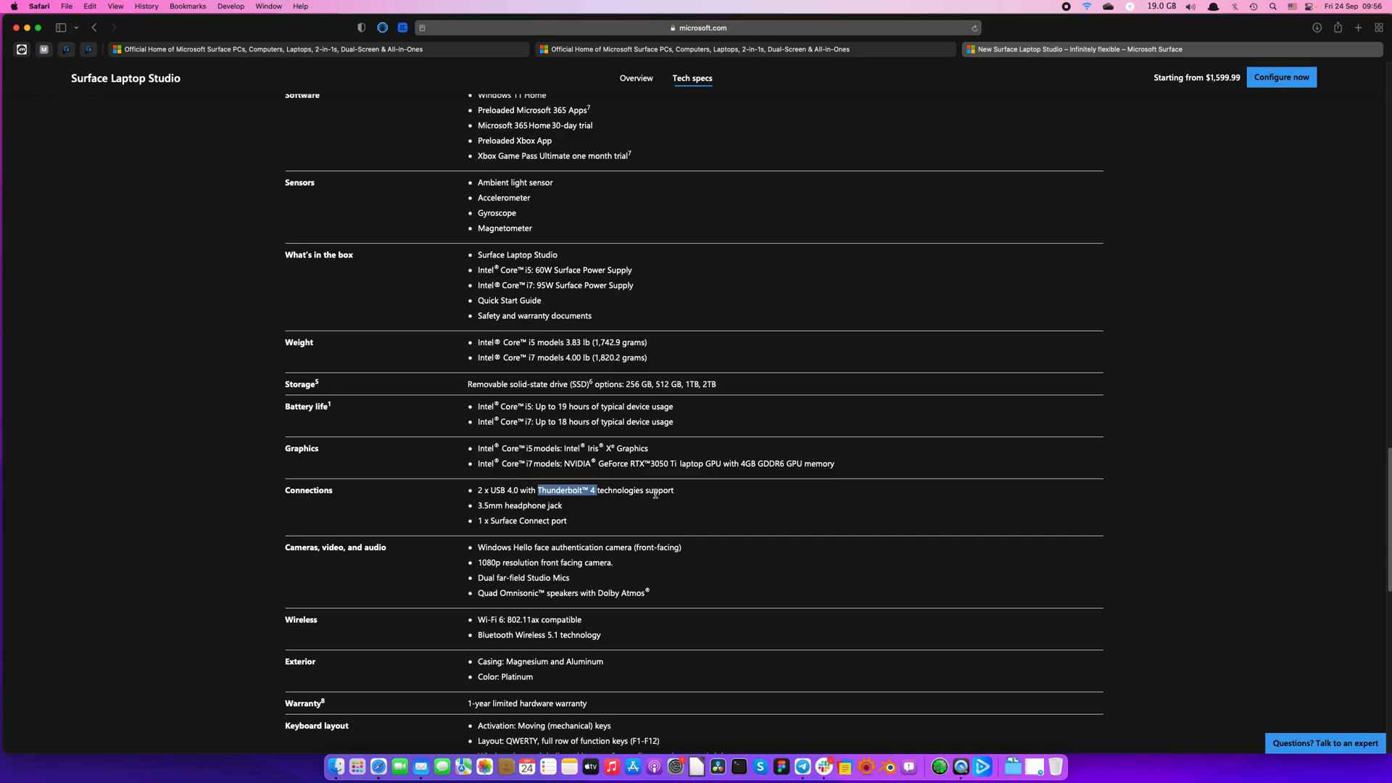
scroll(down, 3)
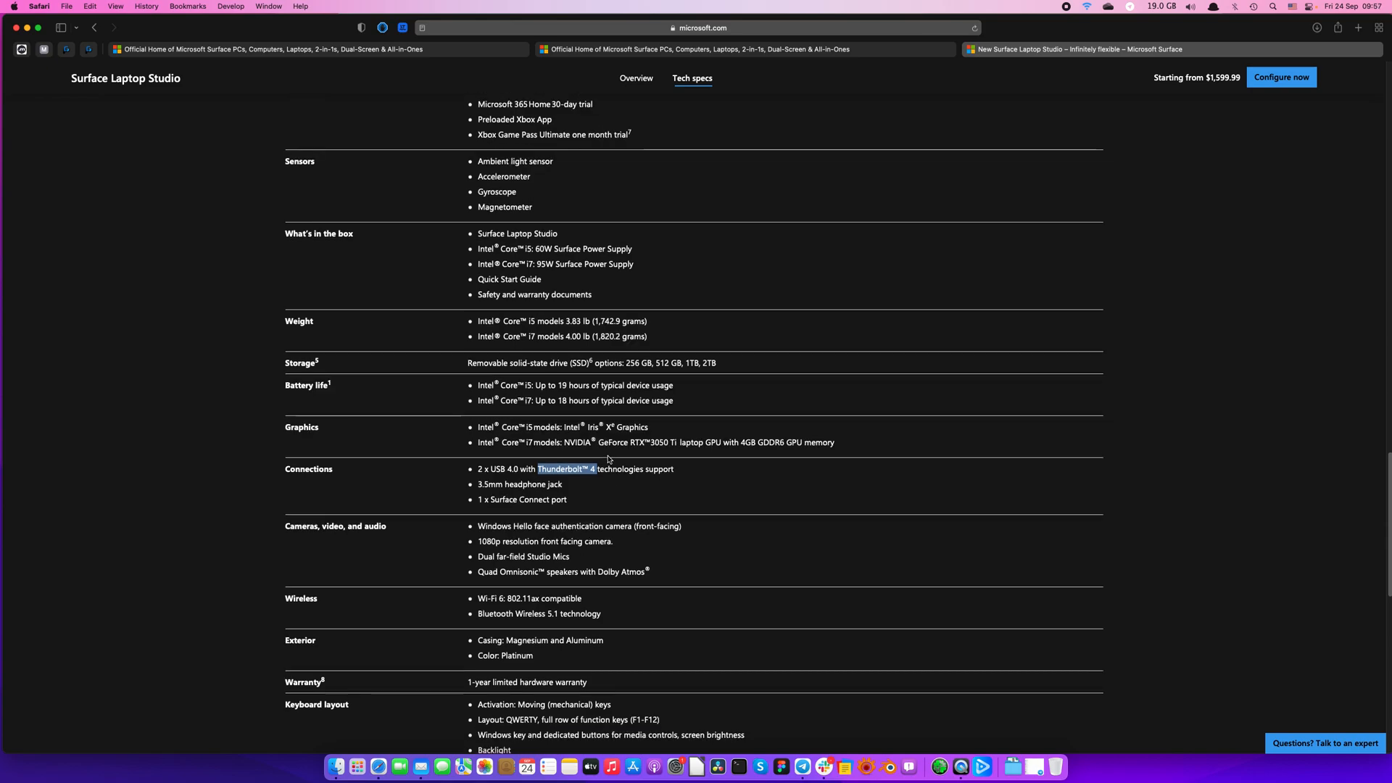
scroll(down, 3)
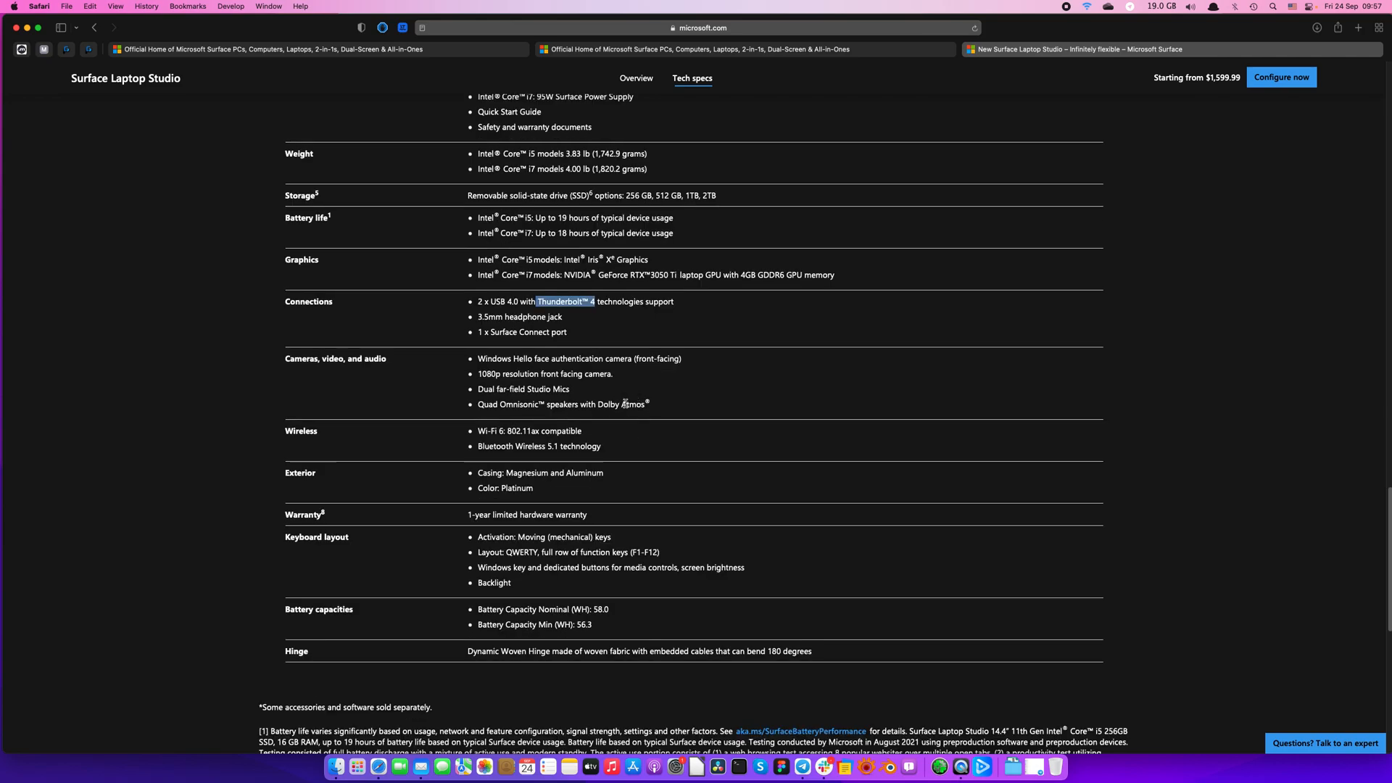
mouse_move(497, 439)
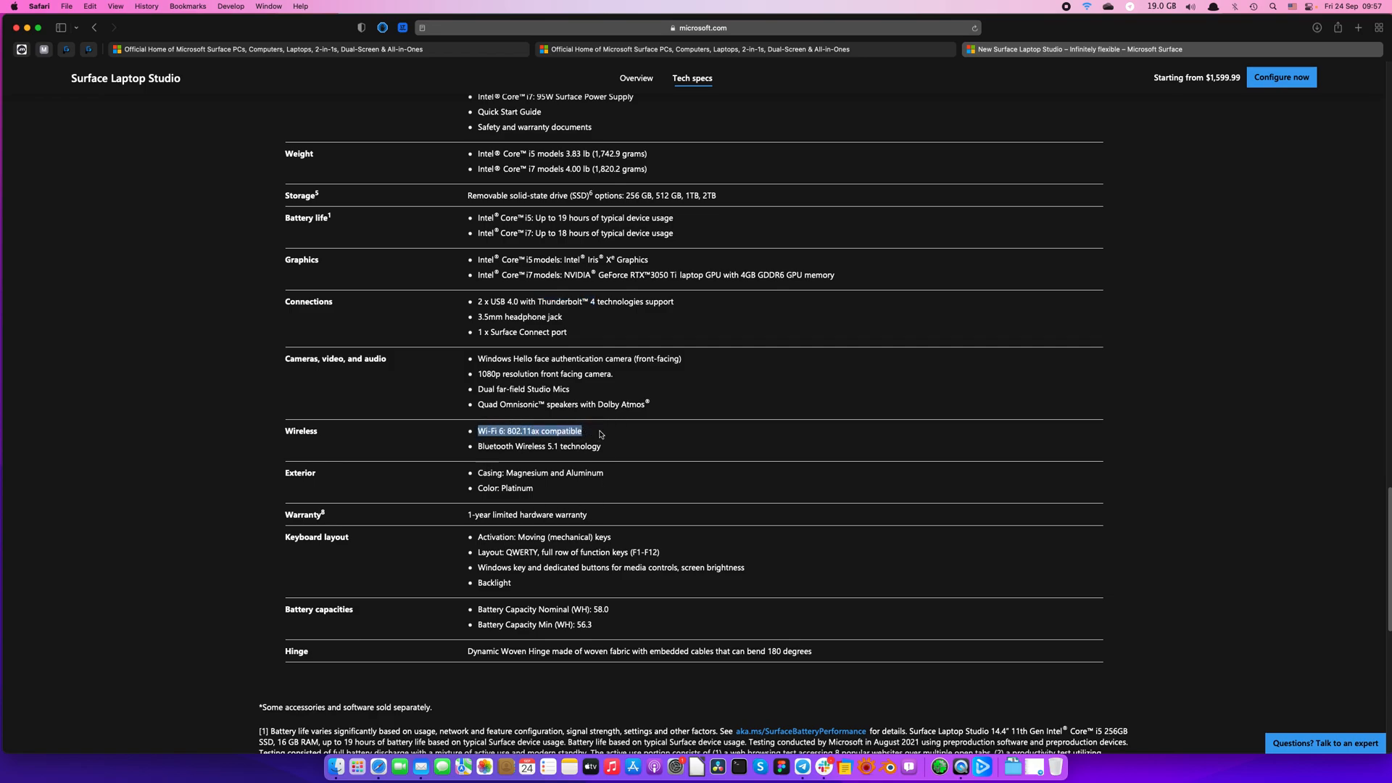
mouse_move(541, 474)
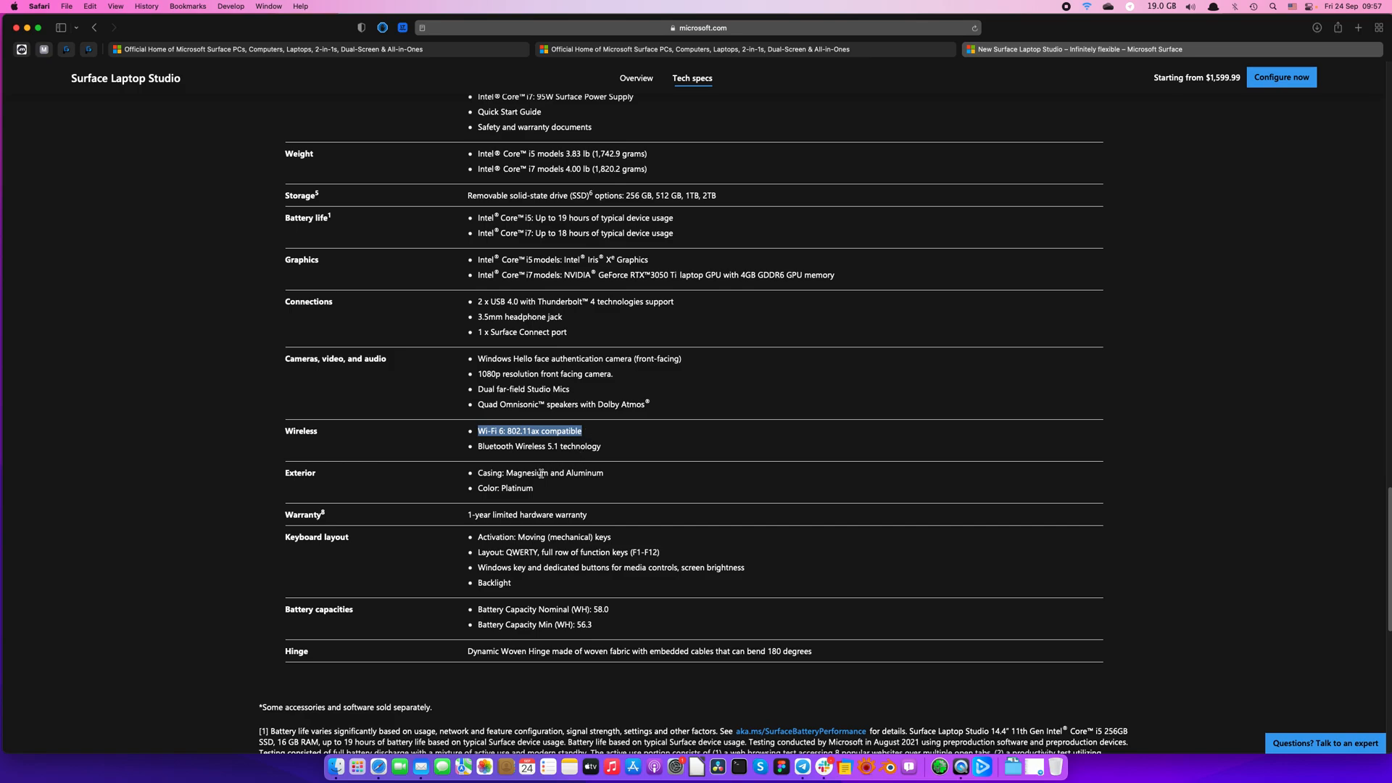
Step: Clear the Wi-Fi 6 highlight and select the Bluetooth Wireless 5.1 technology entry
click(618, 447)
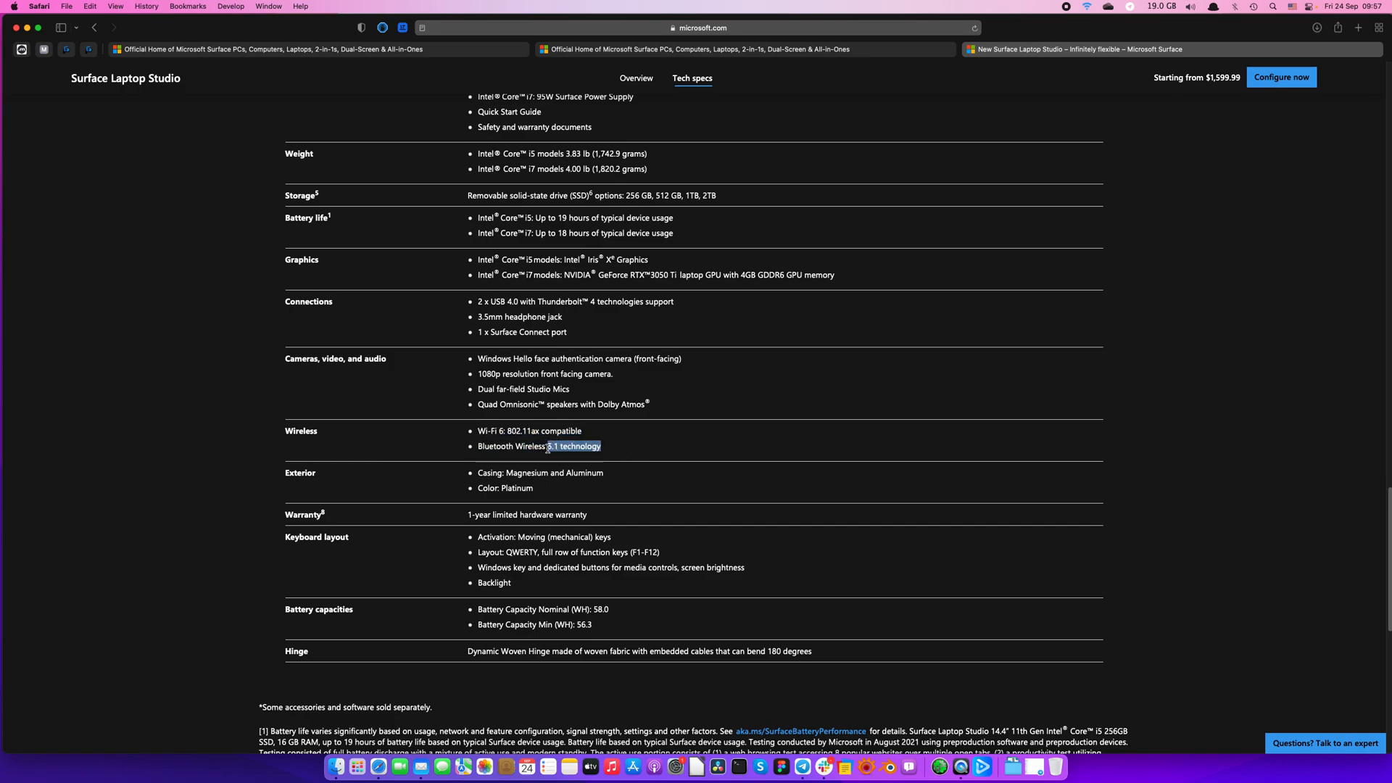
drag(548, 446, 475, 430)
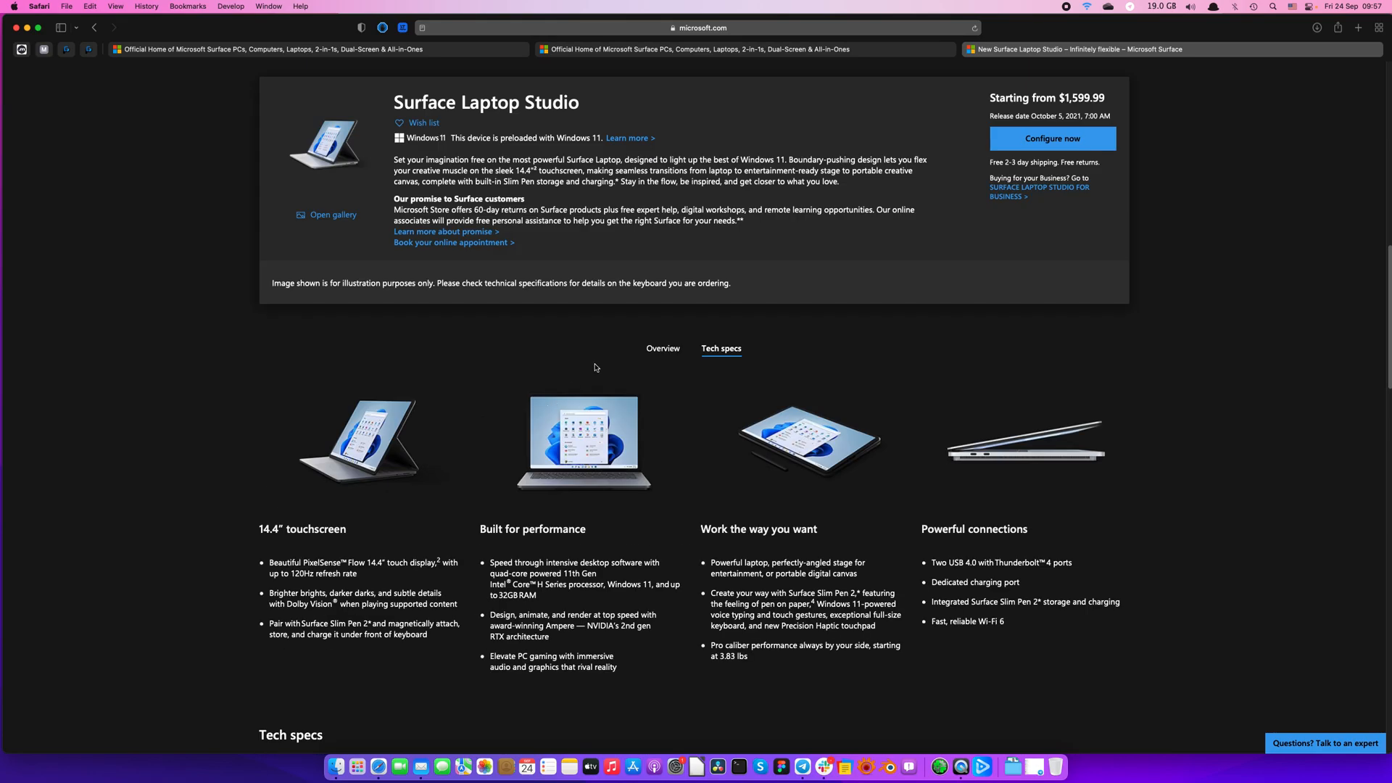
Step: Scroll the Overview to the Built for performance section with its processor, graphics and gaming highlights
scroll(up, 3)
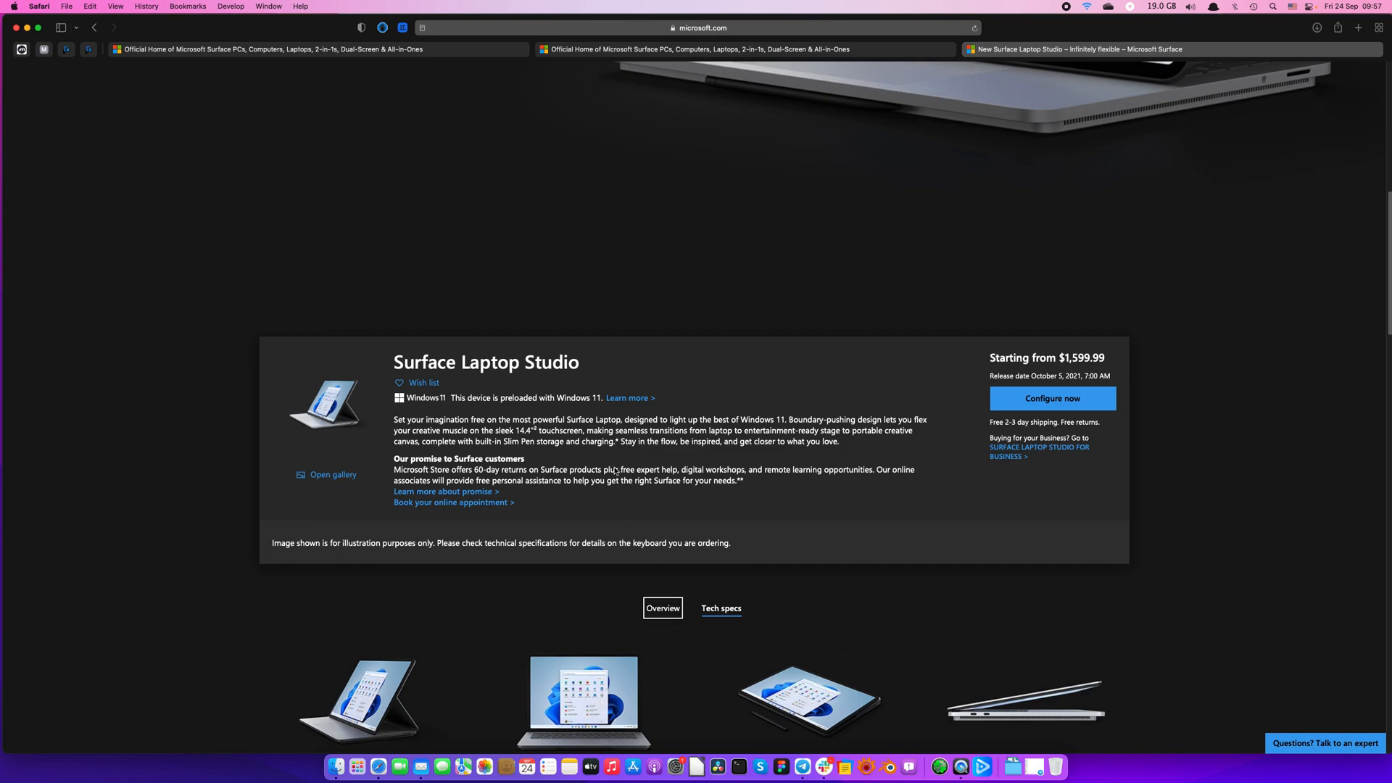
scroll(down, 3)
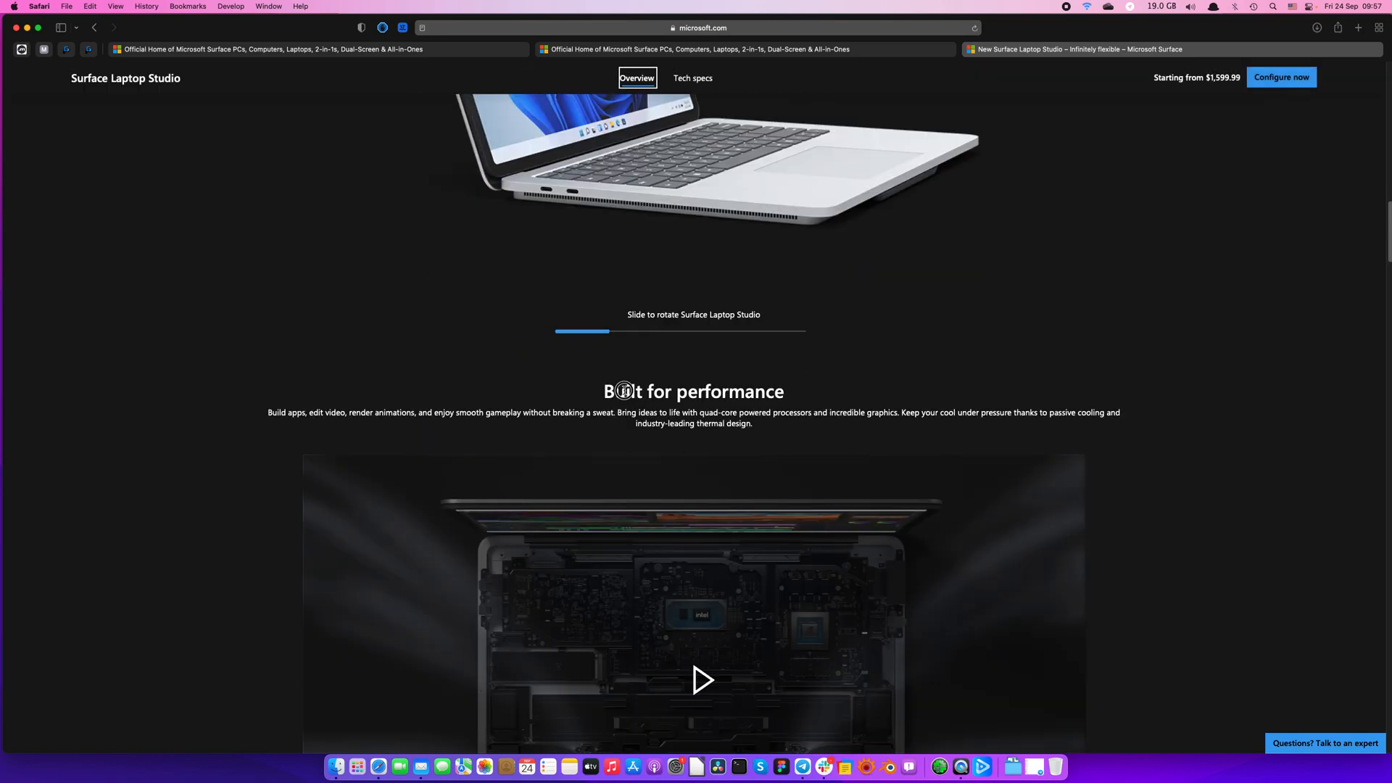
scroll(down, 3)
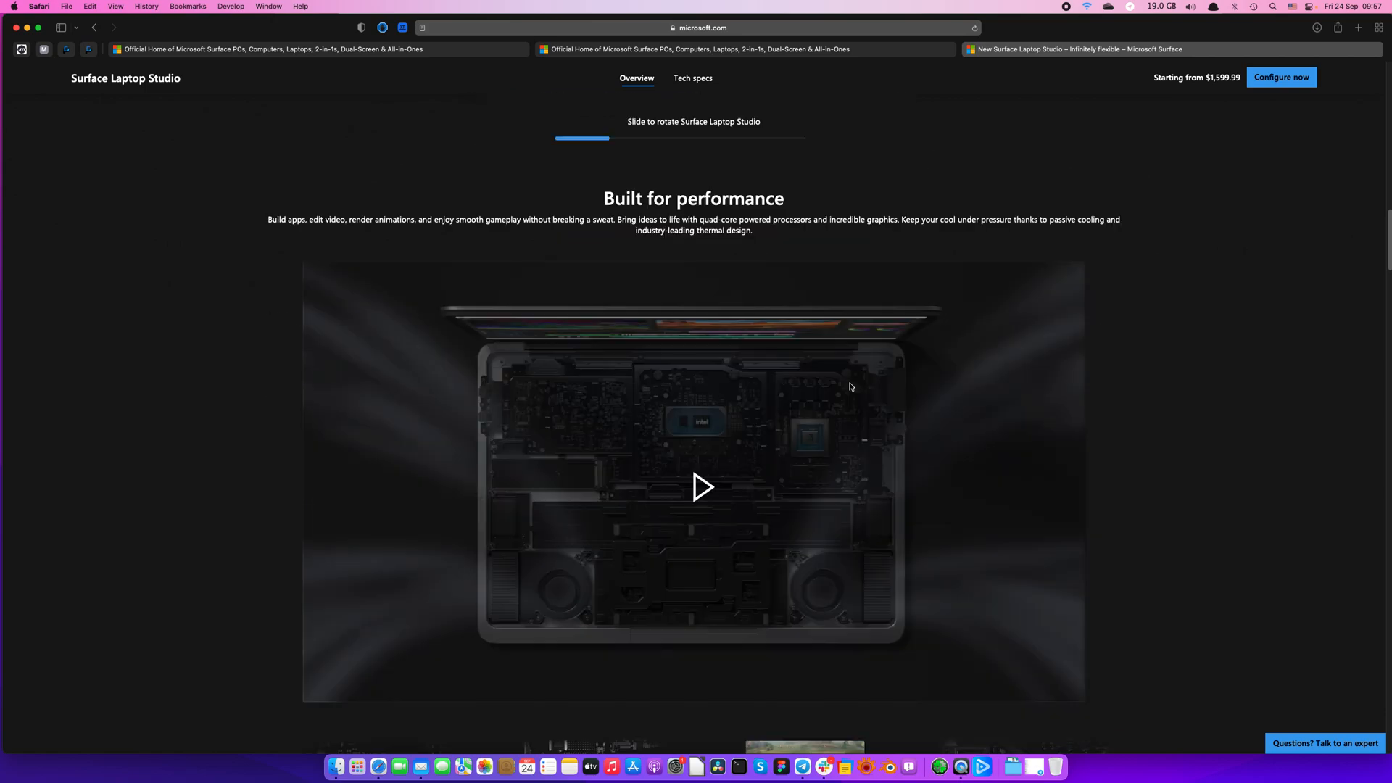
scroll(down, 3)
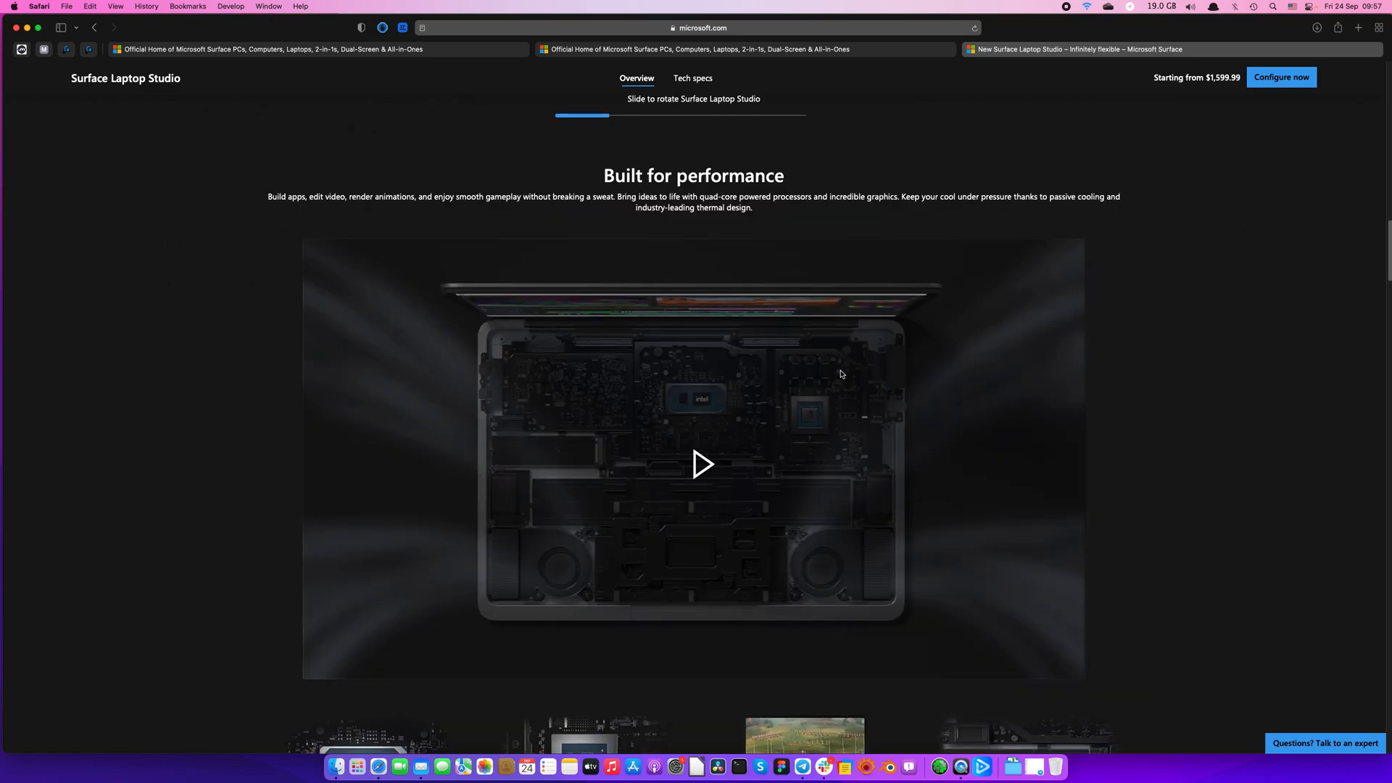
scroll(down, 3)
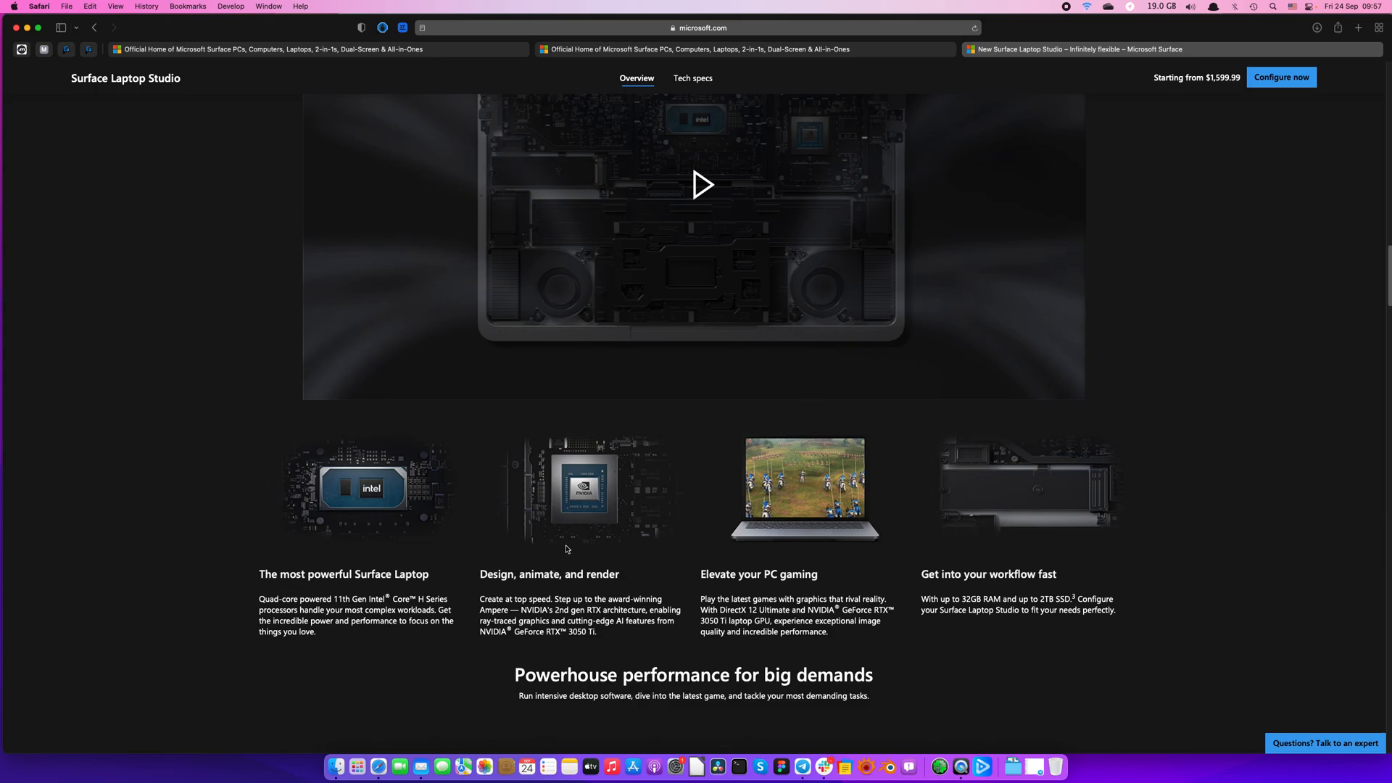
scroll(down, 3)
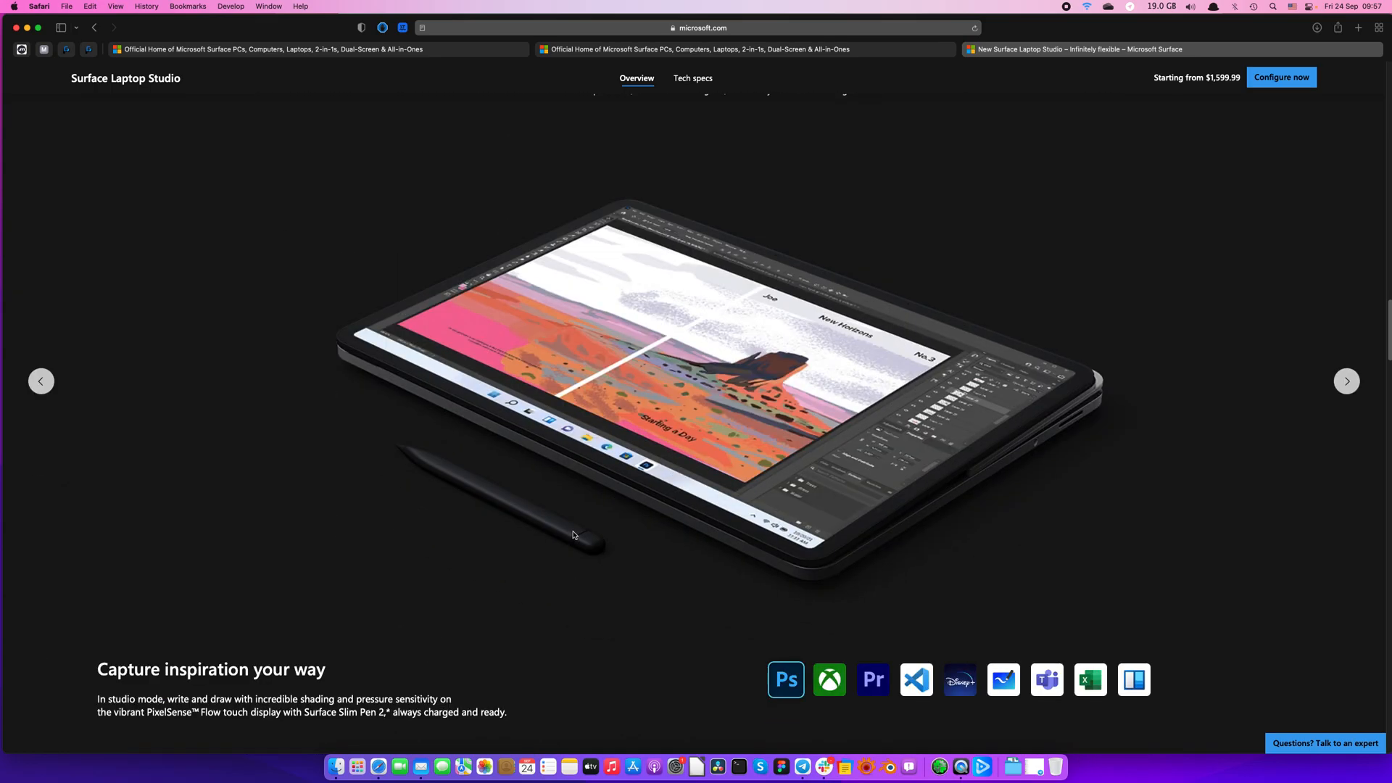
scroll(down, 3)
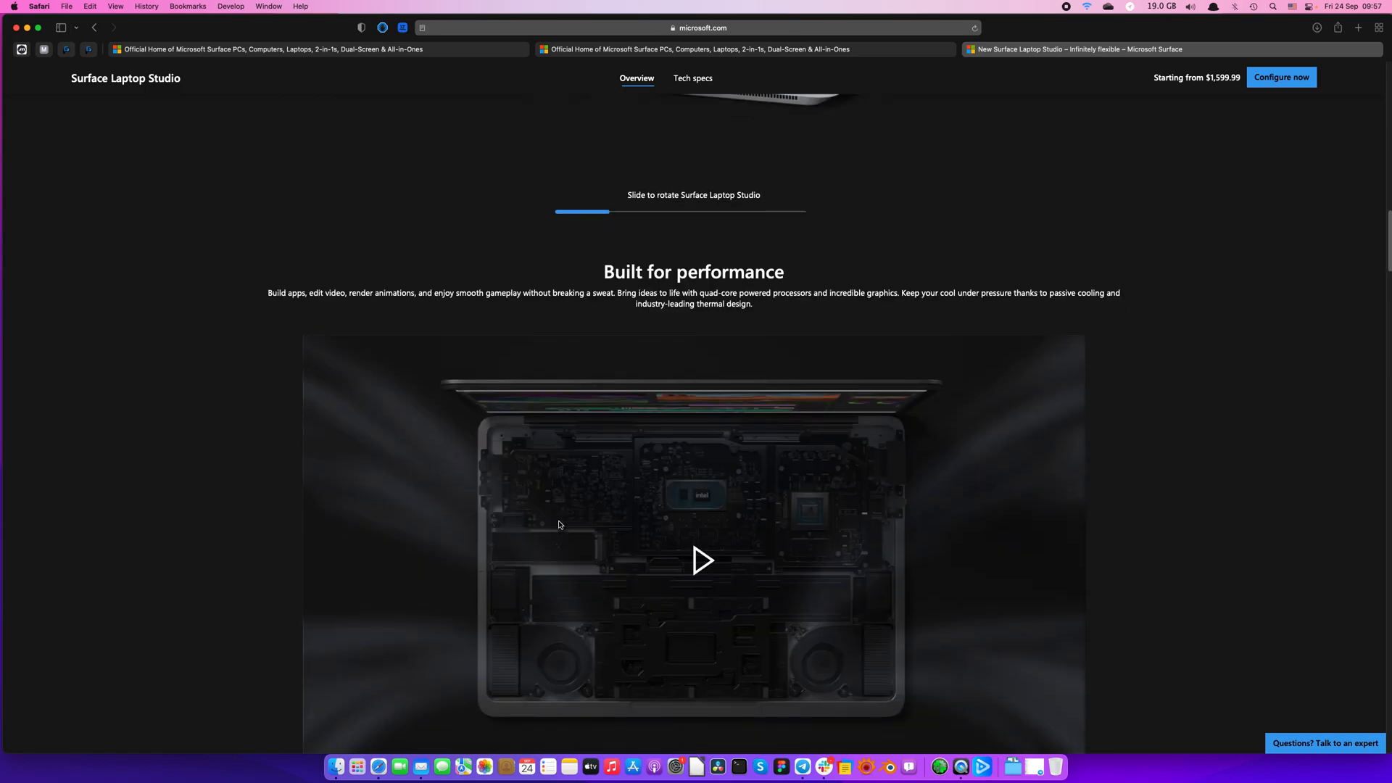
scroll(down, 3)
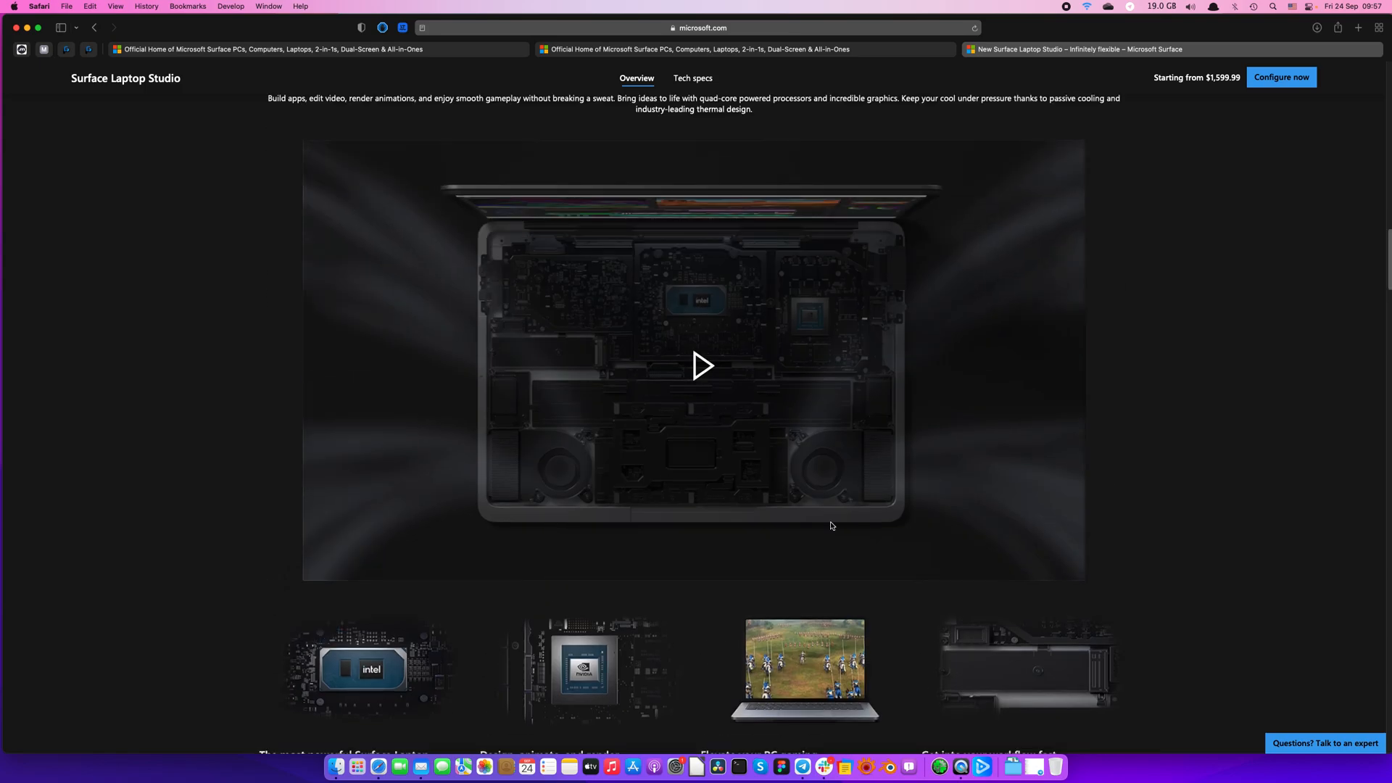
mouse_move(570, 465)
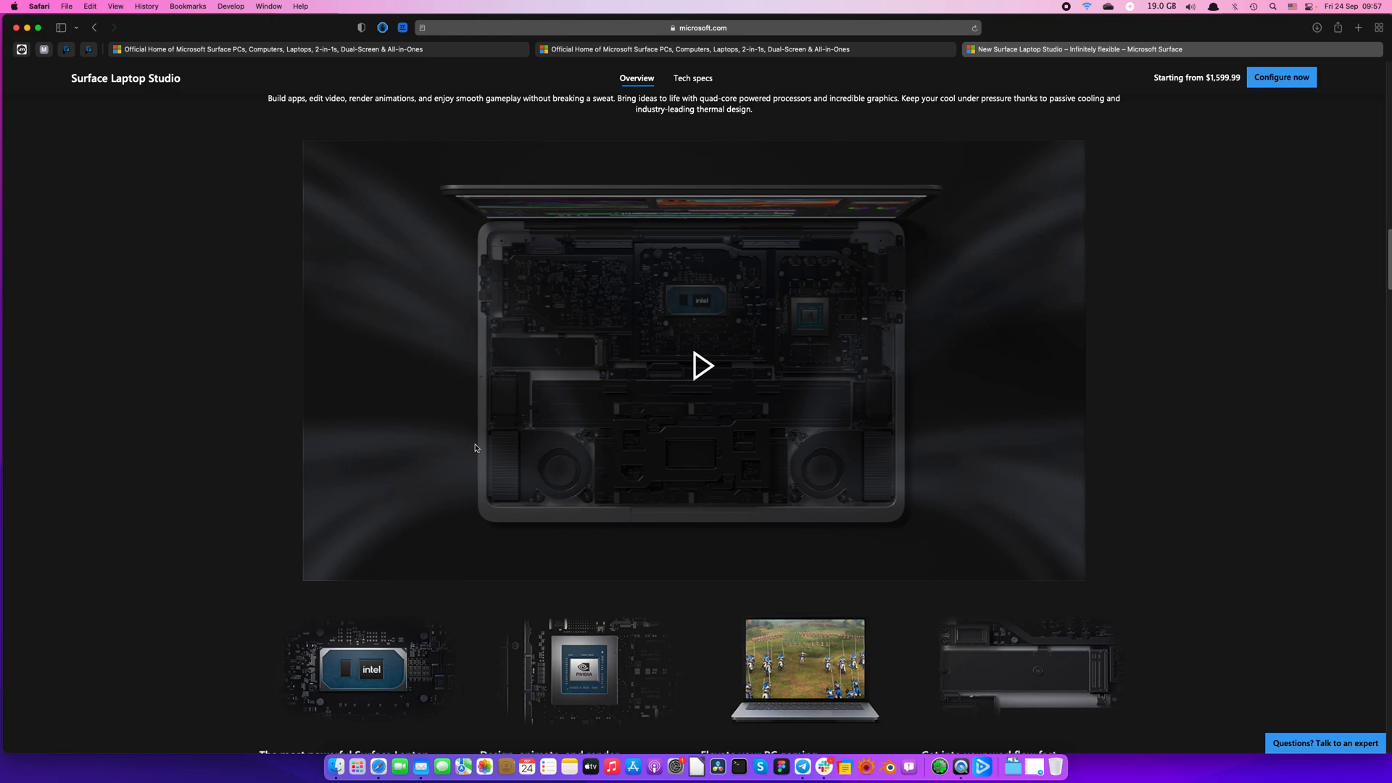
mouse_move(675, 400)
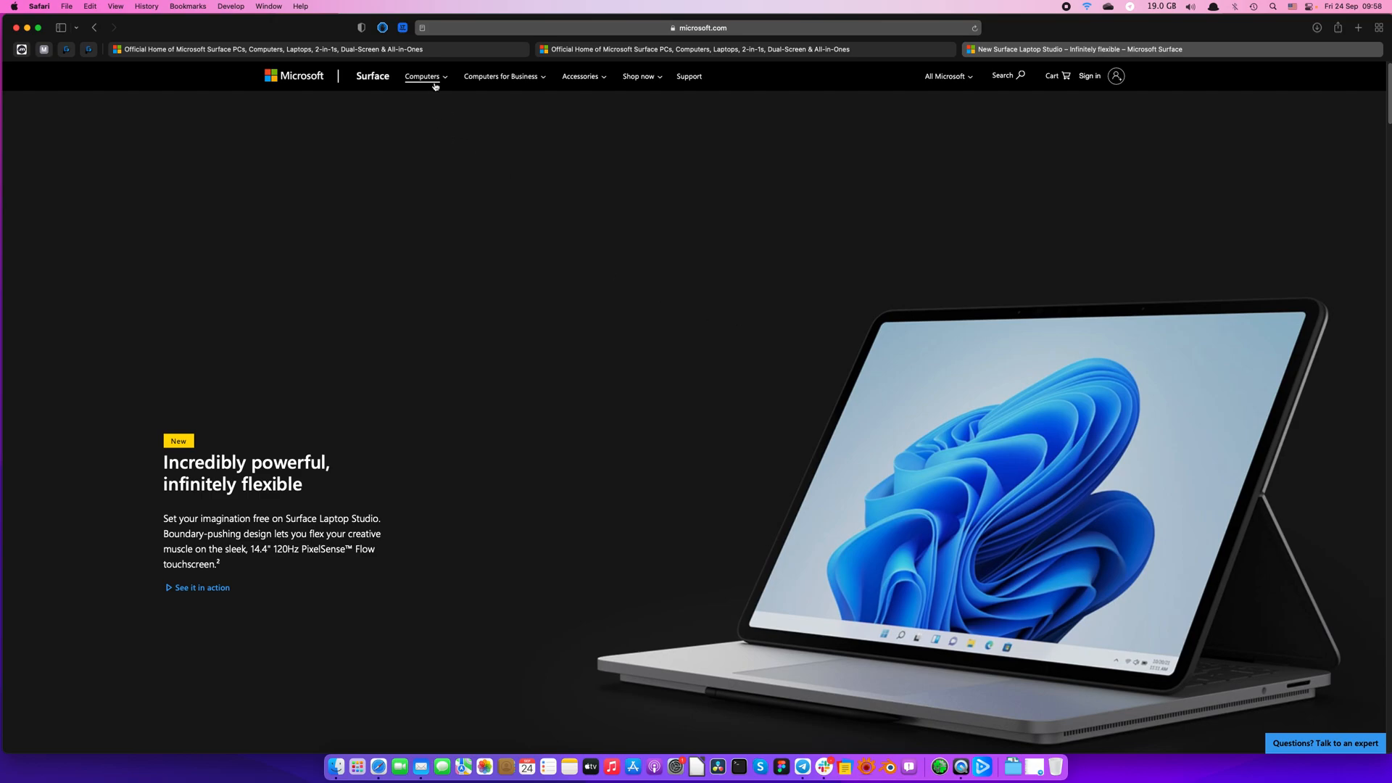
Step: From the Computers menu in the Surface navigation bar, open the Surface Pro 8 page in a new tab
click(424, 76)
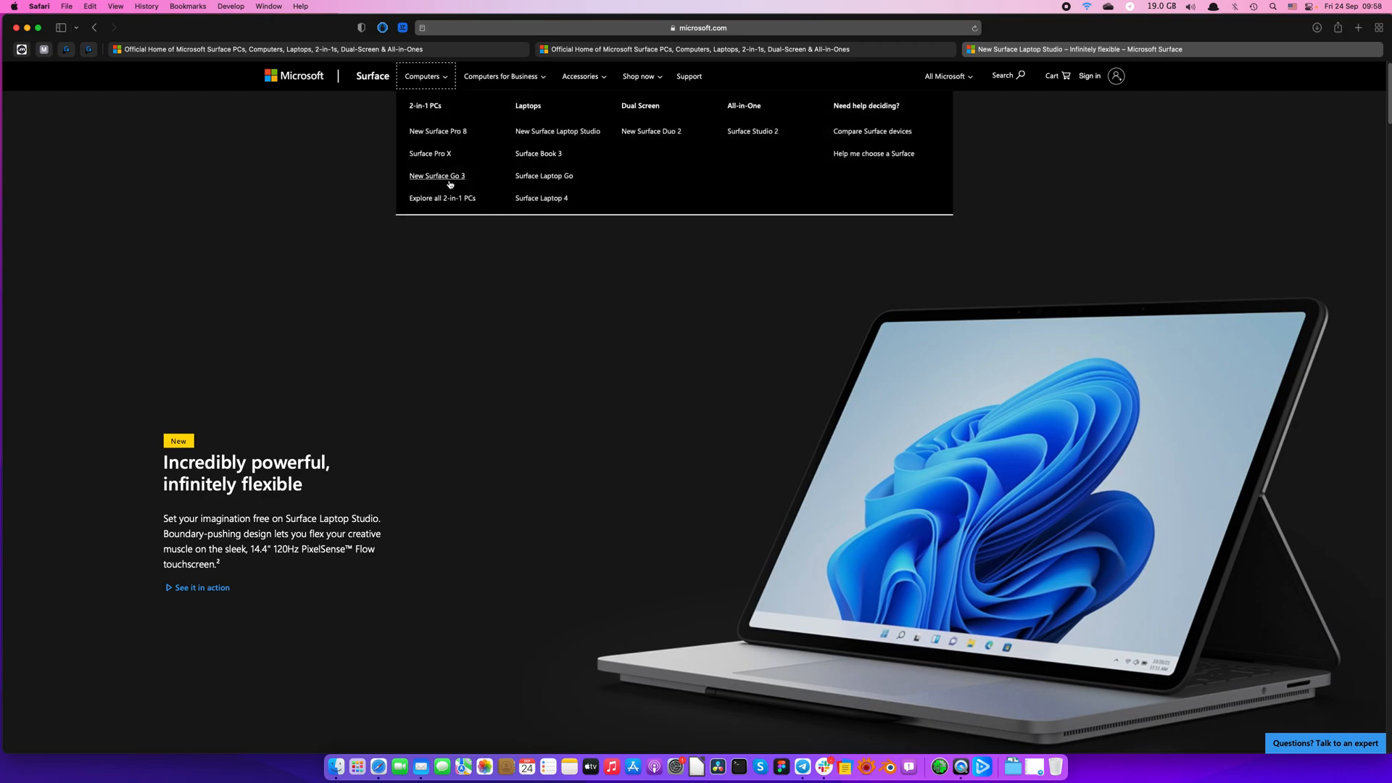
mouse_move(668, 221)
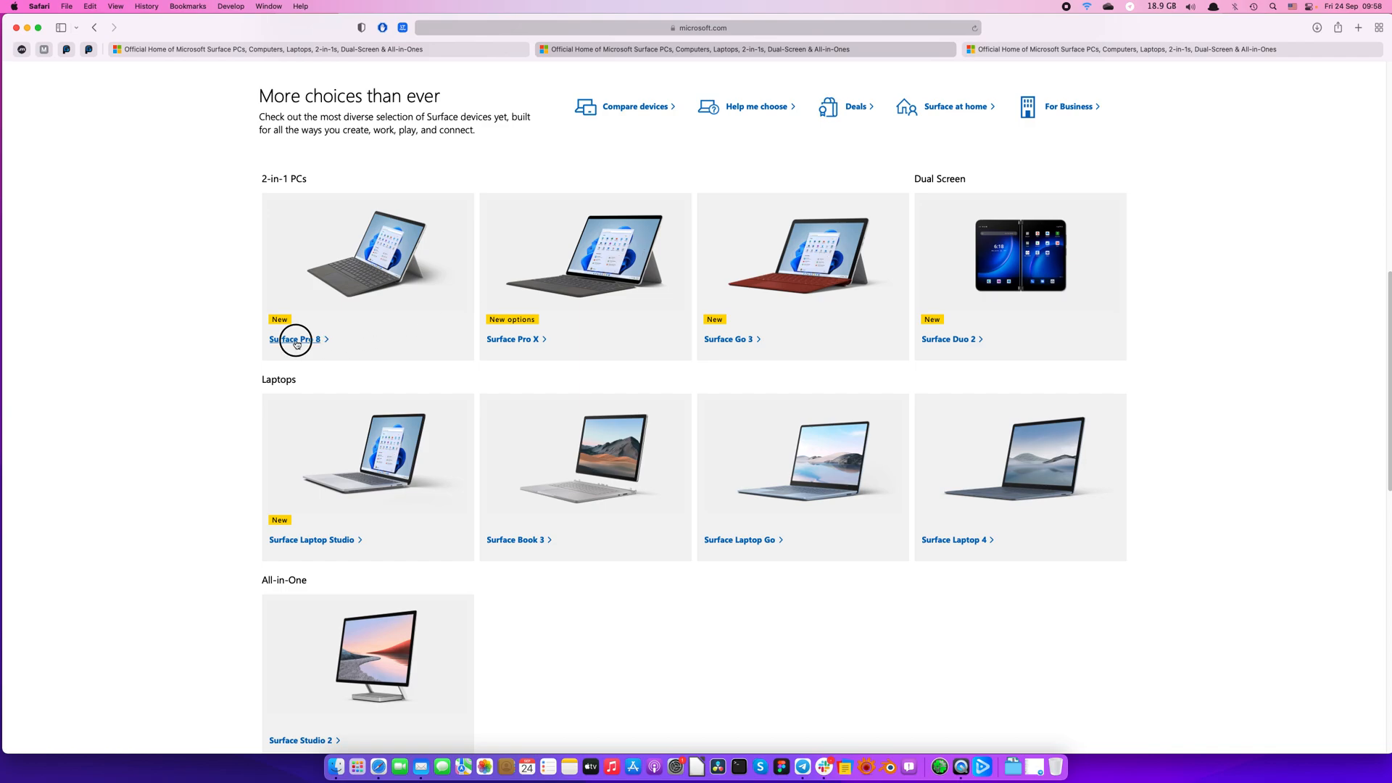
click(296, 339)
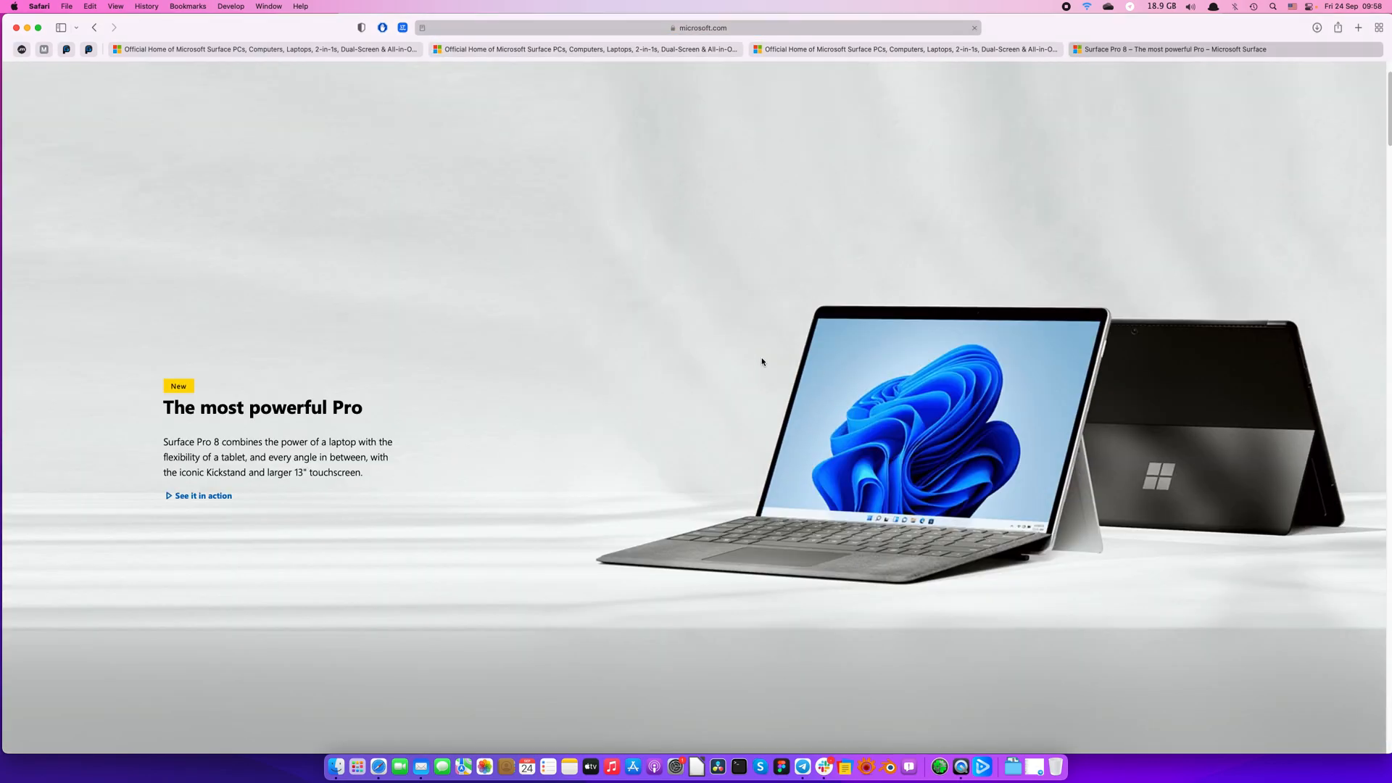
Step: Scroll down the Surface Pro 8 page and jump to its Tech specs showing the 2880 x 1920 display
scroll(down, 3)
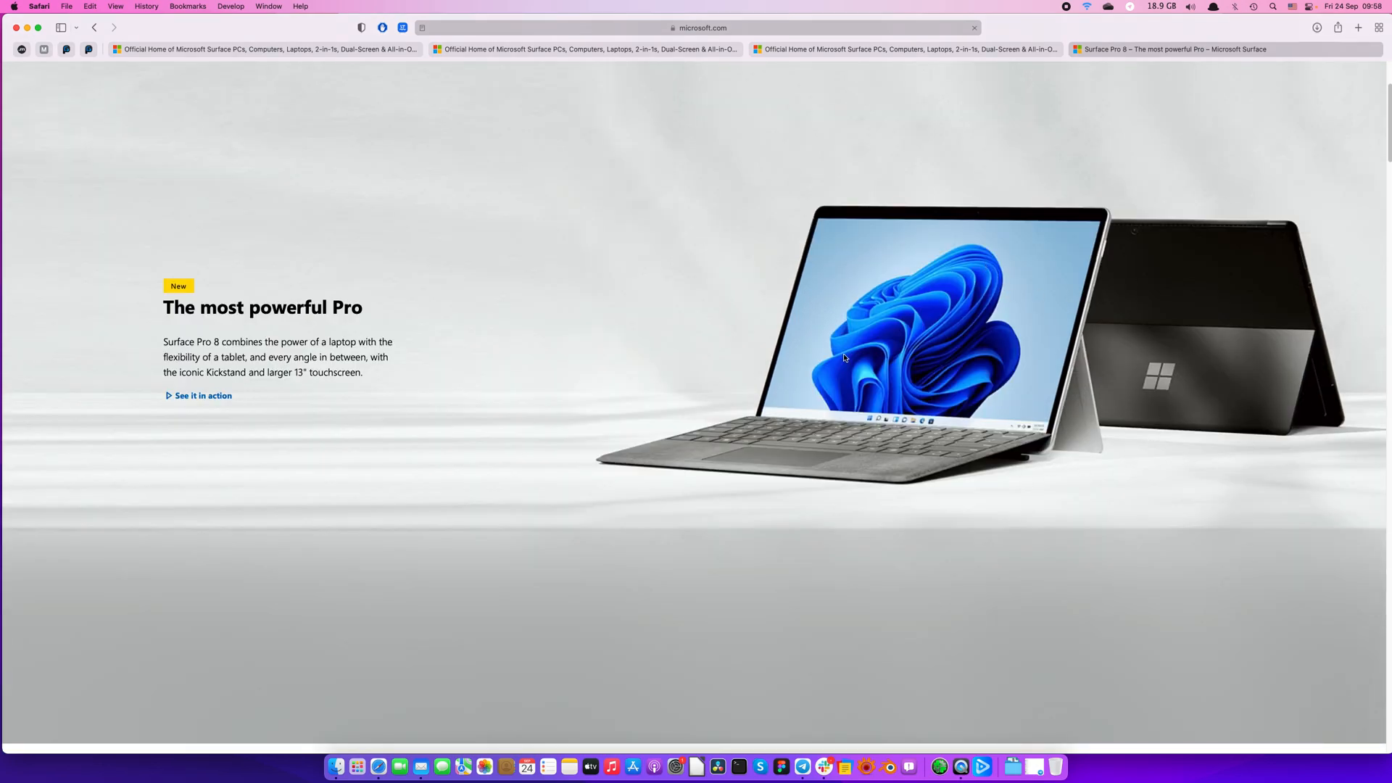
mouse_move(826, 404)
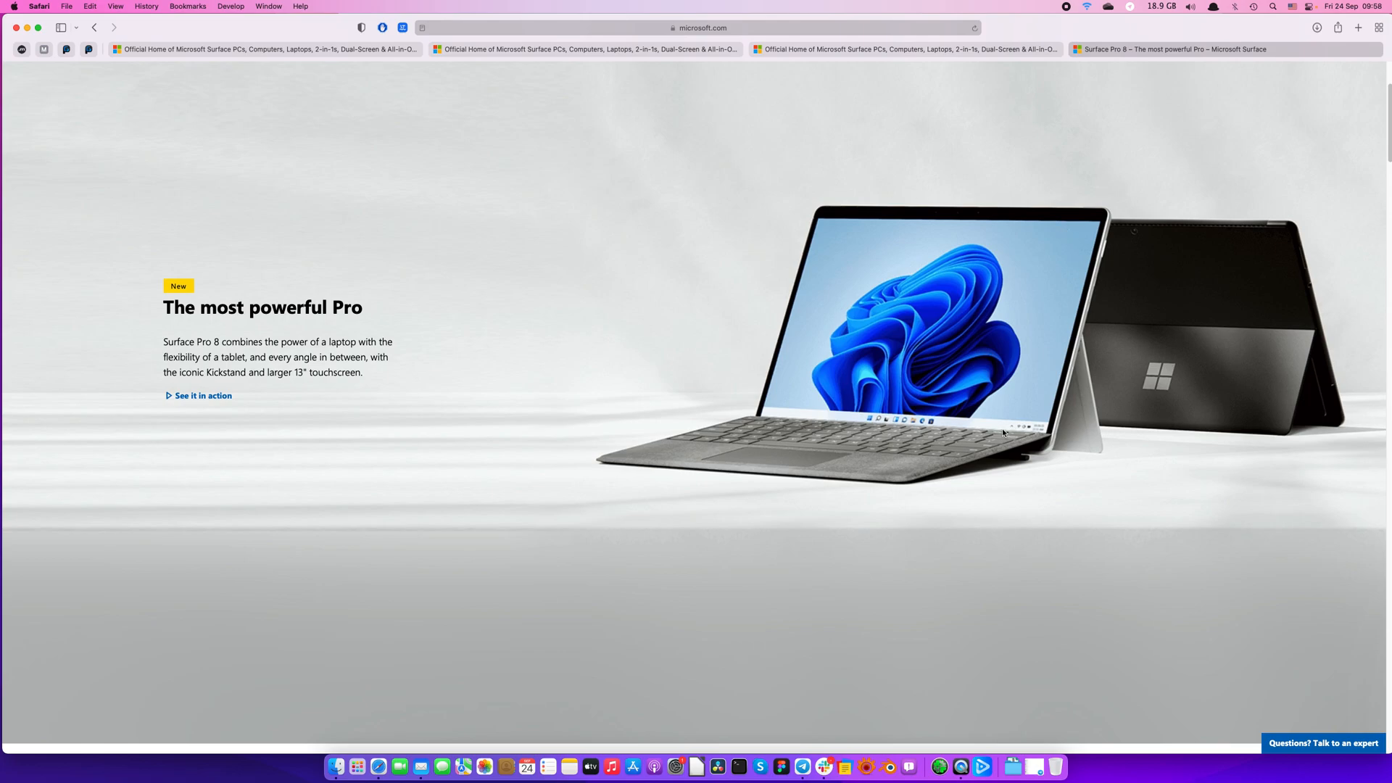
mouse_move(1004, 411)
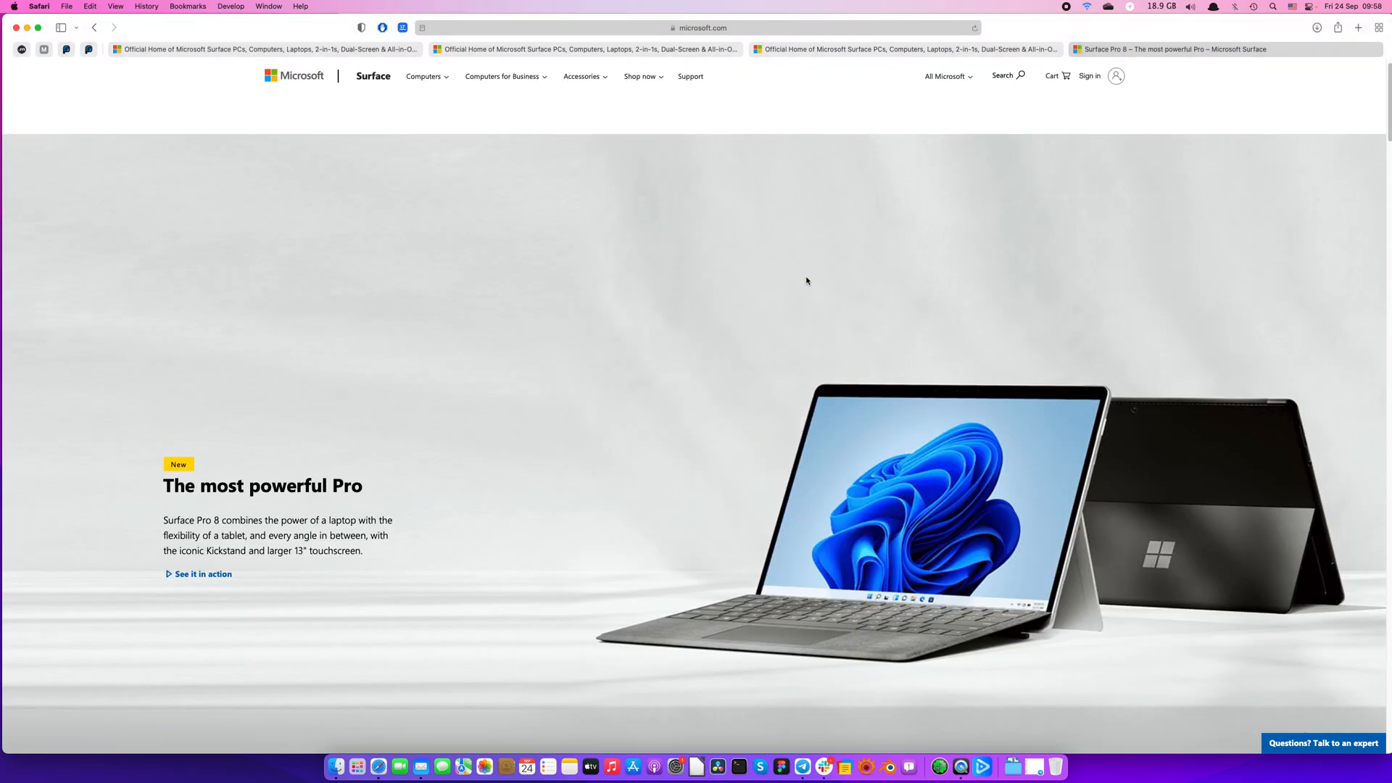
scroll(down, 3)
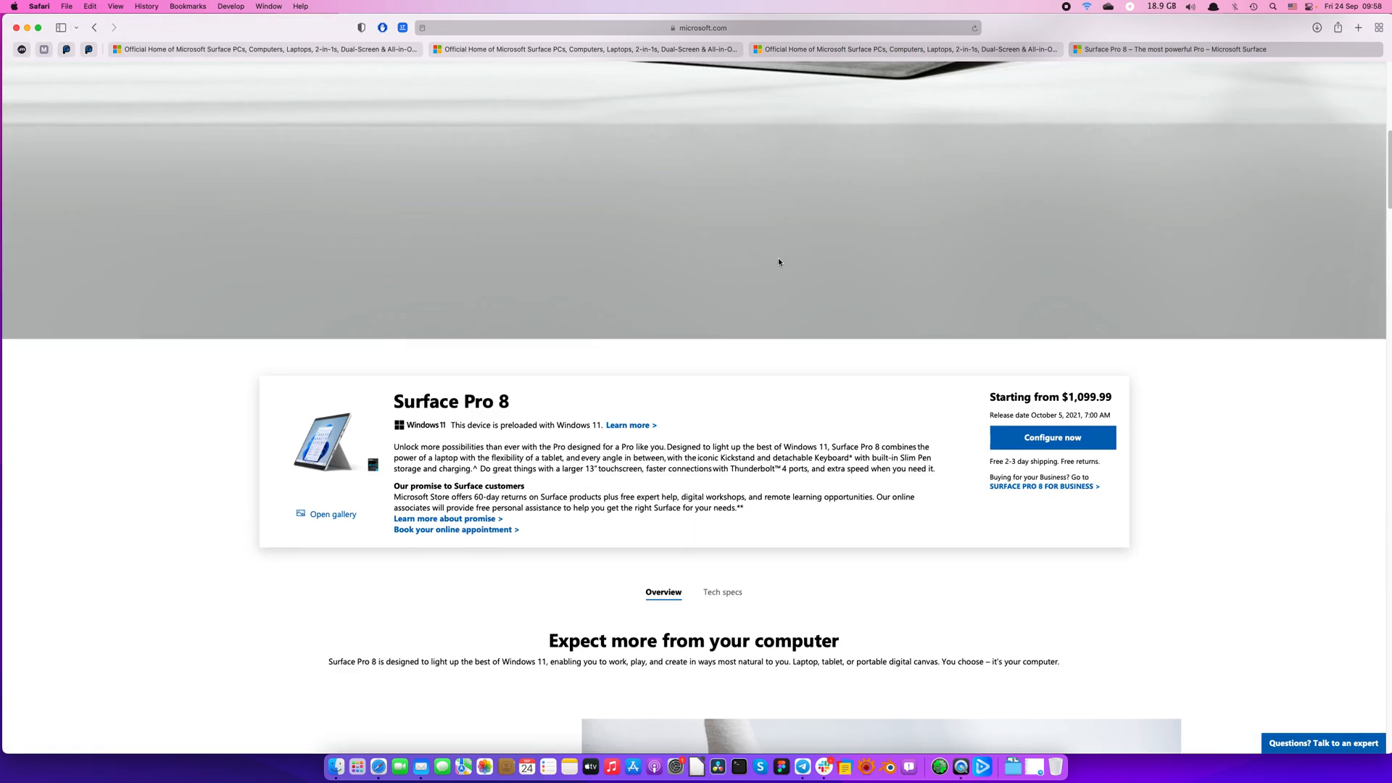
scroll(down, 3)
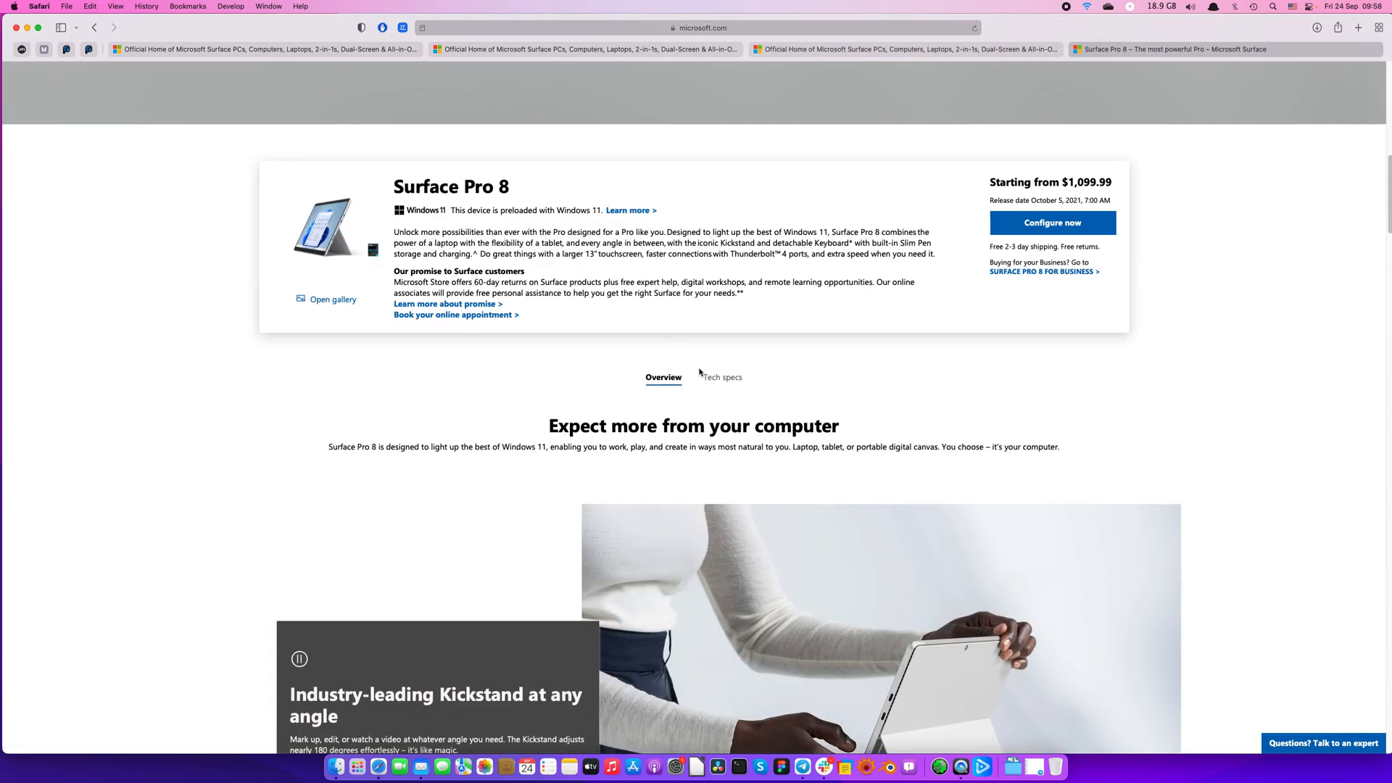
click(720, 377)
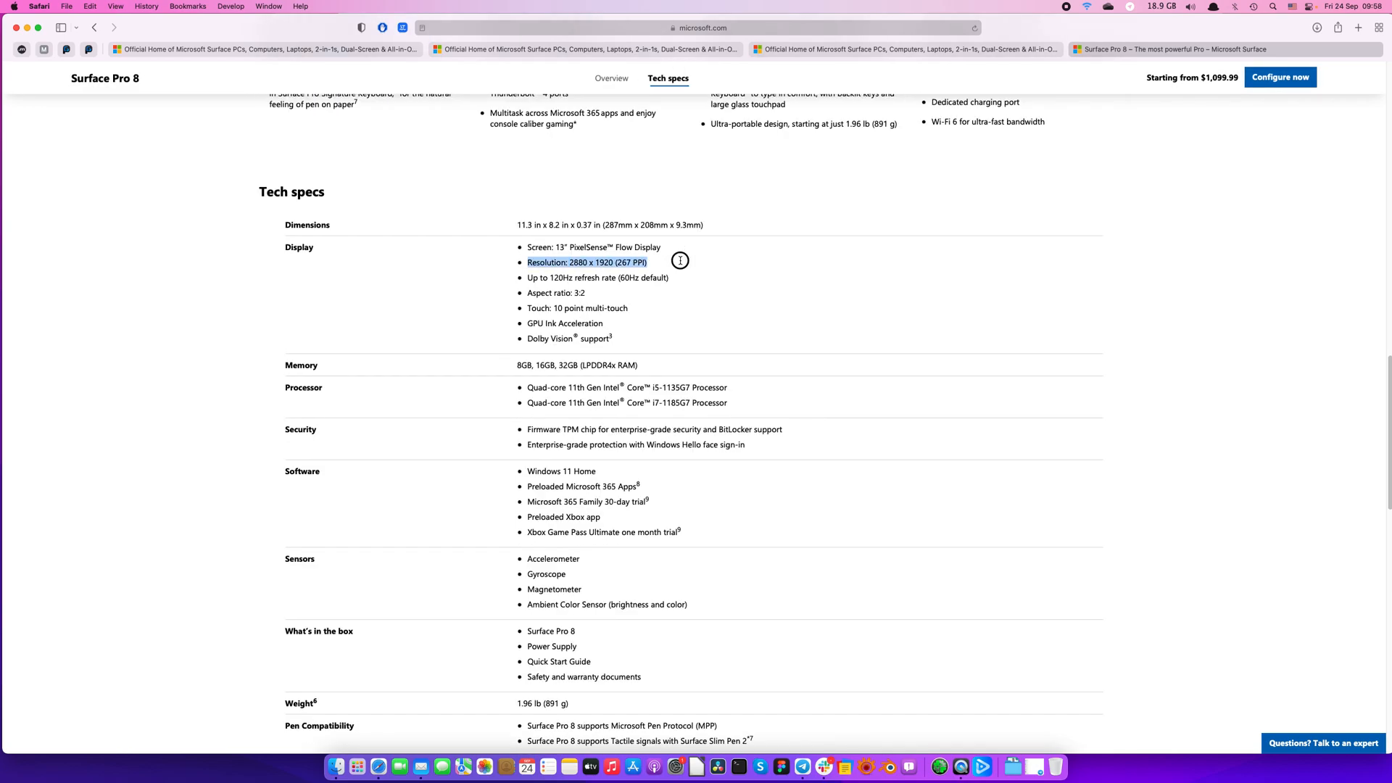
mouse_move(681, 260)
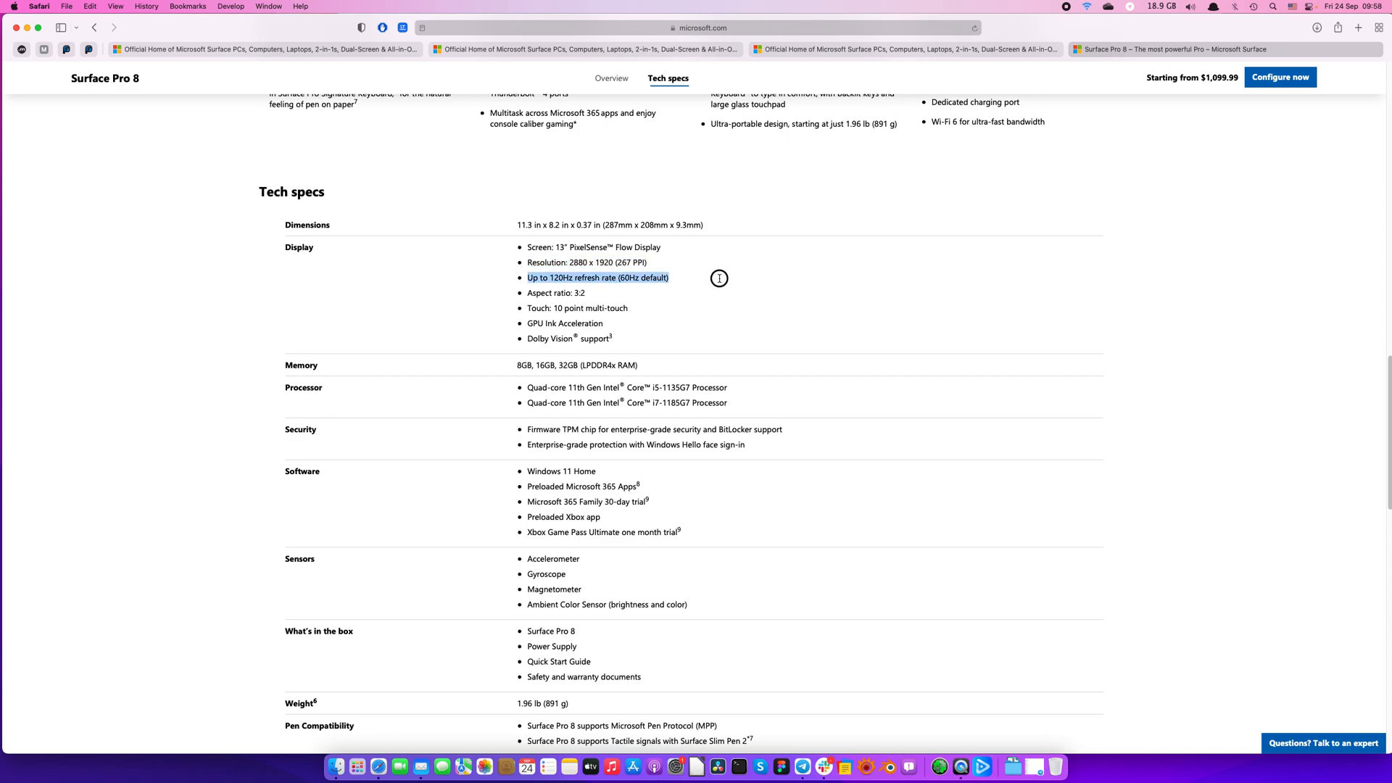
mouse_move(719, 282)
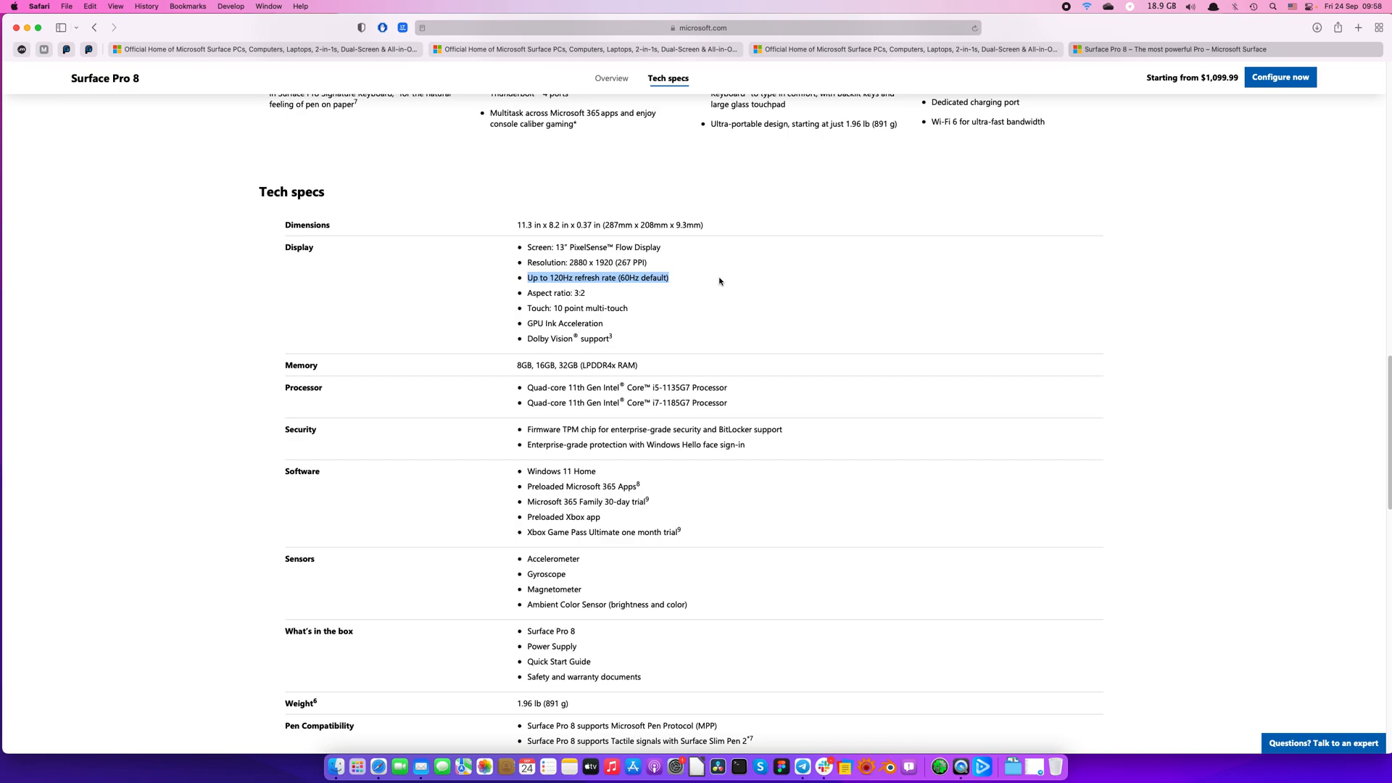
mouse_move(729, 279)
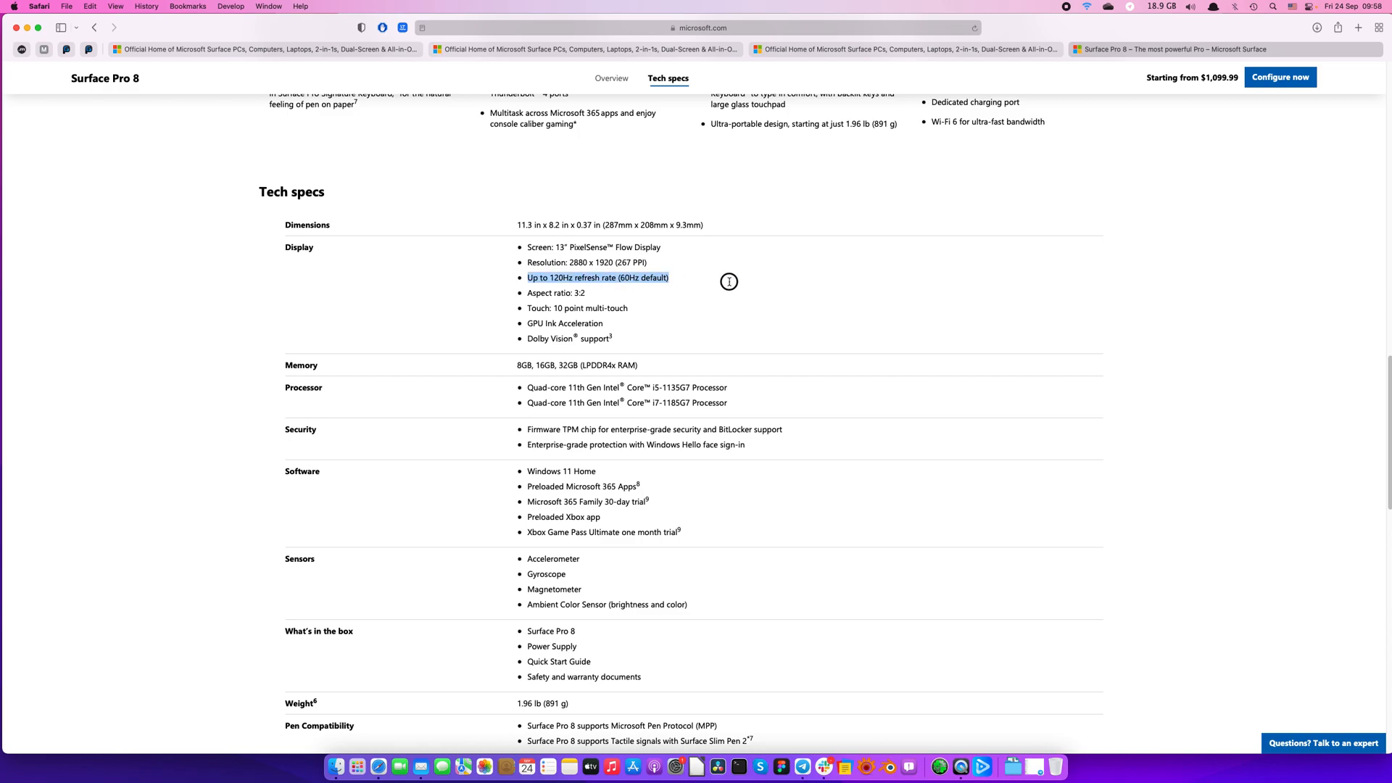
Step: Highlight the Core i7-1185G7 processor line in the Tech specs table for reading
scroll(down, 3)
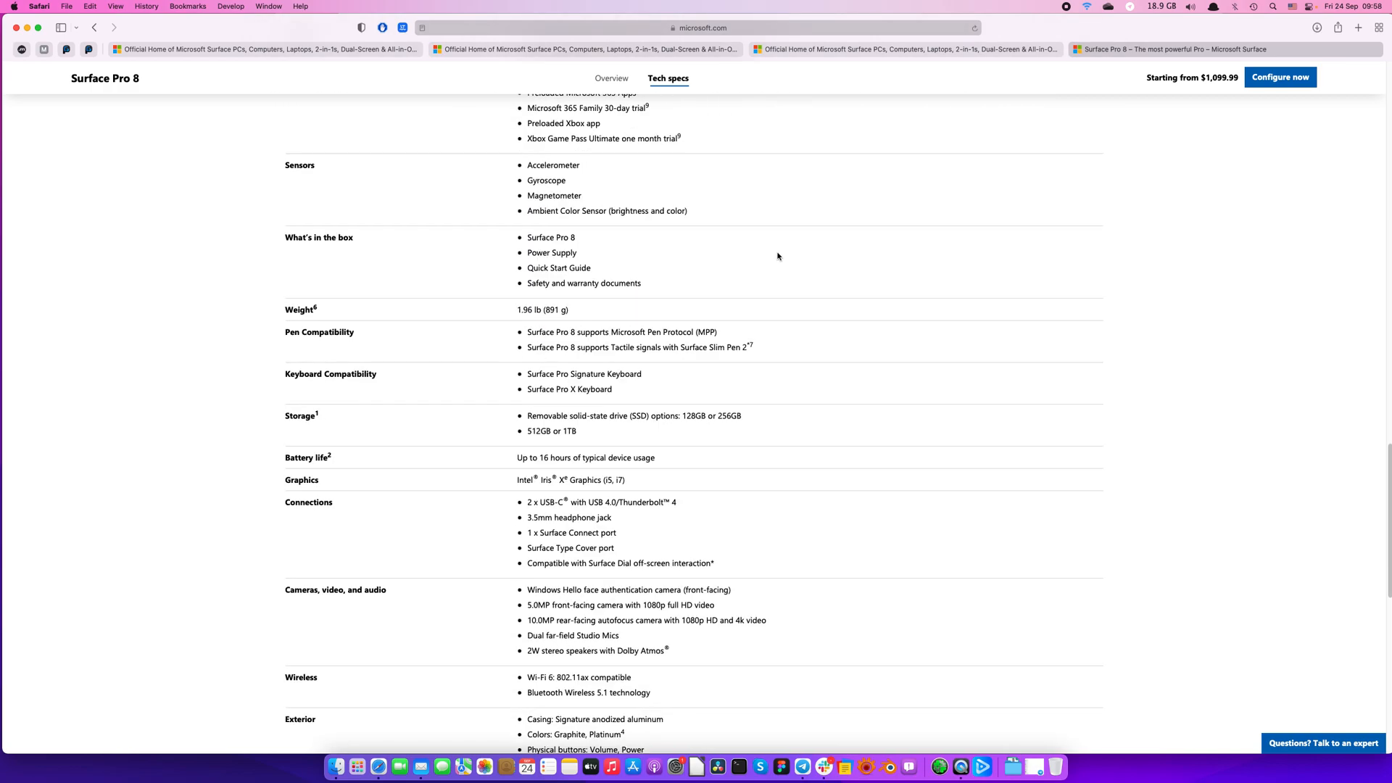
scroll(up, 3)
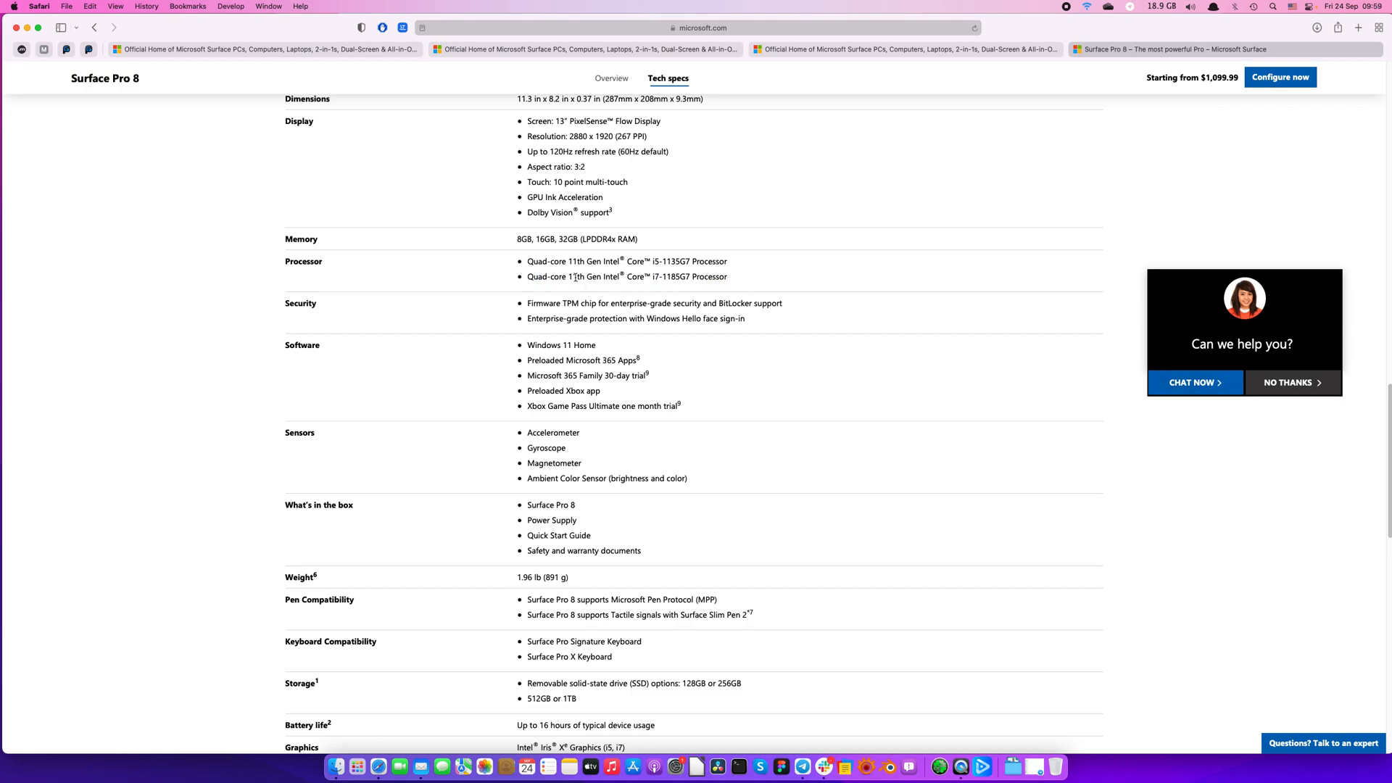
double_click(612, 276)
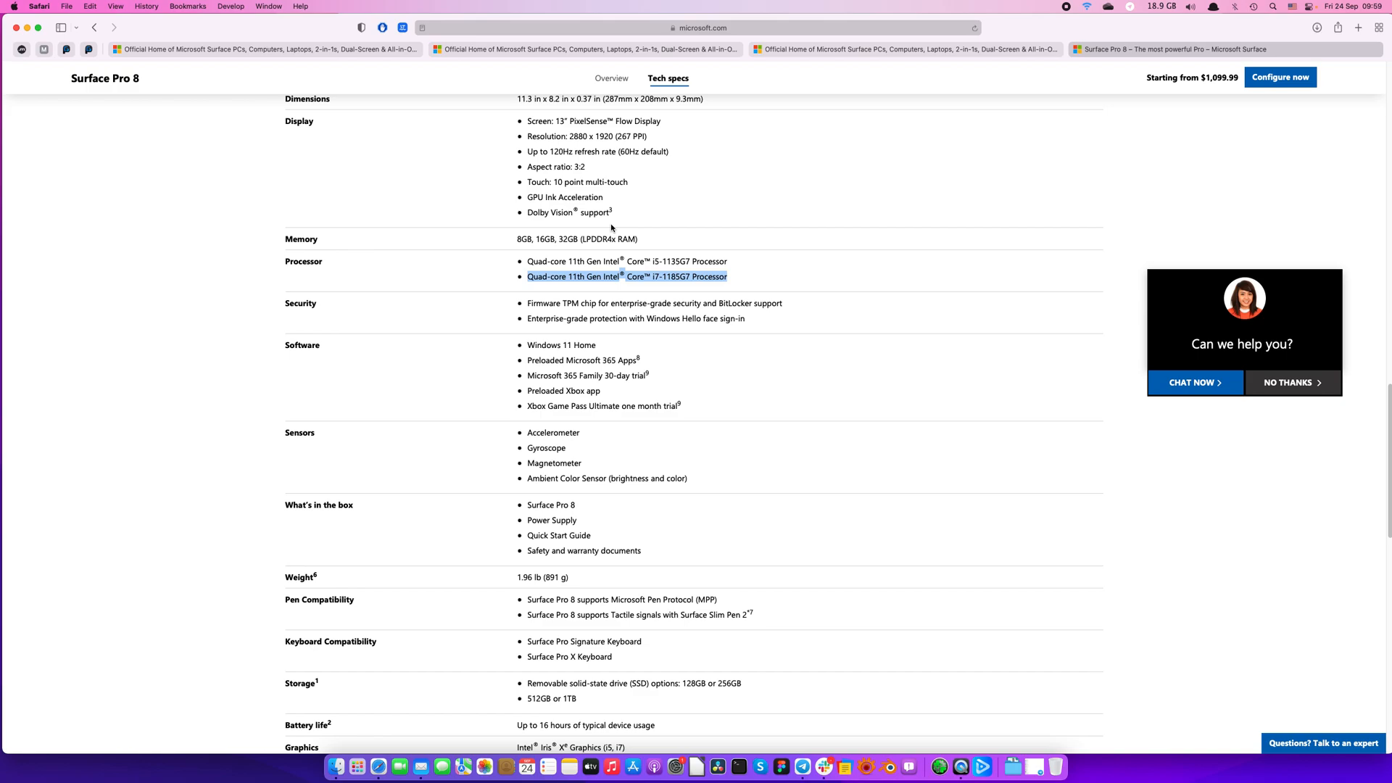
click(684, 276)
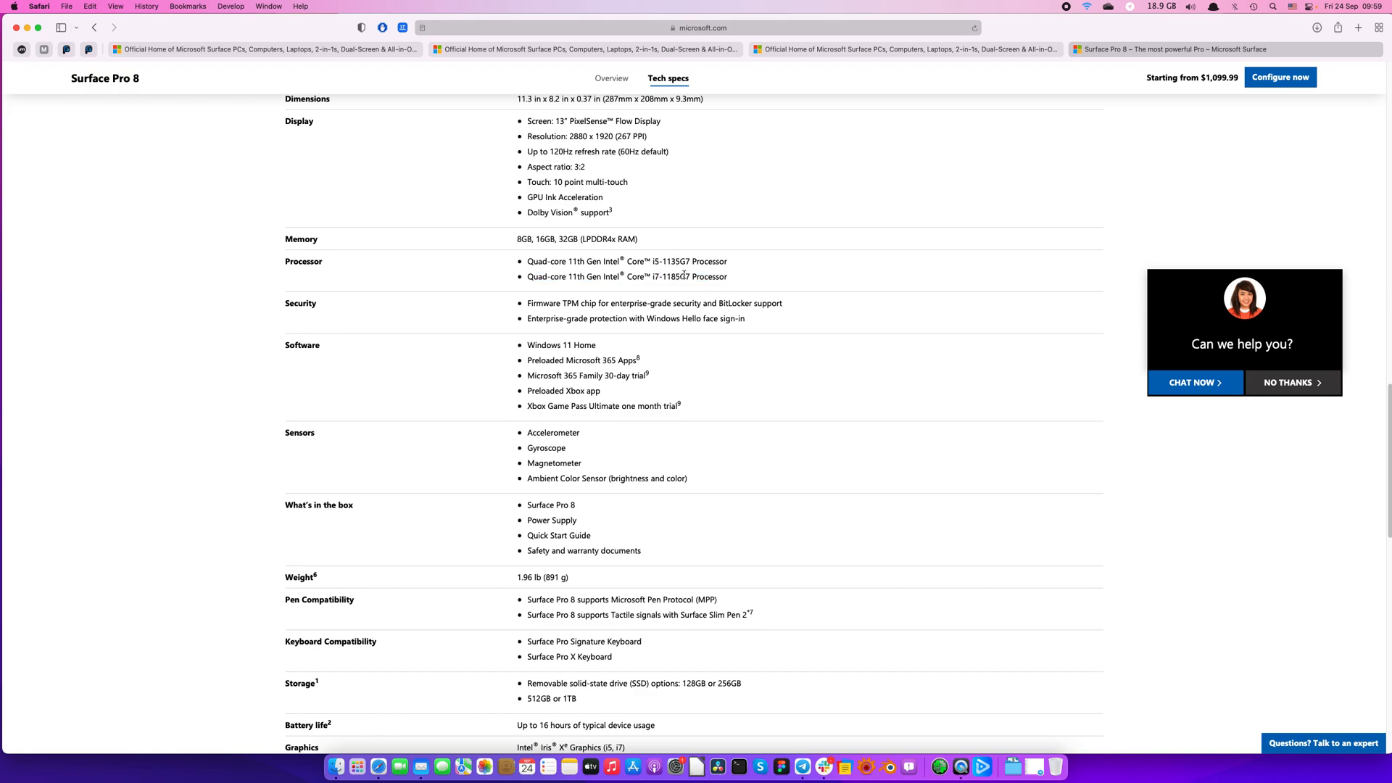
double_click(670, 276)
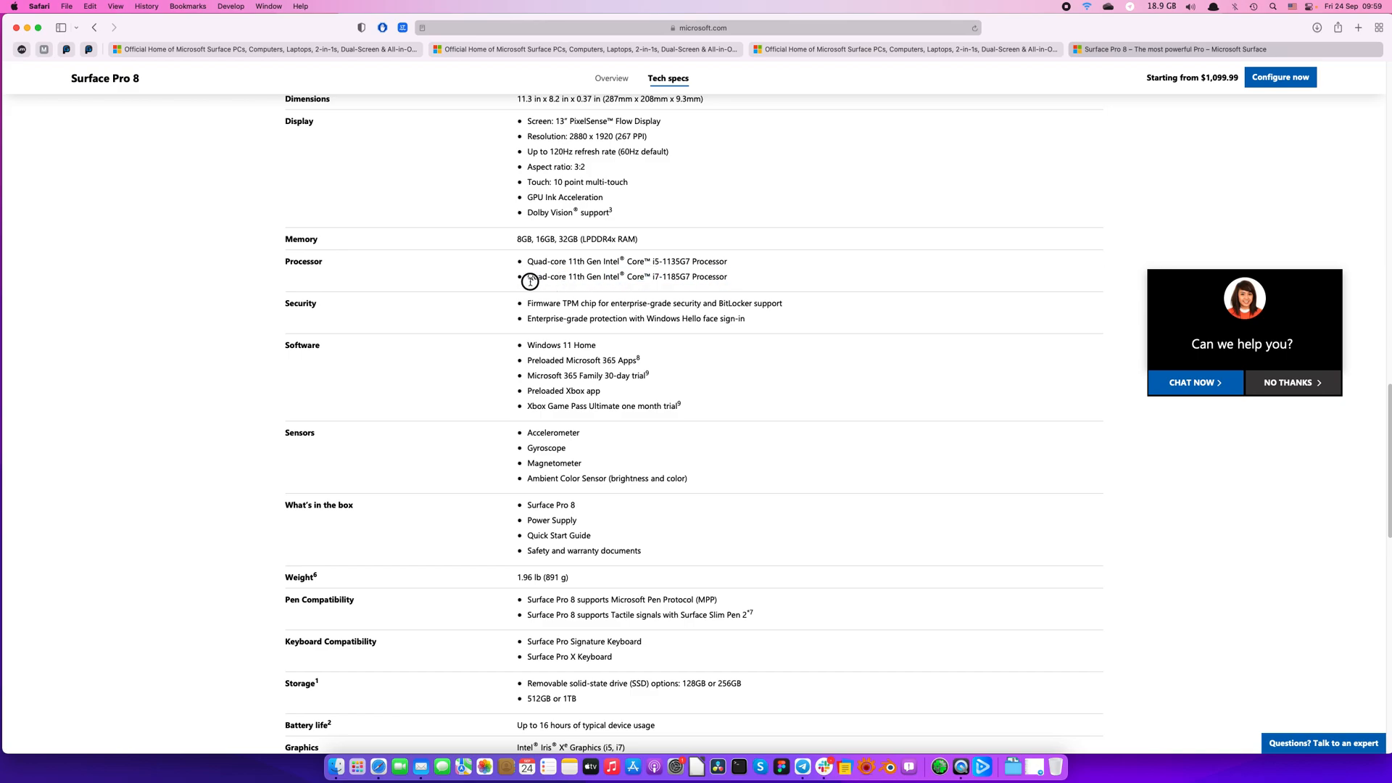
double_click(611, 276)
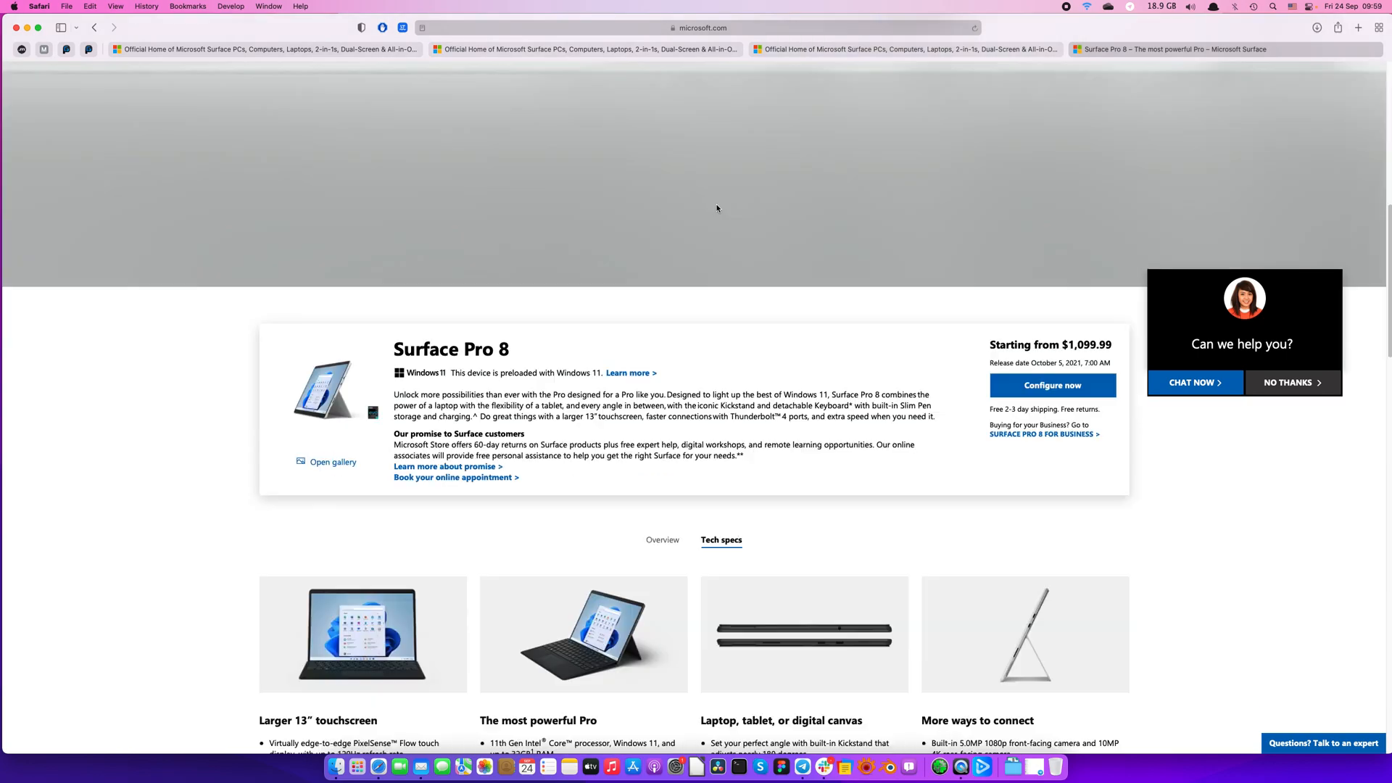
Step: Highlight 32GB in the Memory row of the Surface Pro 8 Tech specs table
scroll(down, 3)
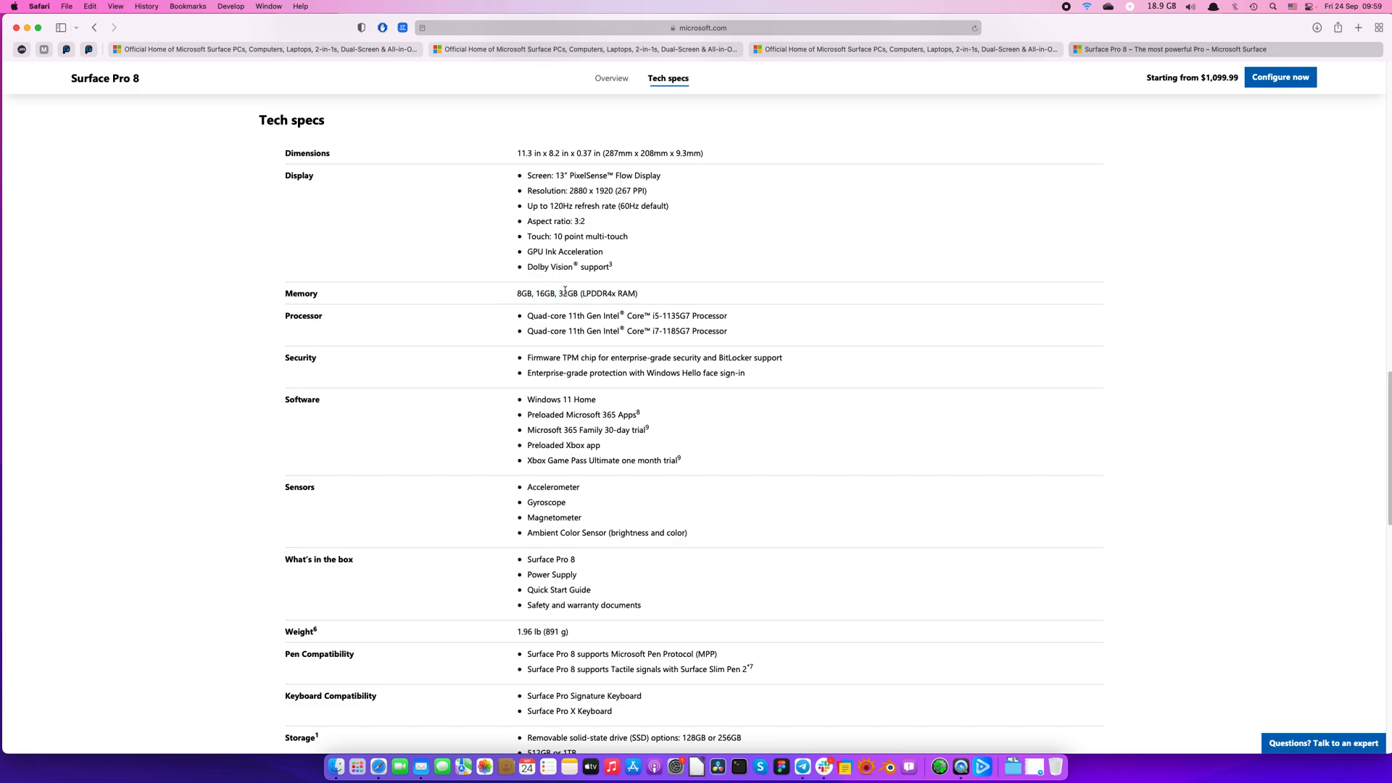
double_click(568, 293)
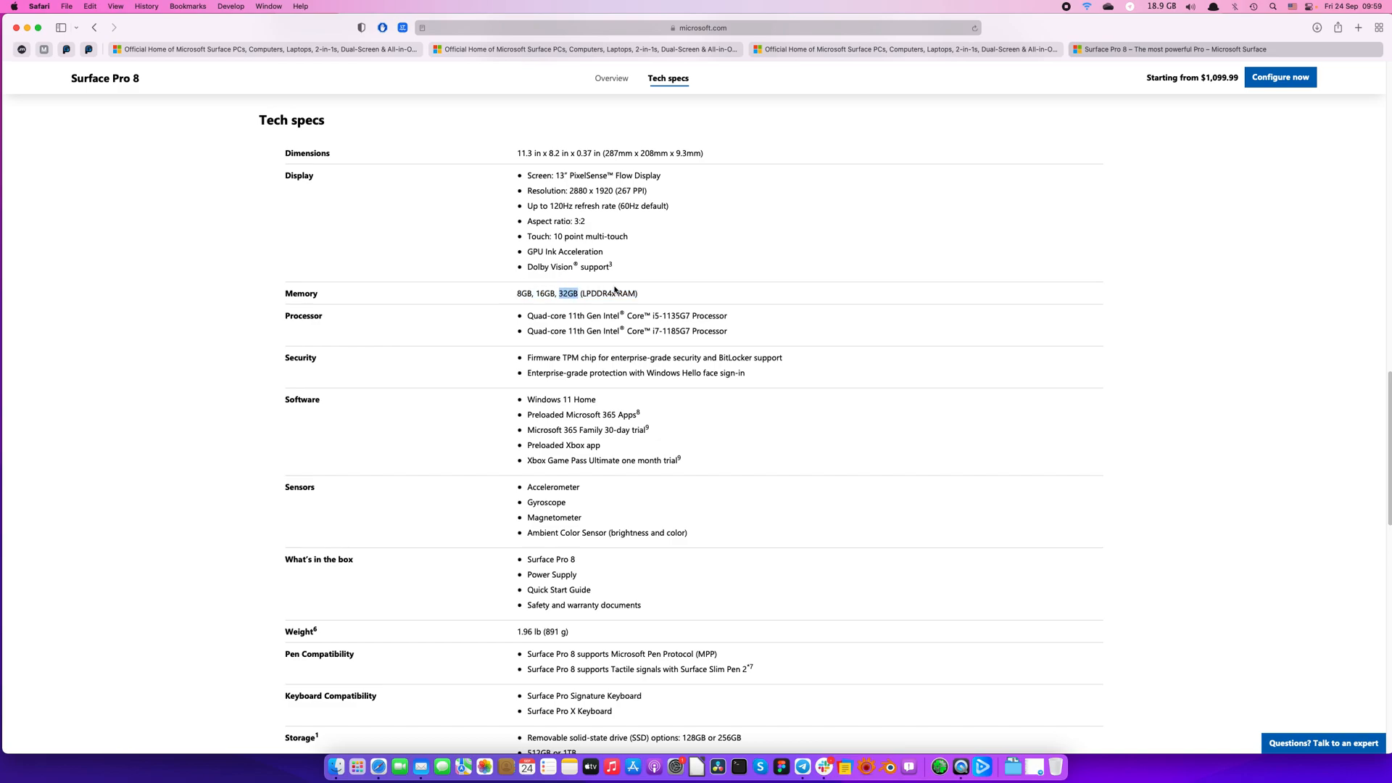
mouse_move(625, 269)
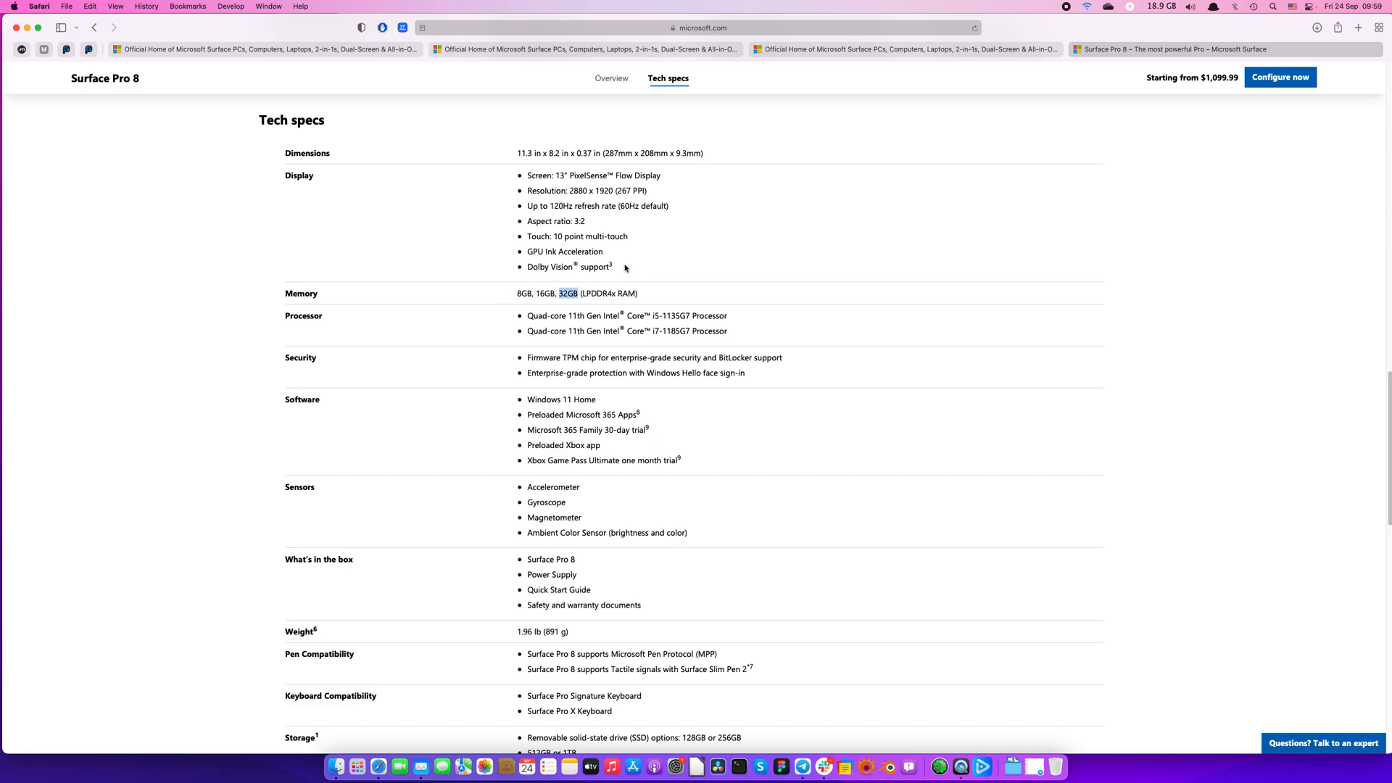
mouse_move(661, 276)
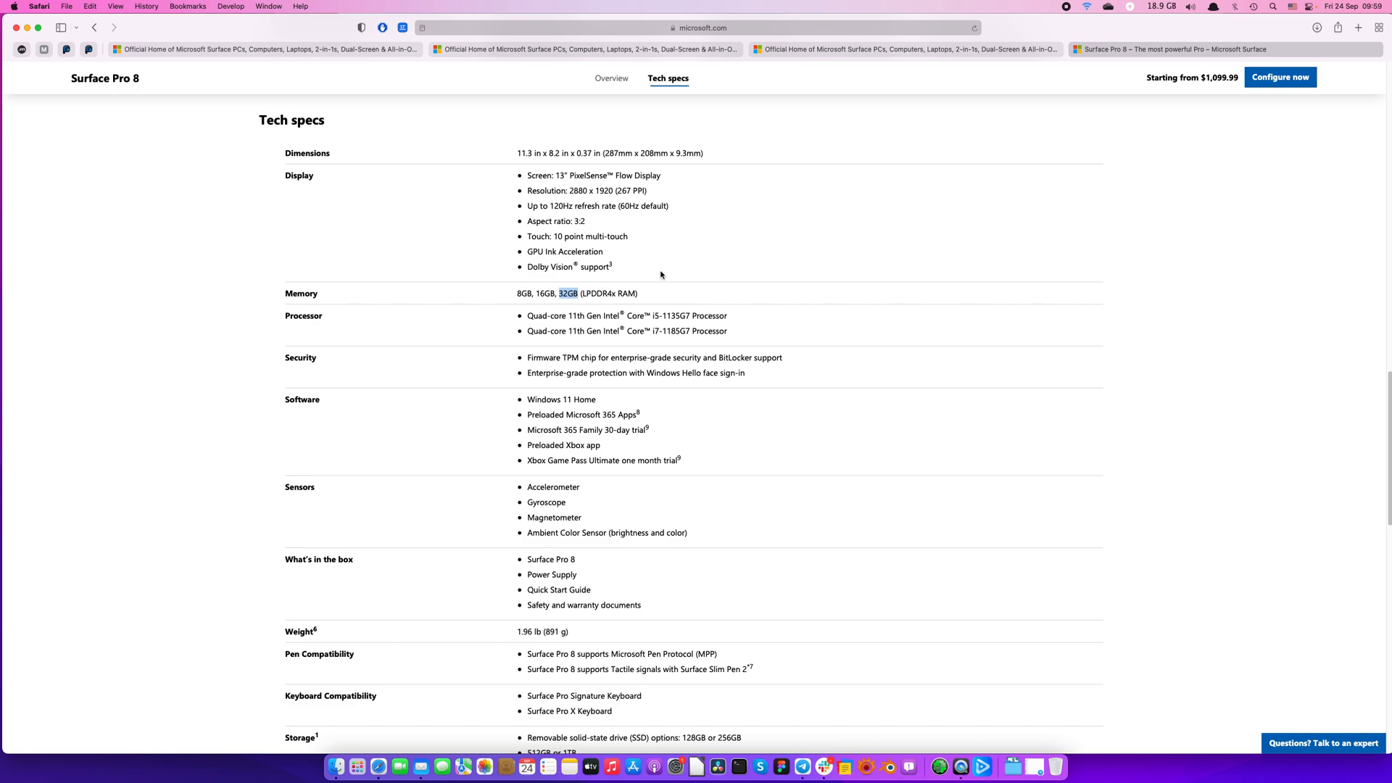
mouse_move(627, 329)
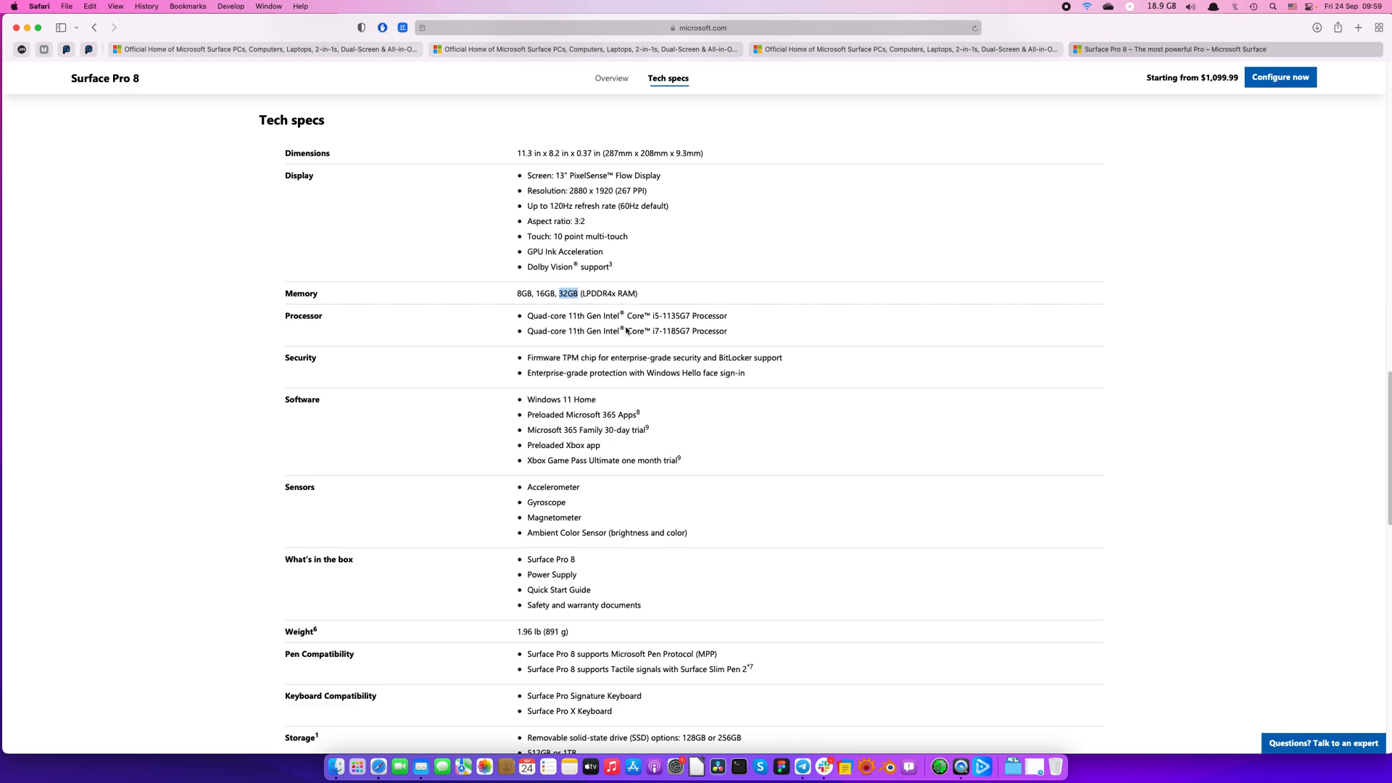
scroll(down, 3)
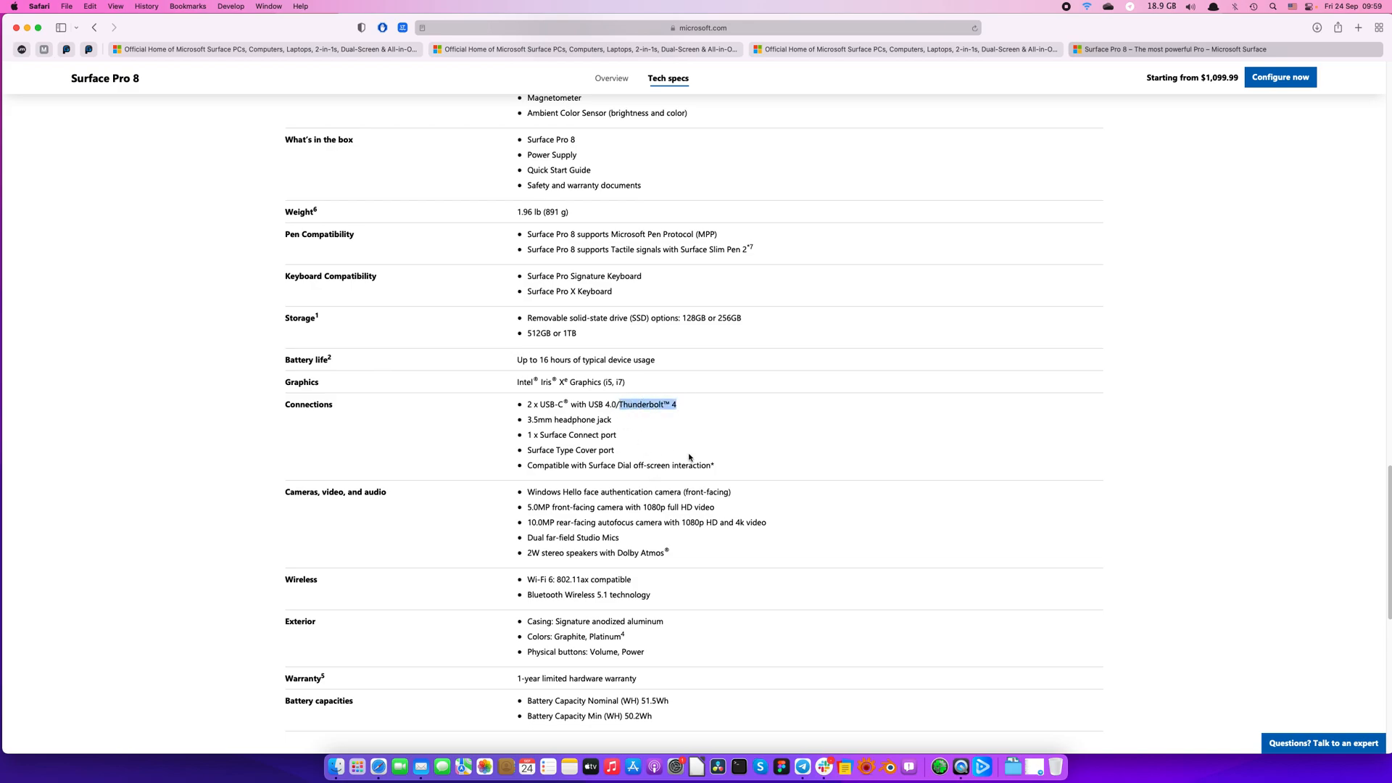
mouse_move(677, 458)
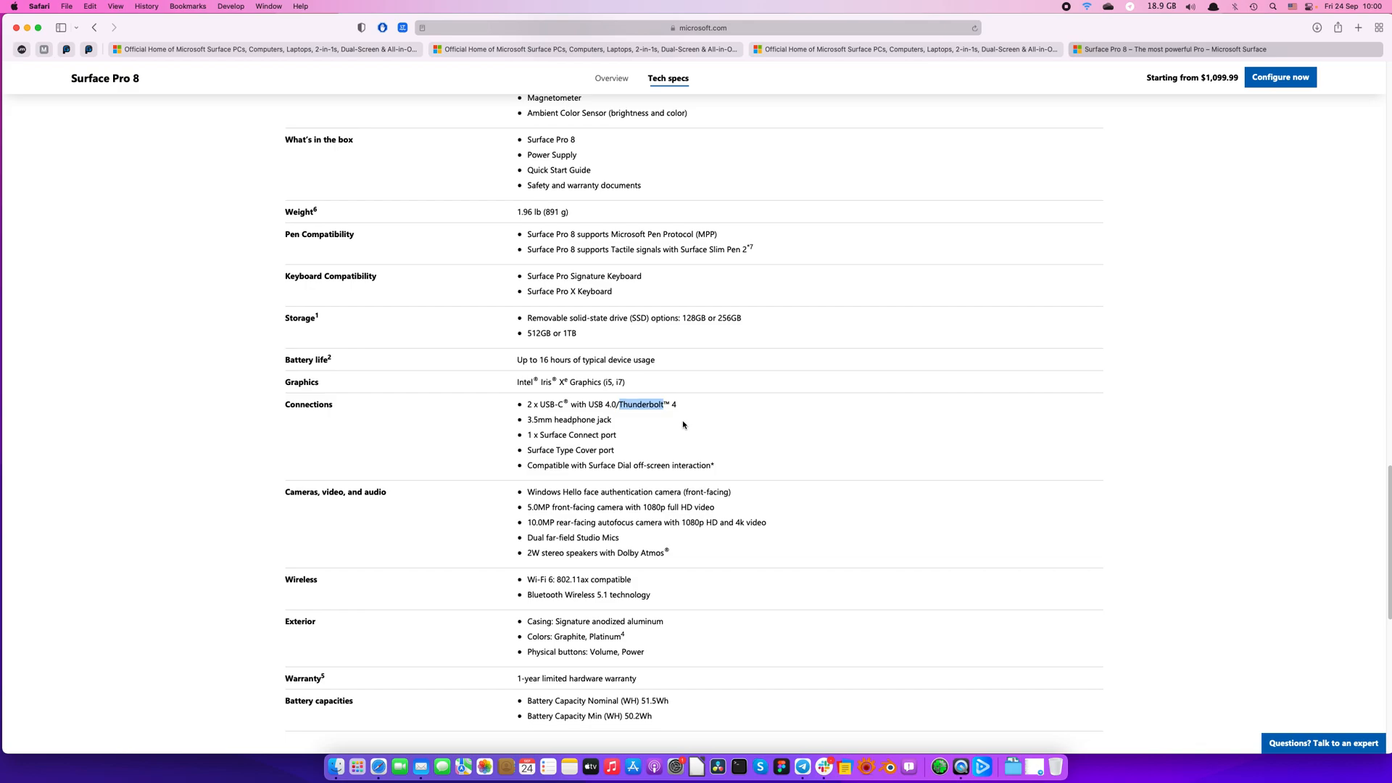
mouse_move(664, 415)
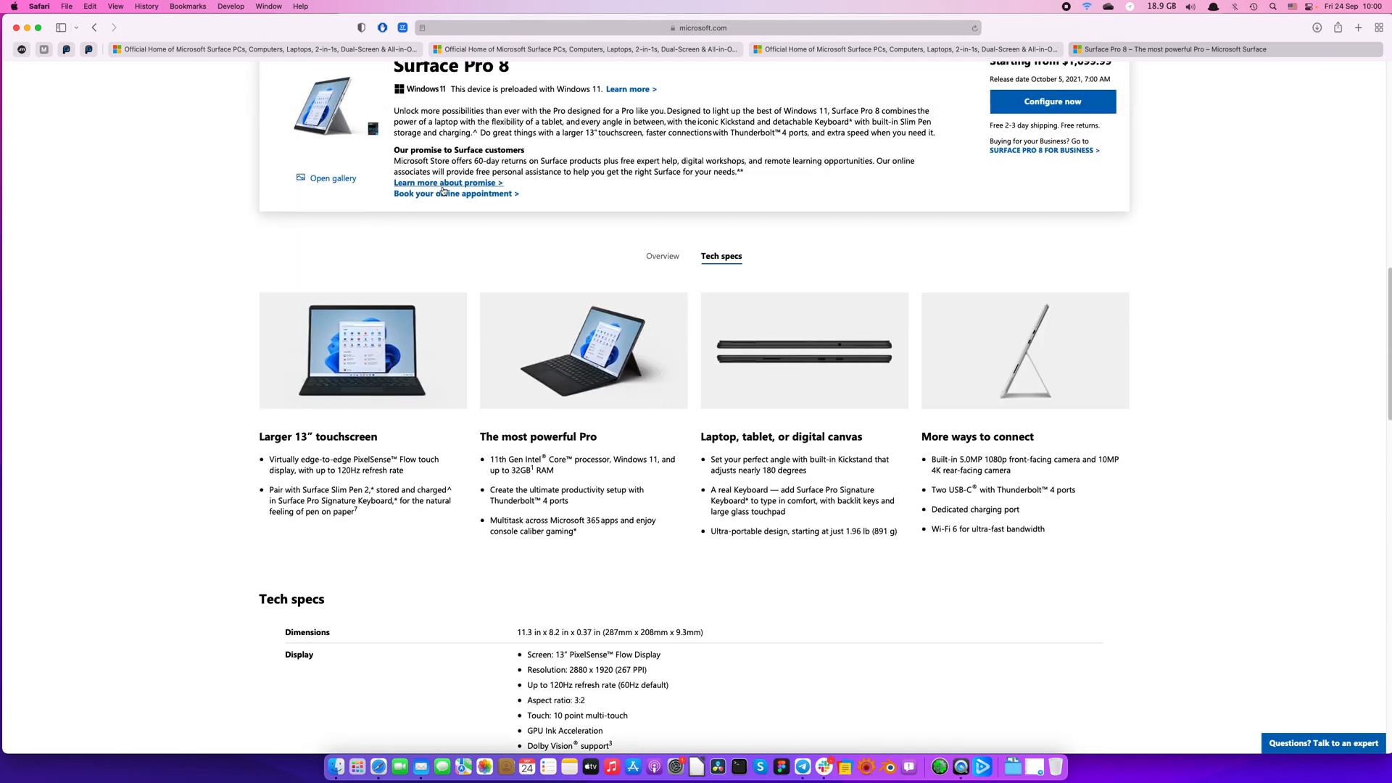
scroll(down, 3)
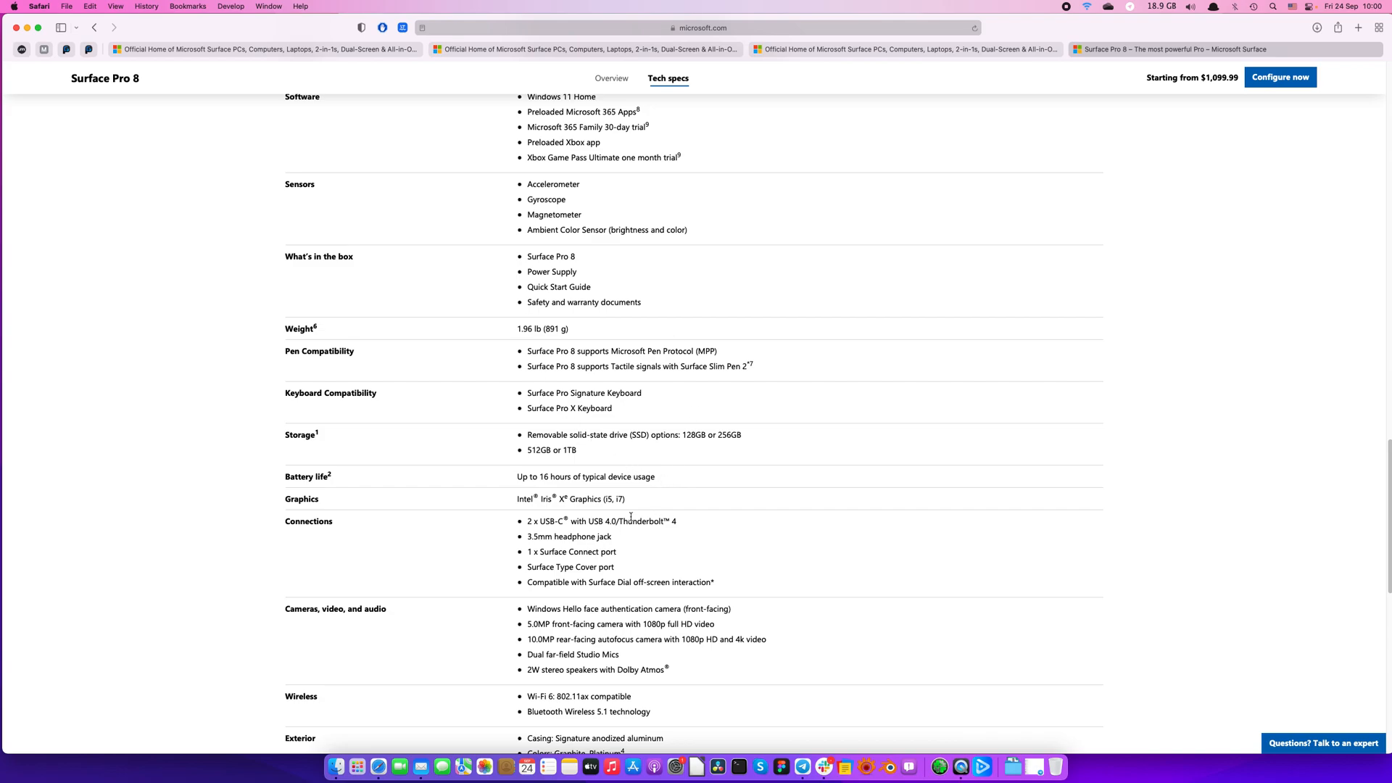
mouse_move(703, 495)
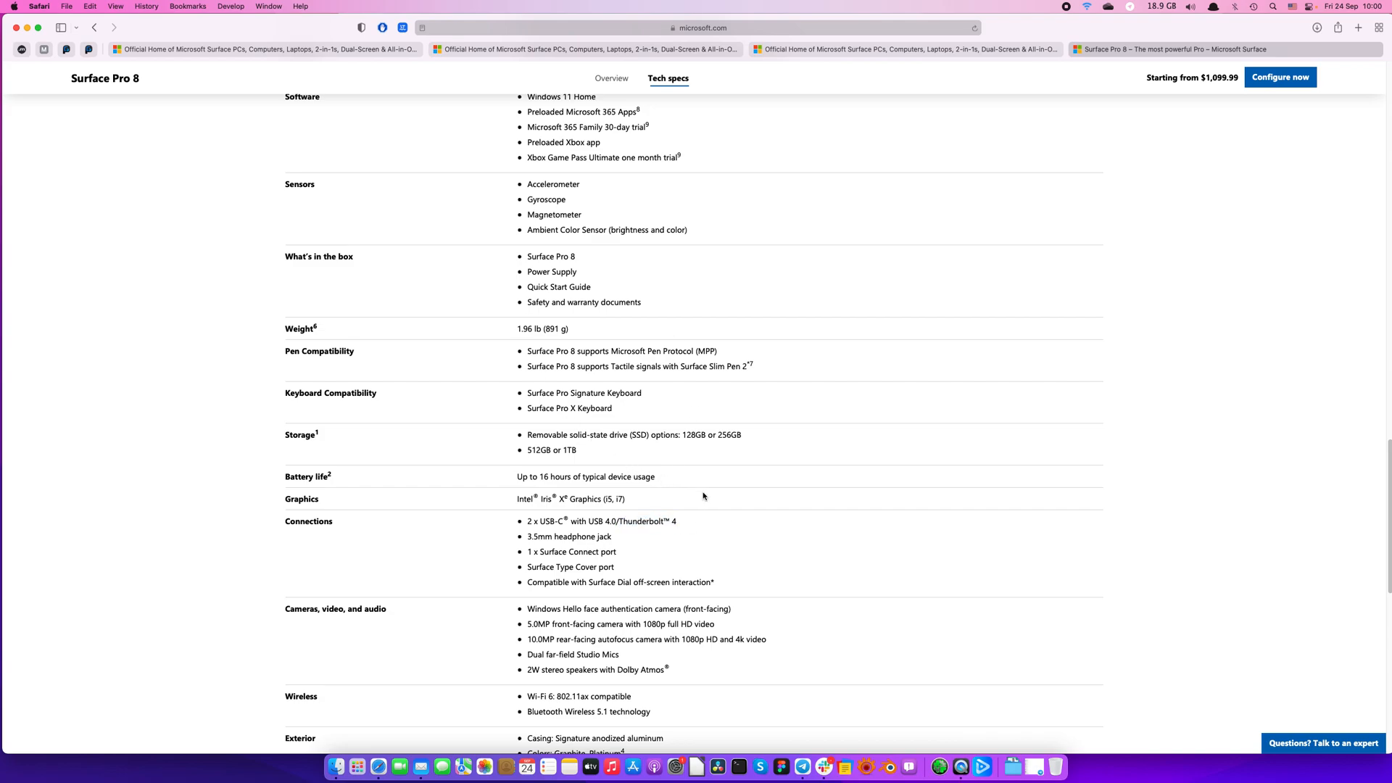
scroll(down, 3)
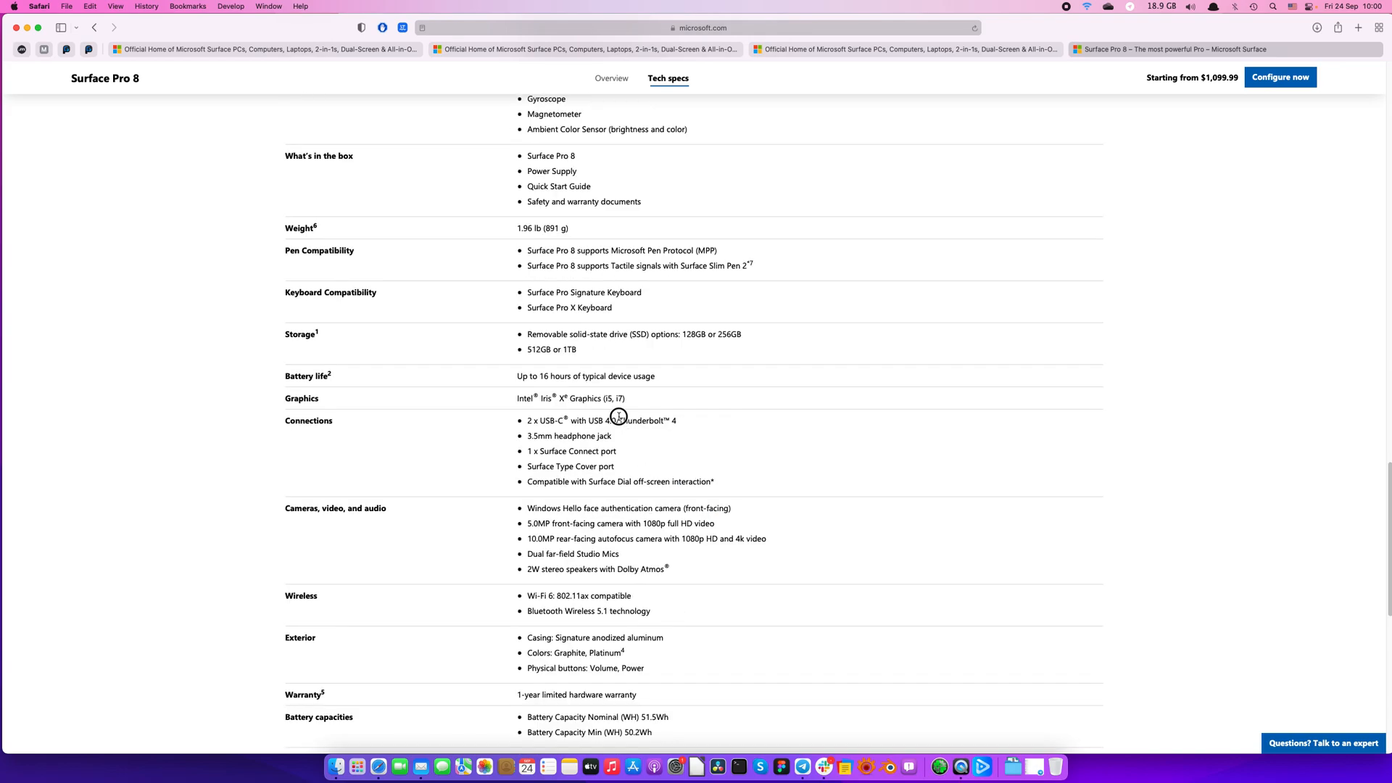
scroll(down, 3)
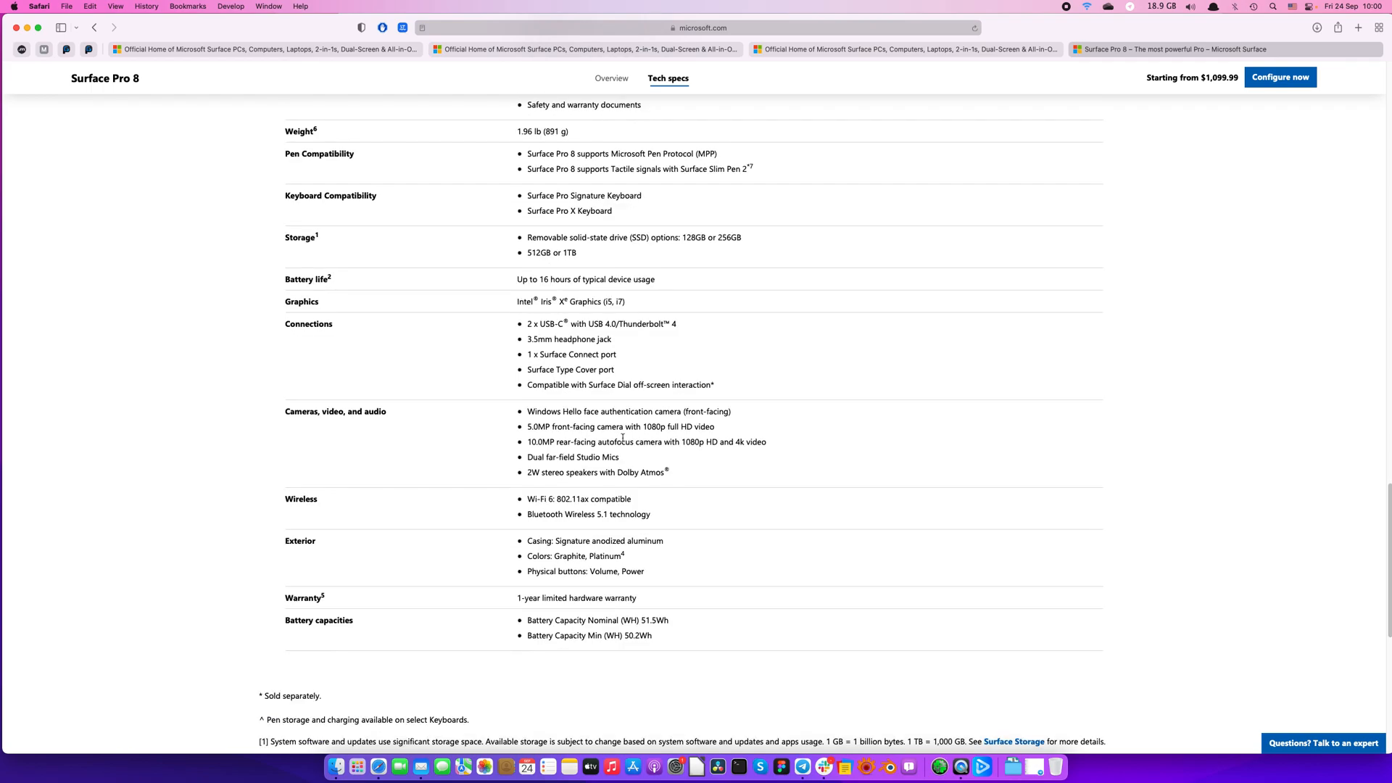
double_click(569, 339)
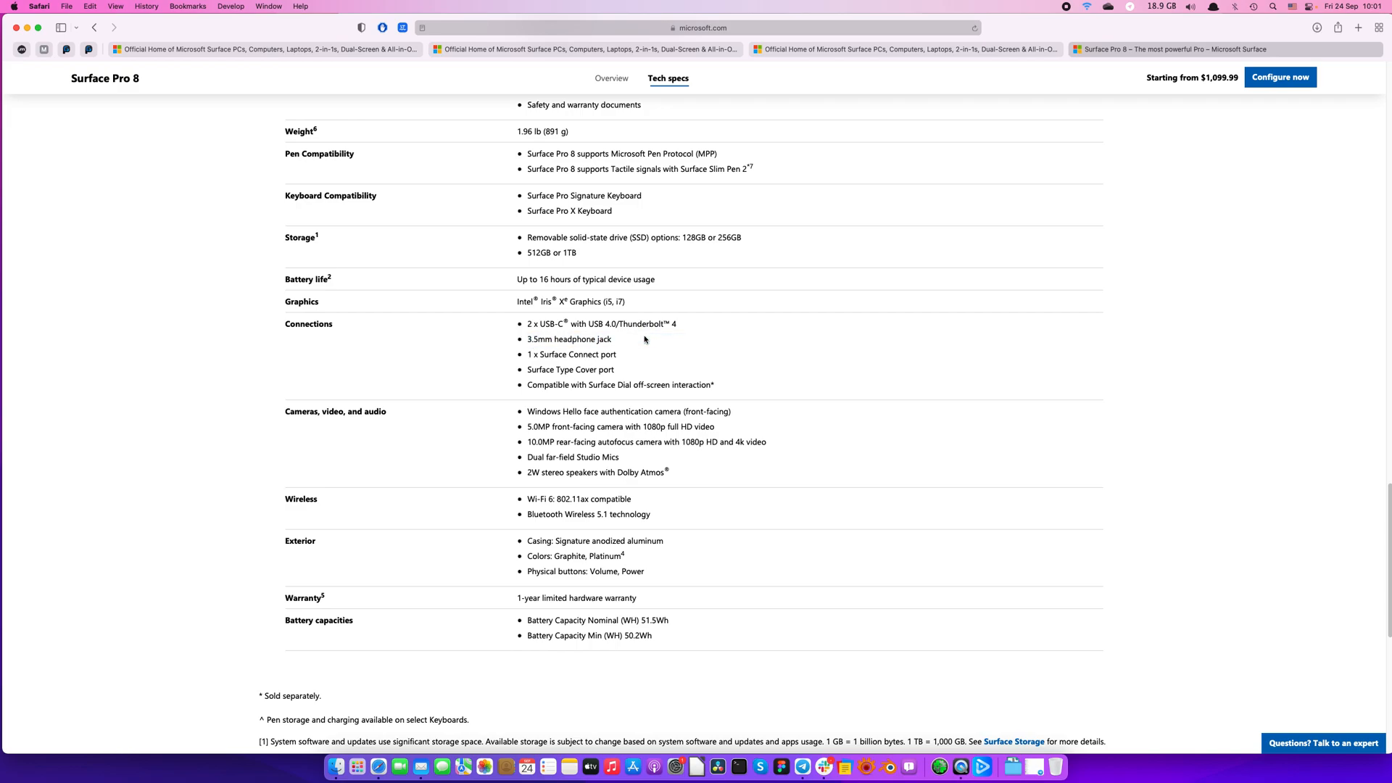
double_click(571, 355)
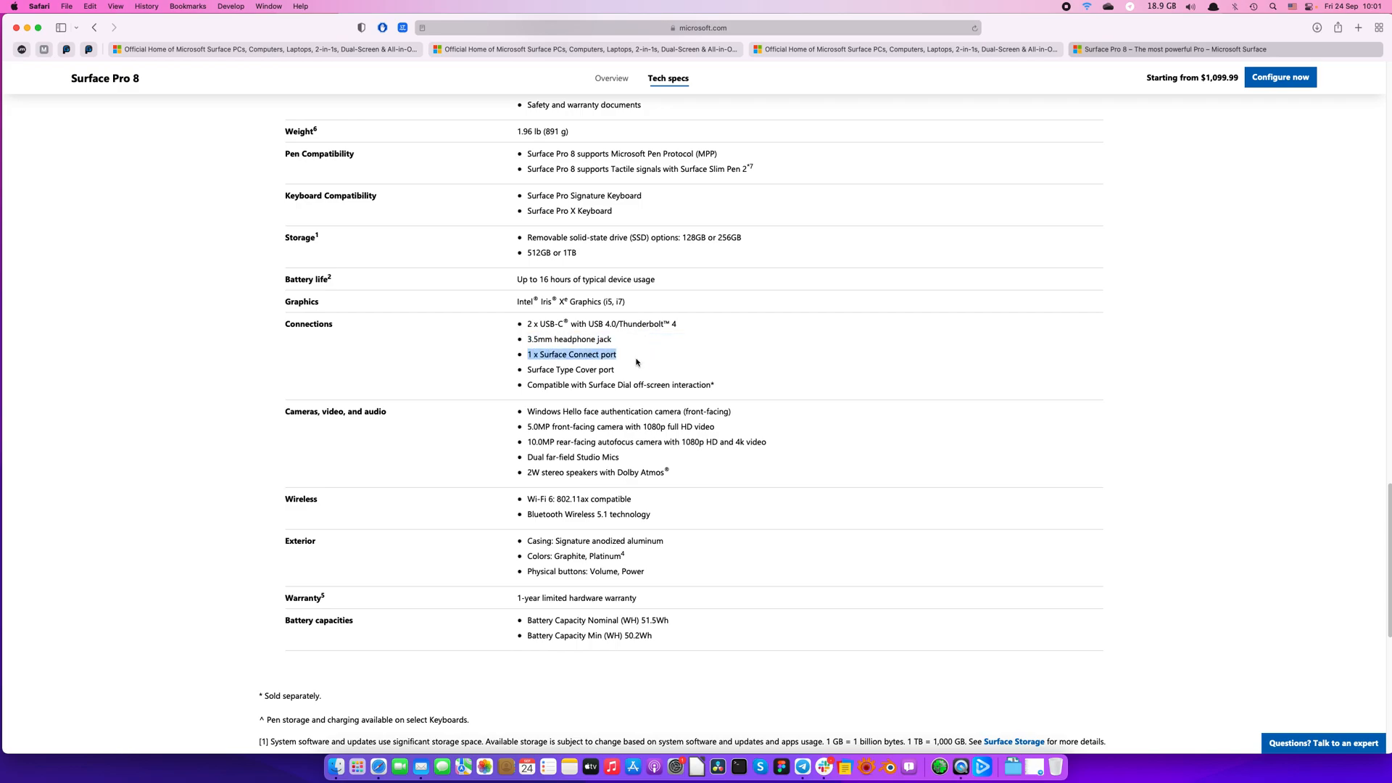
mouse_move(656, 376)
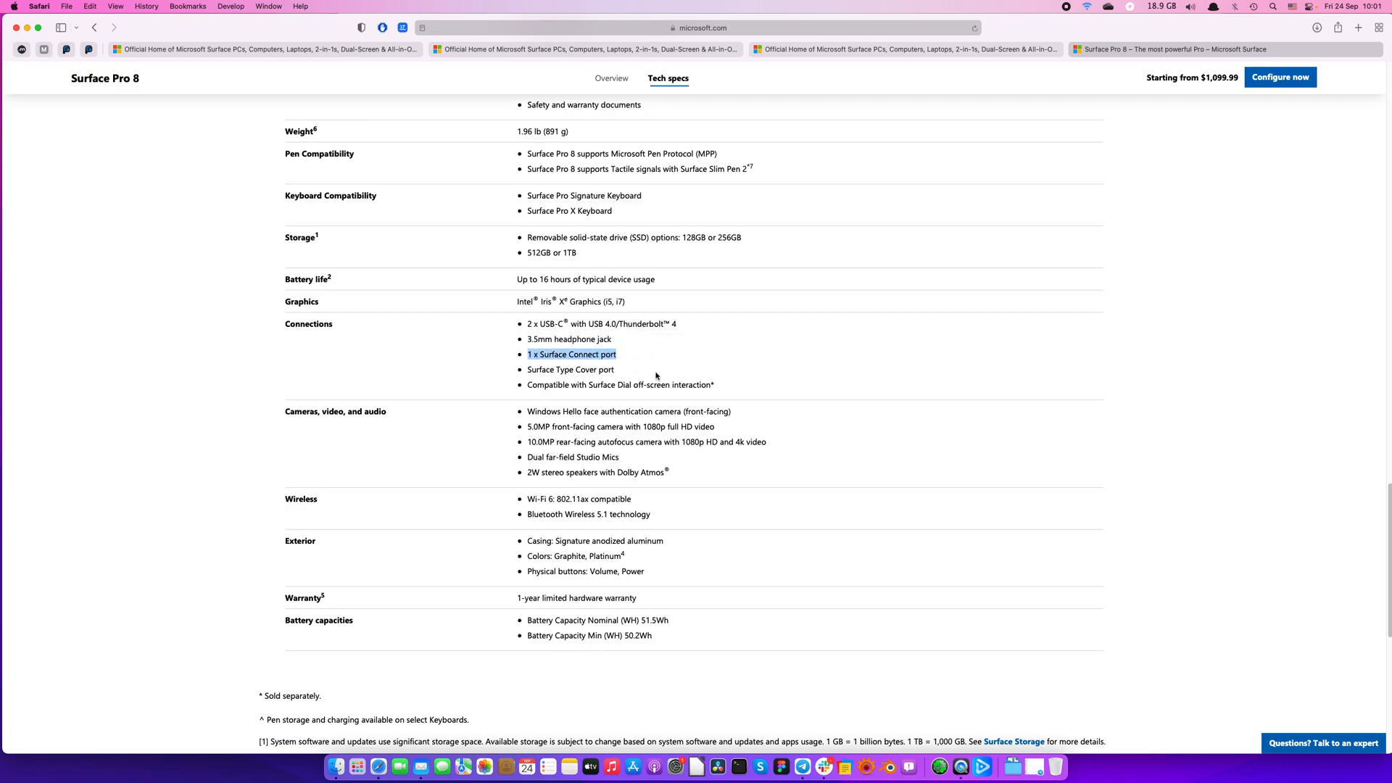
mouse_move(646, 382)
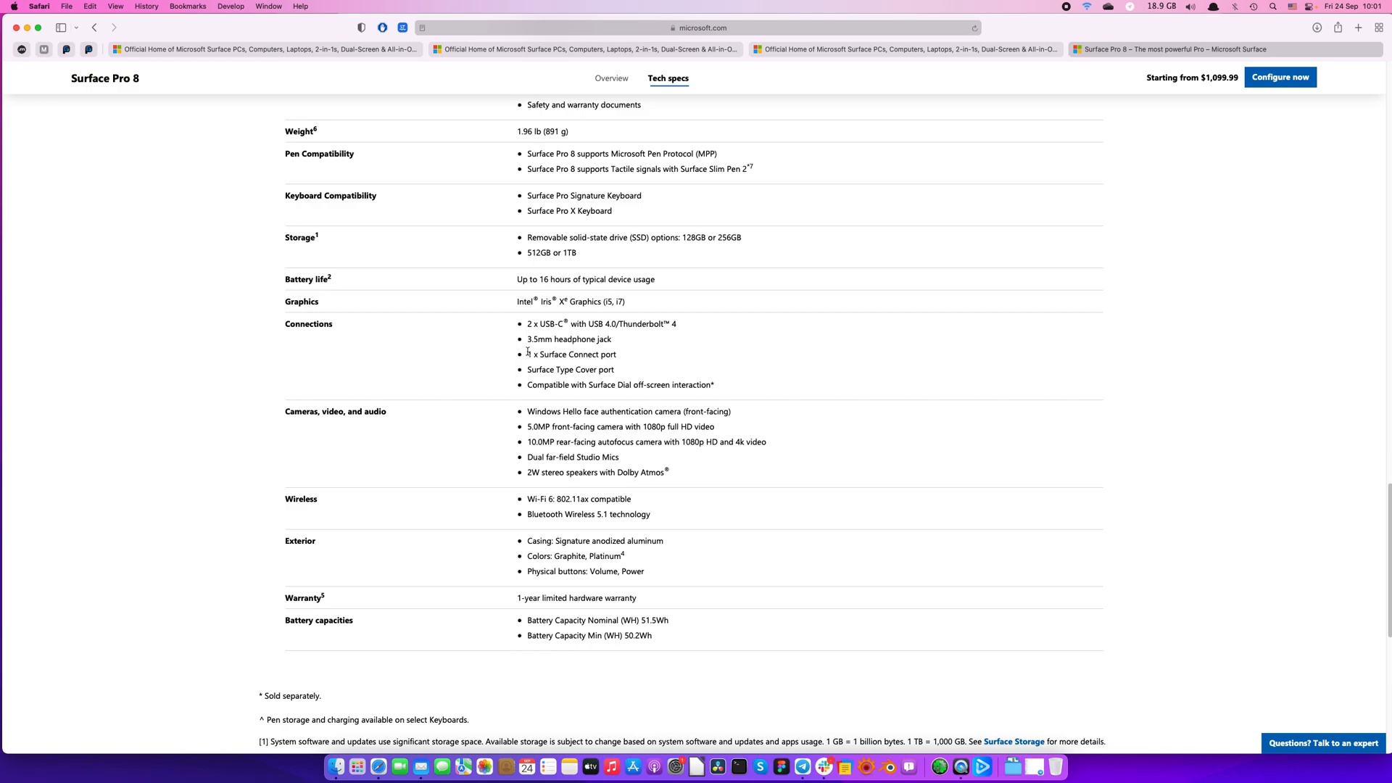
mouse_move(541, 367)
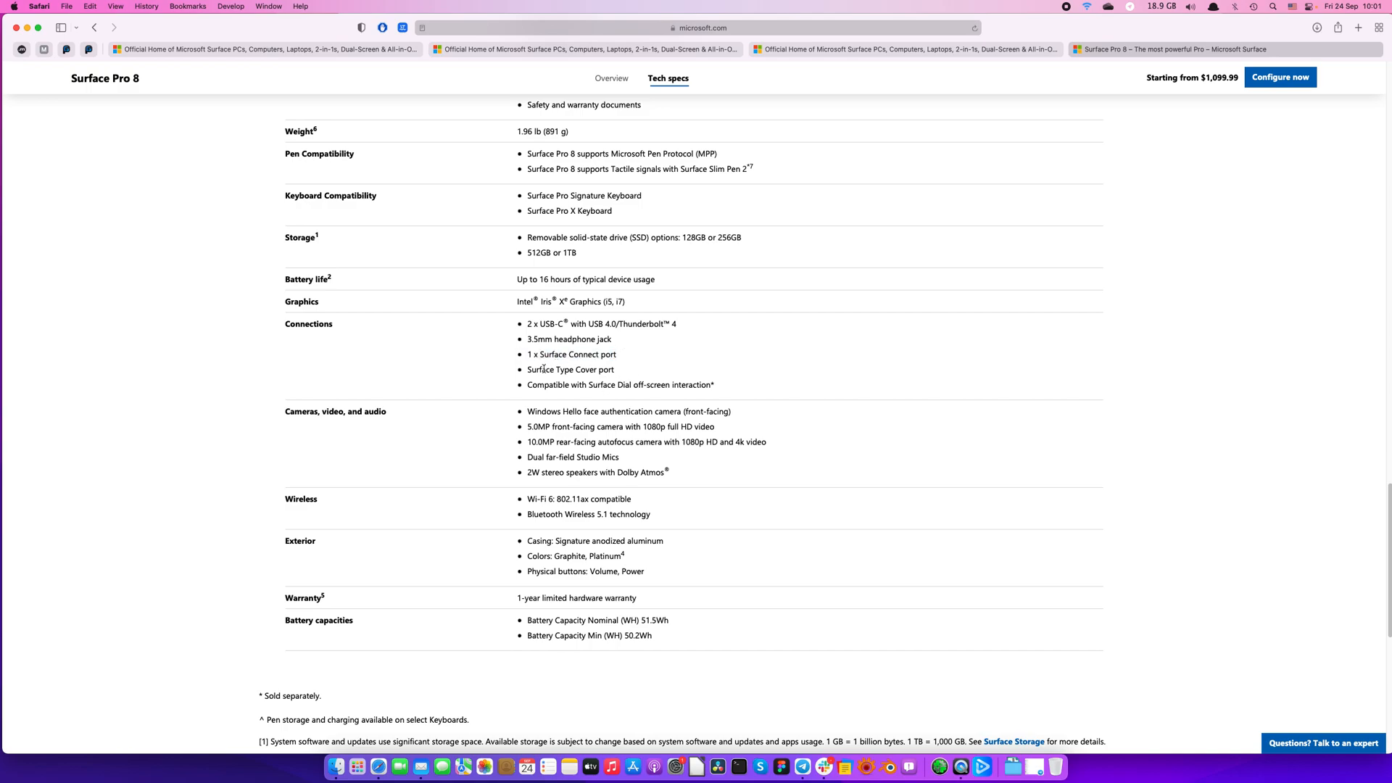
double_click(571, 354)
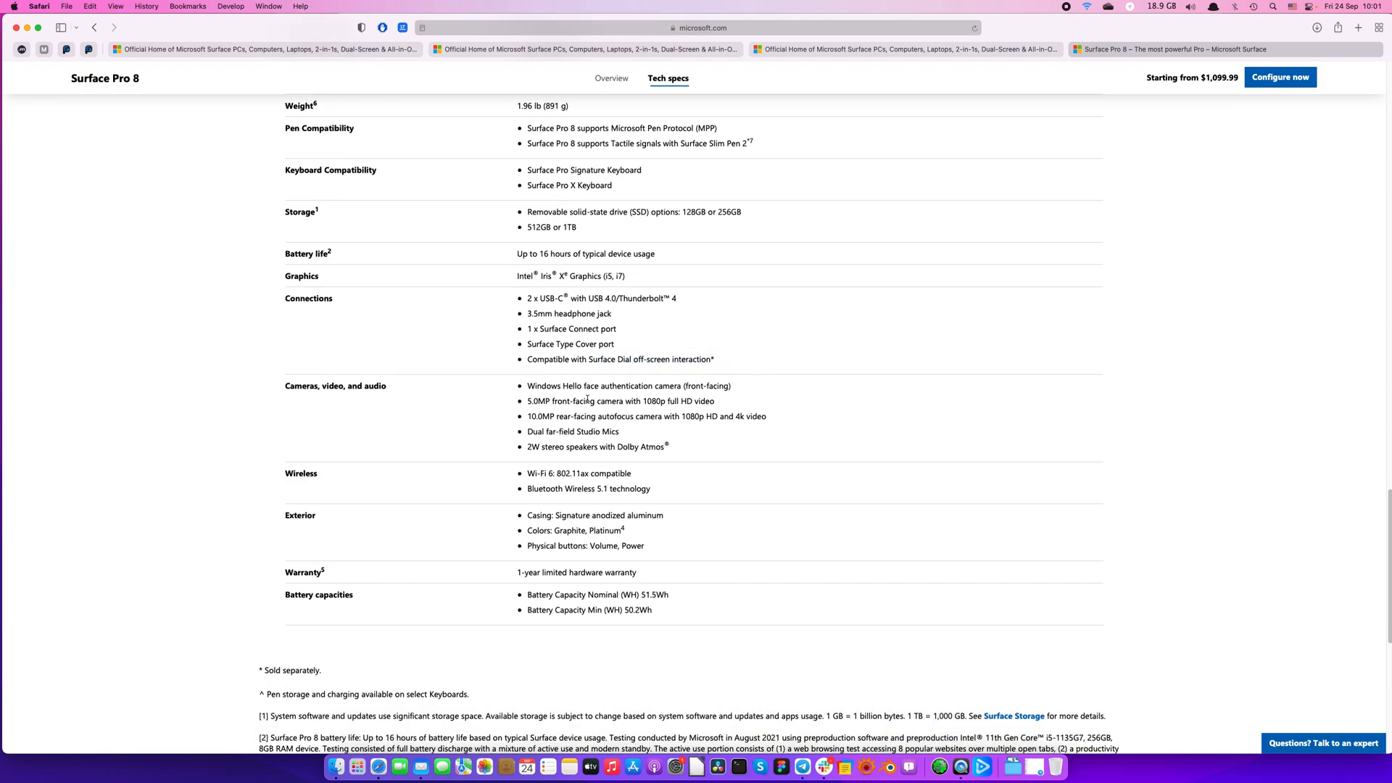
scroll(down, 3)
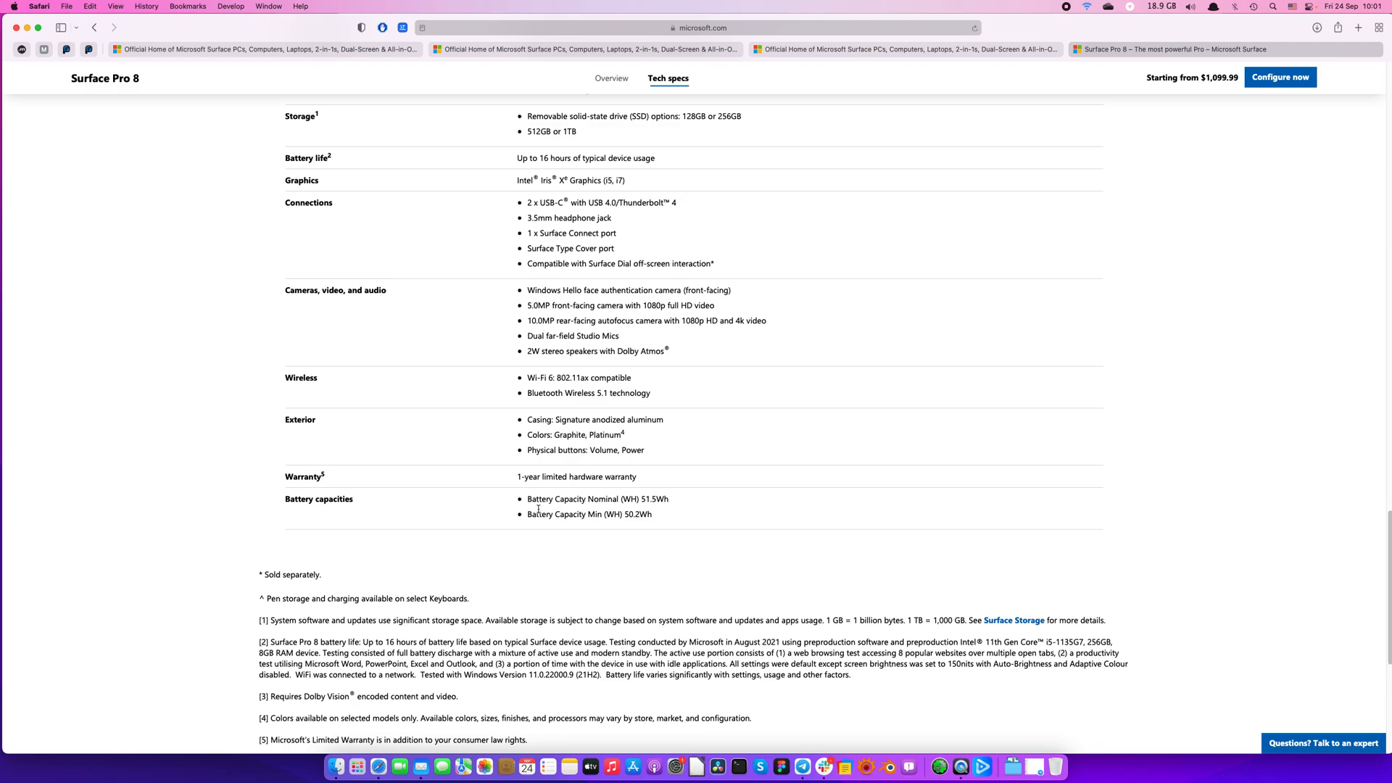
drag(522, 377, 649, 392)
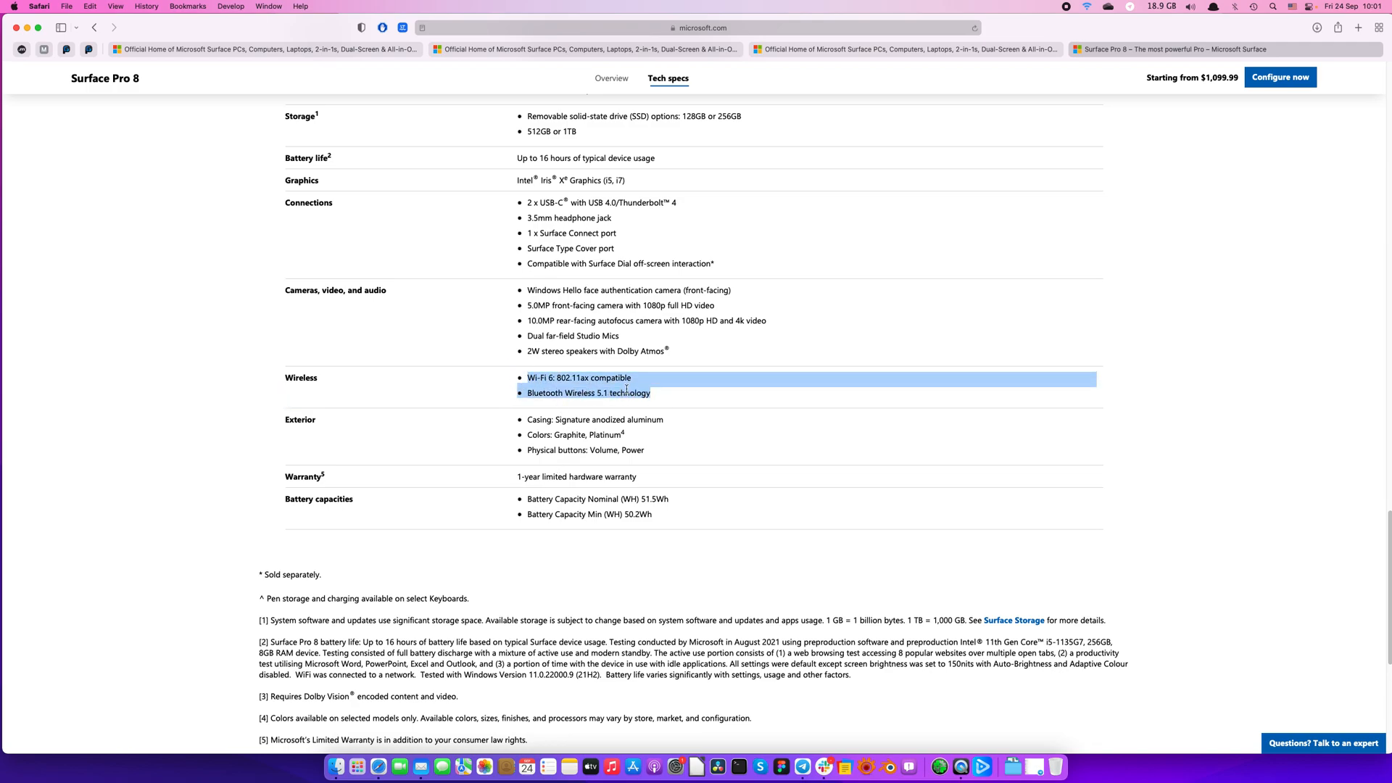
click(590, 377)
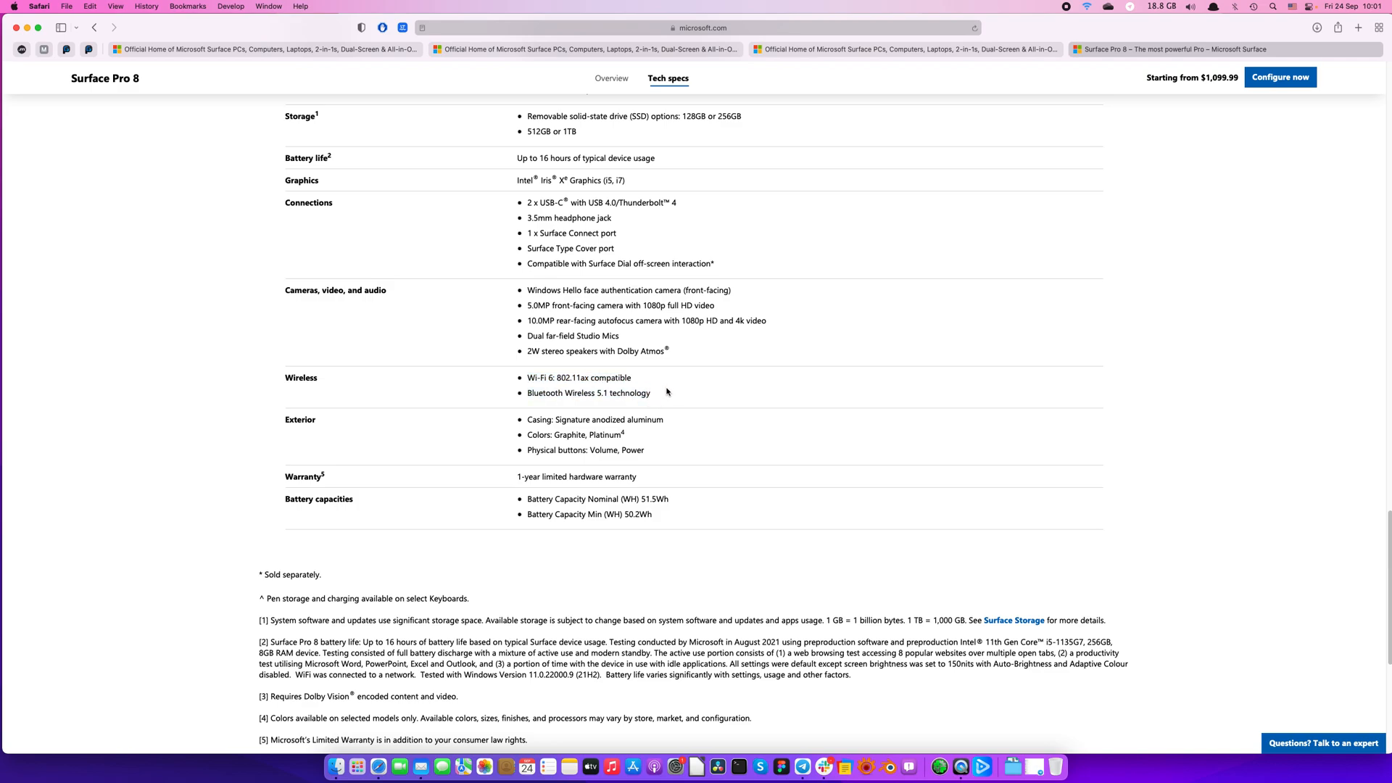
drag(526, 377, 649, 392)
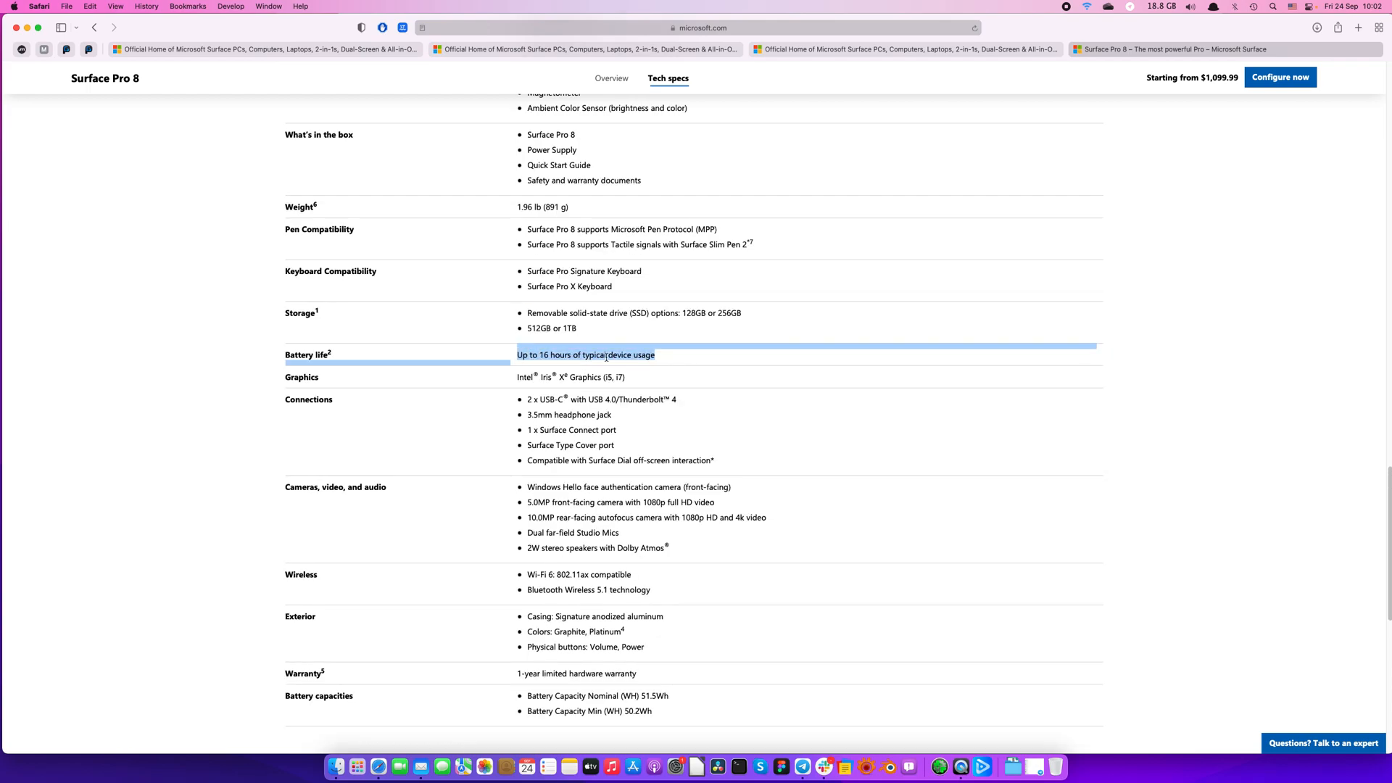
Step: Scroll the Tech specs table back to the Display row showing the 60Hz default refresh rate
click(675, 359)
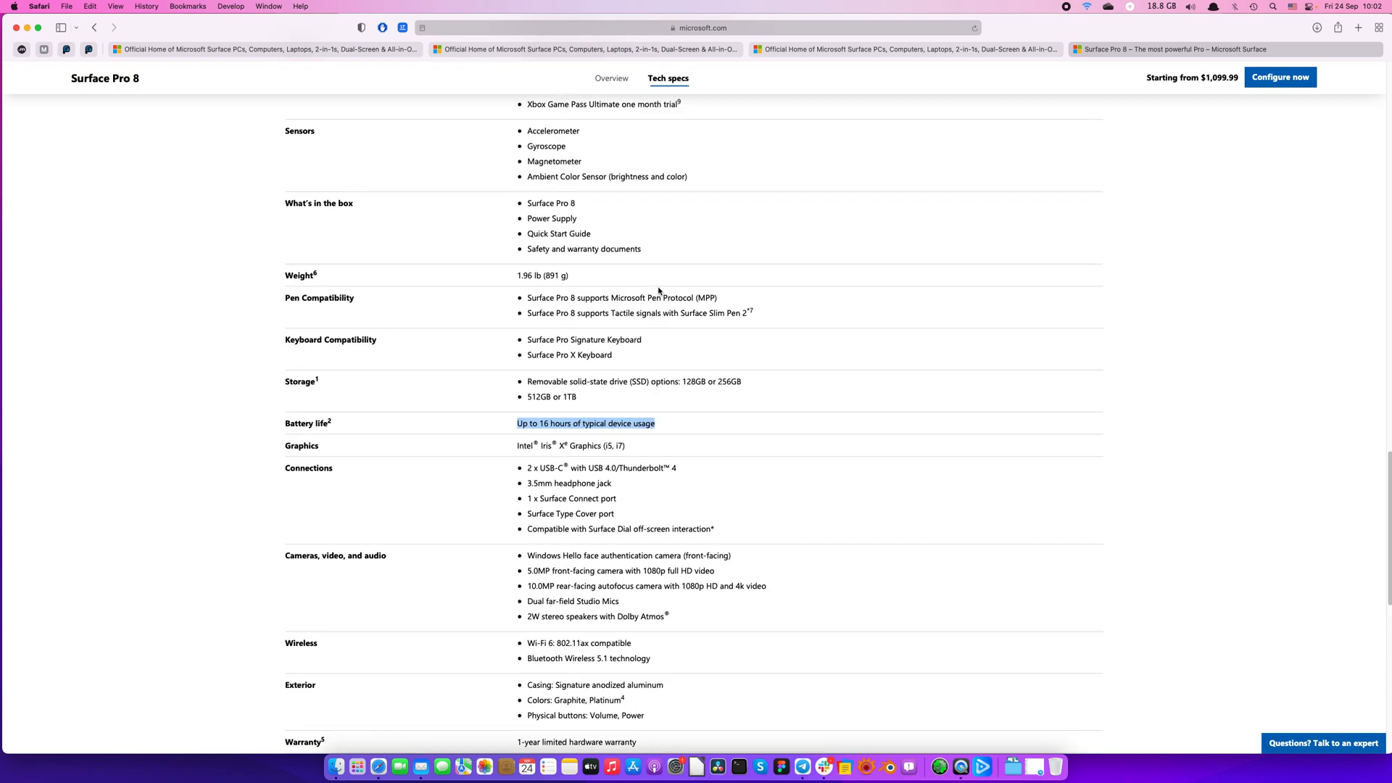
scroll(down, 3)
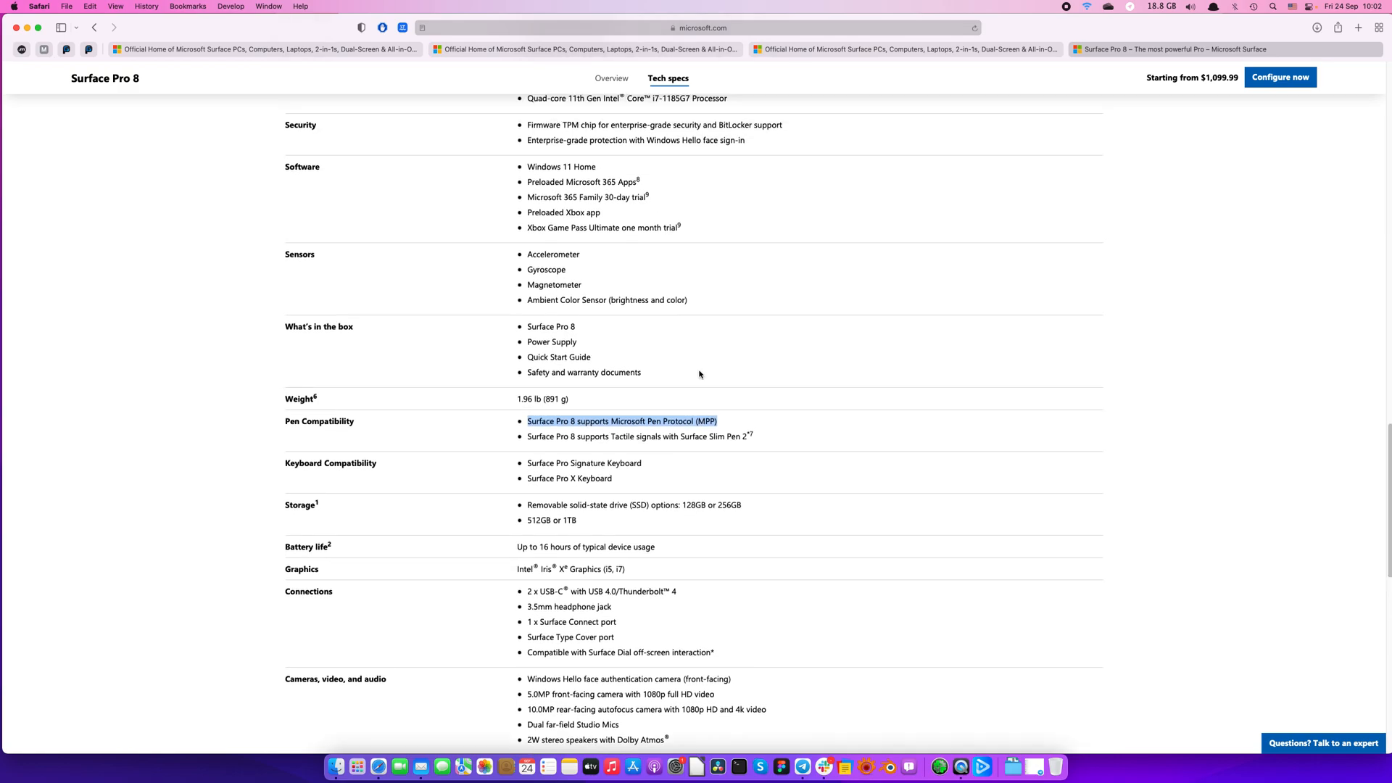
scroll(down, 3)
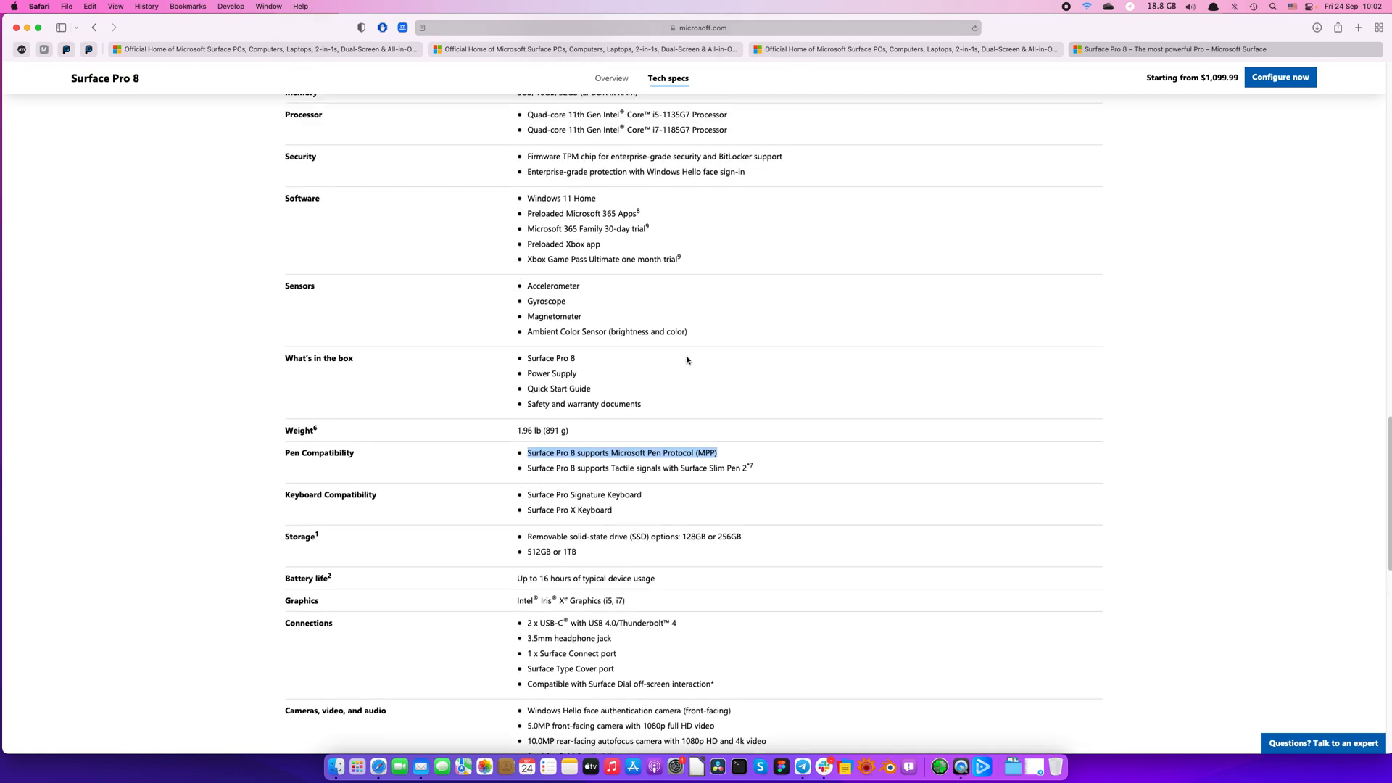
scroll(up, 3)
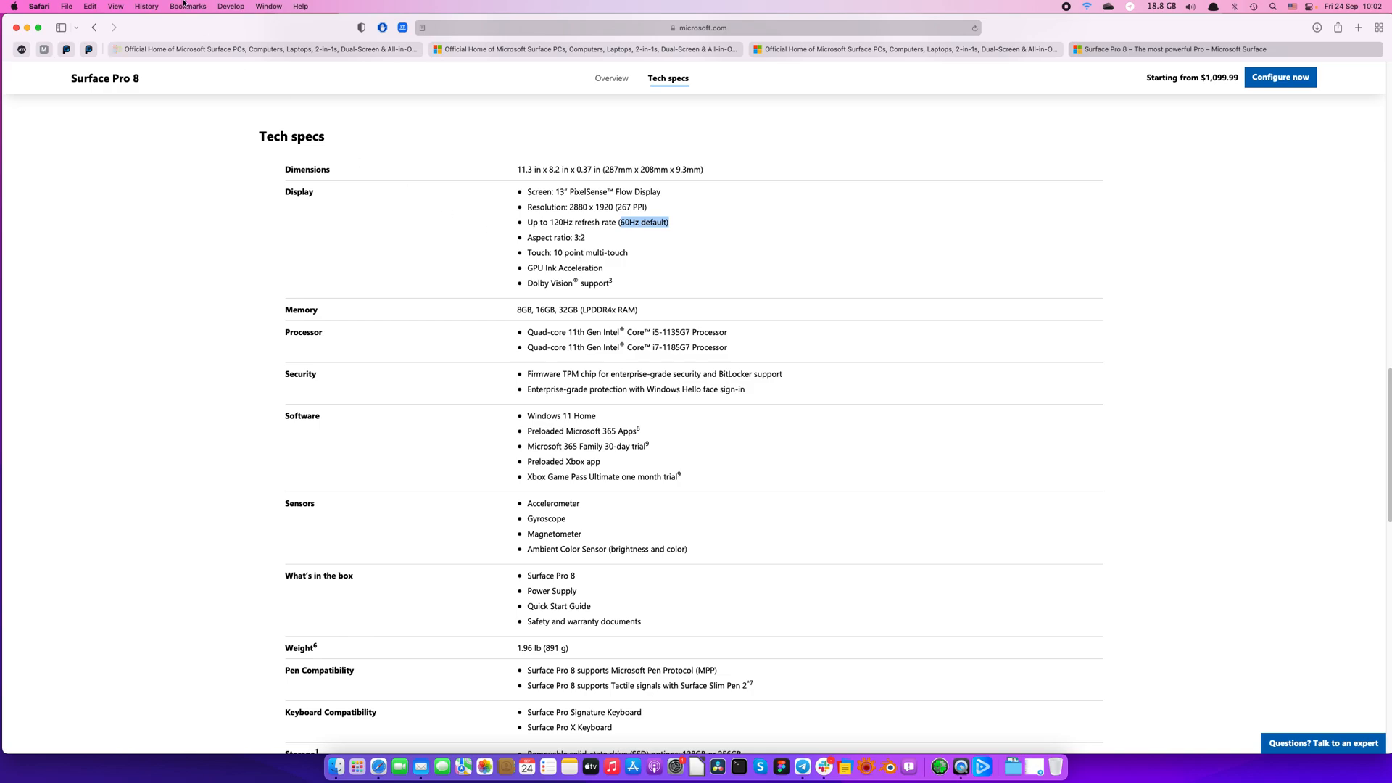
Step: Open the Displays pane of System Preferences via the Apple menu
click(12, 6)
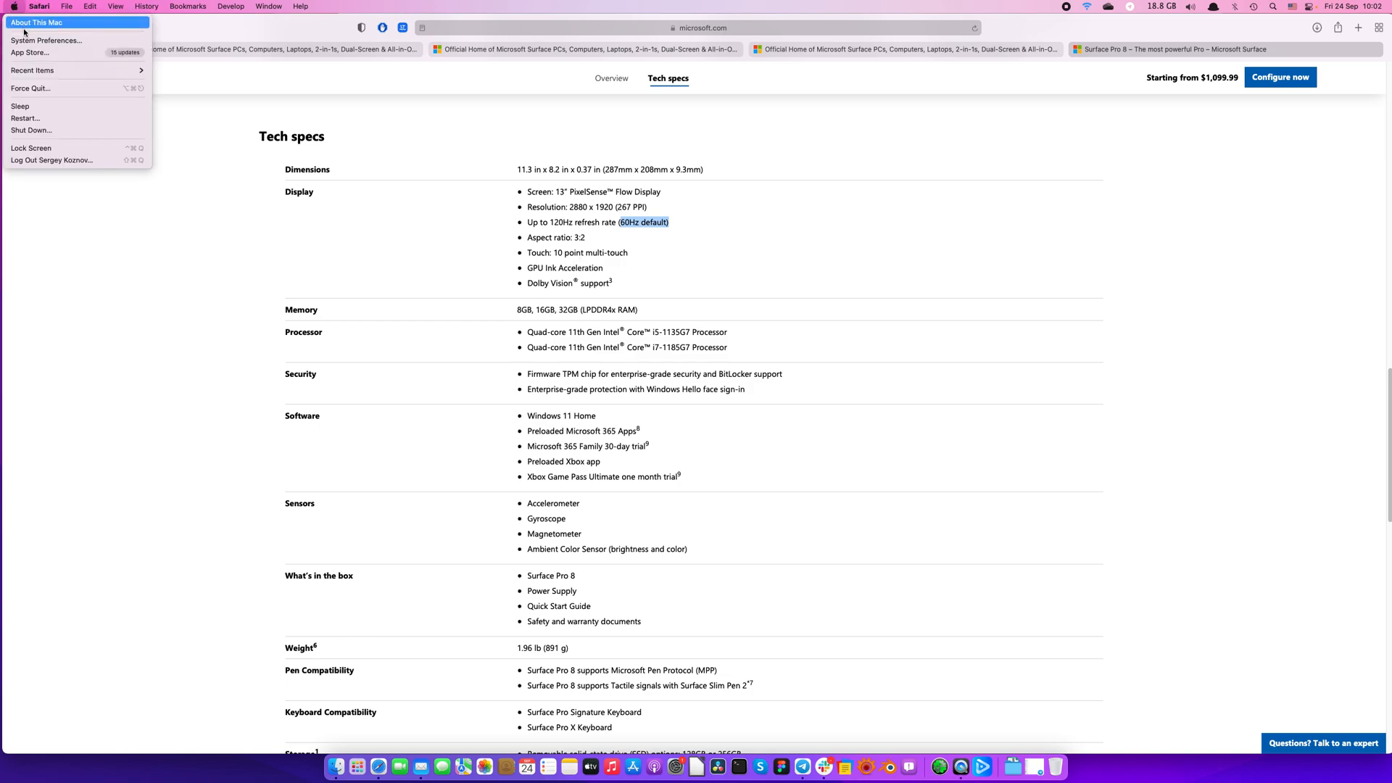
click(45, 40)
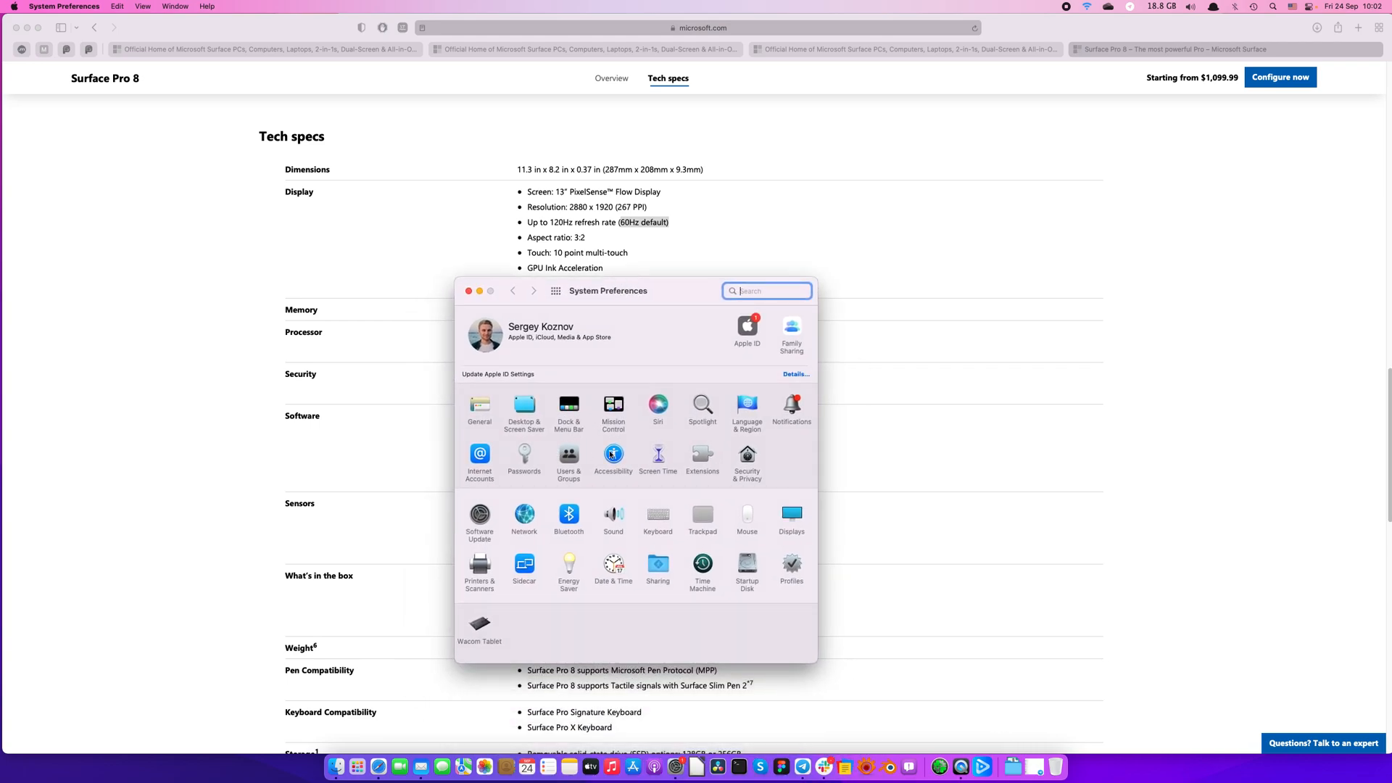
click(791, 514)
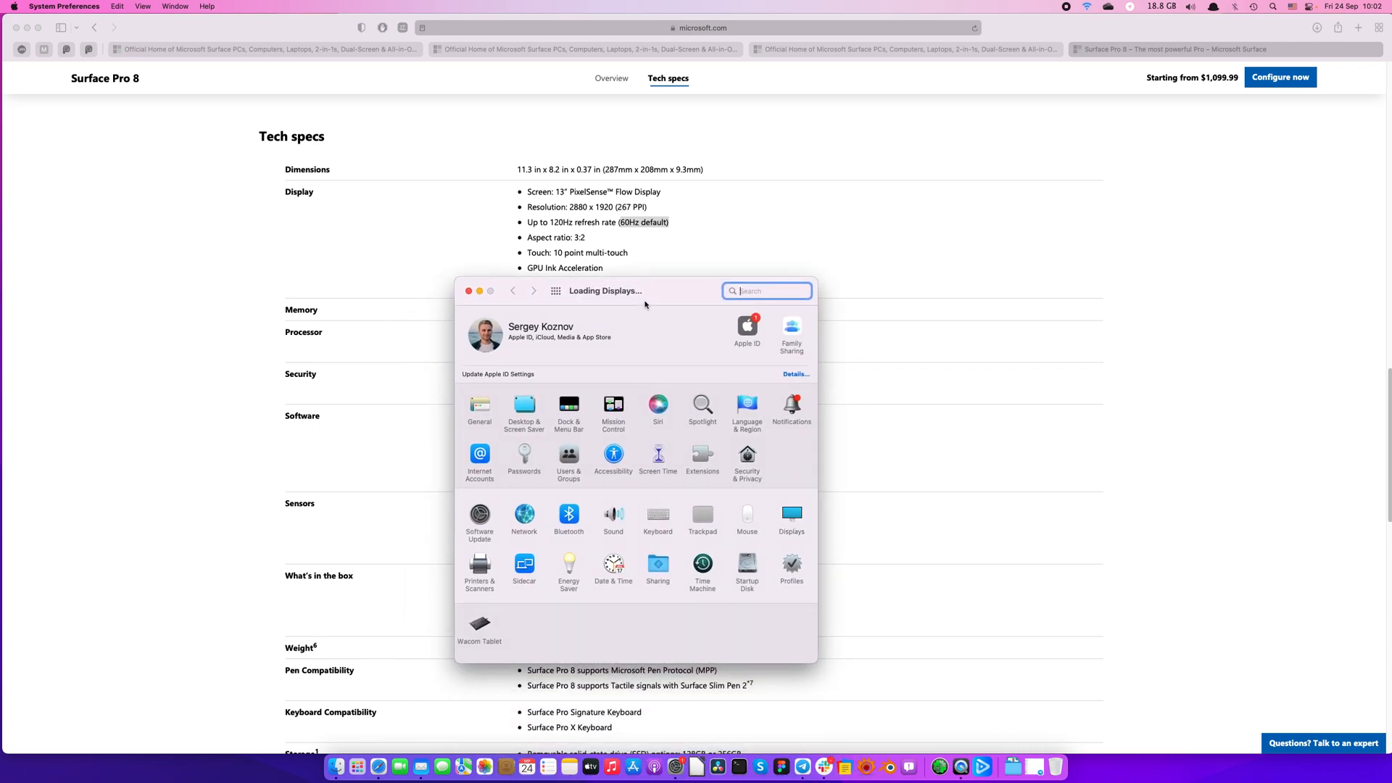
click(790, 517)
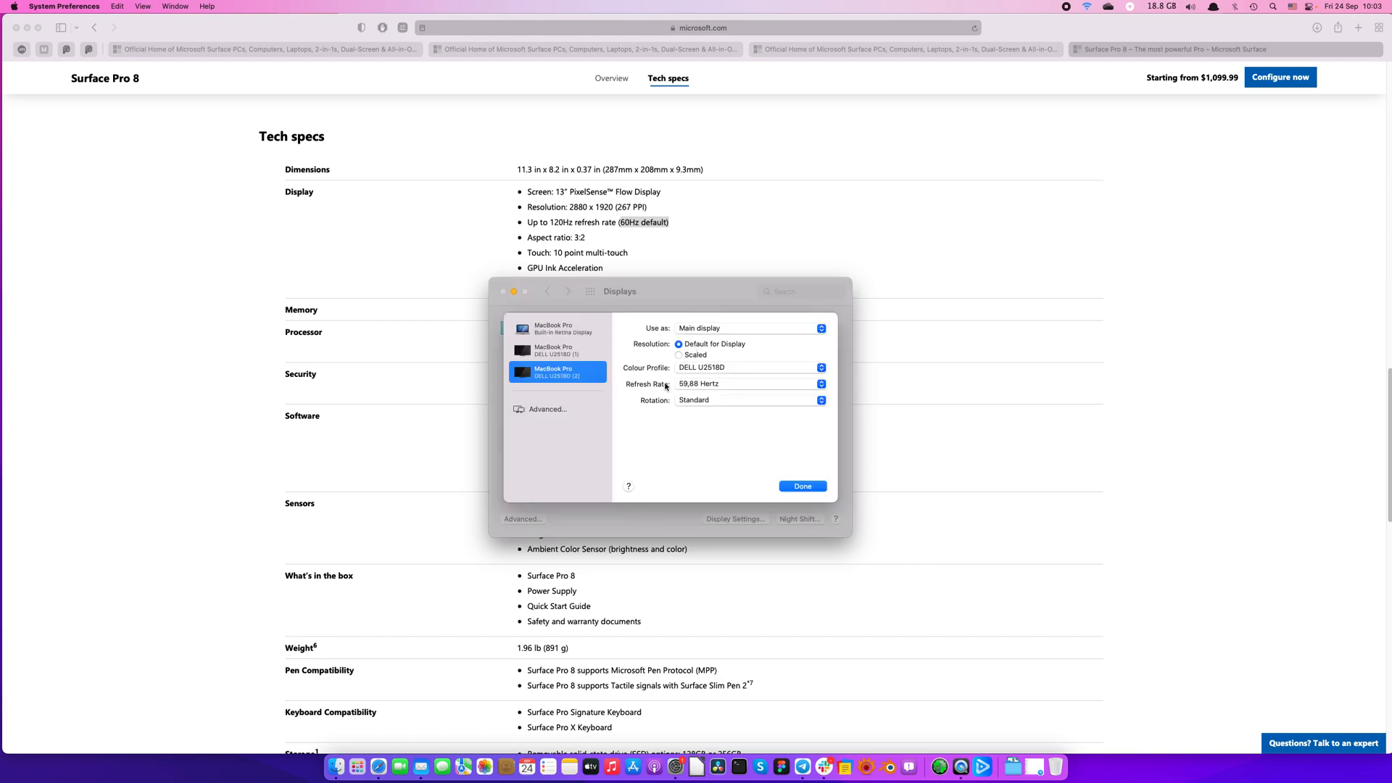
Step: Check the built-in Retina display's refresh-rate choices, leaving it at 60 Hertz
click(557, 350)
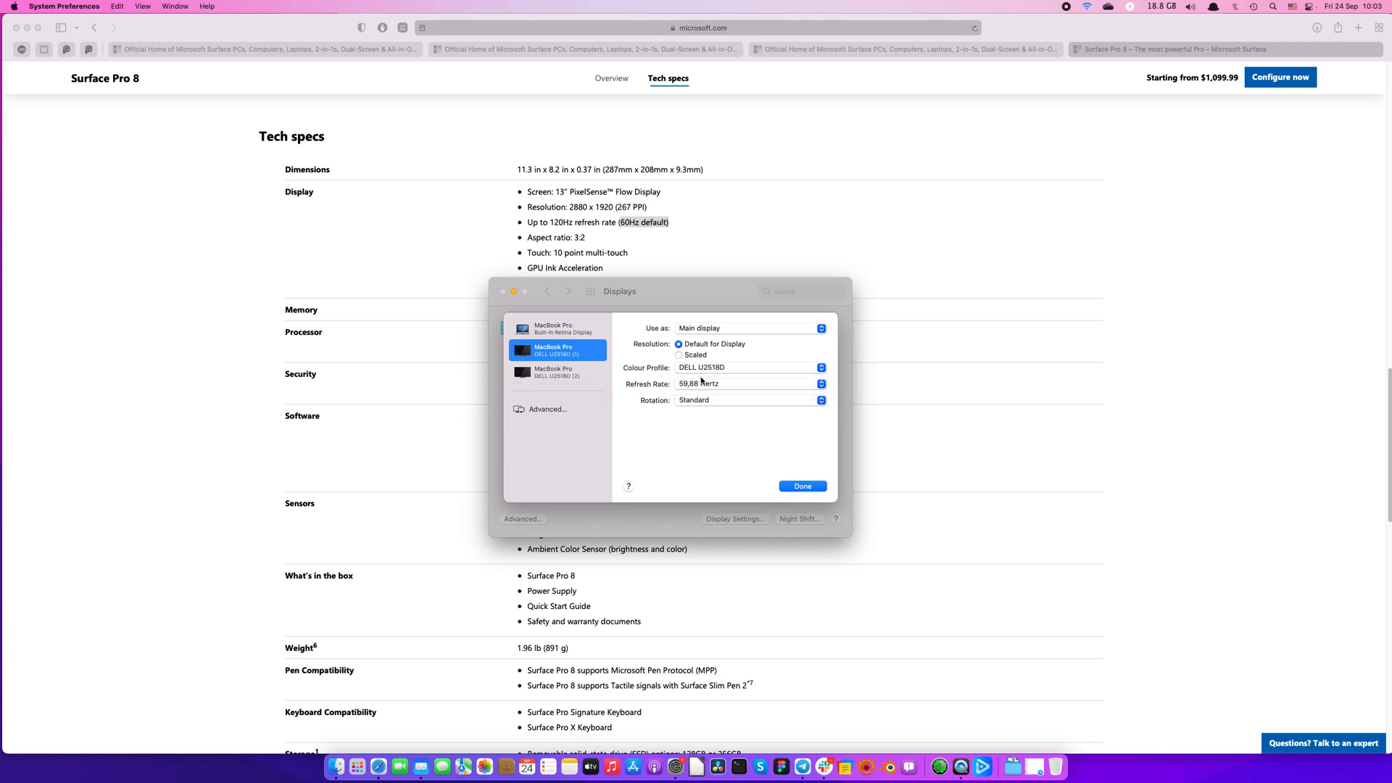
click(555, 327)
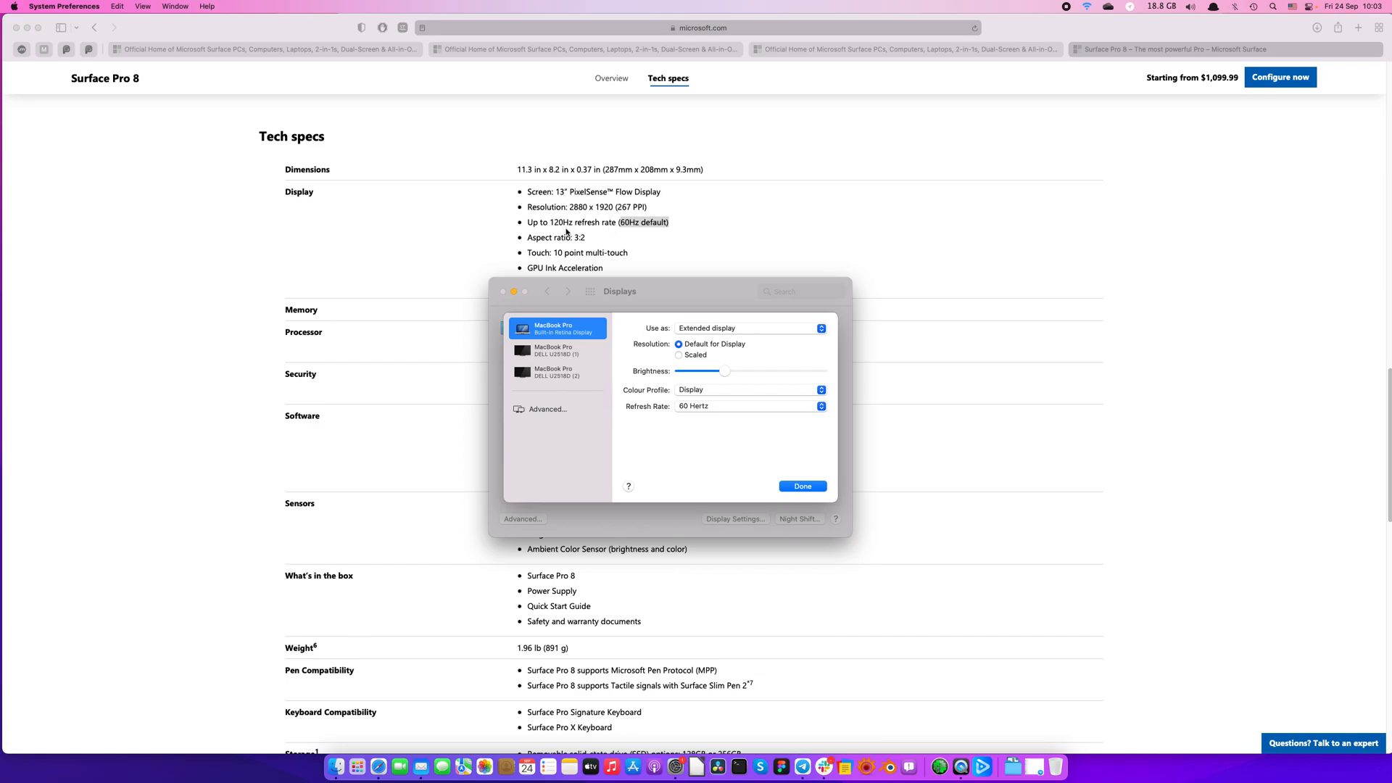
mouse_move(673, 393)
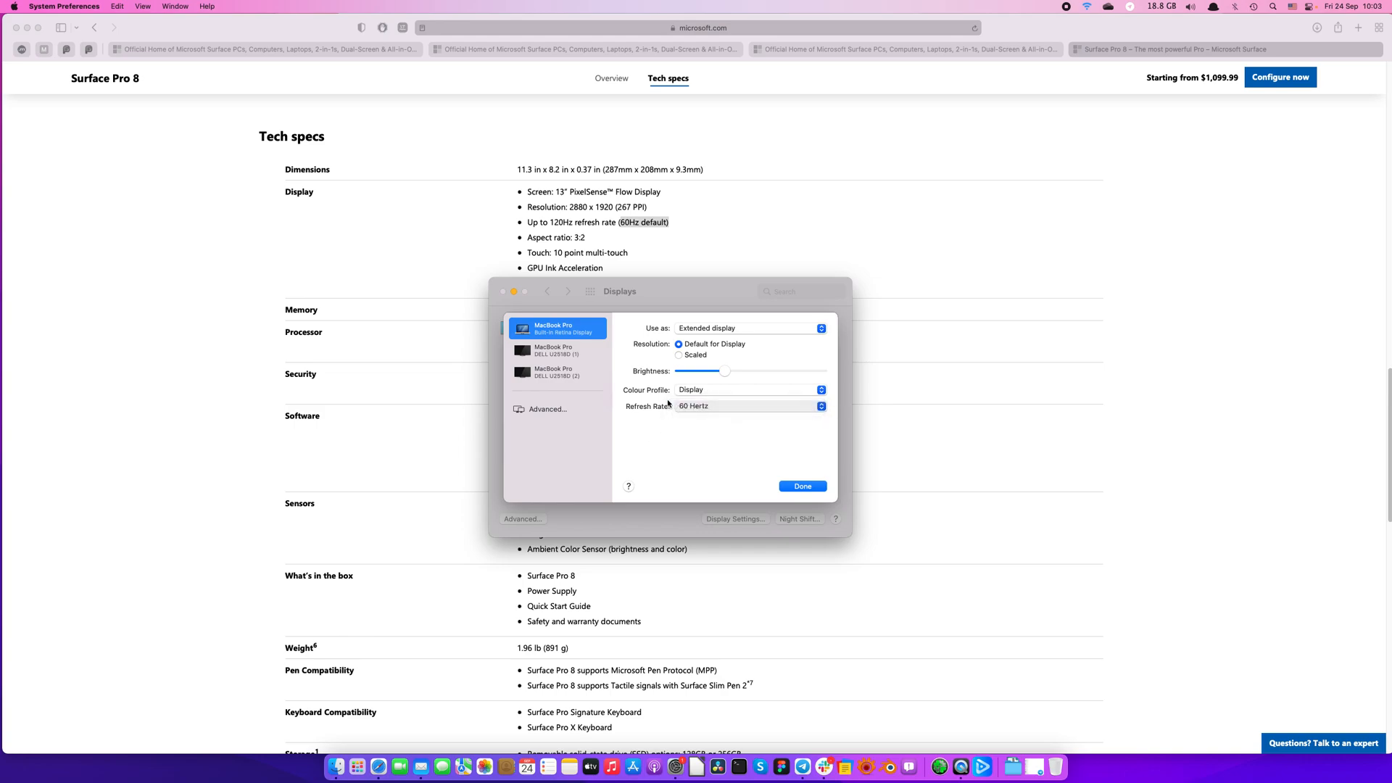
click(748, 406)
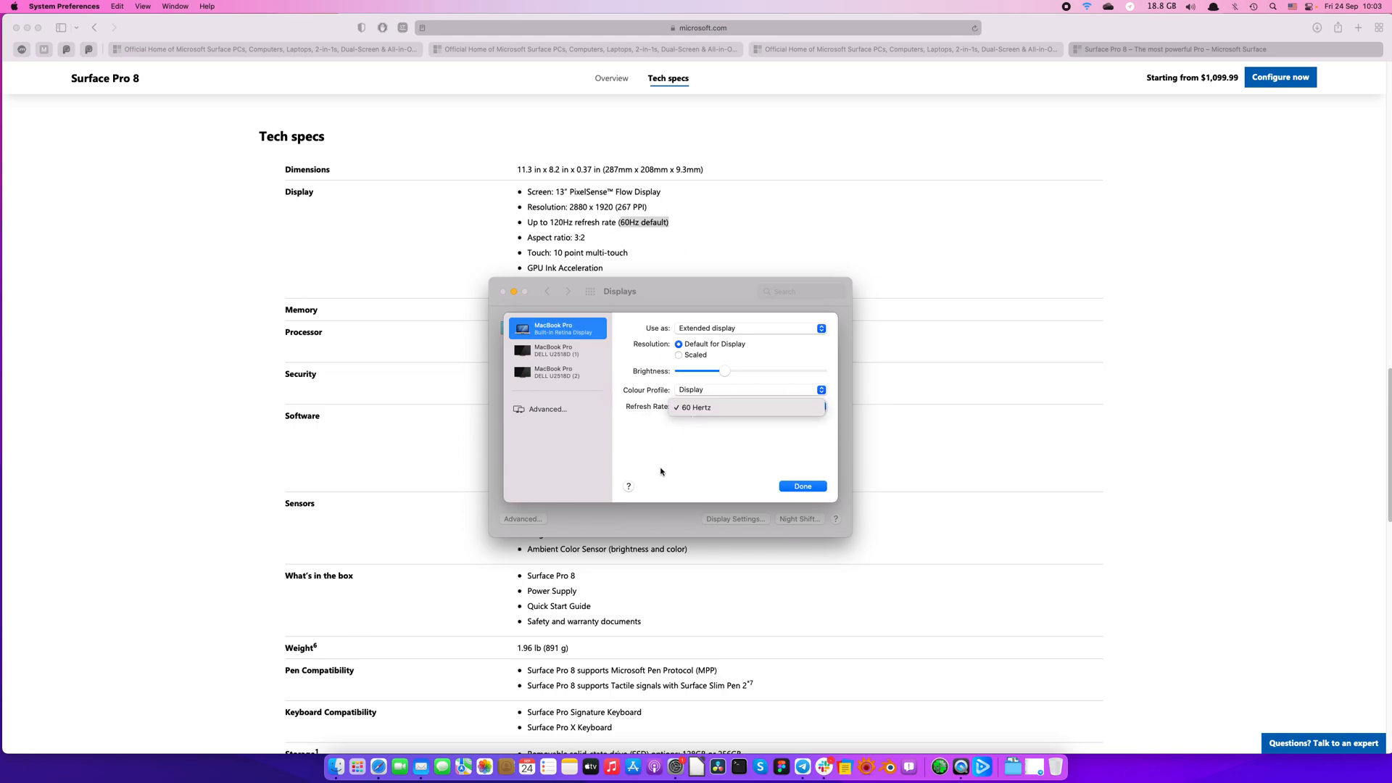
click(696, 407)
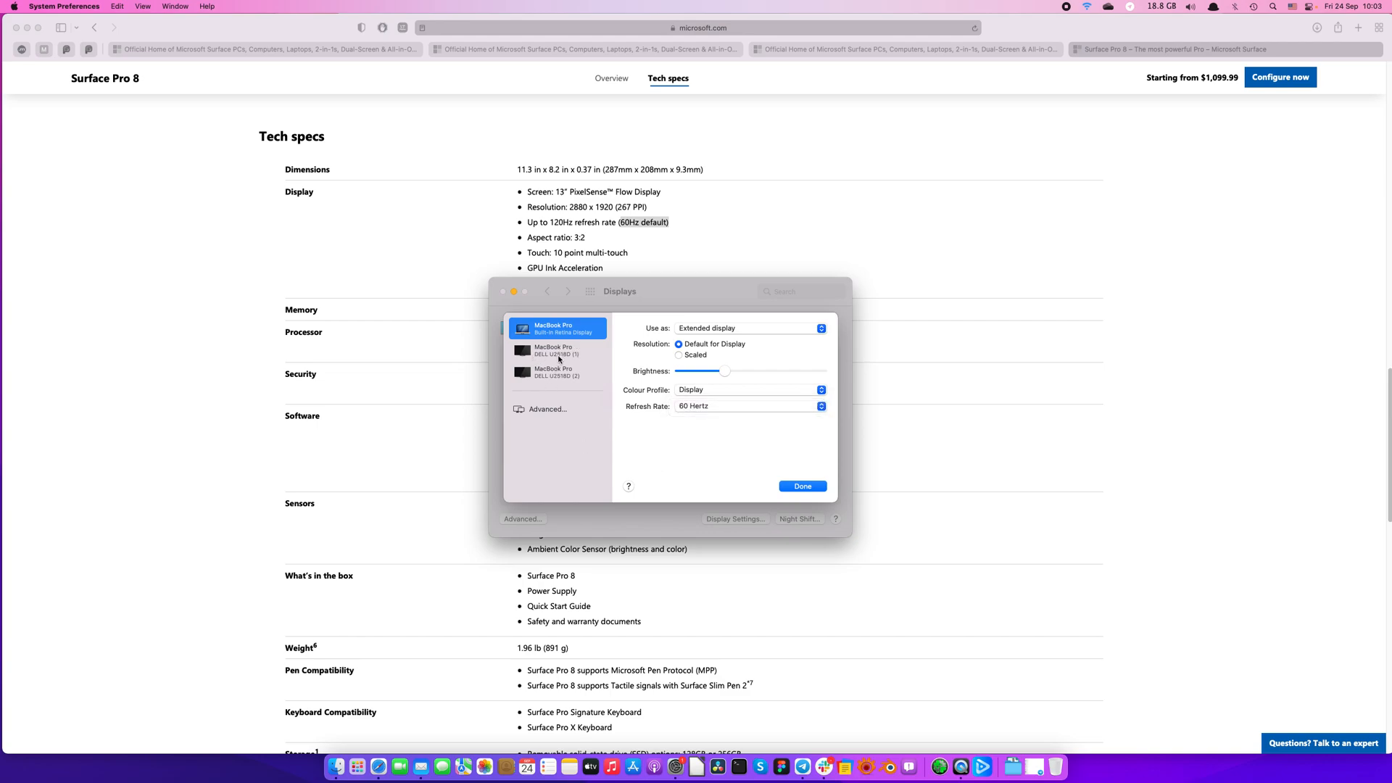
click(749, 406)
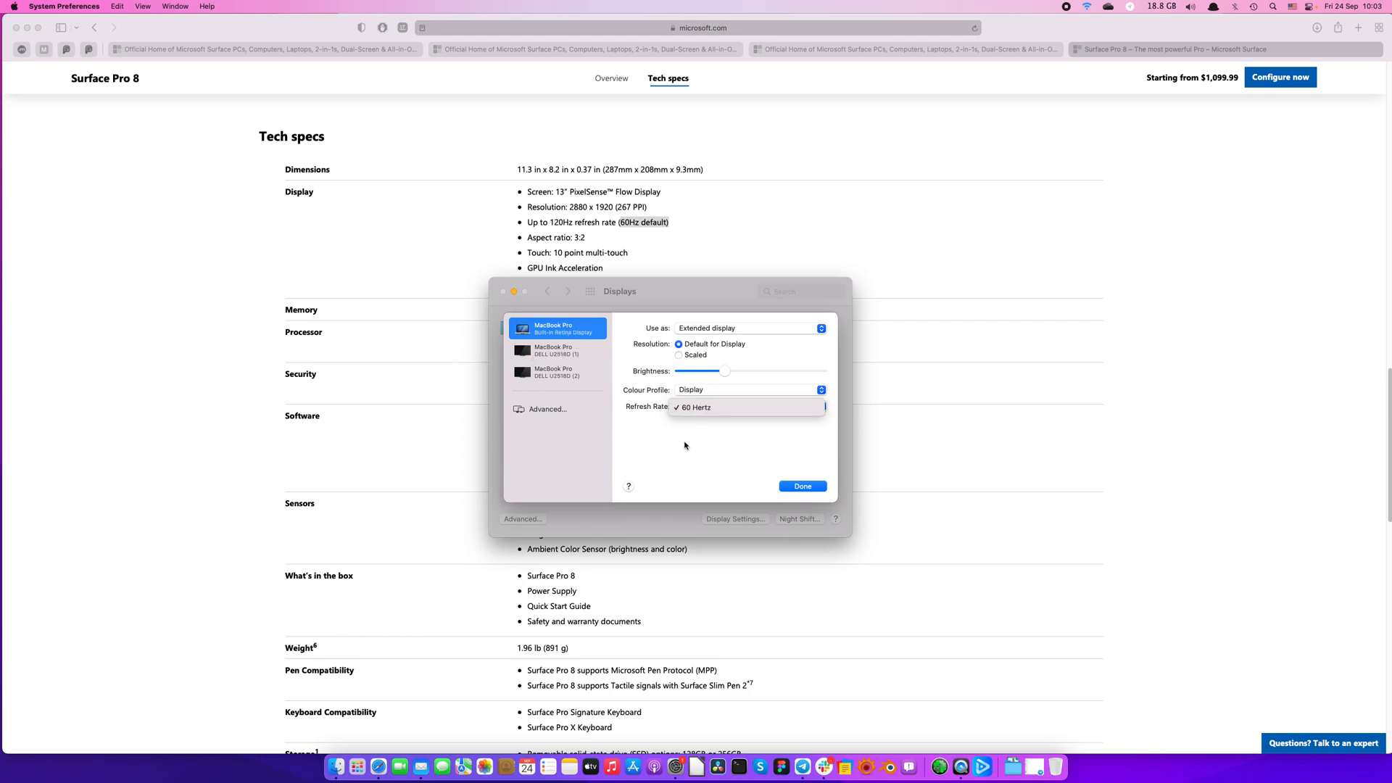
click(695, 407)
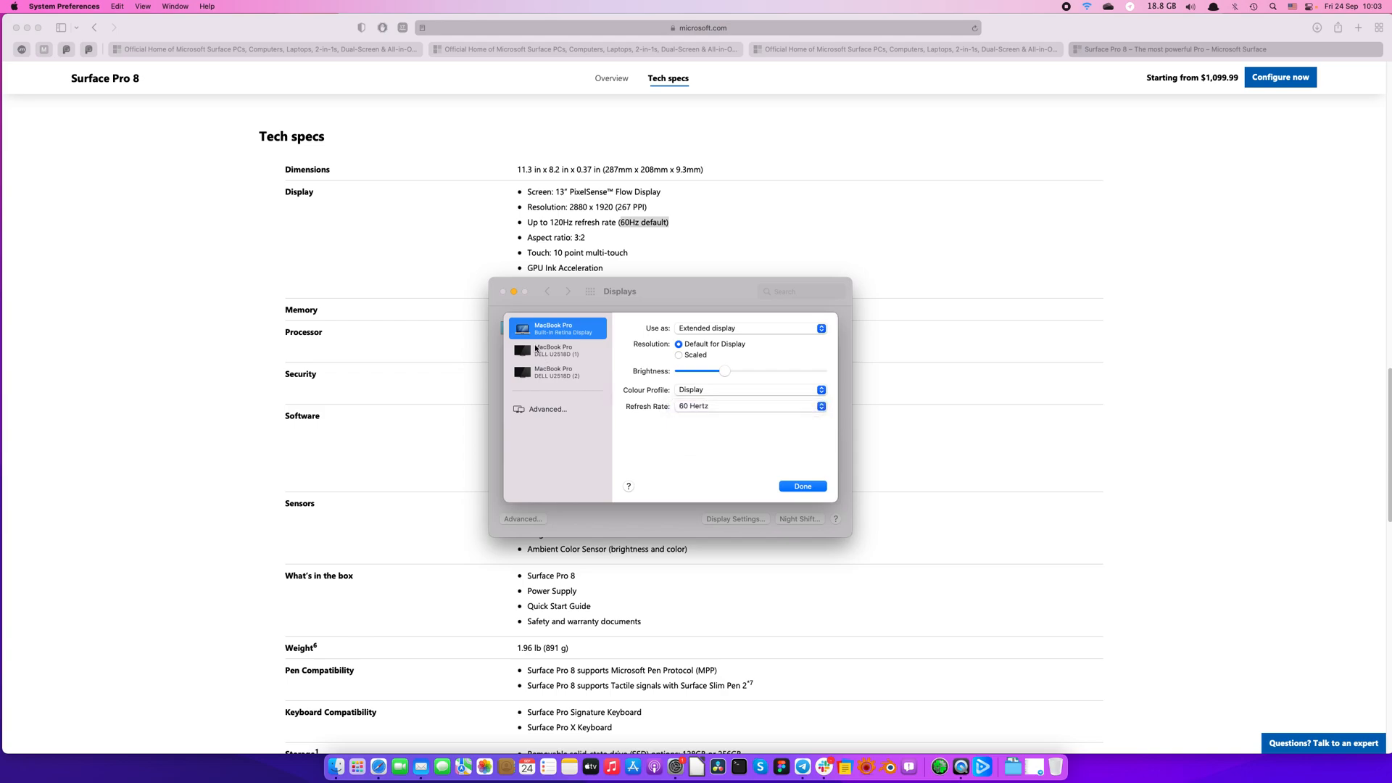
Step: Review both DELL monitors' refresh rates, keep 60 Hertz, and close Display Settings with Done
click(556, 349)
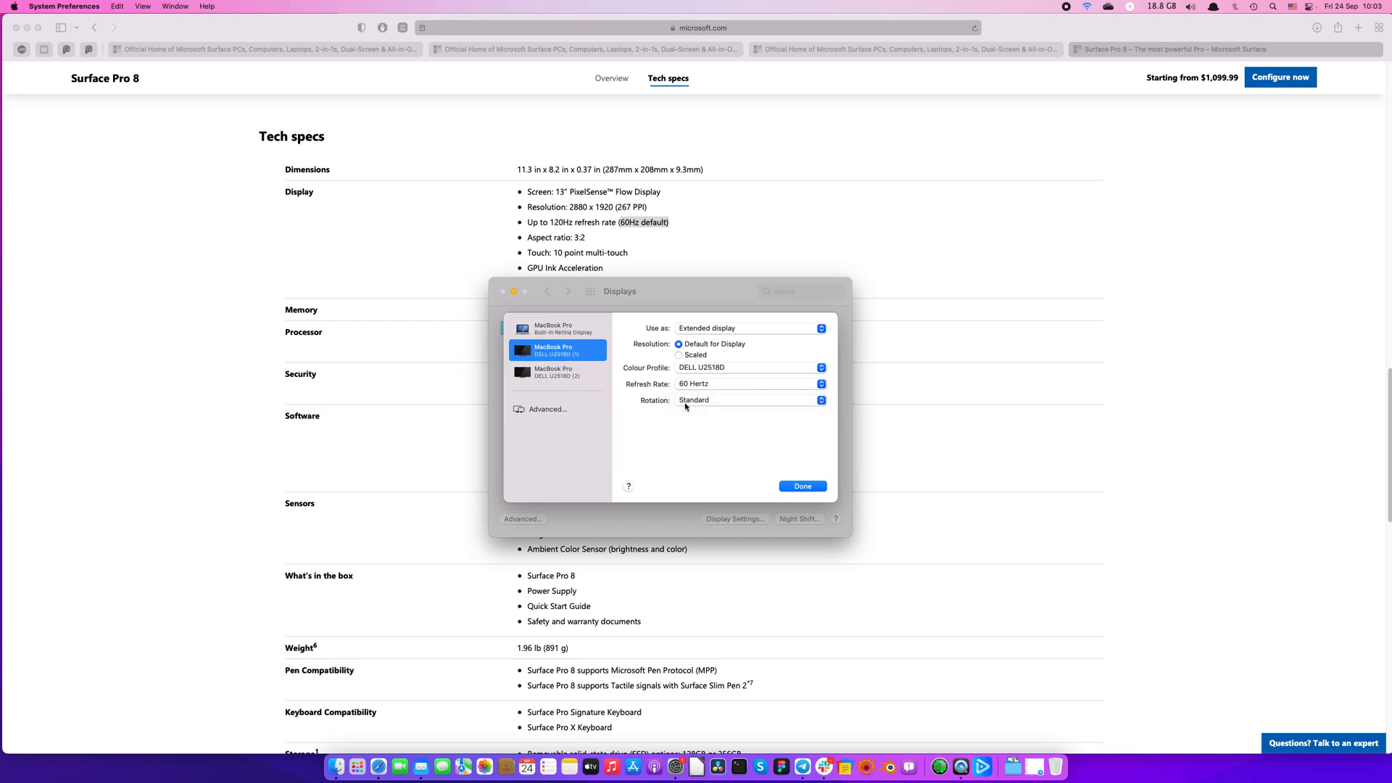
click(557, 372)
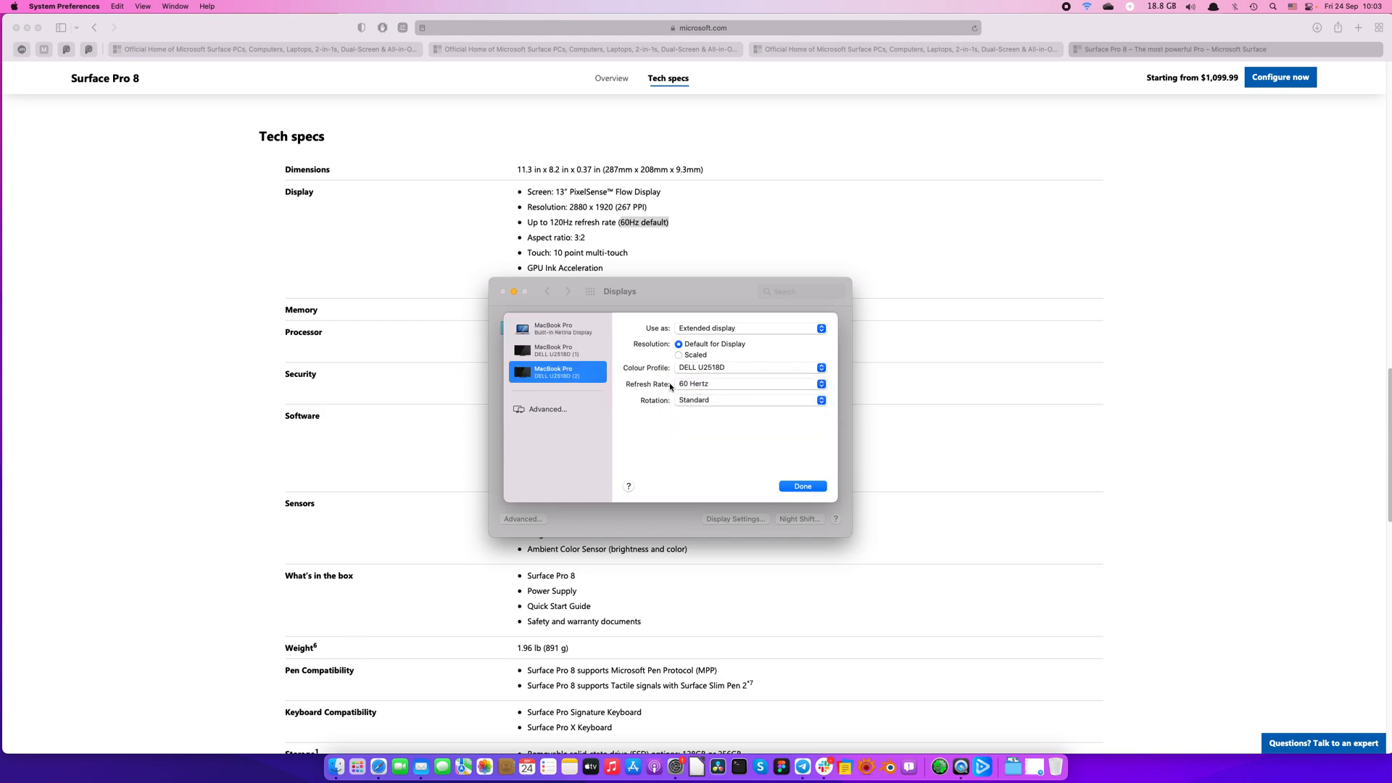
click(750, 383)
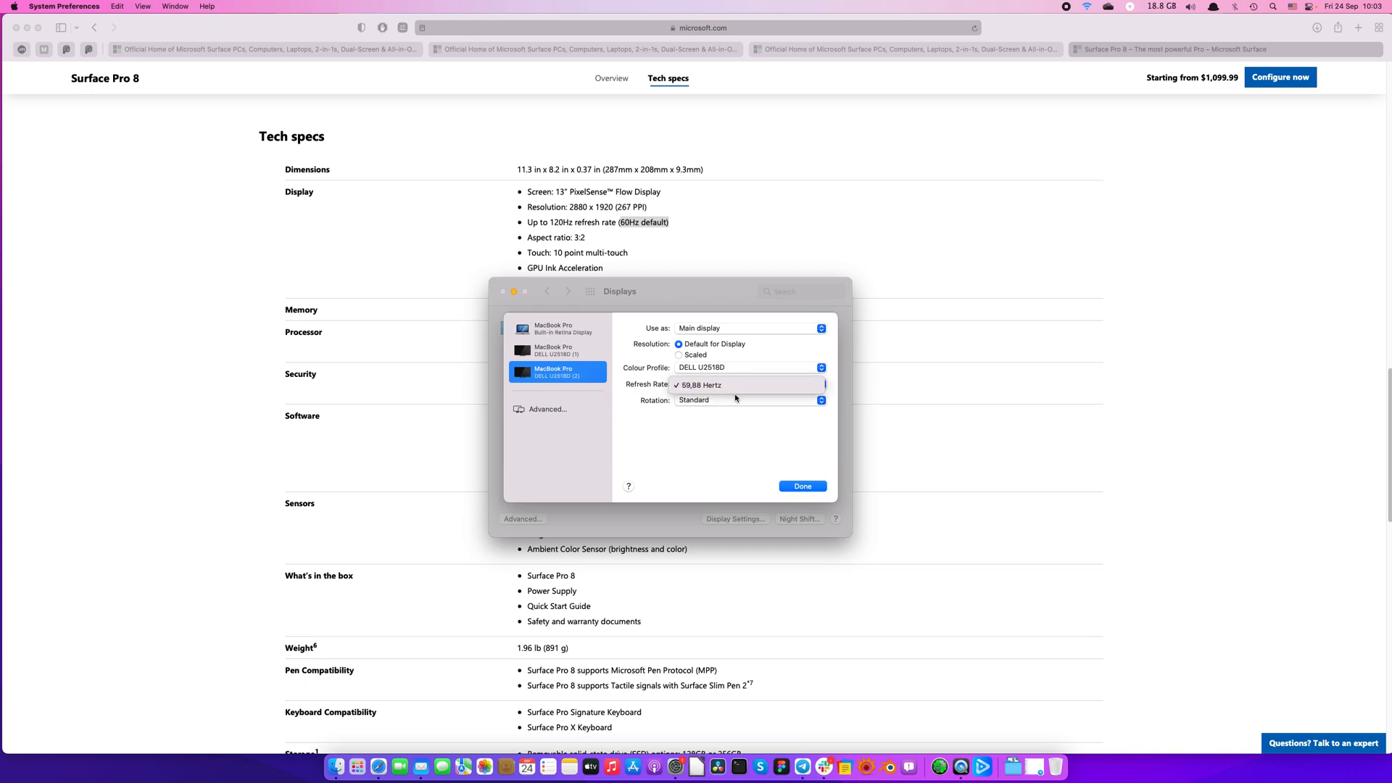
click(700, 385)
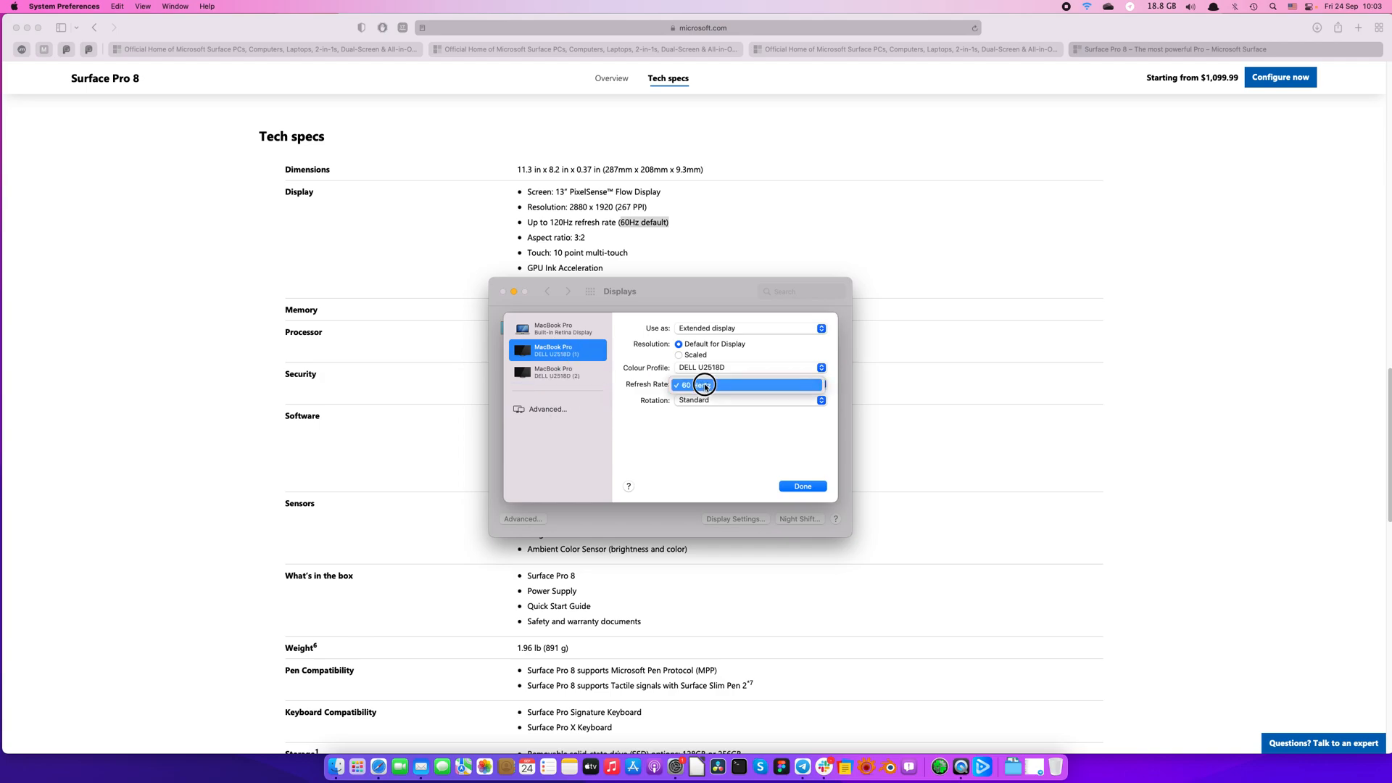
click(748, 368)
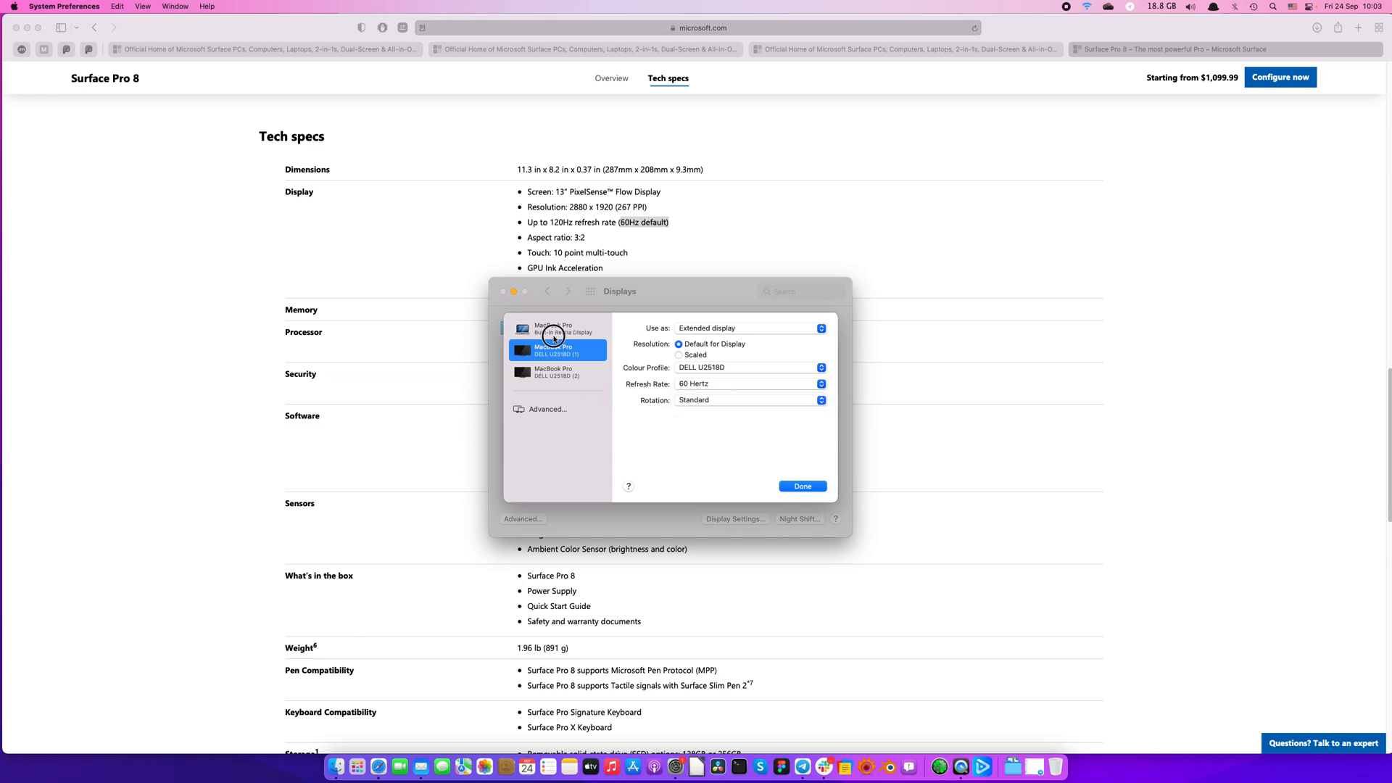
click(555, 328)
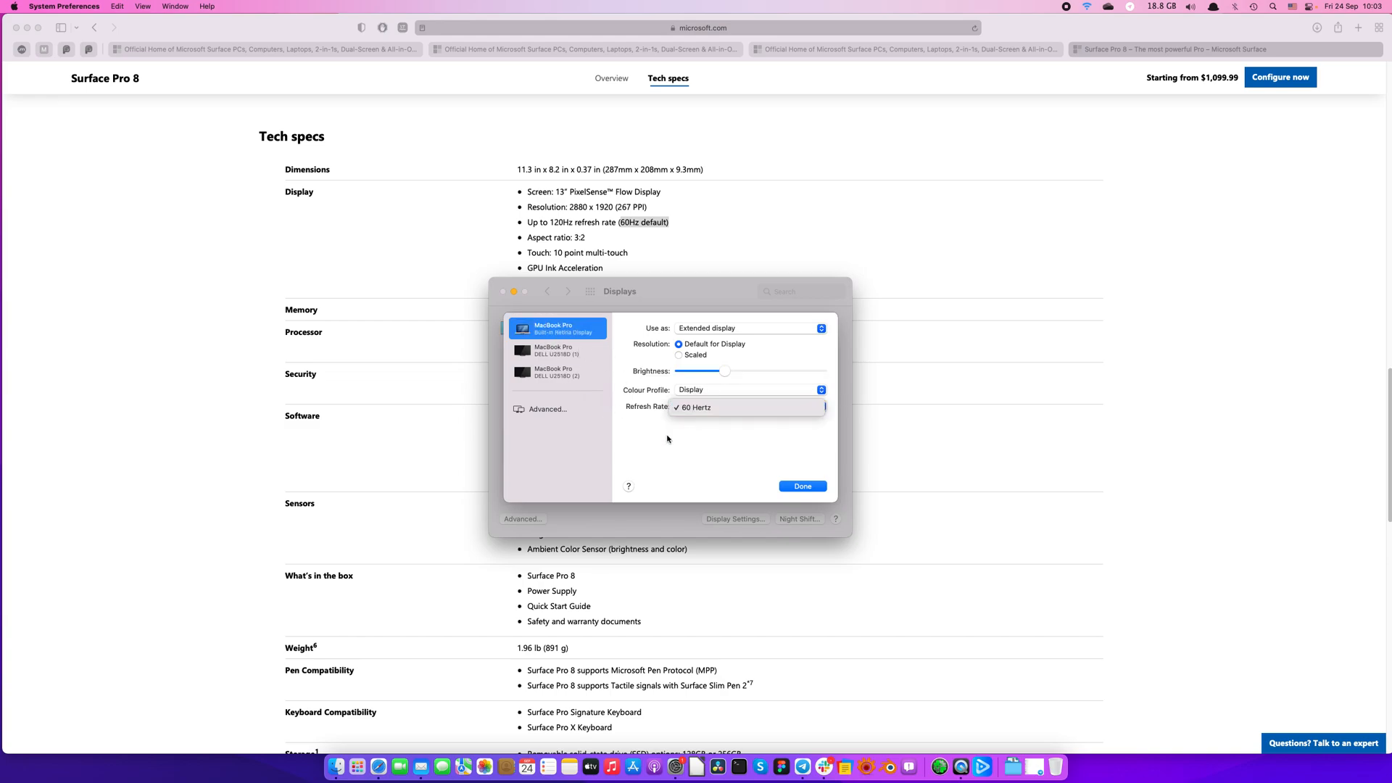
click(692, 407)
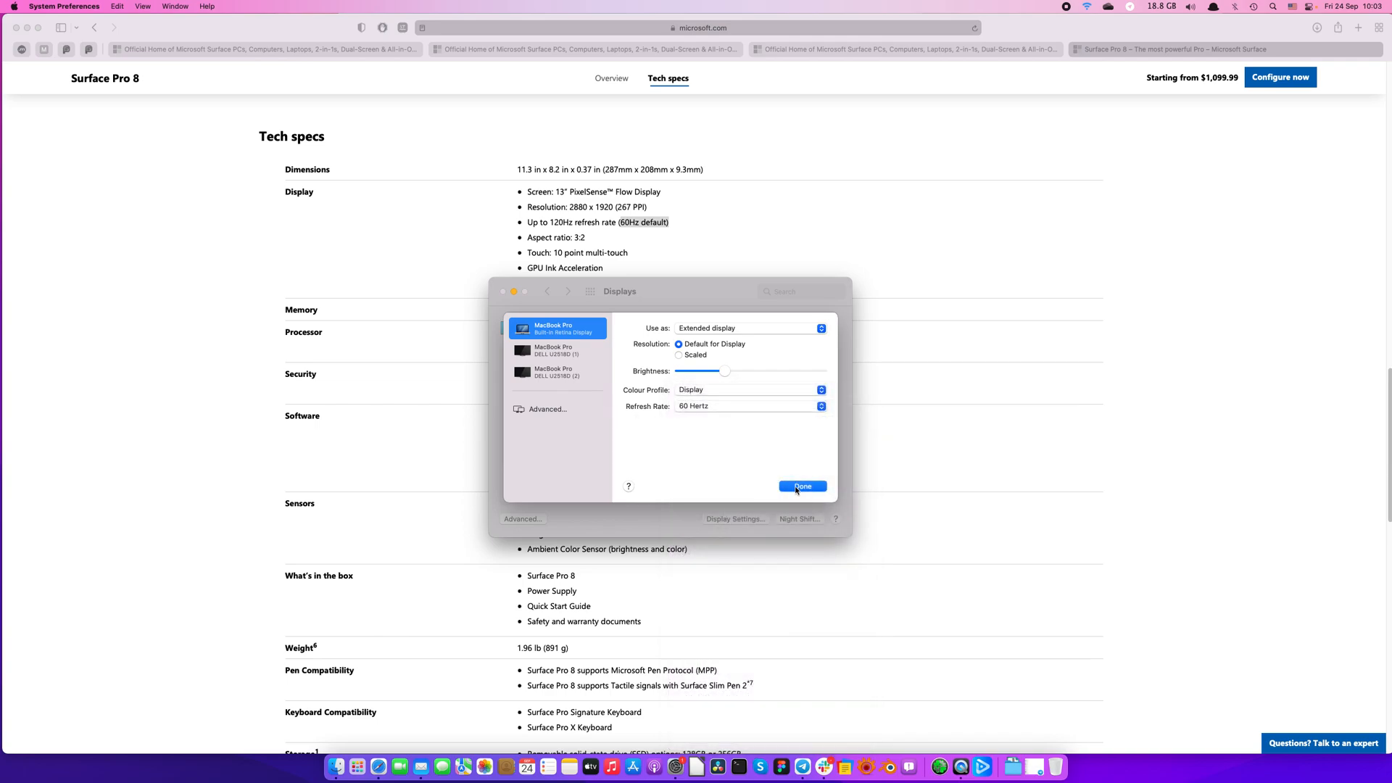
click(801, 486)
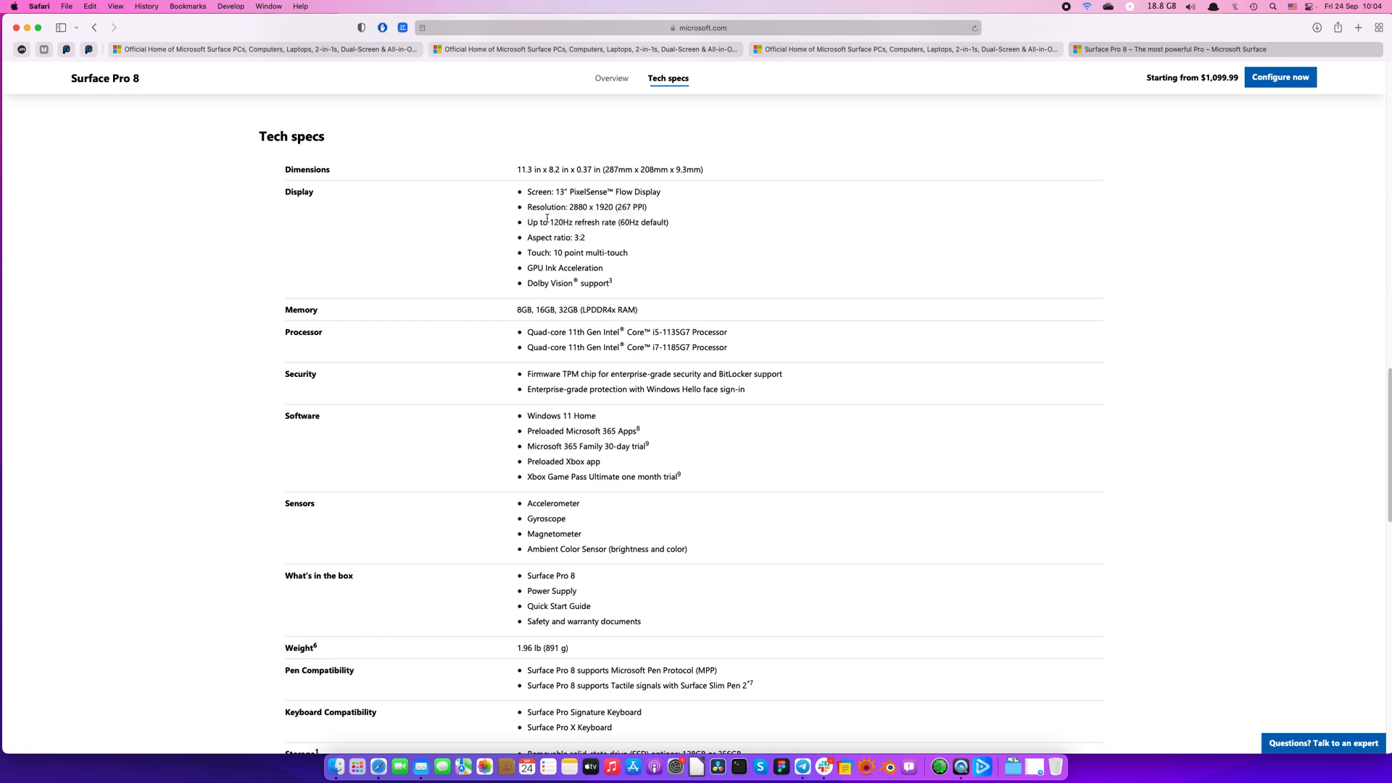
Step: Highlight the 120Hz refresh rate, 2880 x 1920 resolution and 3:2 aspect ratio display specs
double_click(561, 222)
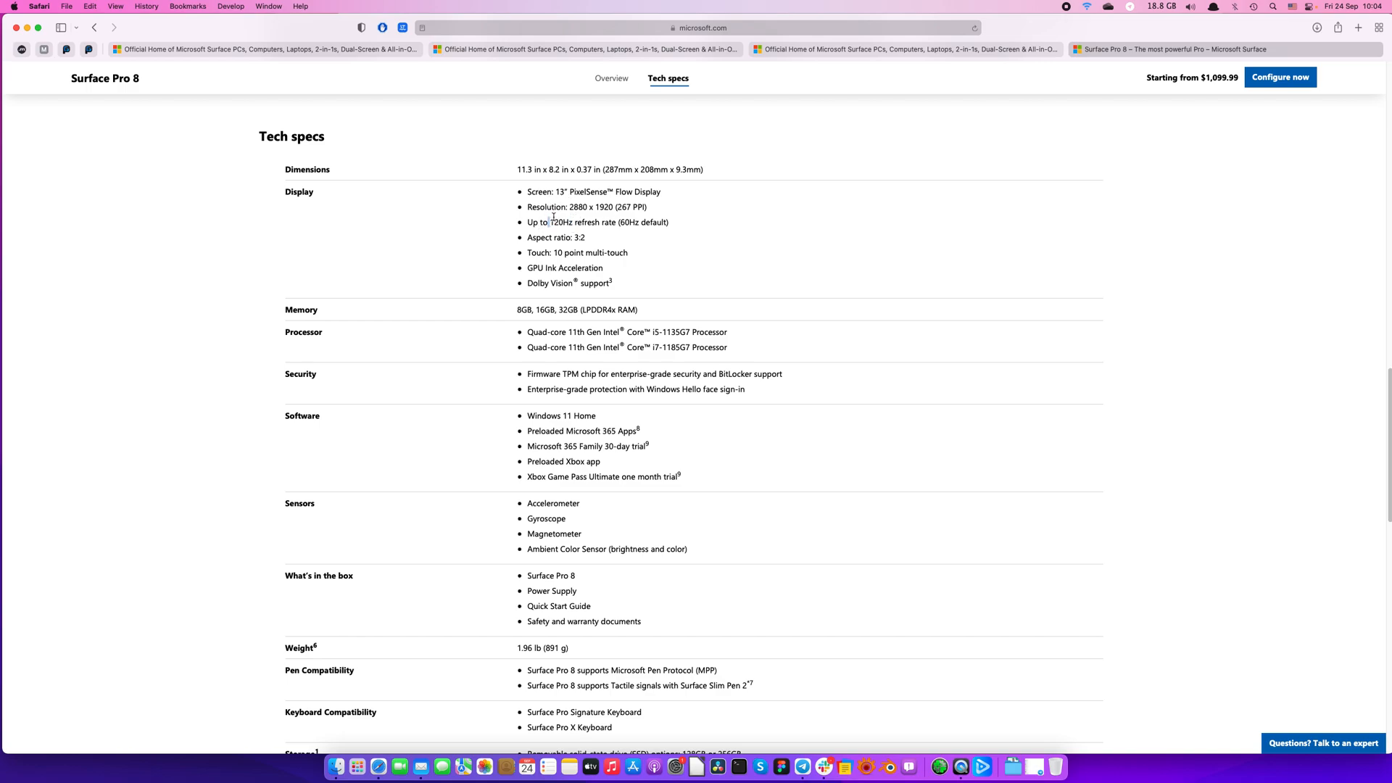
double_click(561, 222)
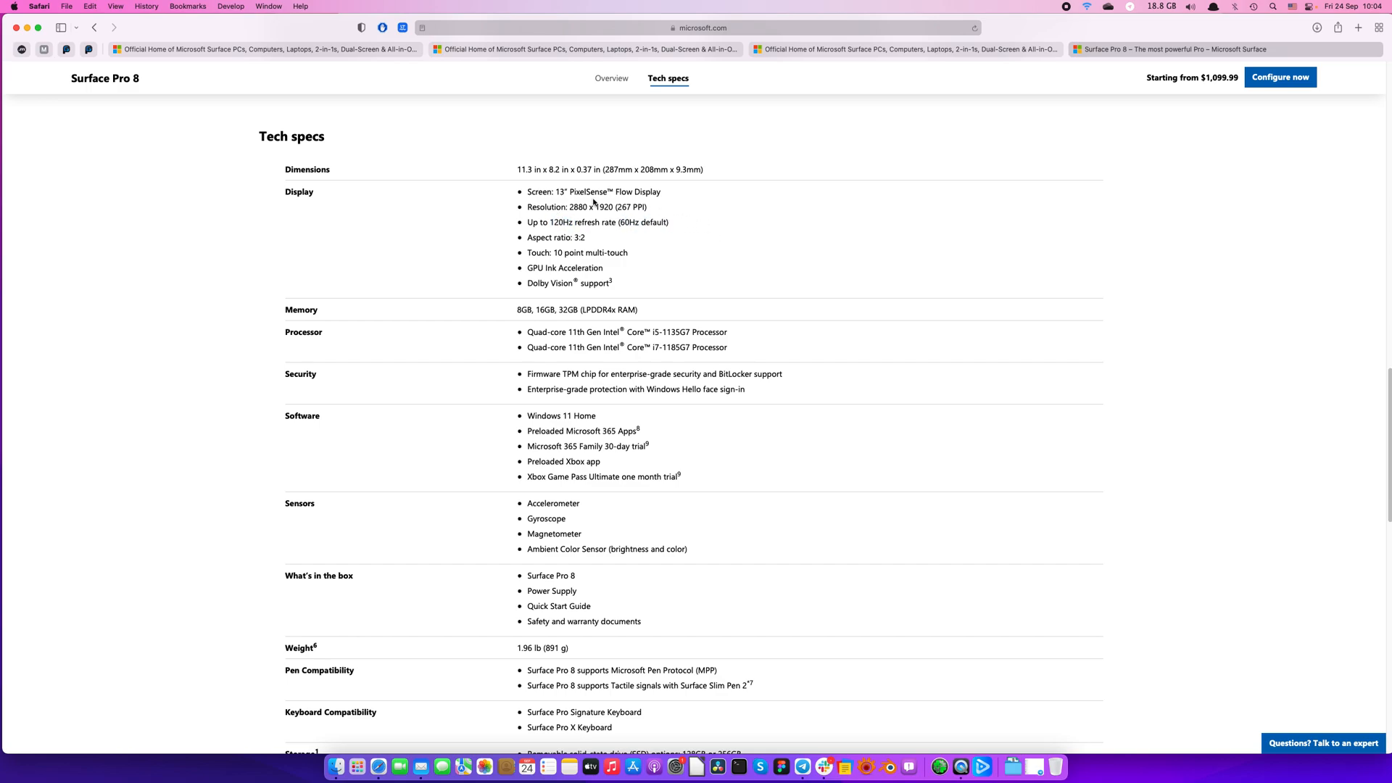
double_click(590, 207)
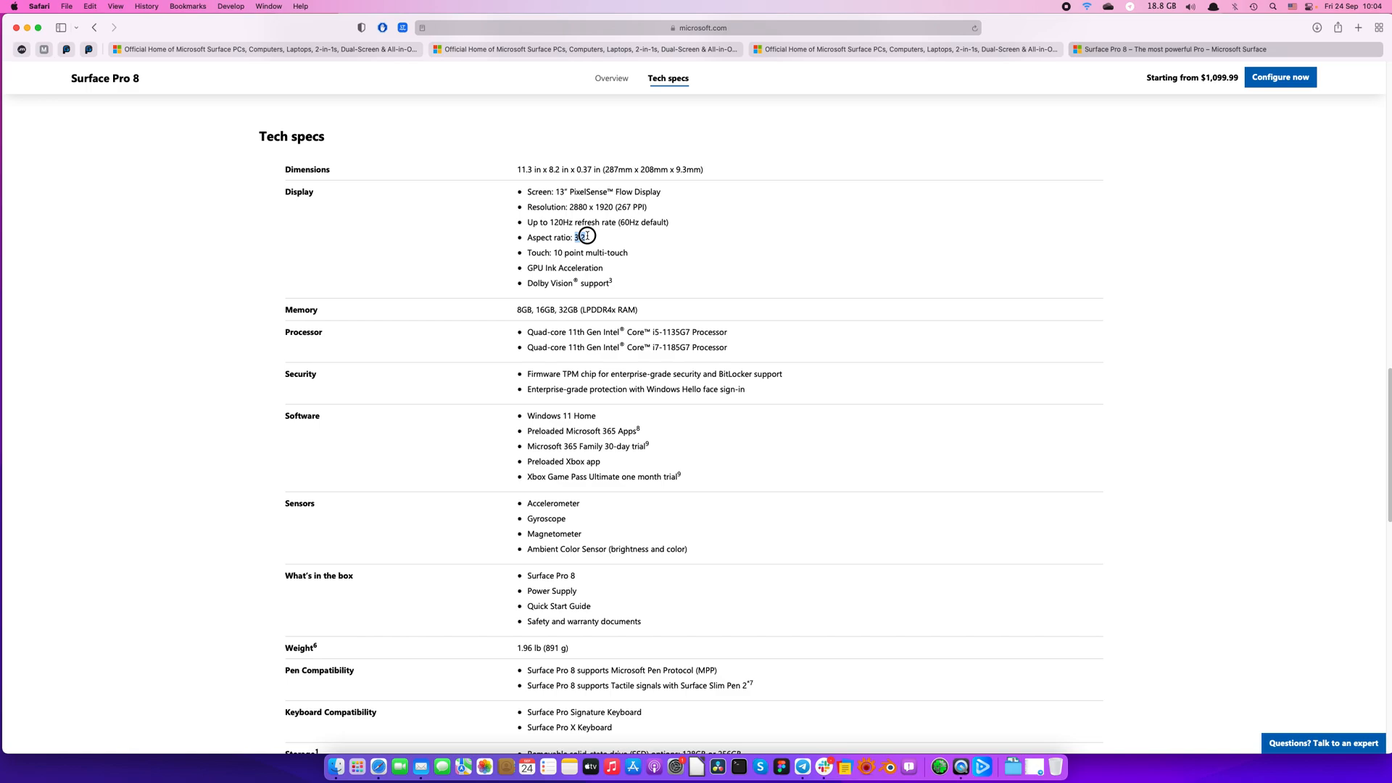
double_click(553, 237)
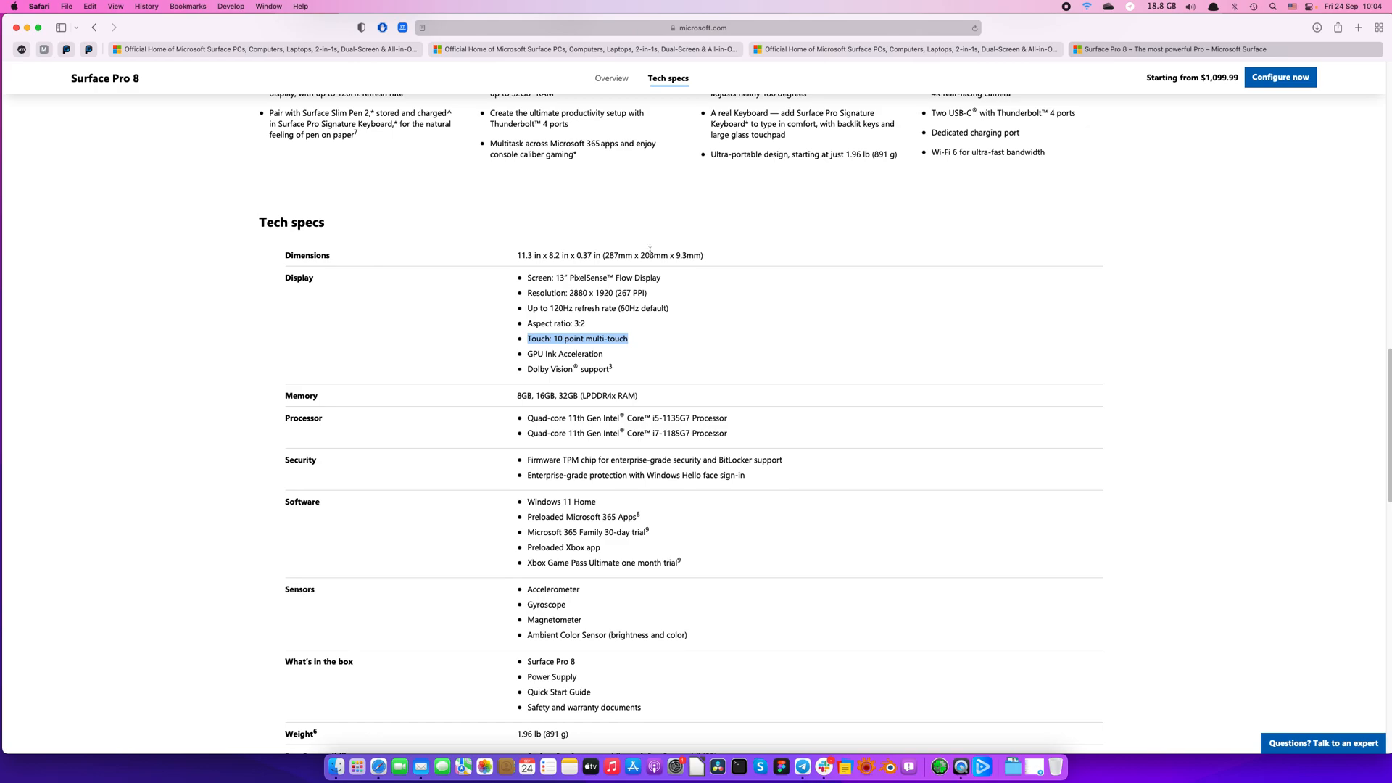
Step: Scroll through the Tech specs list and back to the summary card with the $1,099.99 starting price
scroll(down, 3)
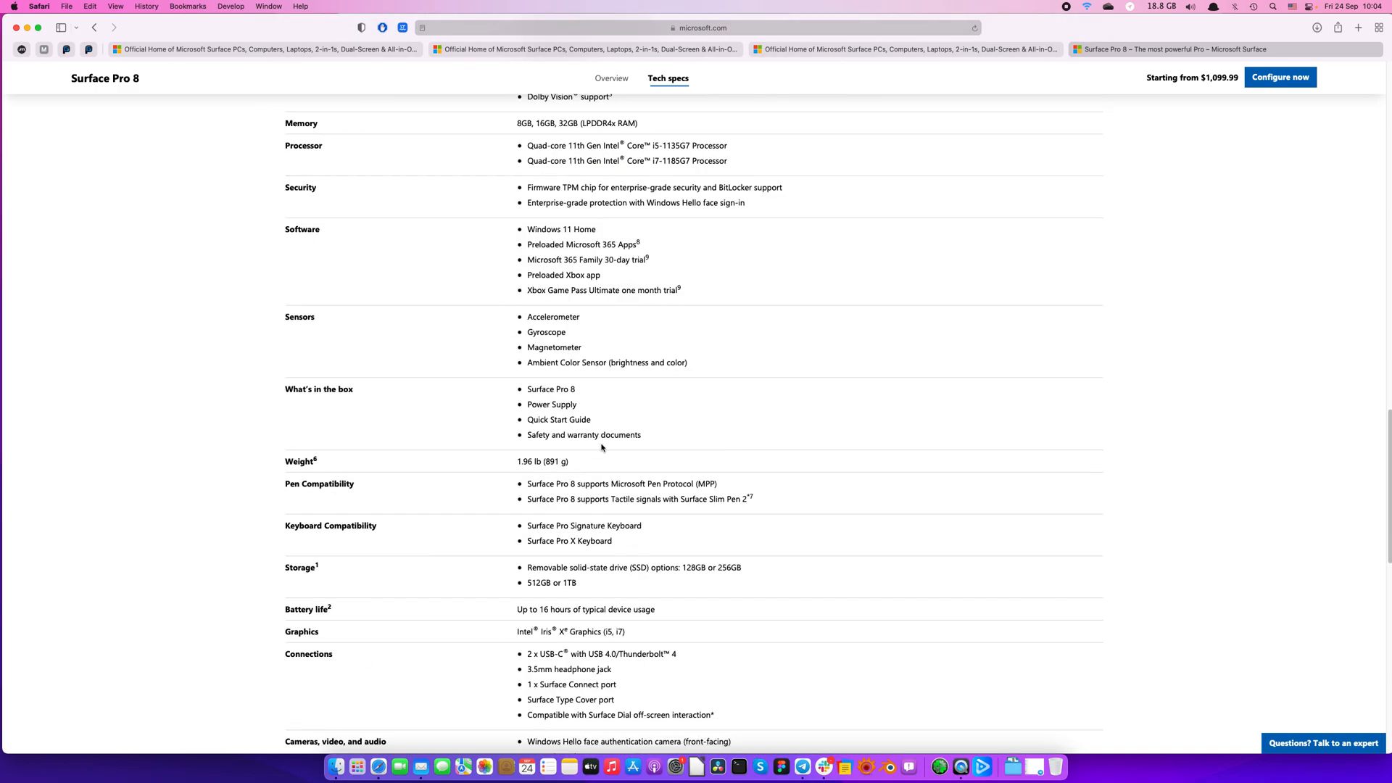
scroll(down, 3)
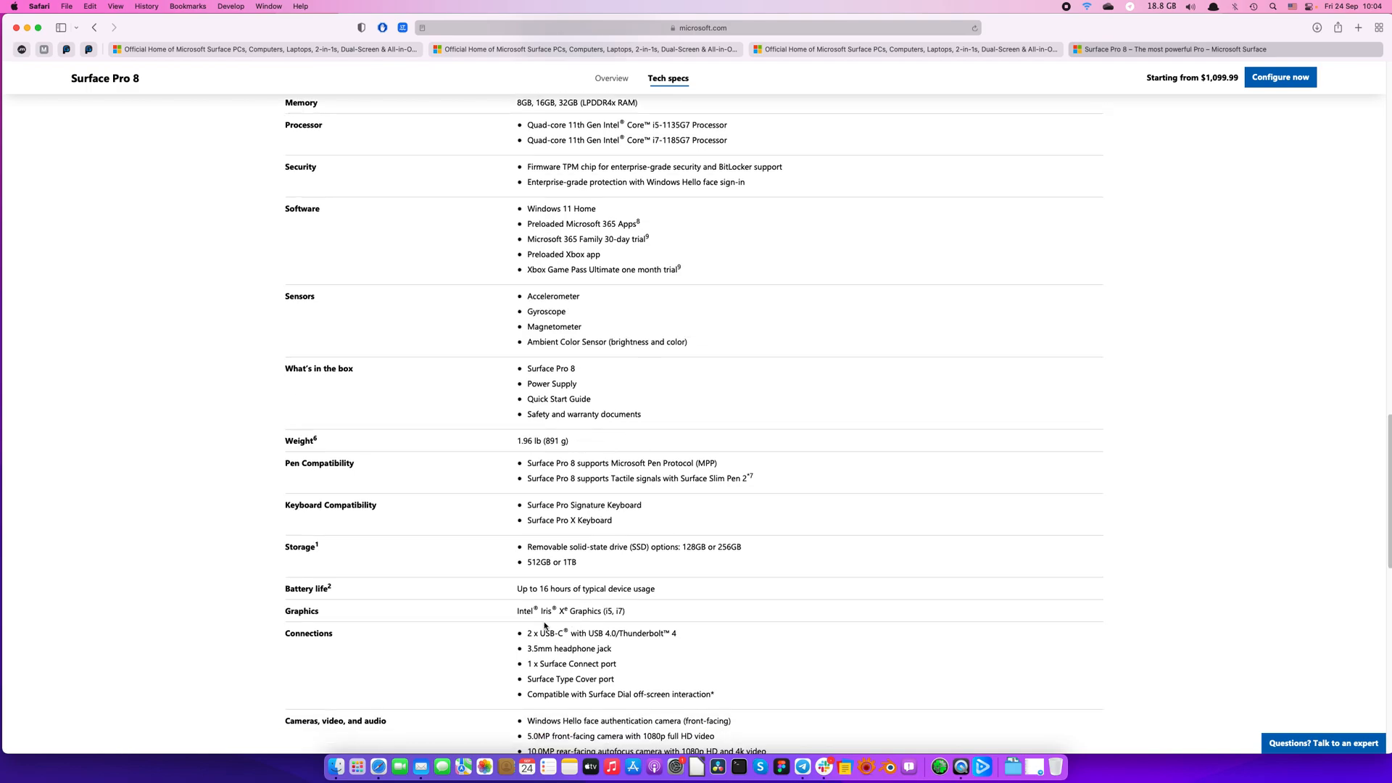
mouse_move(662, 581)
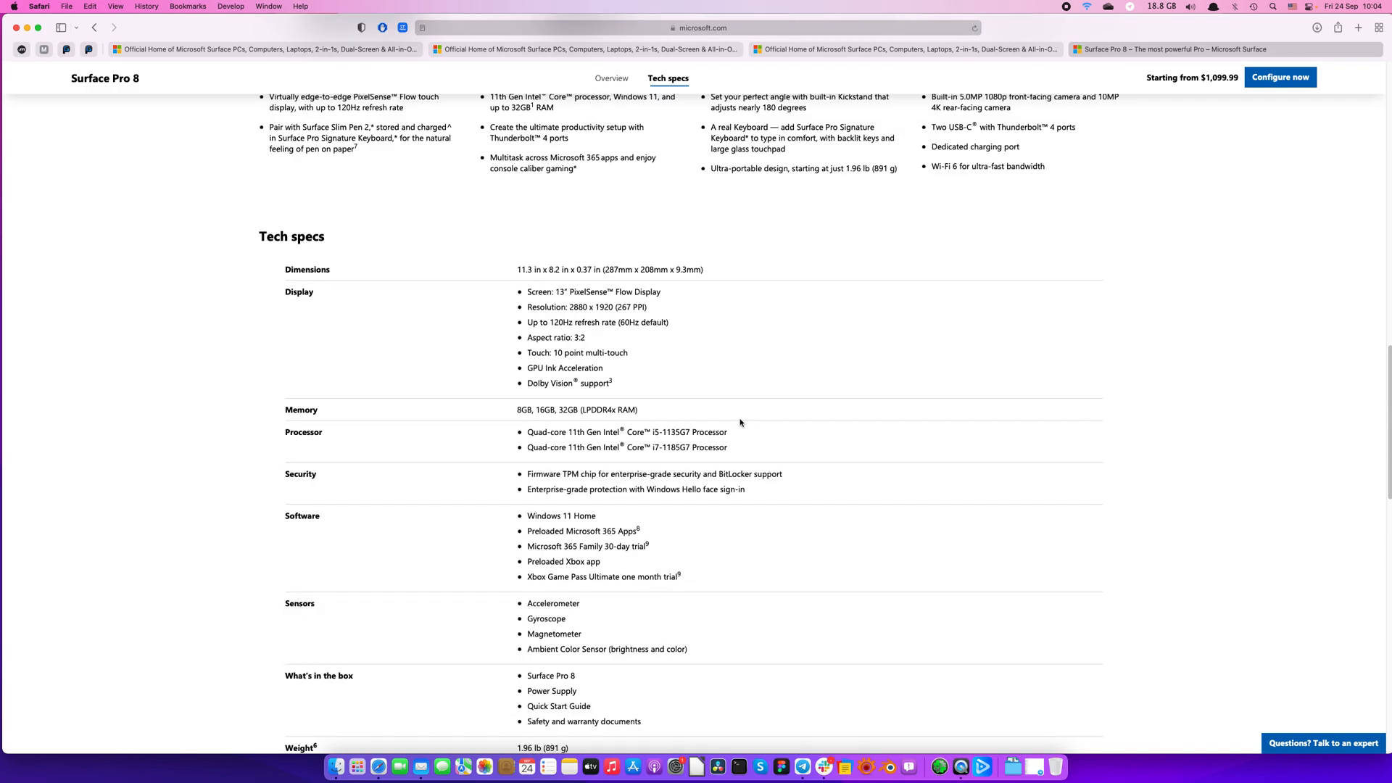
scroll(up, 3)
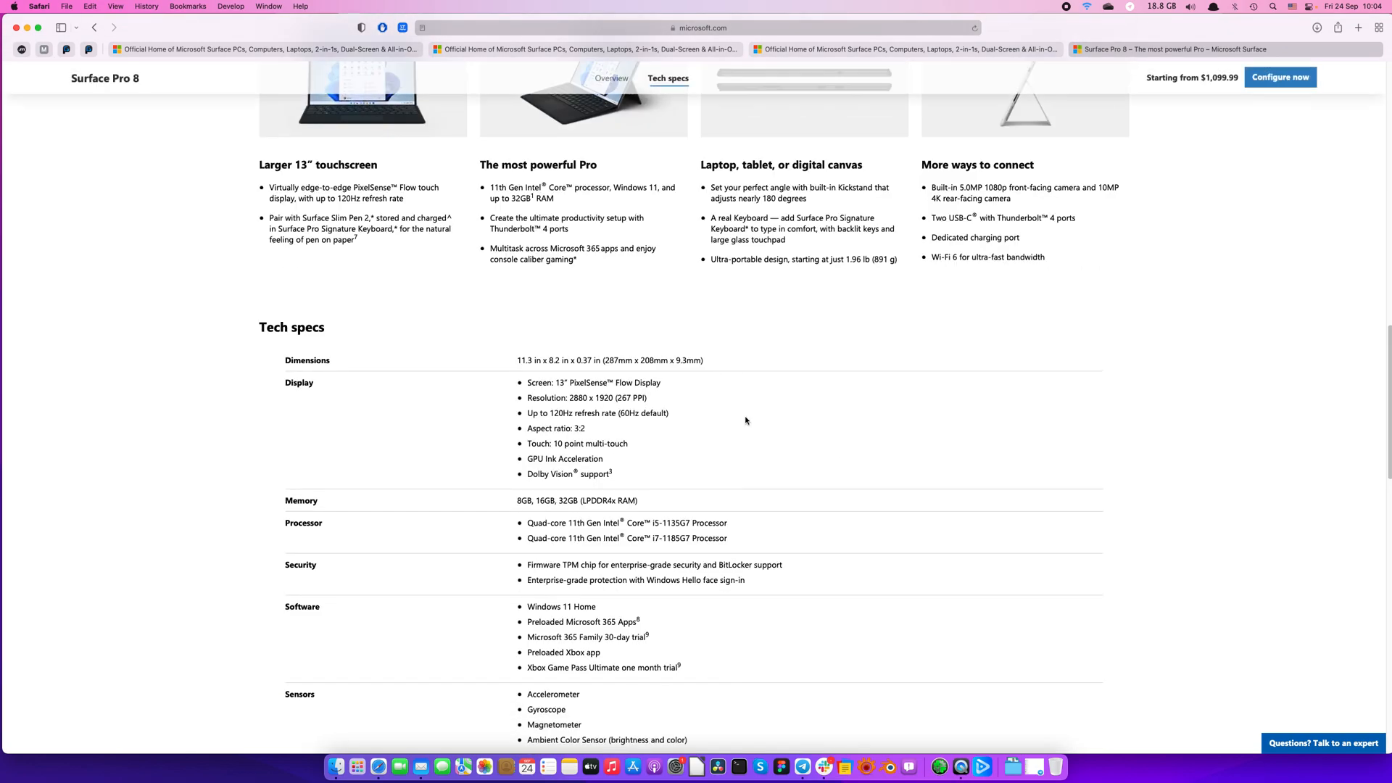
scroll(up, 3)
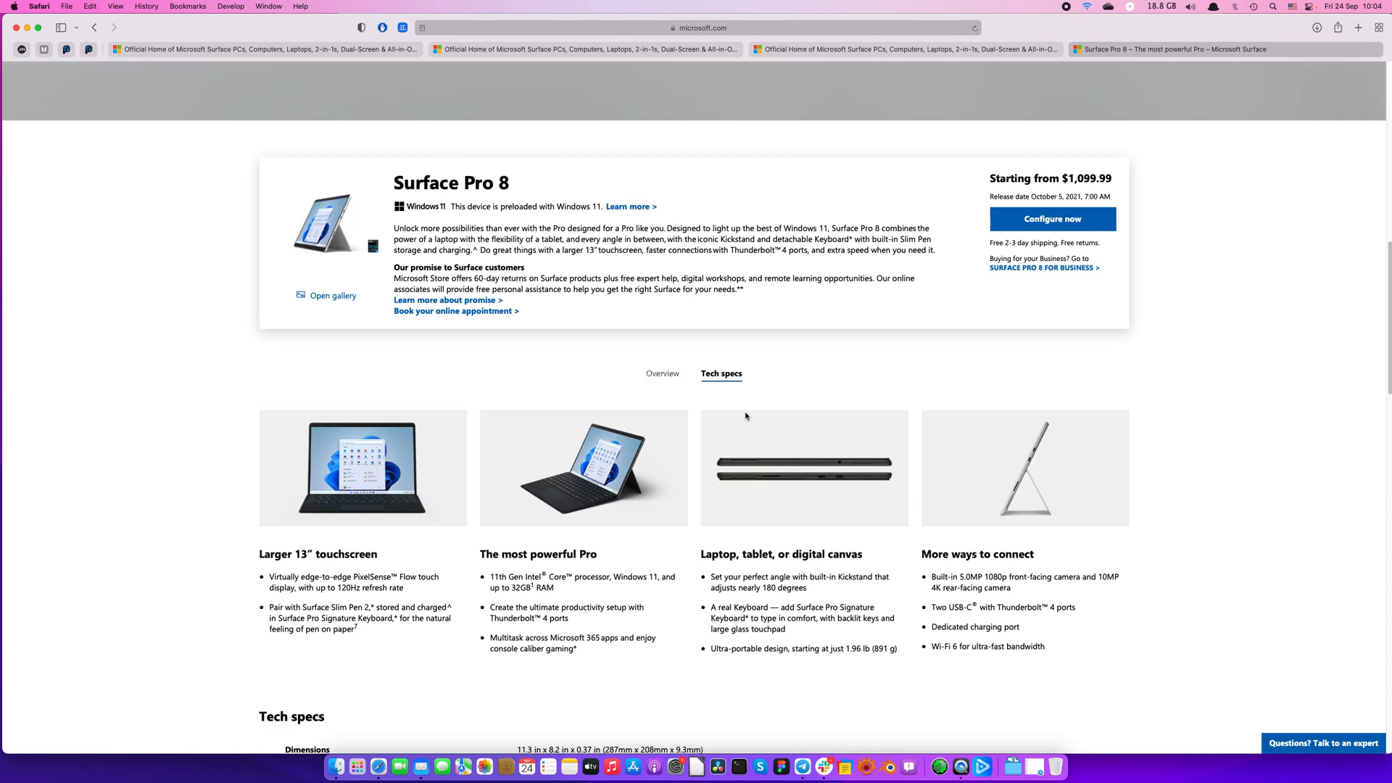
scroll(down, 3)
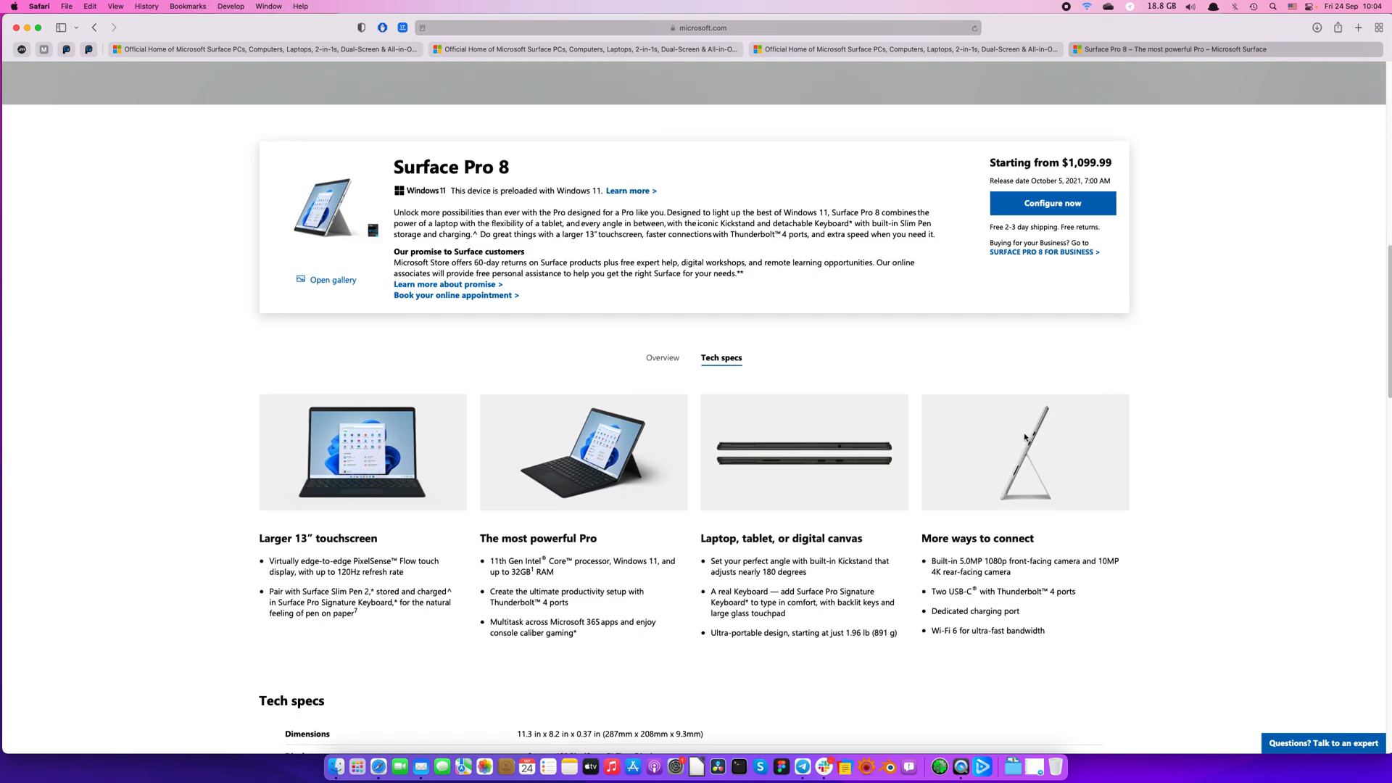
mouse_move(1027, 474)
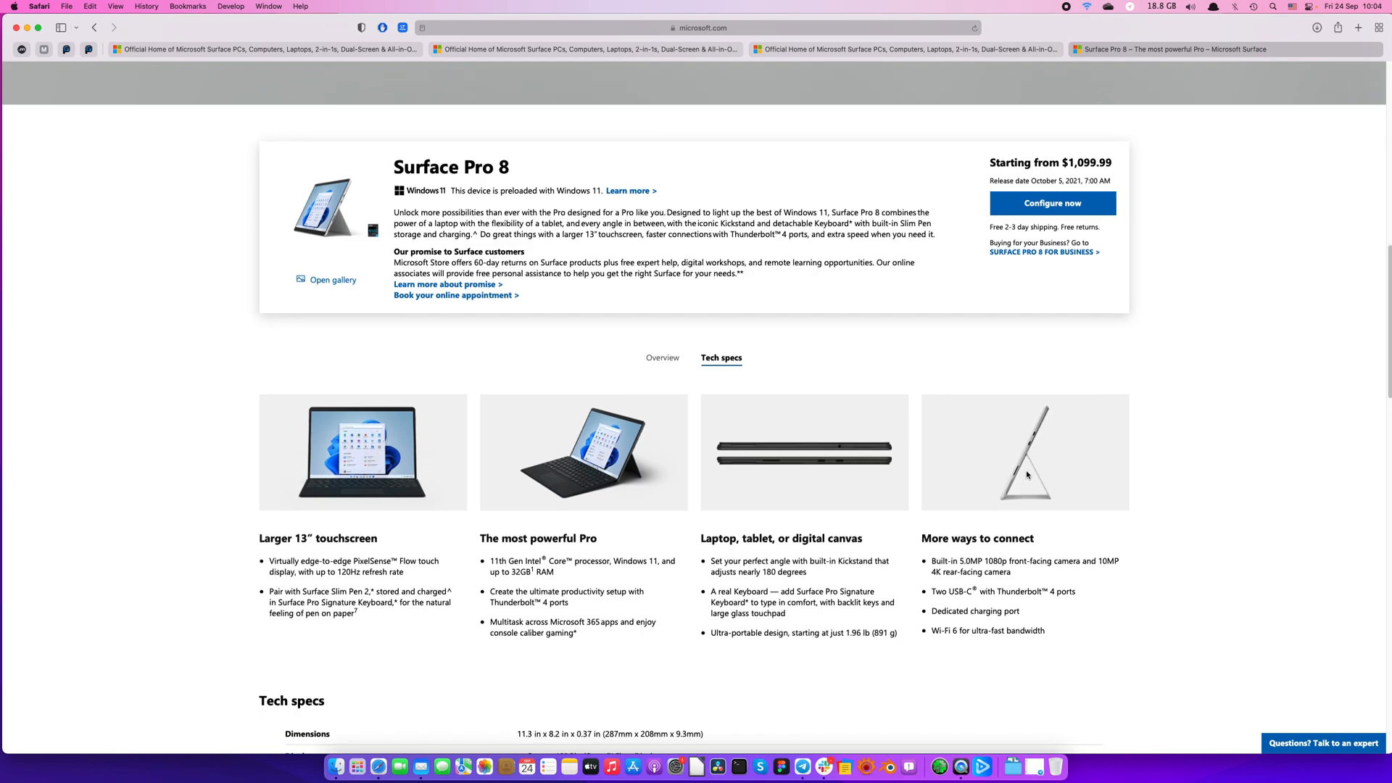
mouse_move(1012, 469)
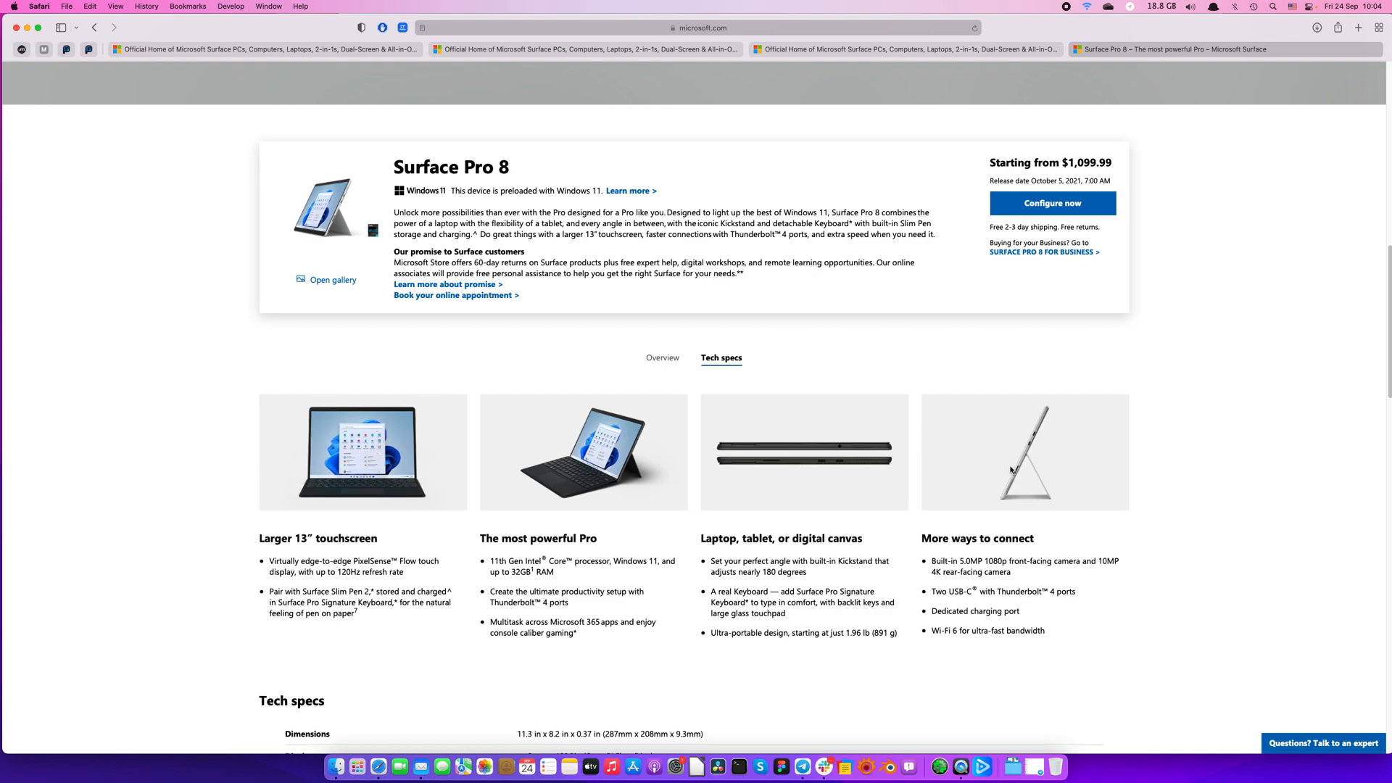
mouse_move(1010, 469)
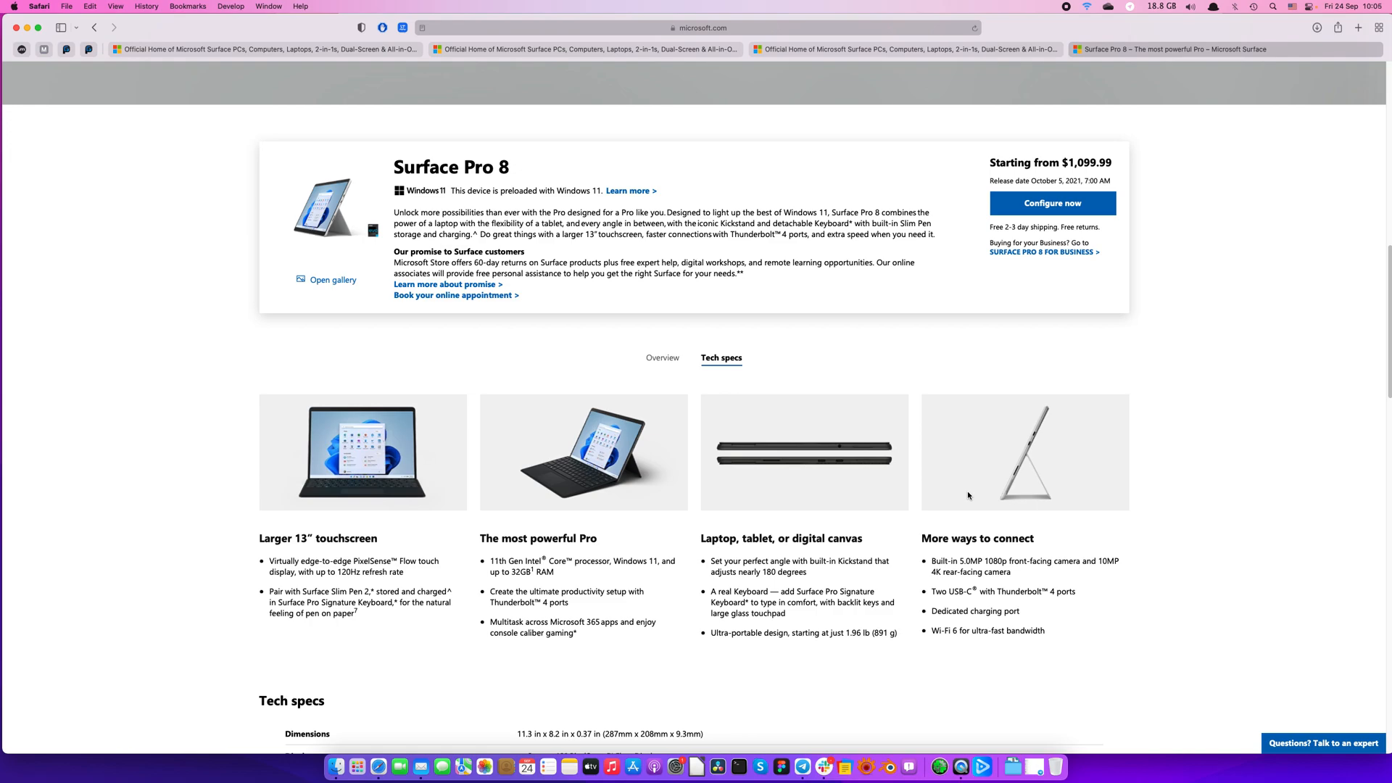
mouse_move(952, 493)
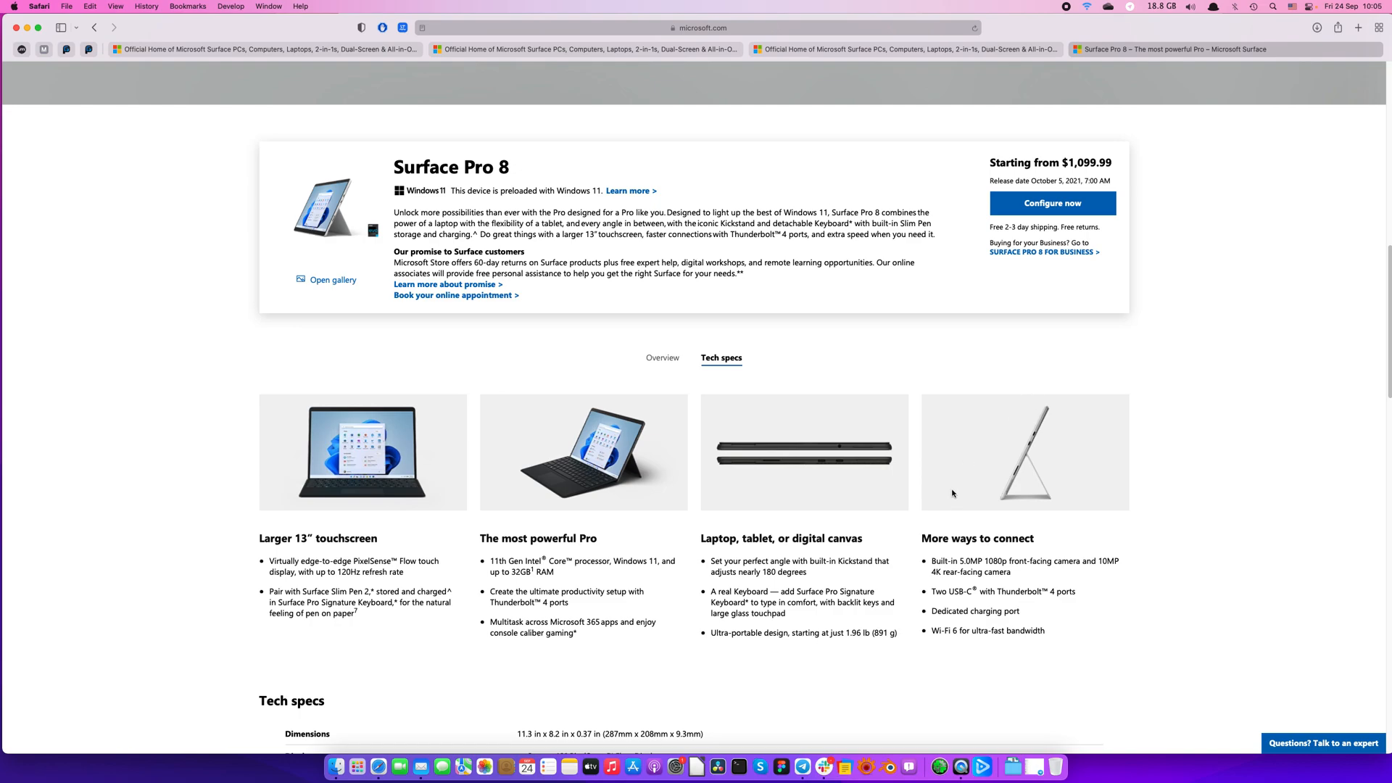
mouse_move(856, 442)
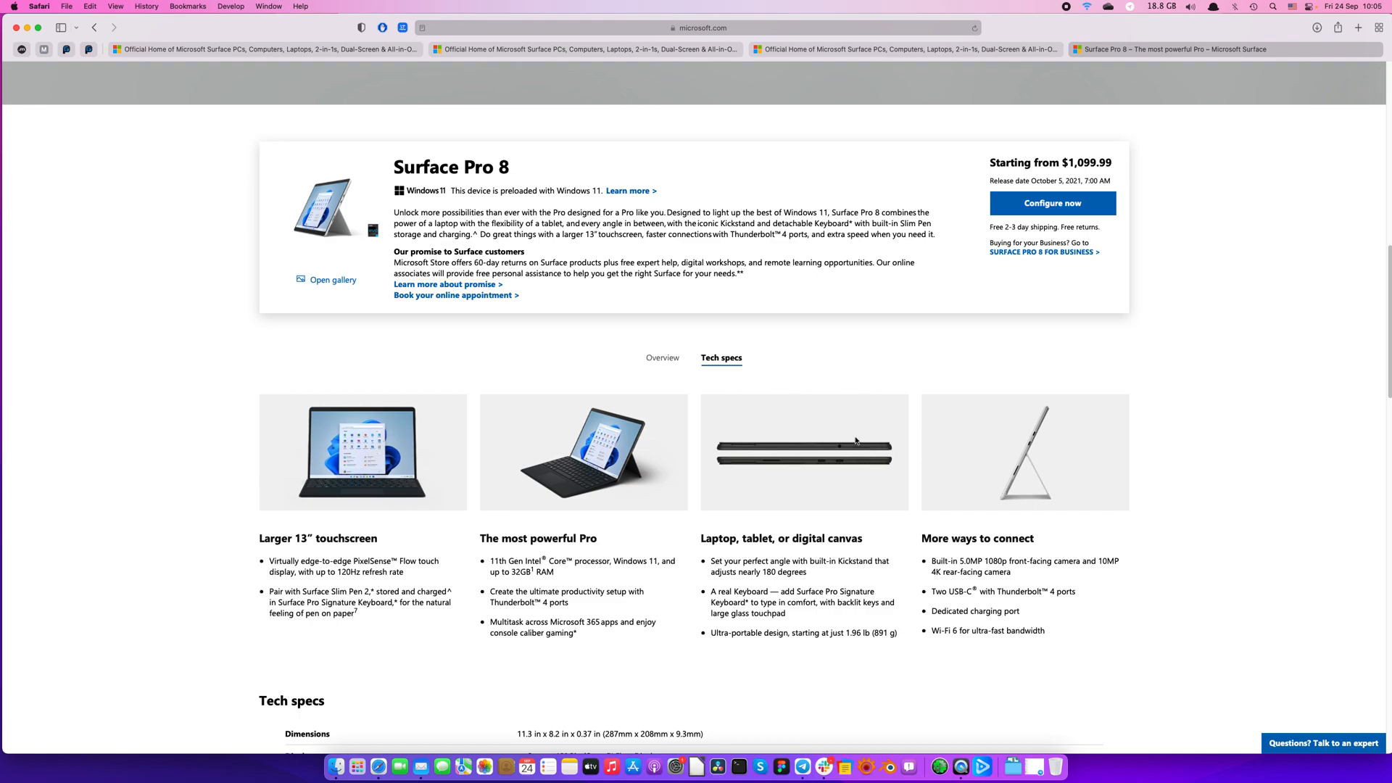
mouse_move(858, 420)
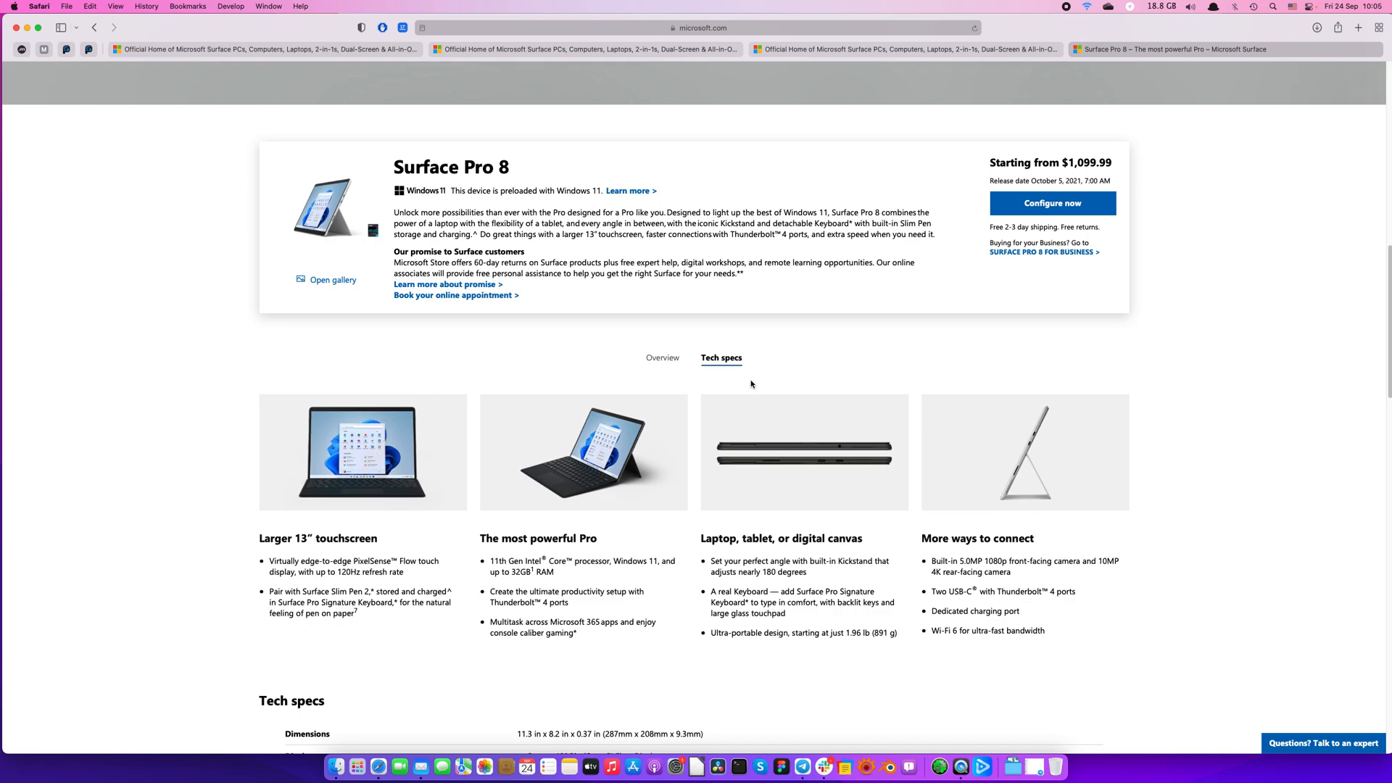
scroll(down, 3)
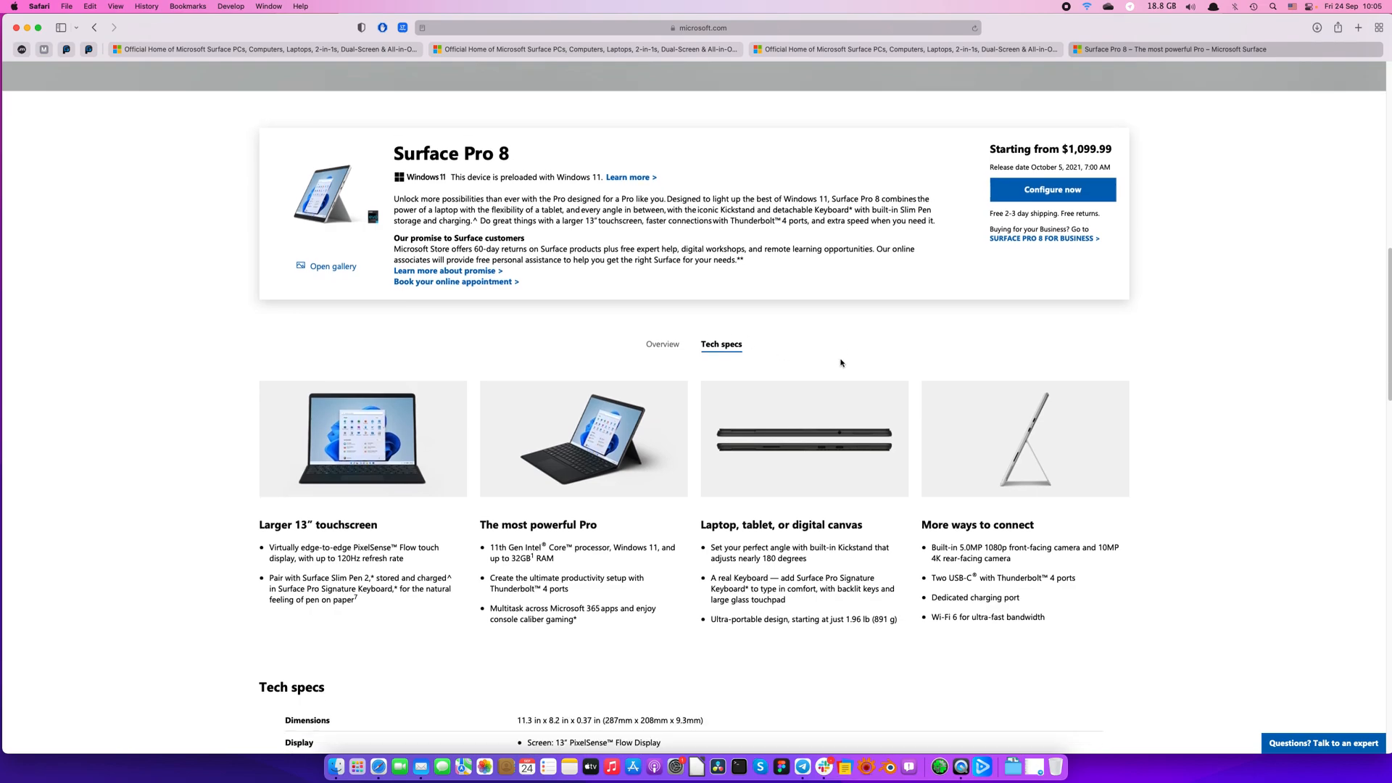
scroll(down, 3)
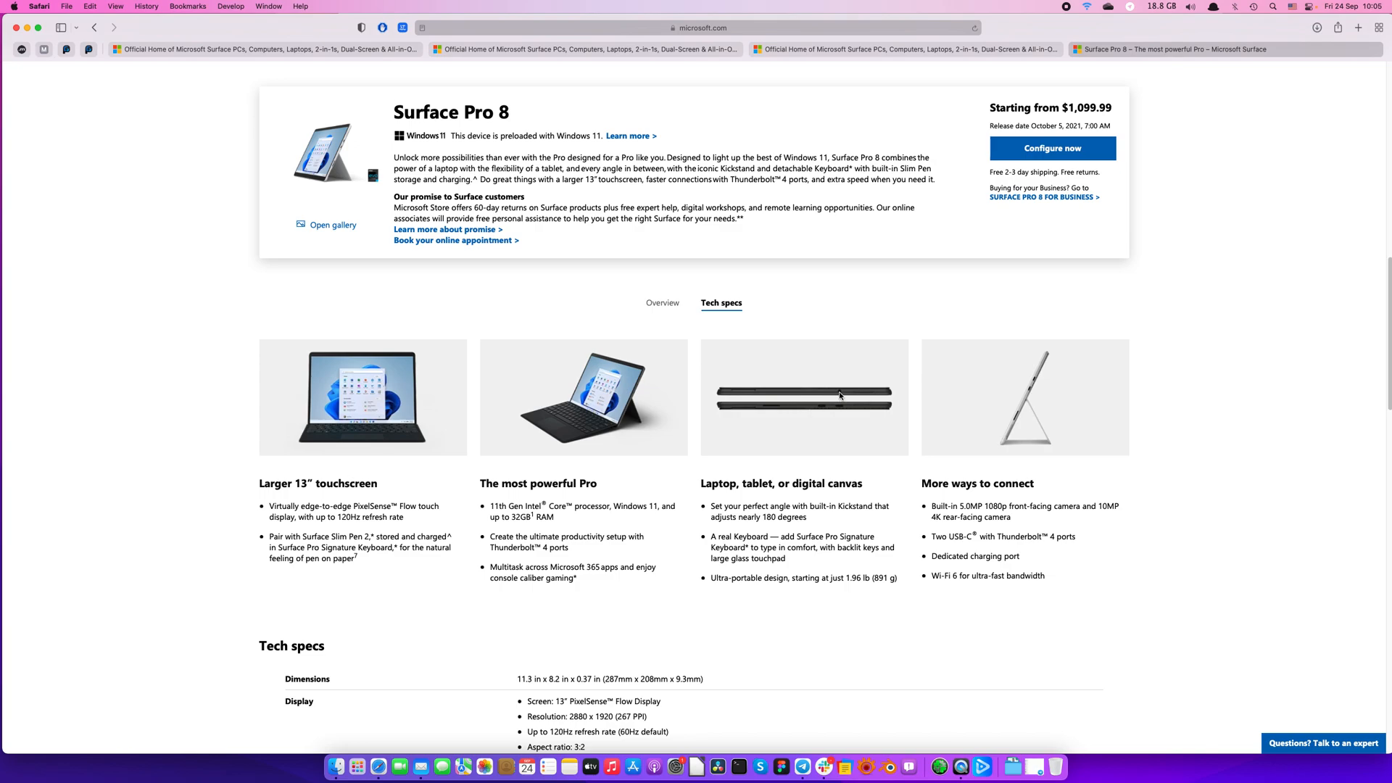
mouse_move(850, 401)
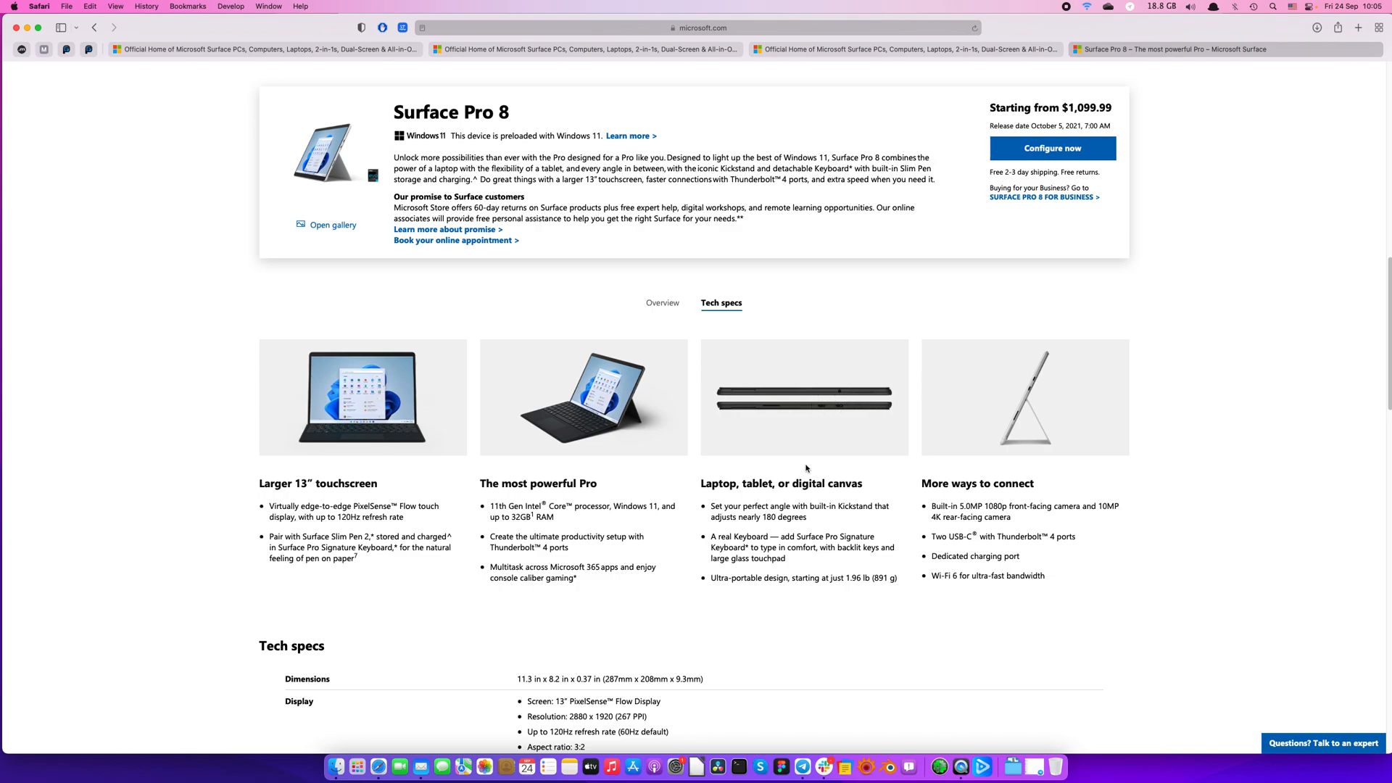
mouse_move(673, 313)
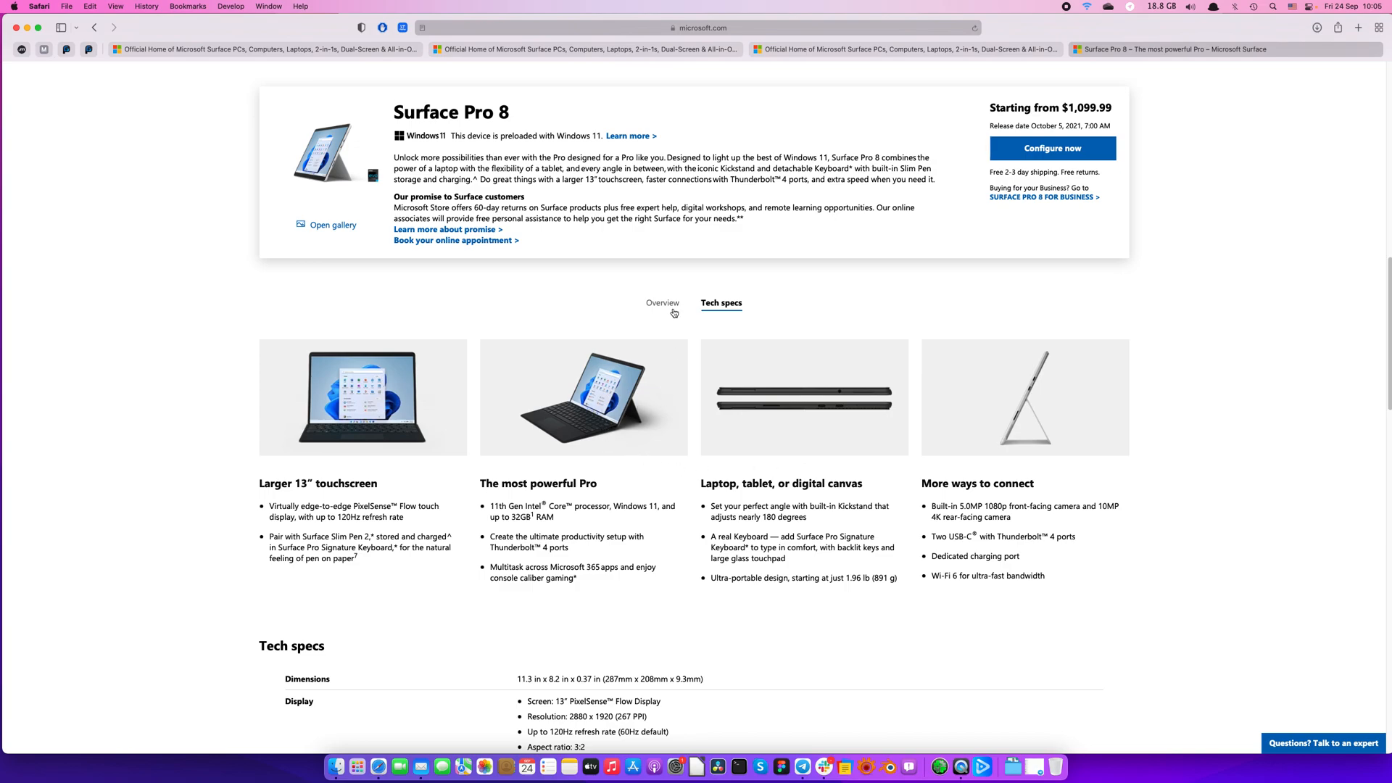
Step: Switch to the Overview tab and scroll past the Surface Pro lineup cards to 'Get expert guidance on Surface'
click(662, 303)
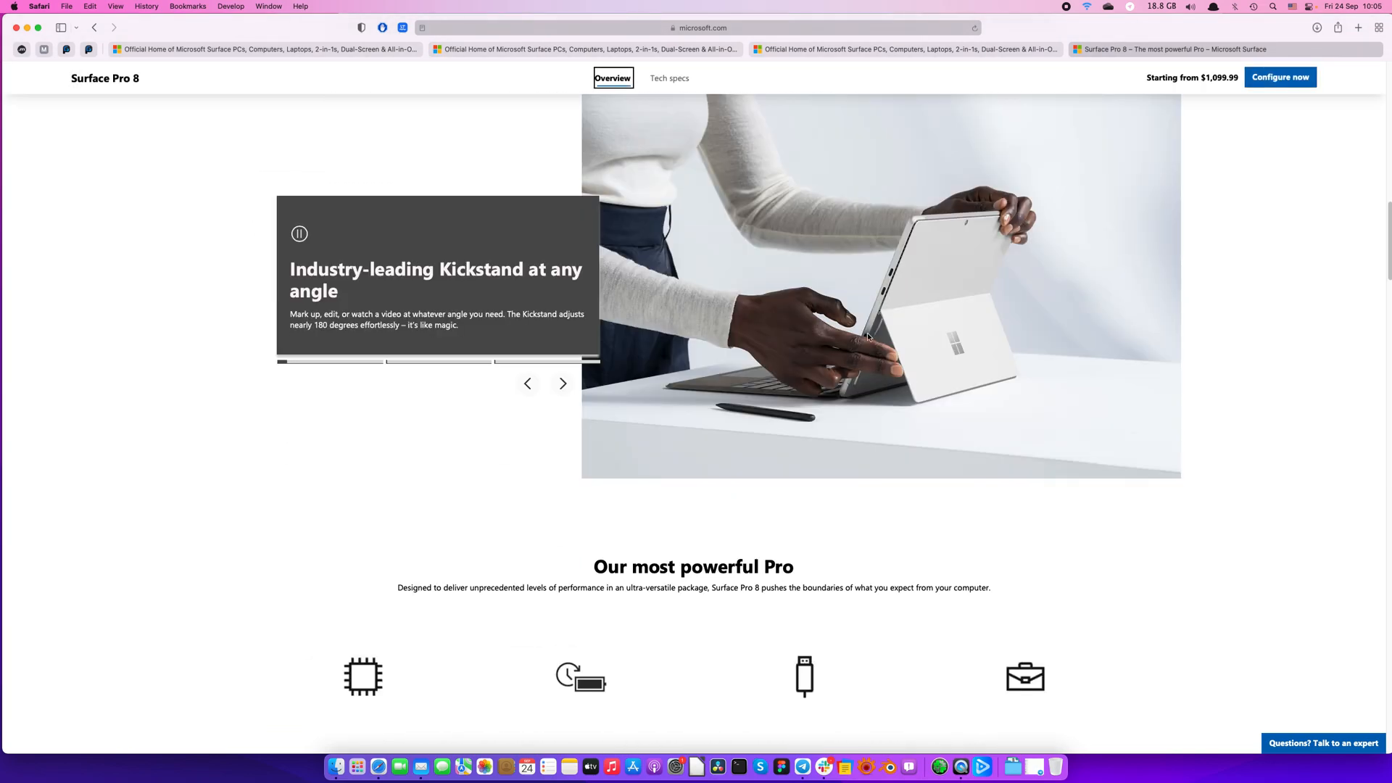
scroll(down, 3)
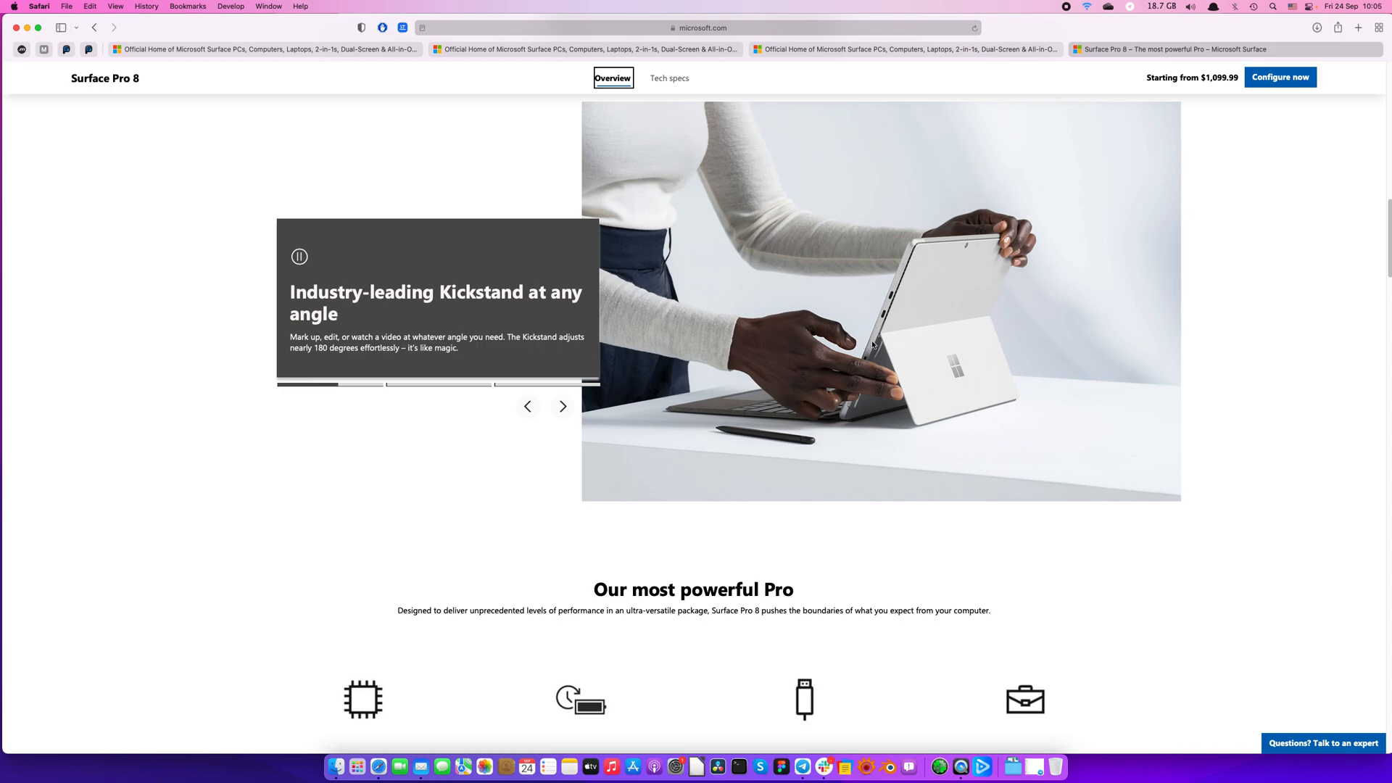
scroll(down, 3)
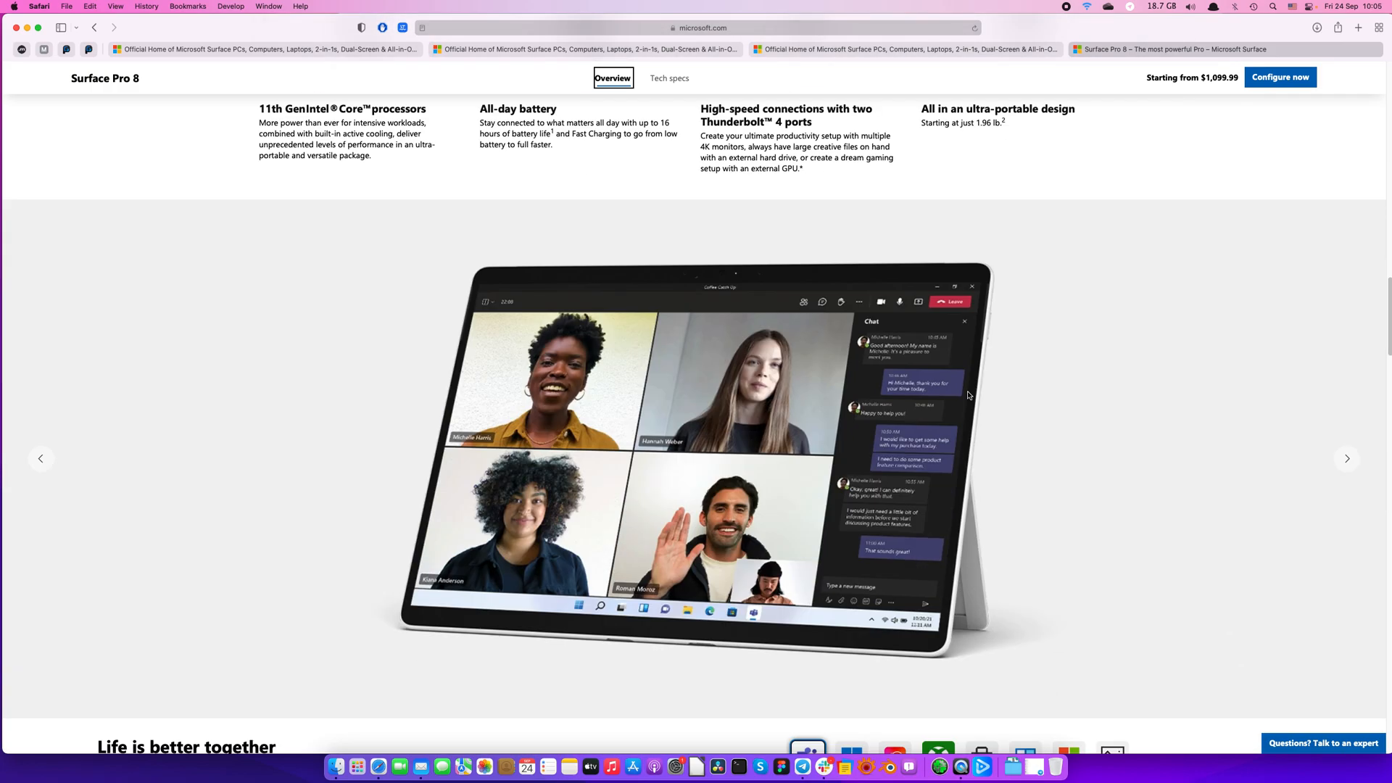
scroll(down, 3)
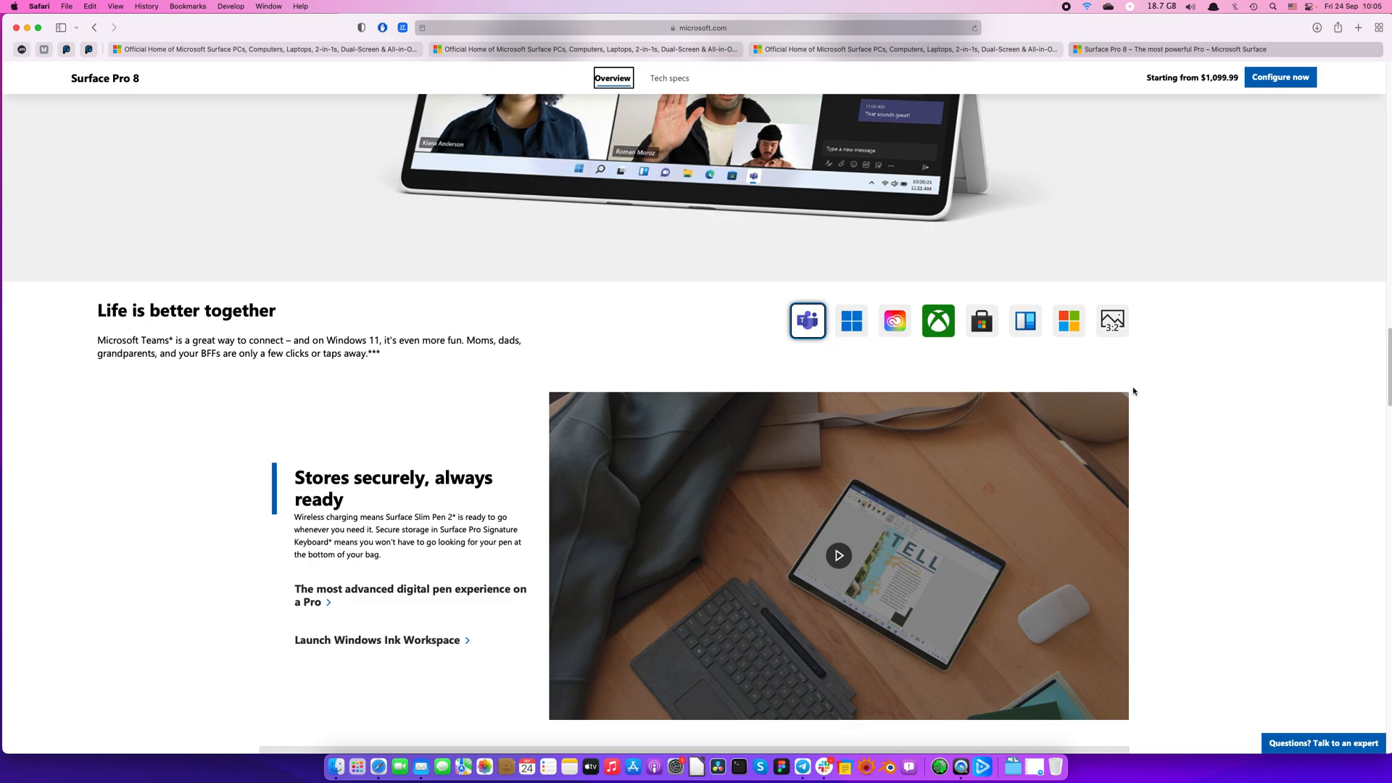
scroll(up, 3)
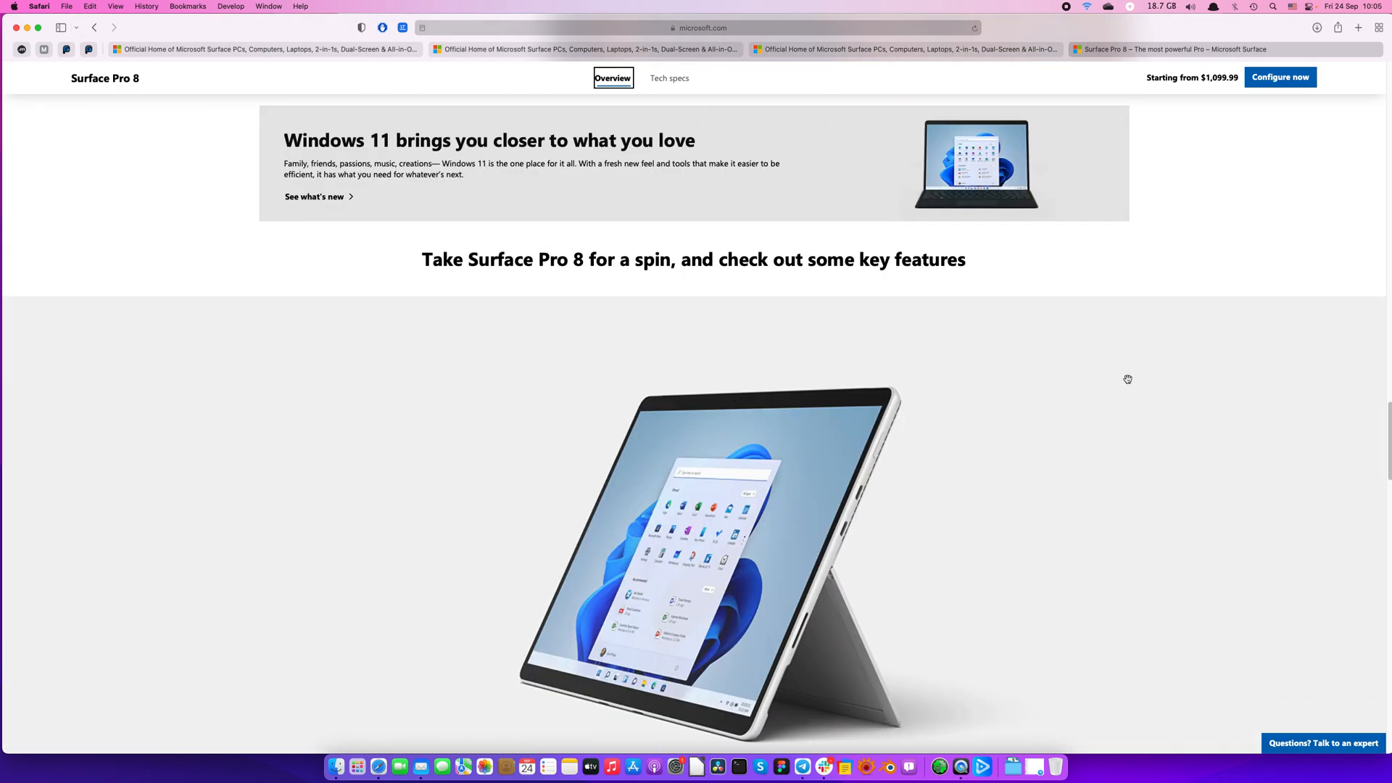
scroll(down, 3)
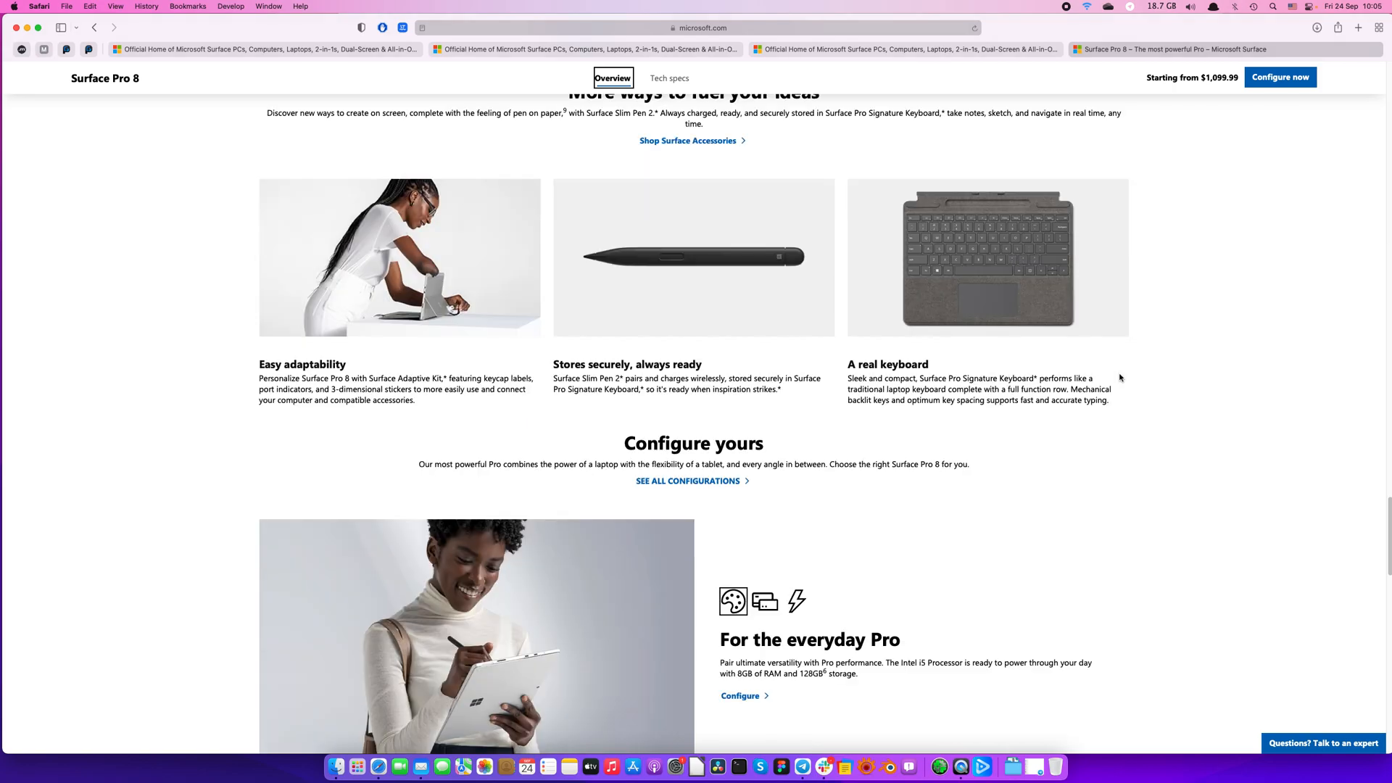
scroll(up, 3)
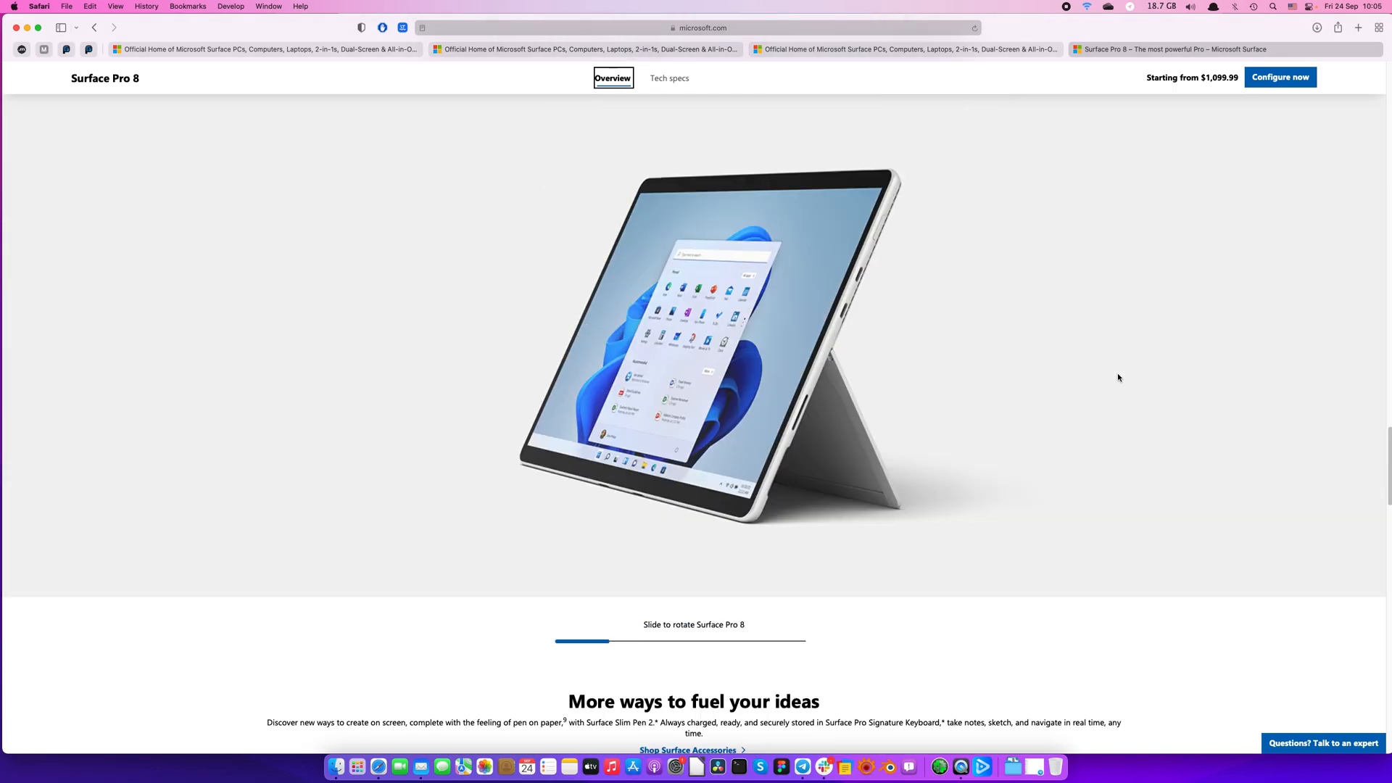
scroll(down, 3)
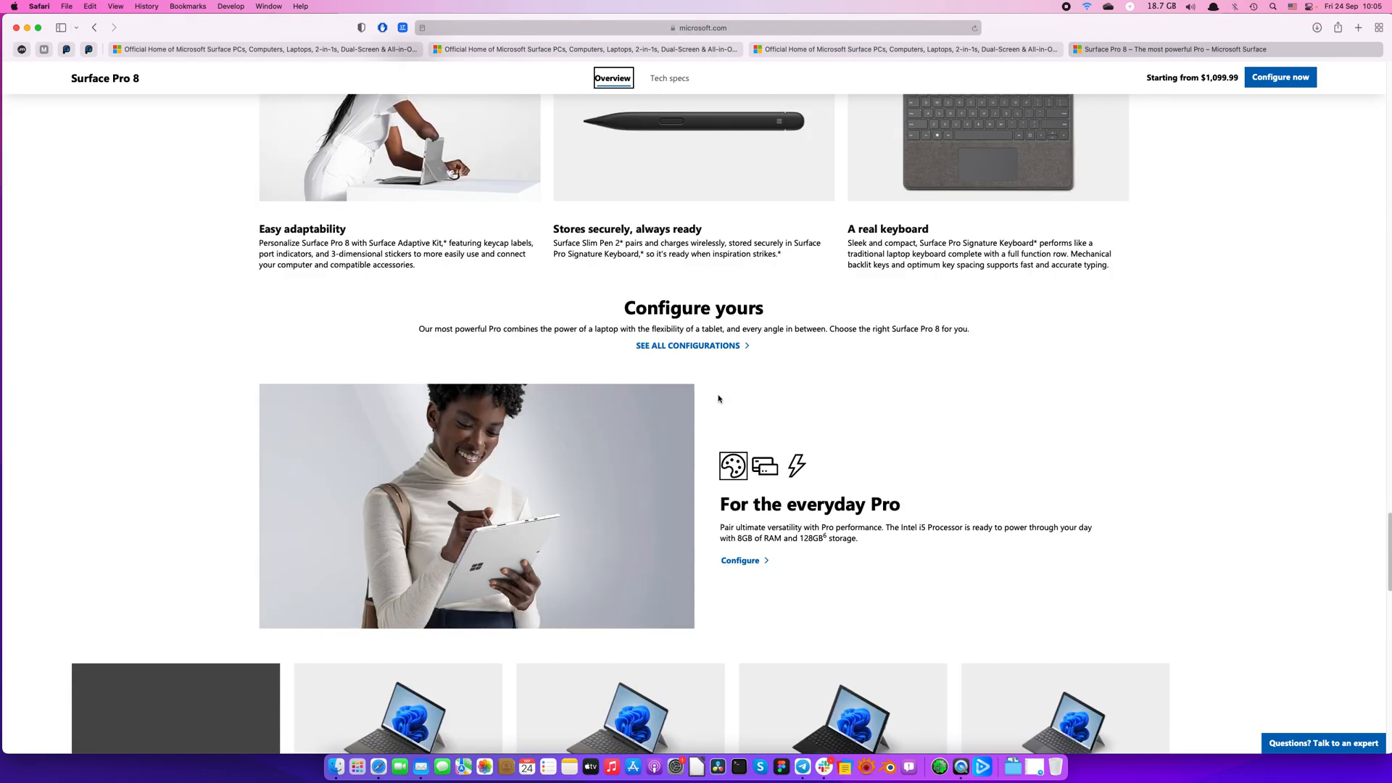
scroll(down, 3)
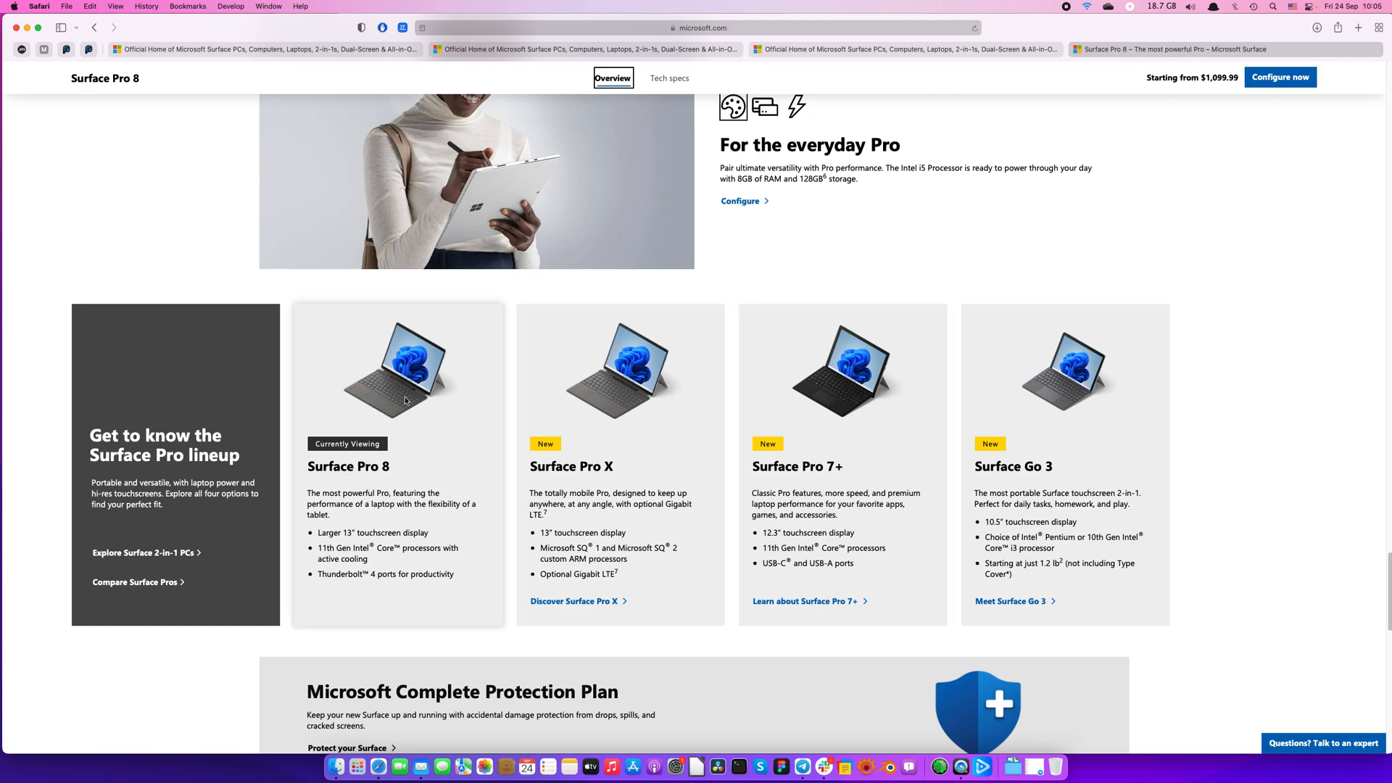
mouse_move(1020, 372)
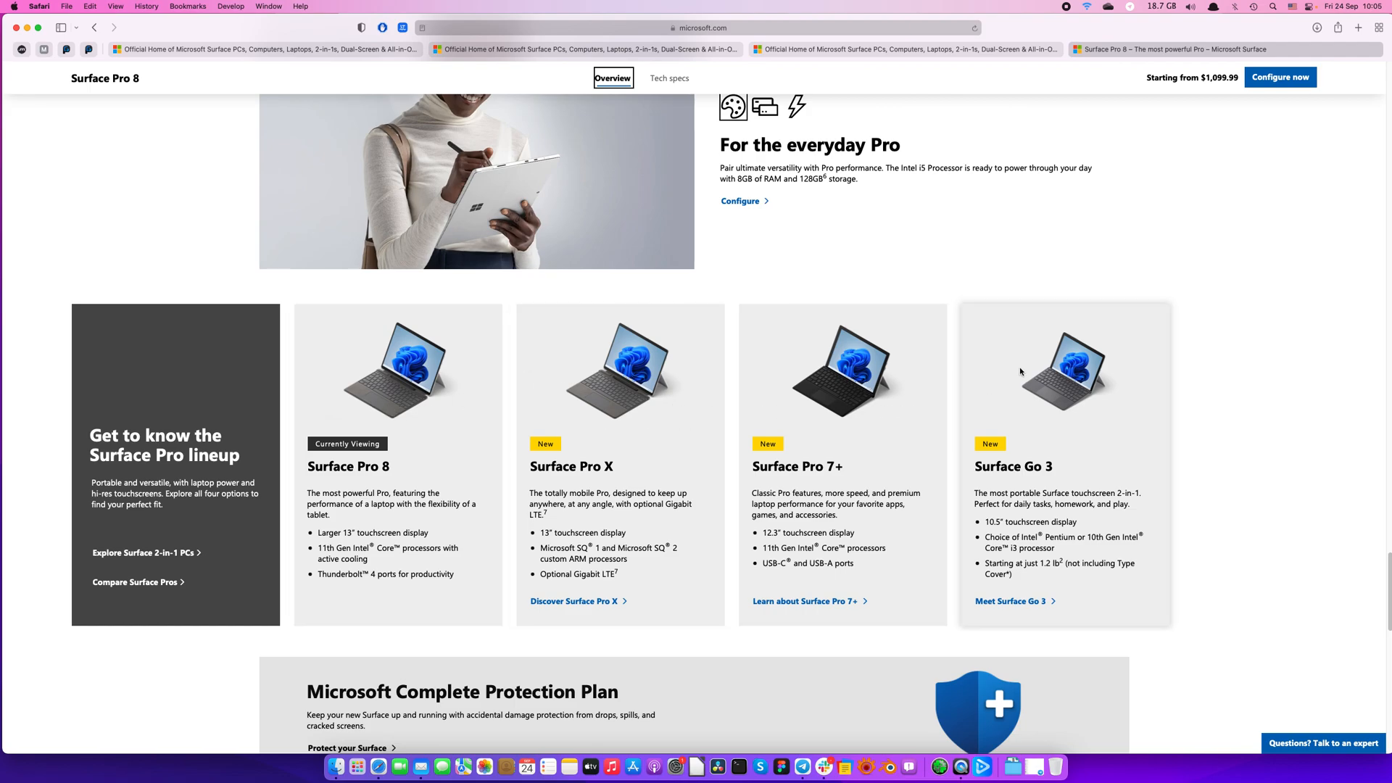
scroll(down, 3)
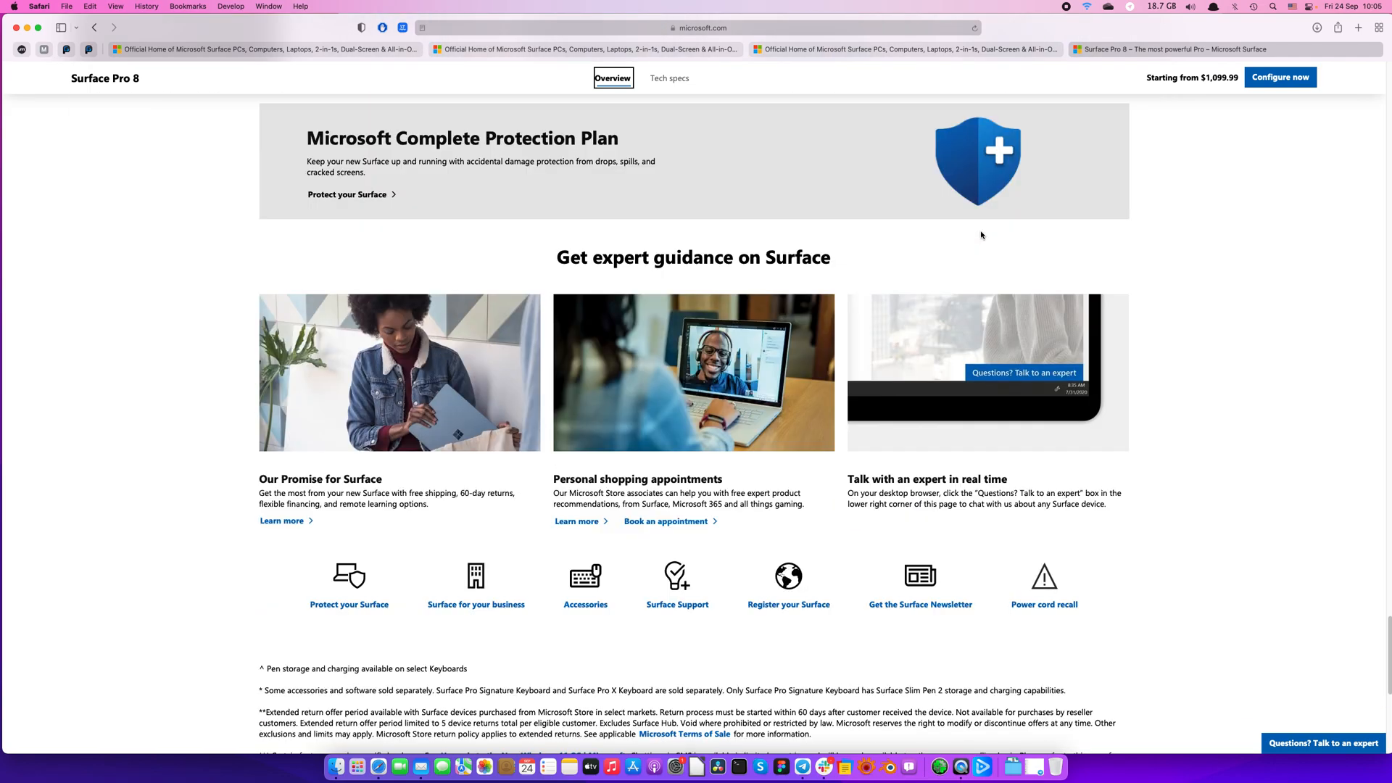
scroll(up, 3)
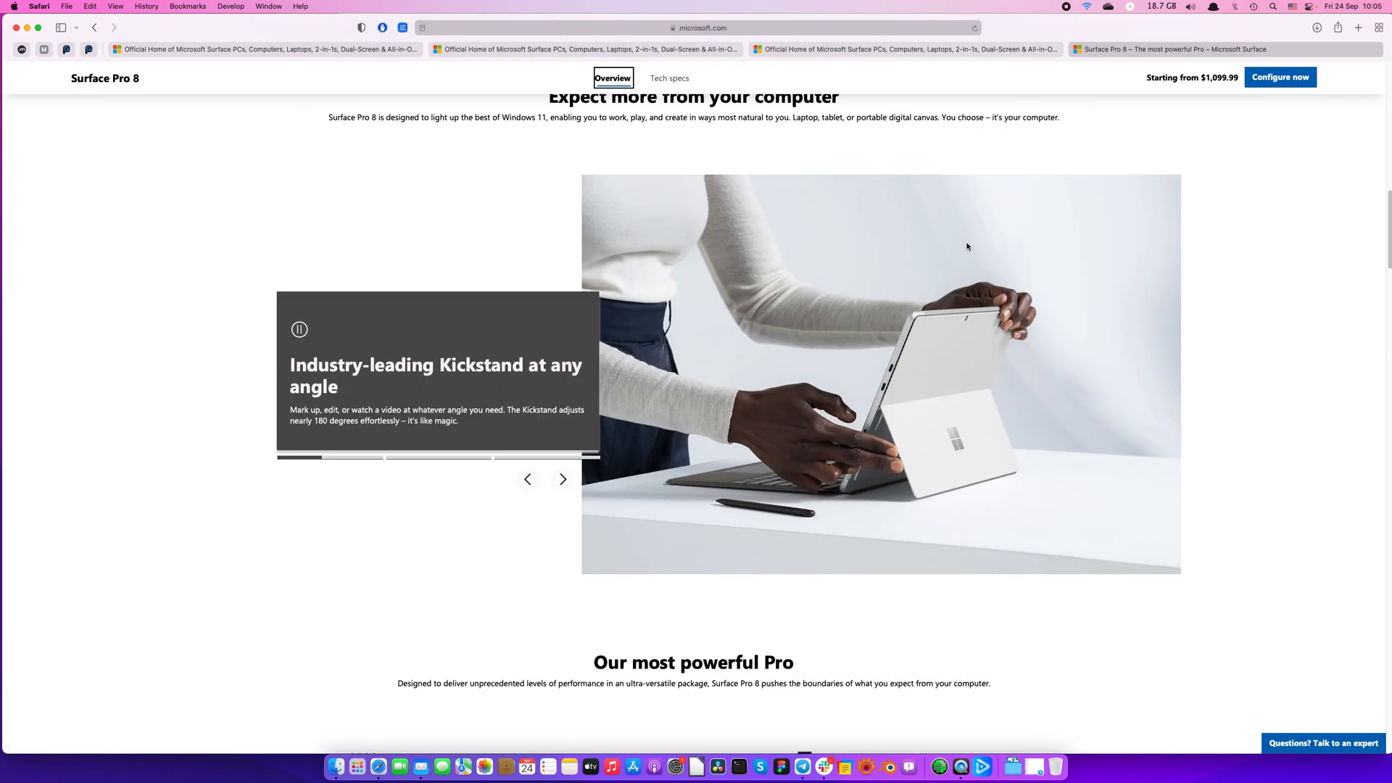
Step: Scroll back up to the 'Expect more from your computer' carousel with the Kickstand highlight
scroll(down, 3)
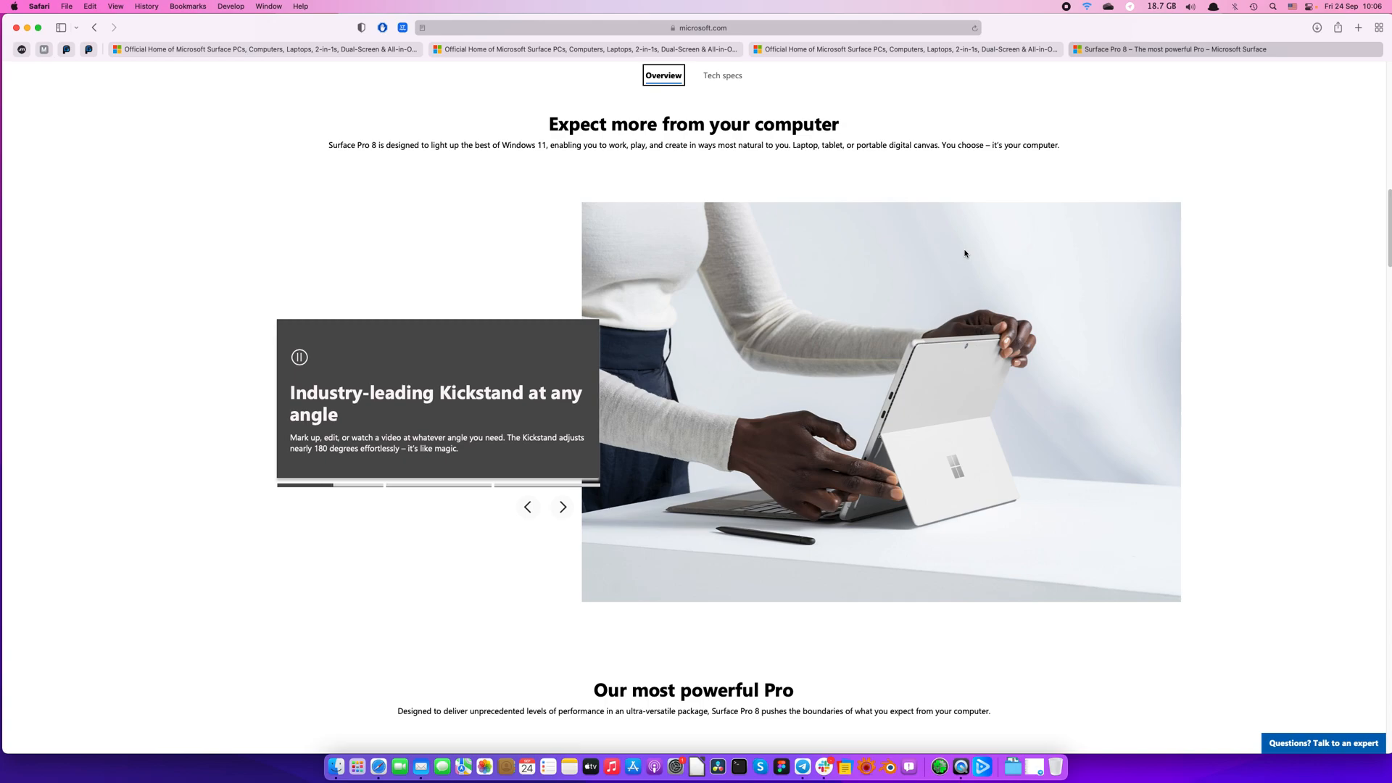
scroll(up, 3)
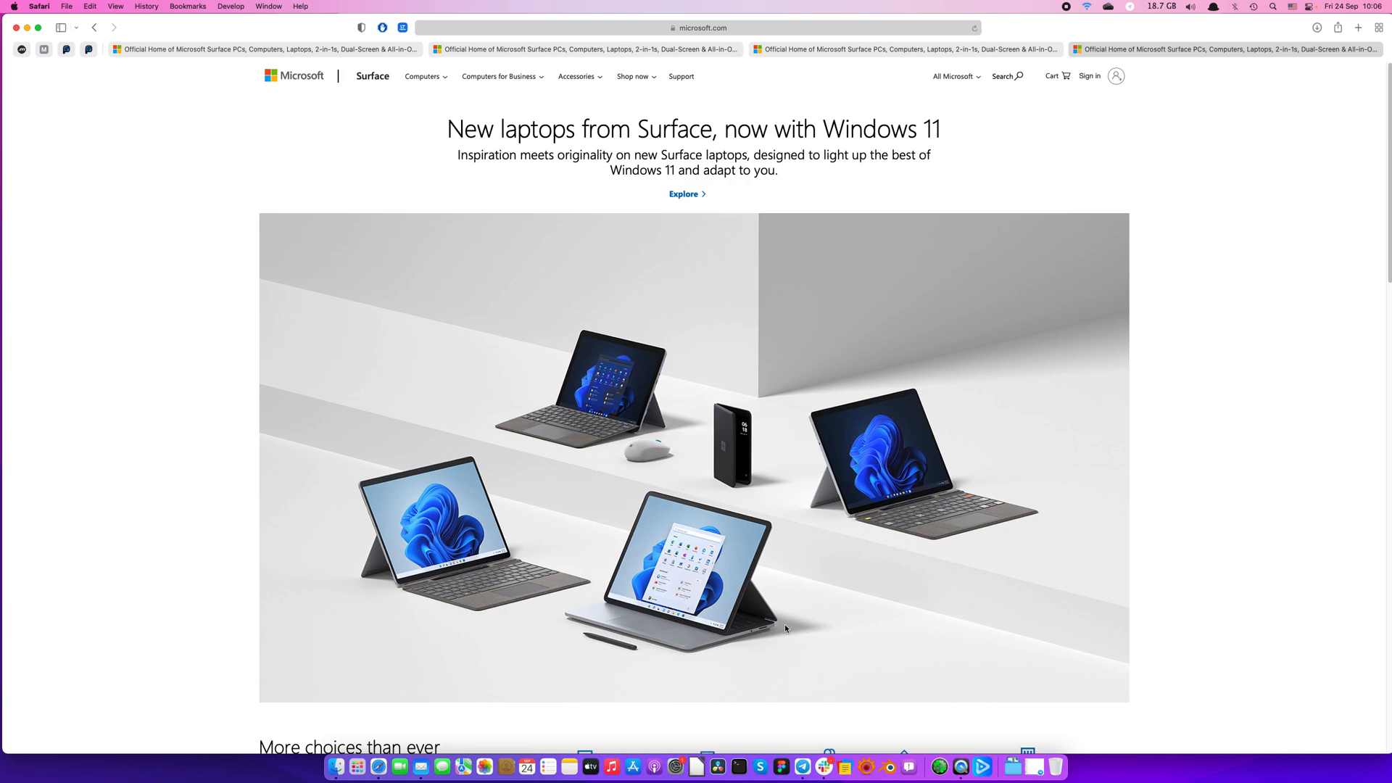
mouse_move(478, 572)
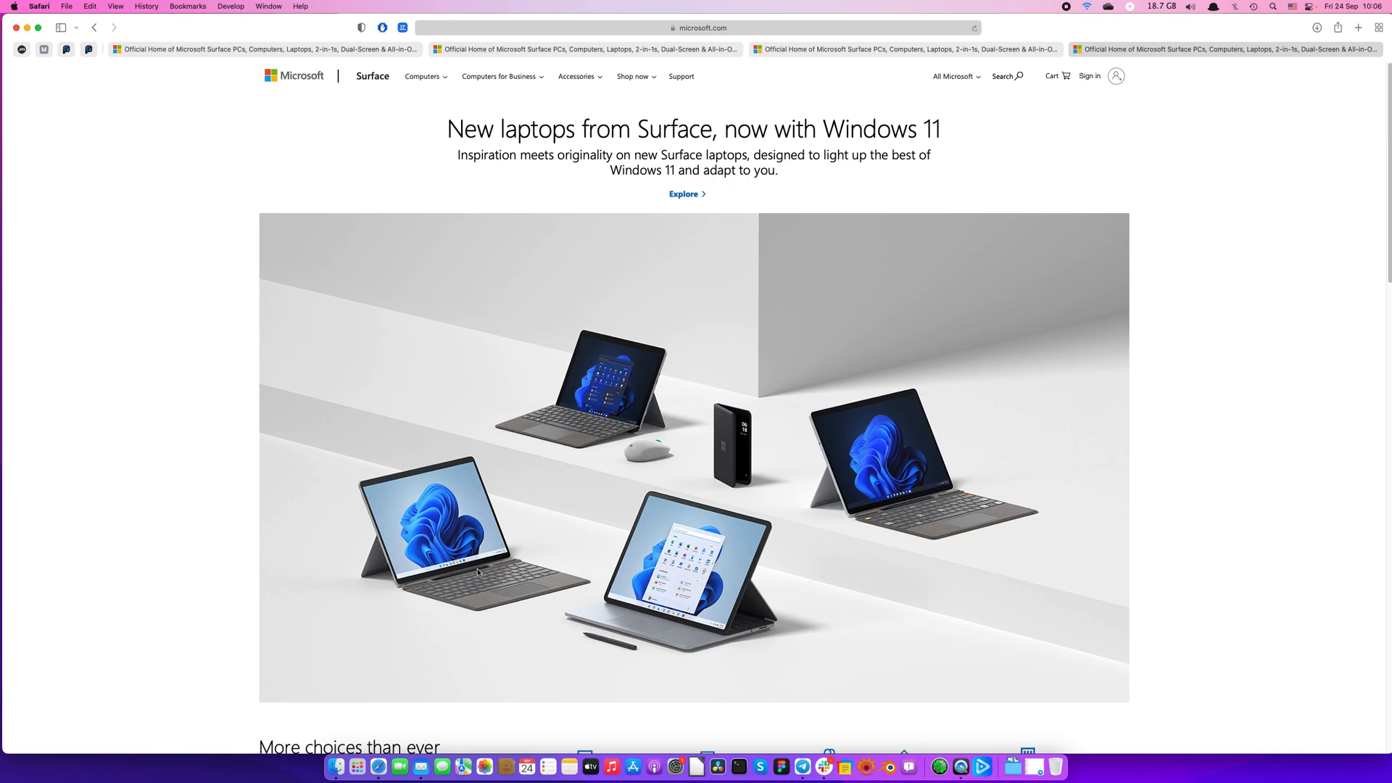
mouse_move(804, 500)
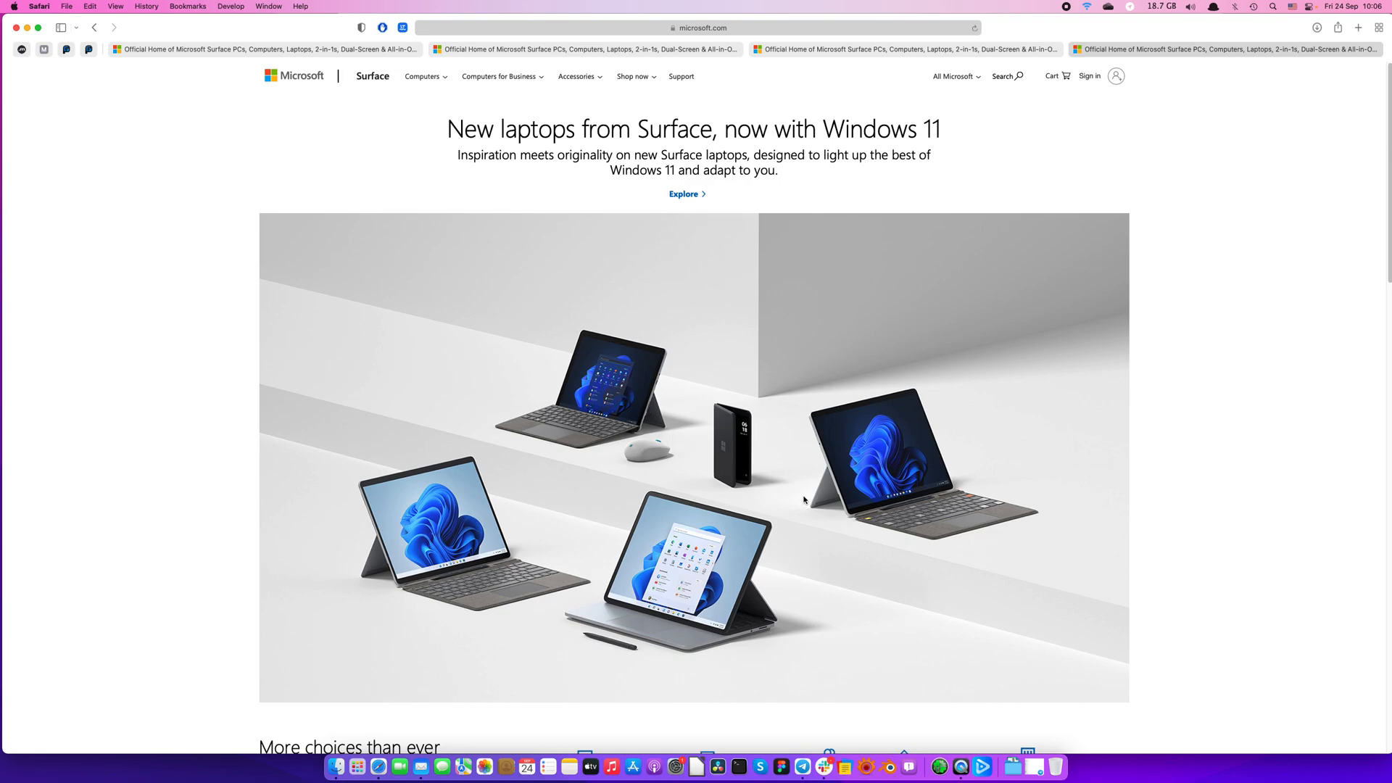
Step: Scroll the Surface home page to the 'More choices than ever' device grid, from 2-in-1s to Studio 2
scroll(down, 3)
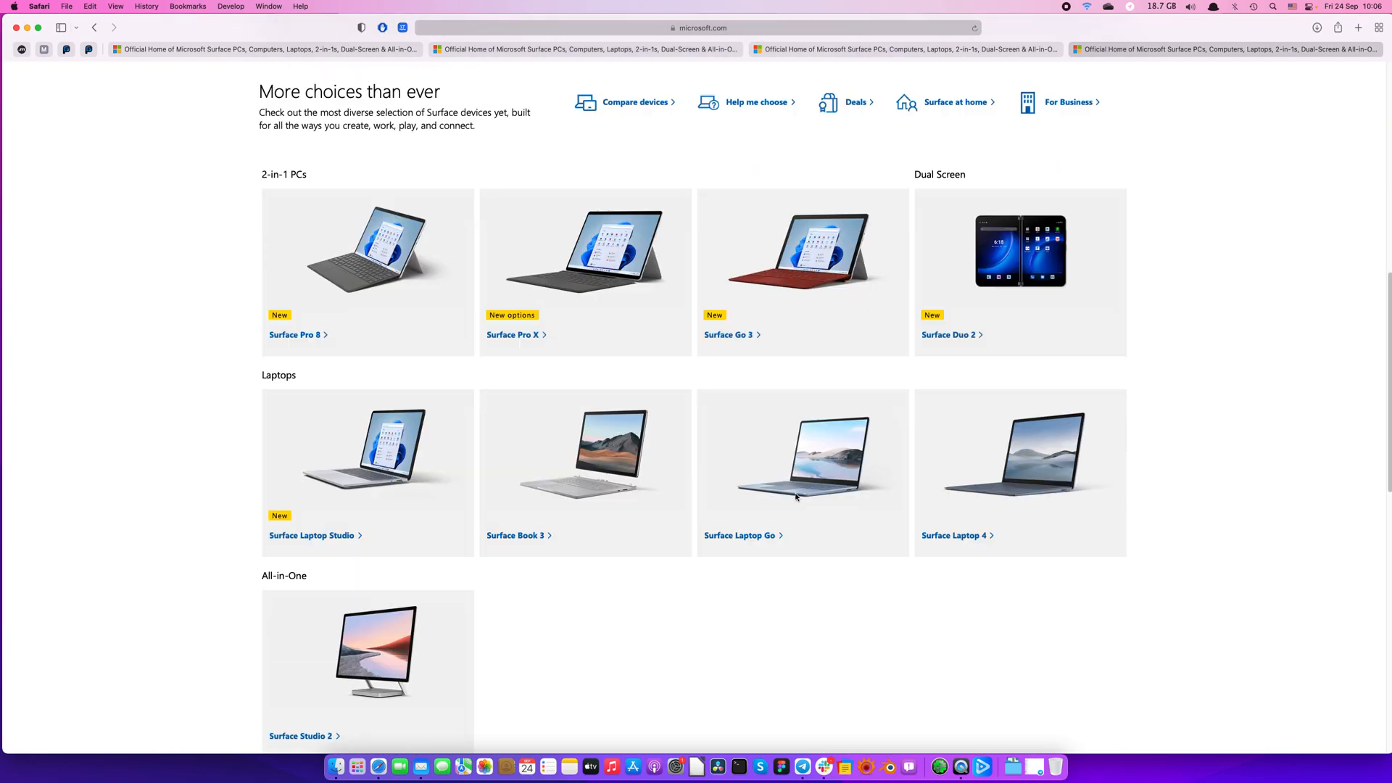
mouse_move(744, 375)
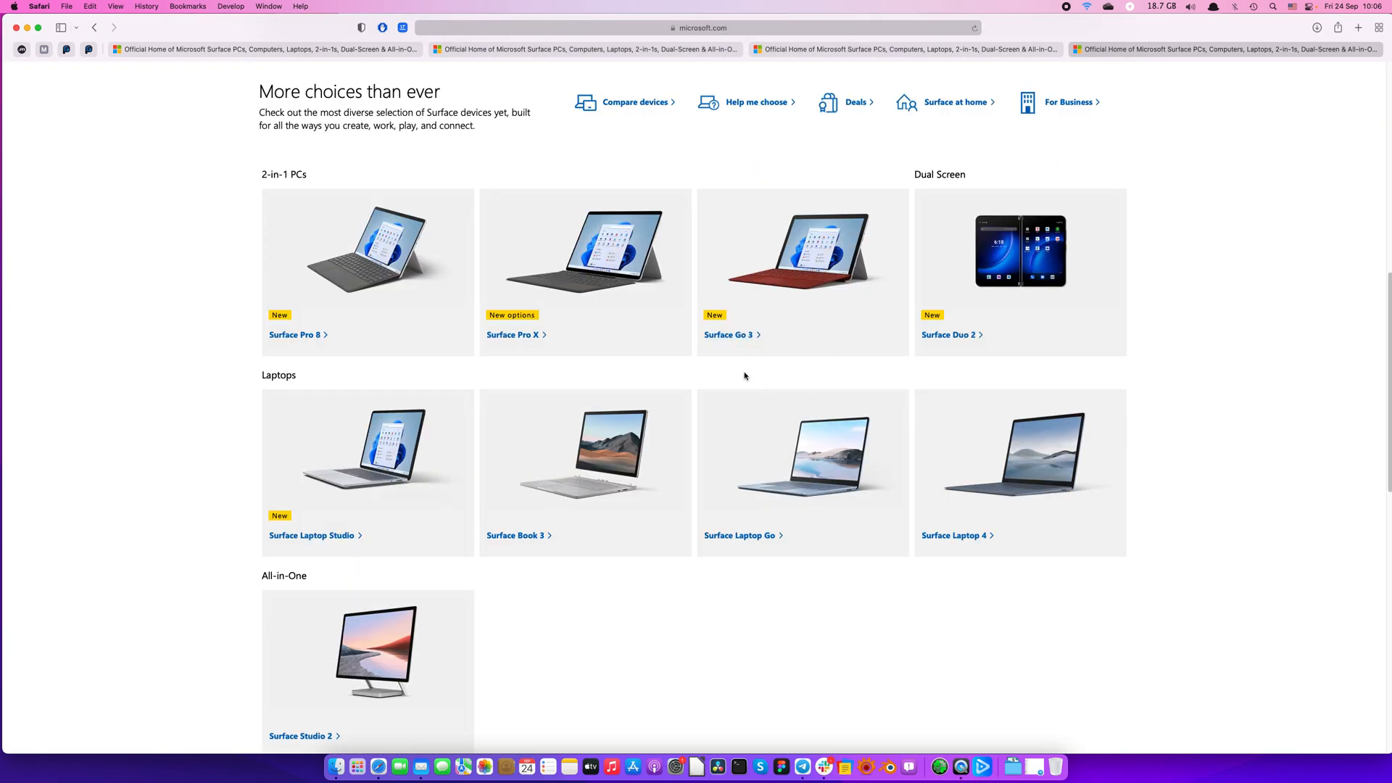
mouse_move(871, 340)
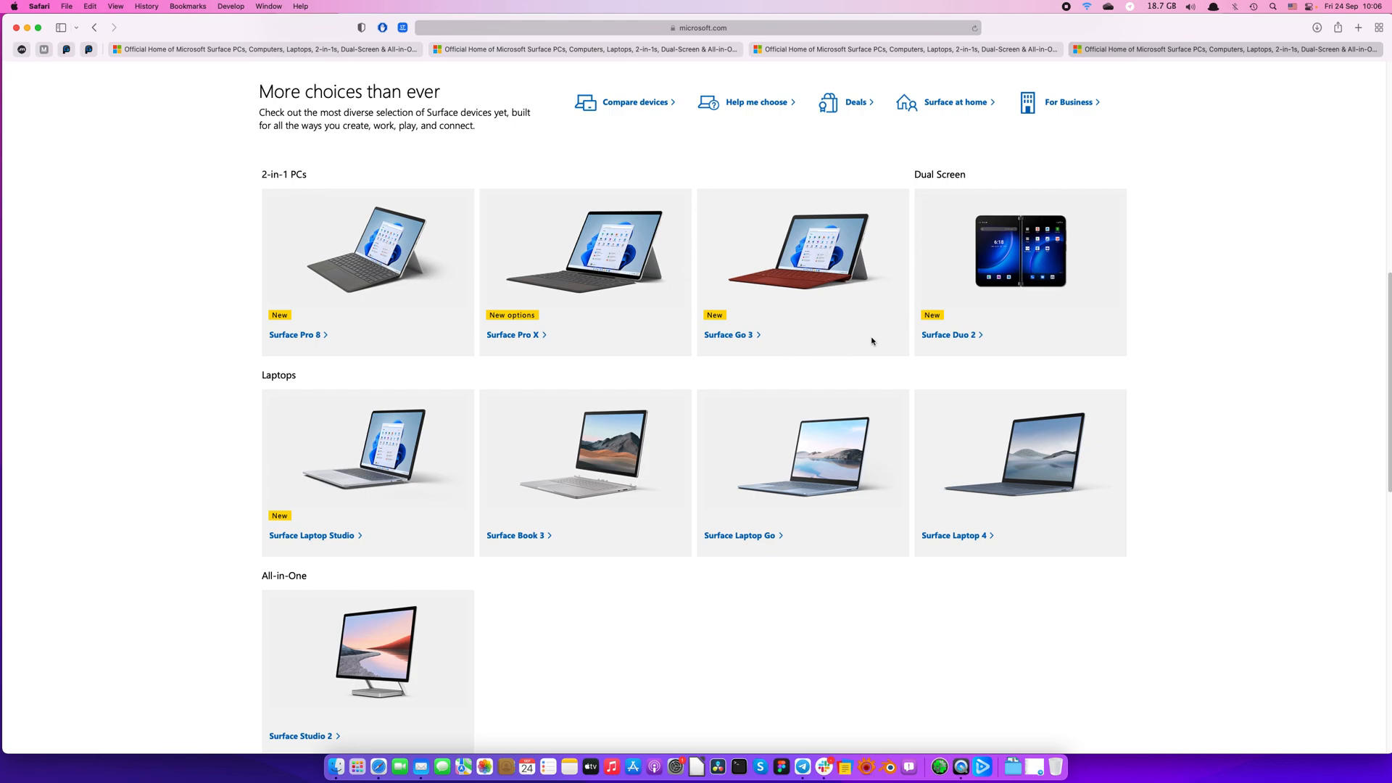
mouse_move(733, 187)
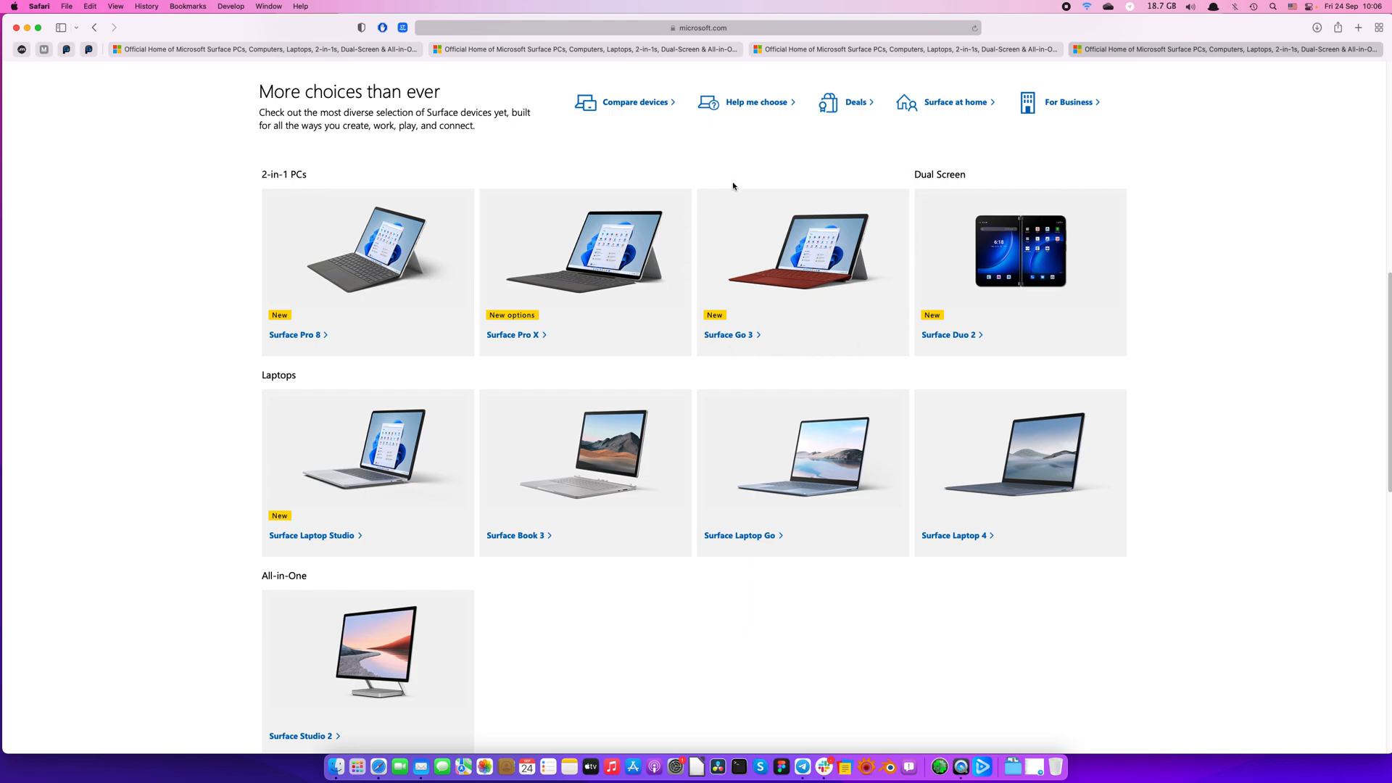
mouse_move(766, 347)
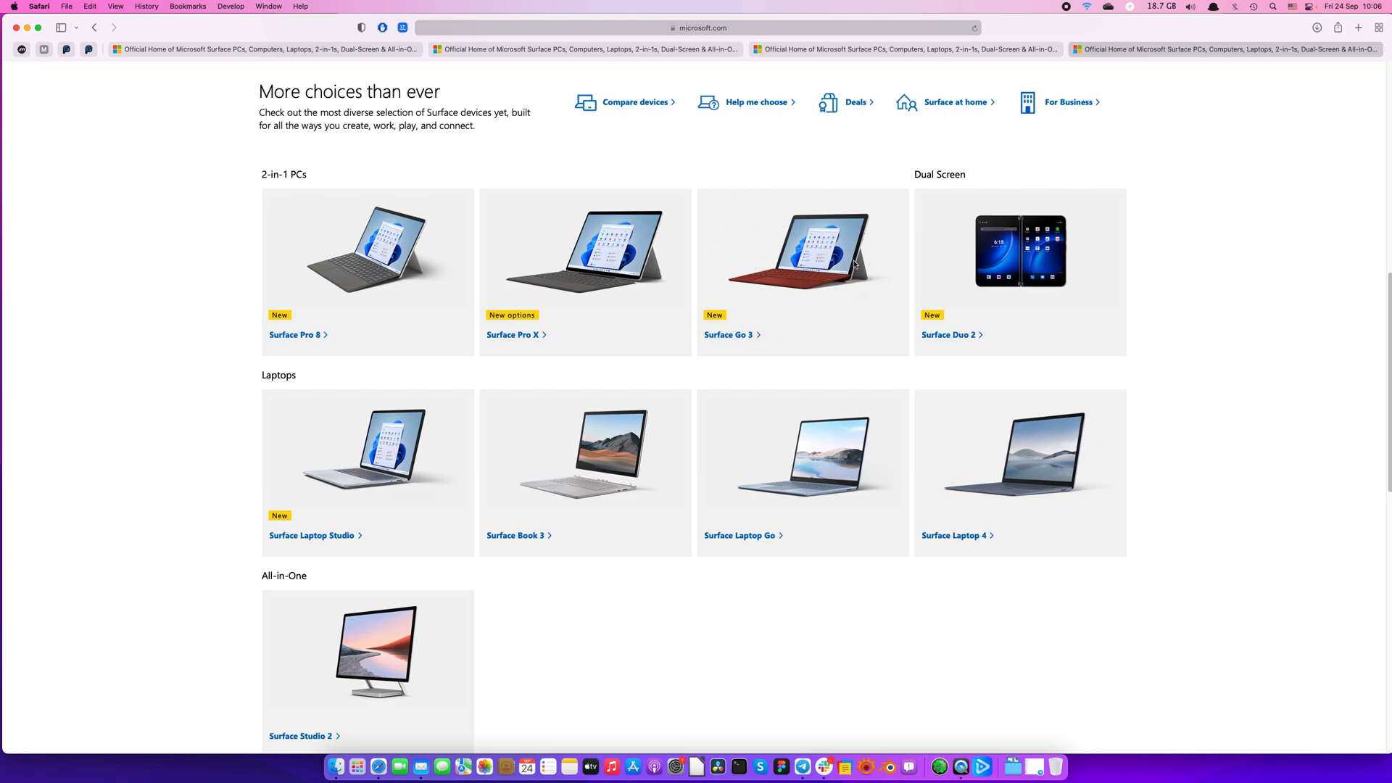
mouse_move(806, 211)
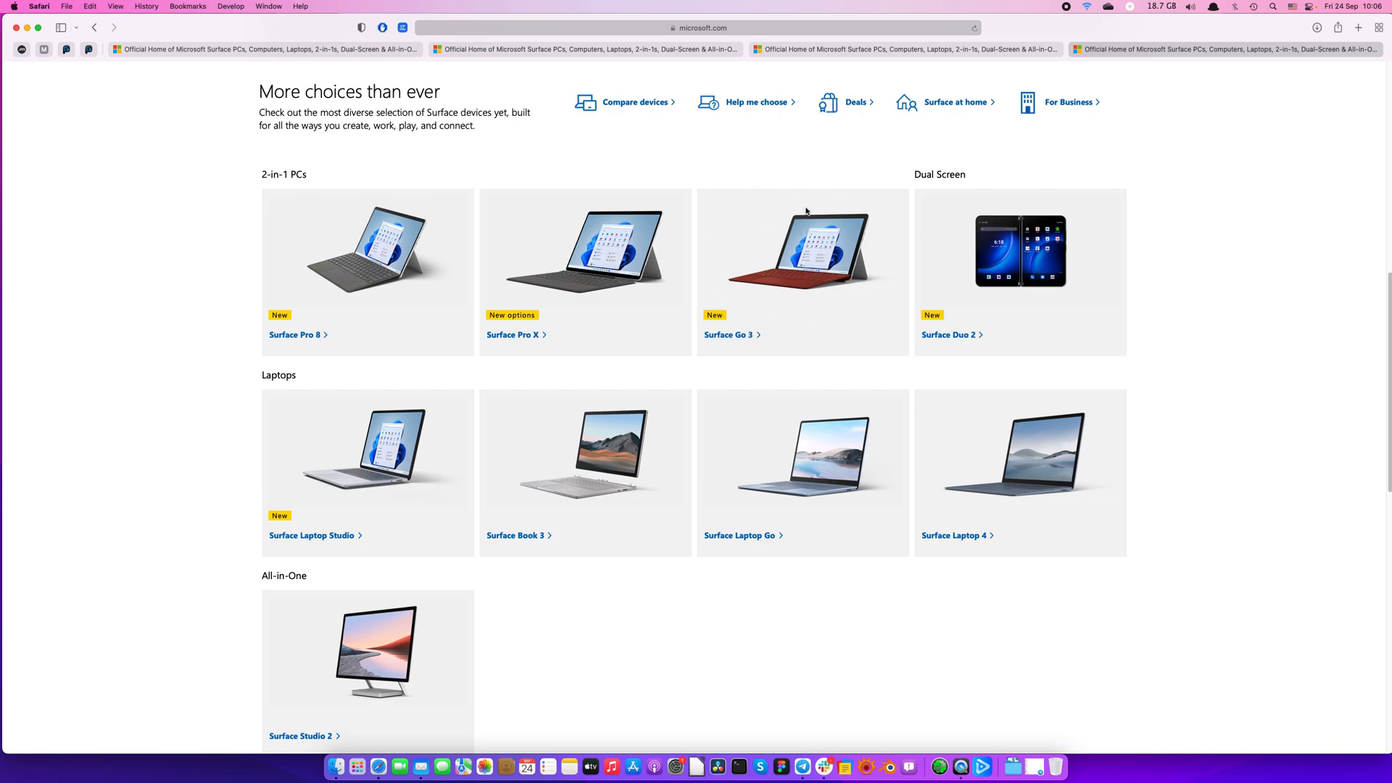
mouse_move(796, 381)
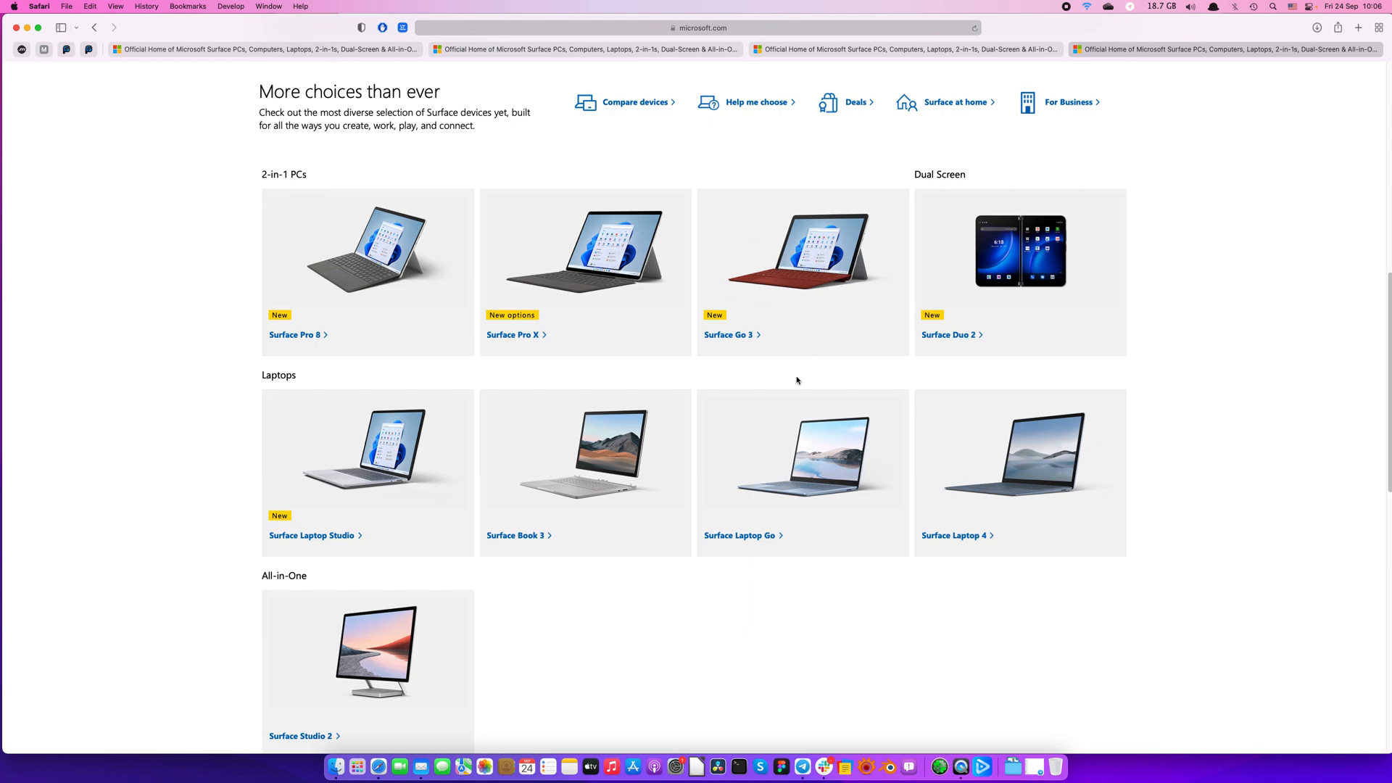
mouse_move(794, 369)
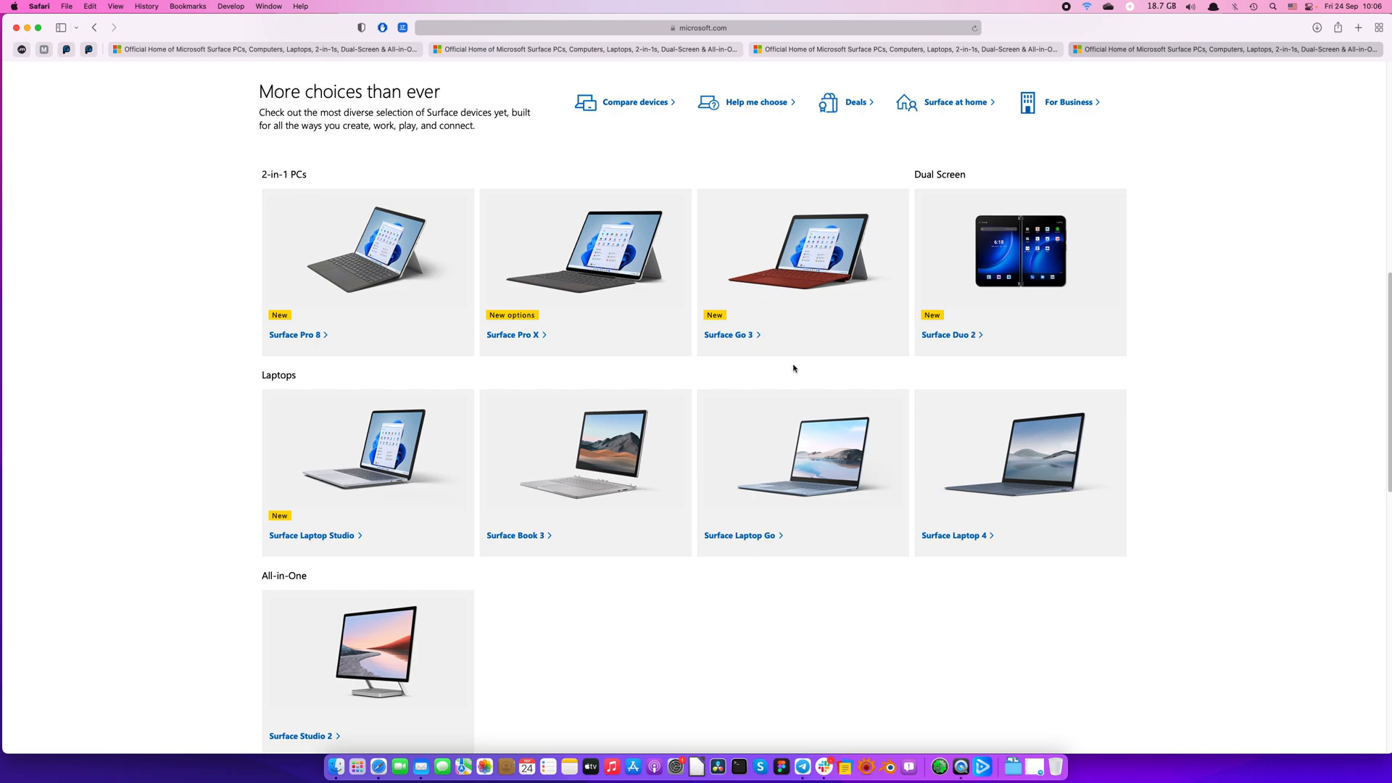
mouse_move(513, 335)
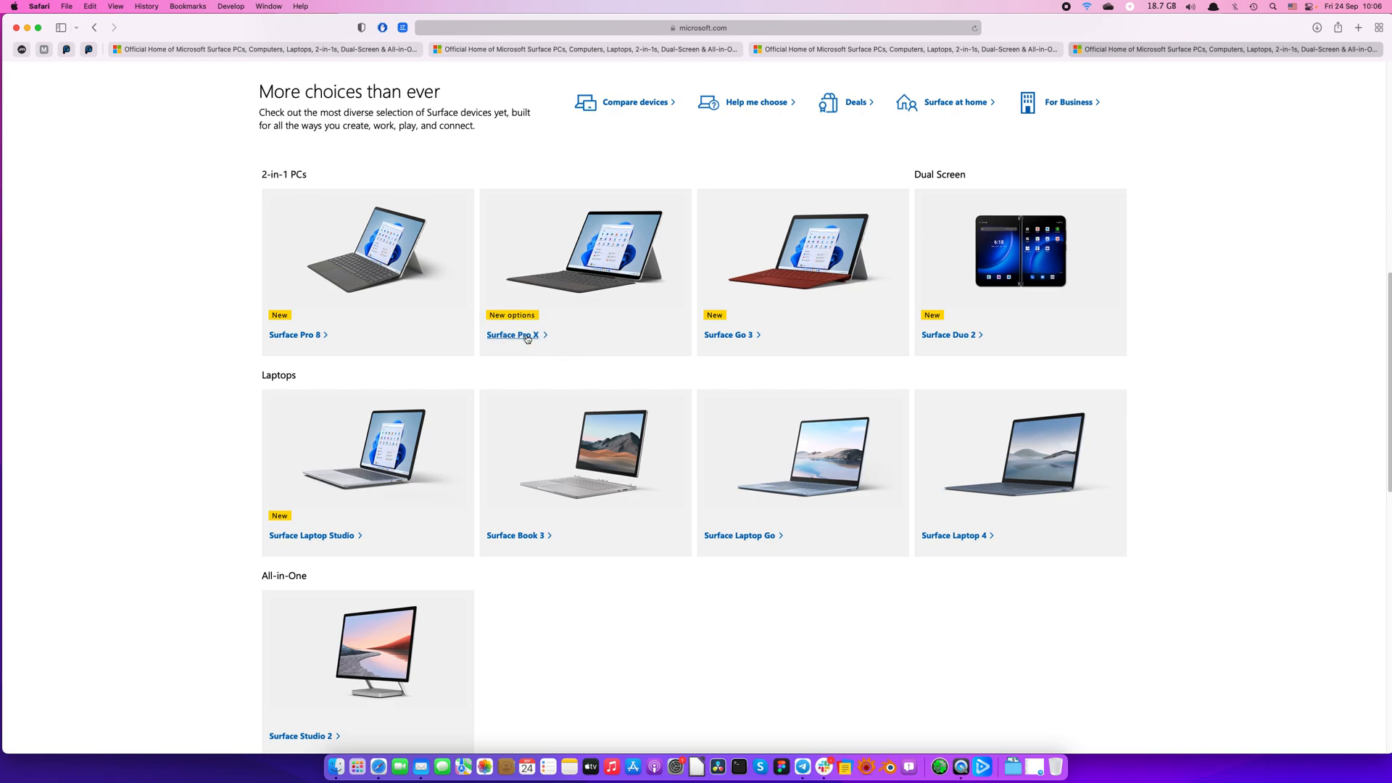
mouse_move(677, 289)
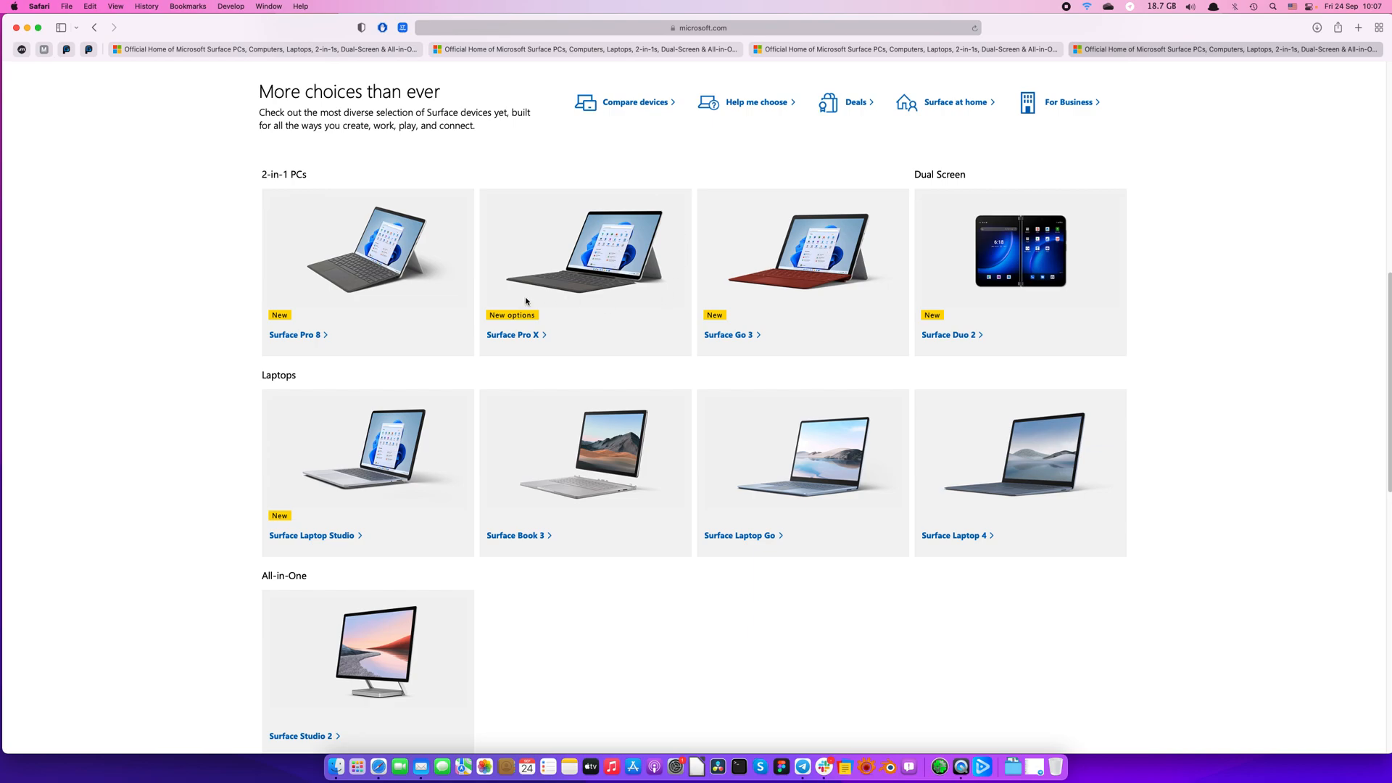
scroll(up, 3)
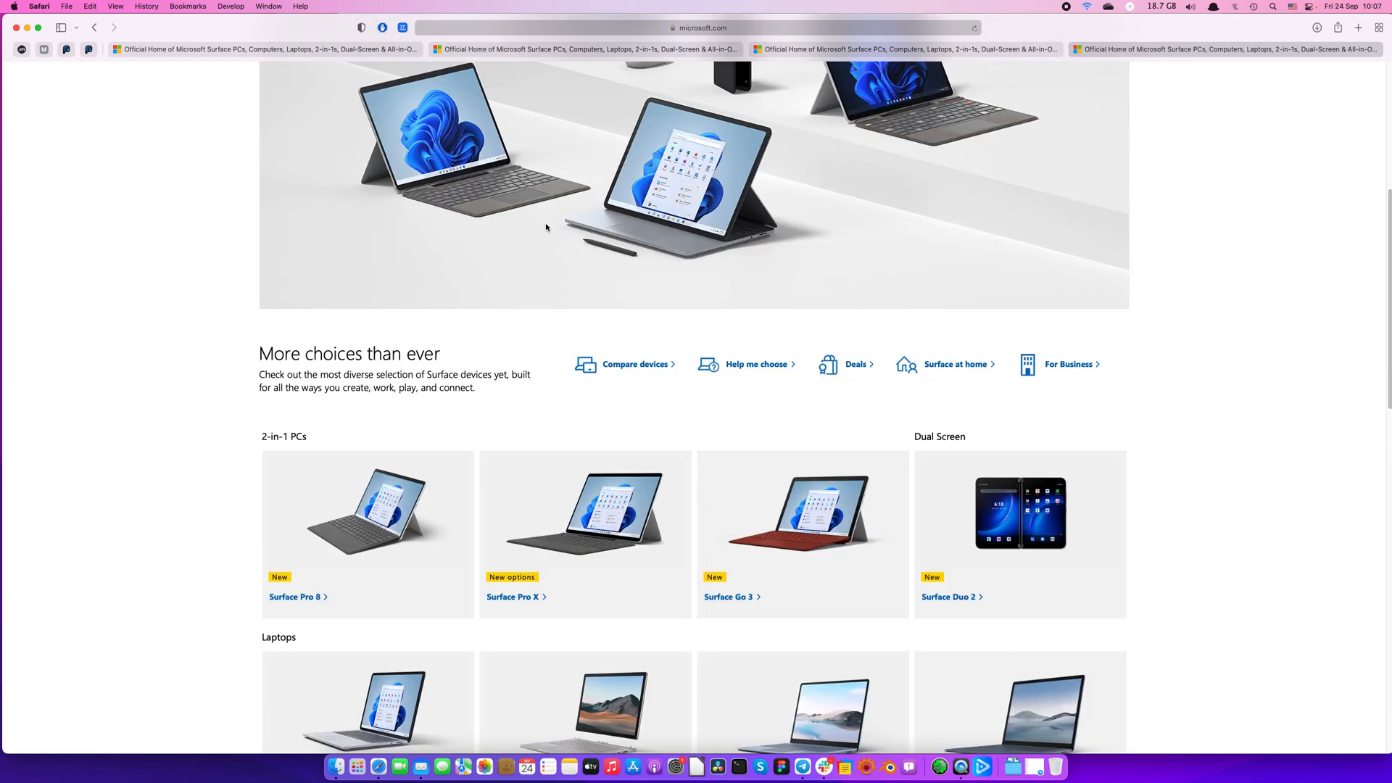
scroll(up, 3)
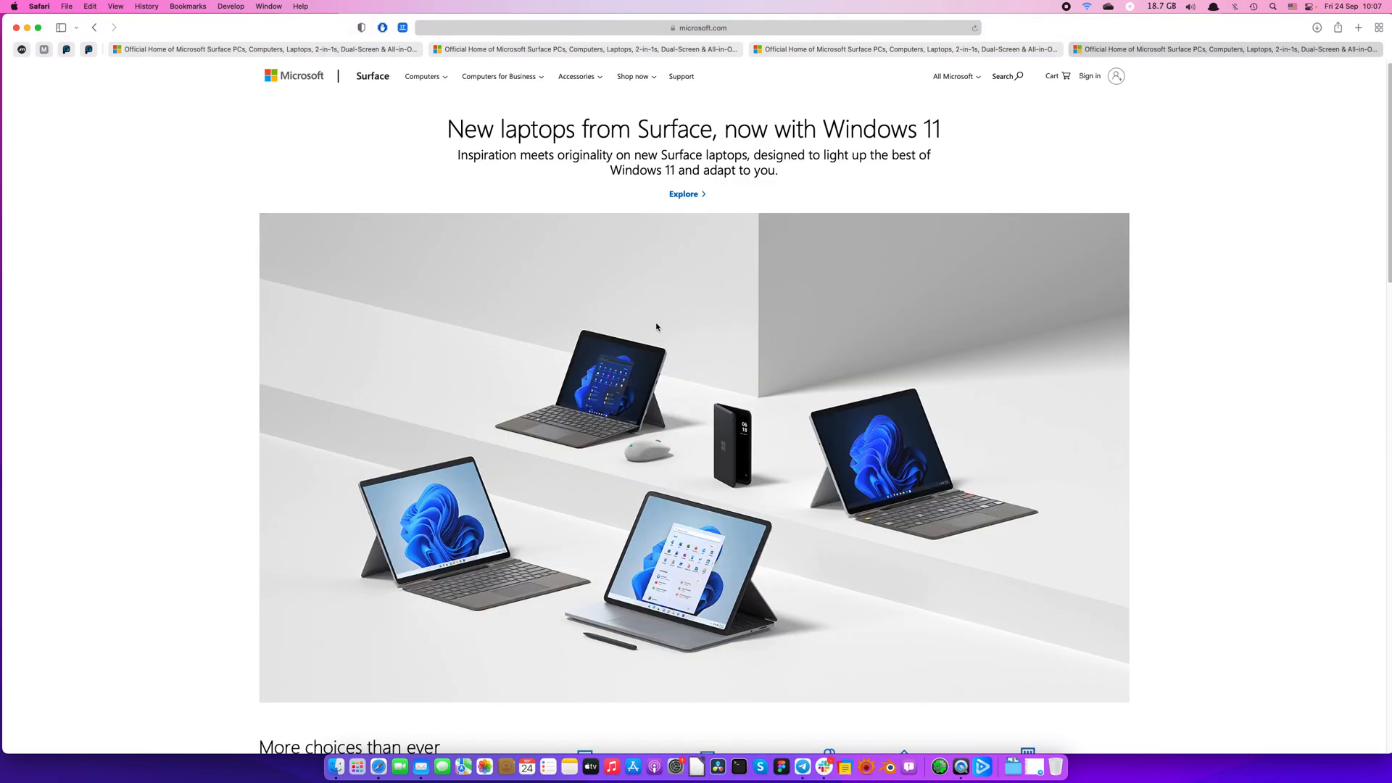
scroll(down, 3)
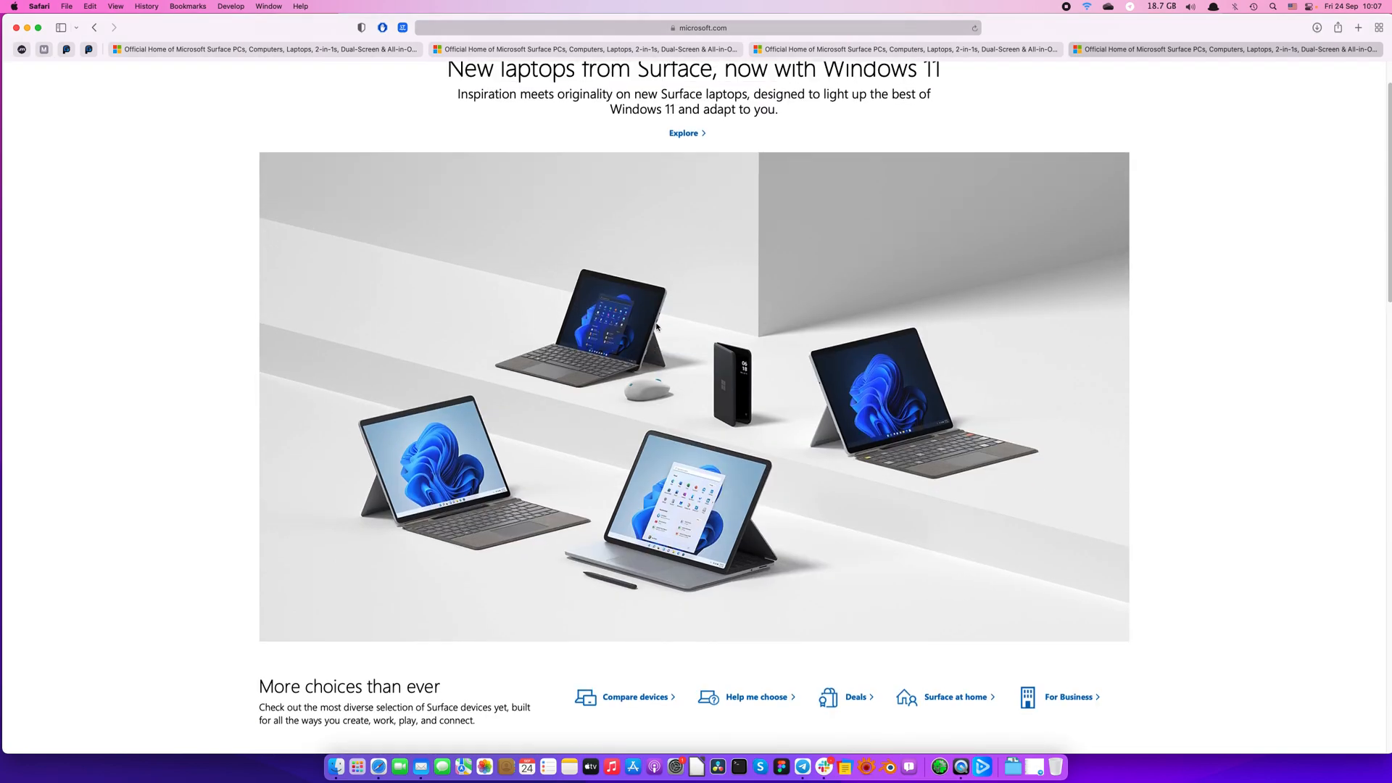
mouse_move(659, 321)
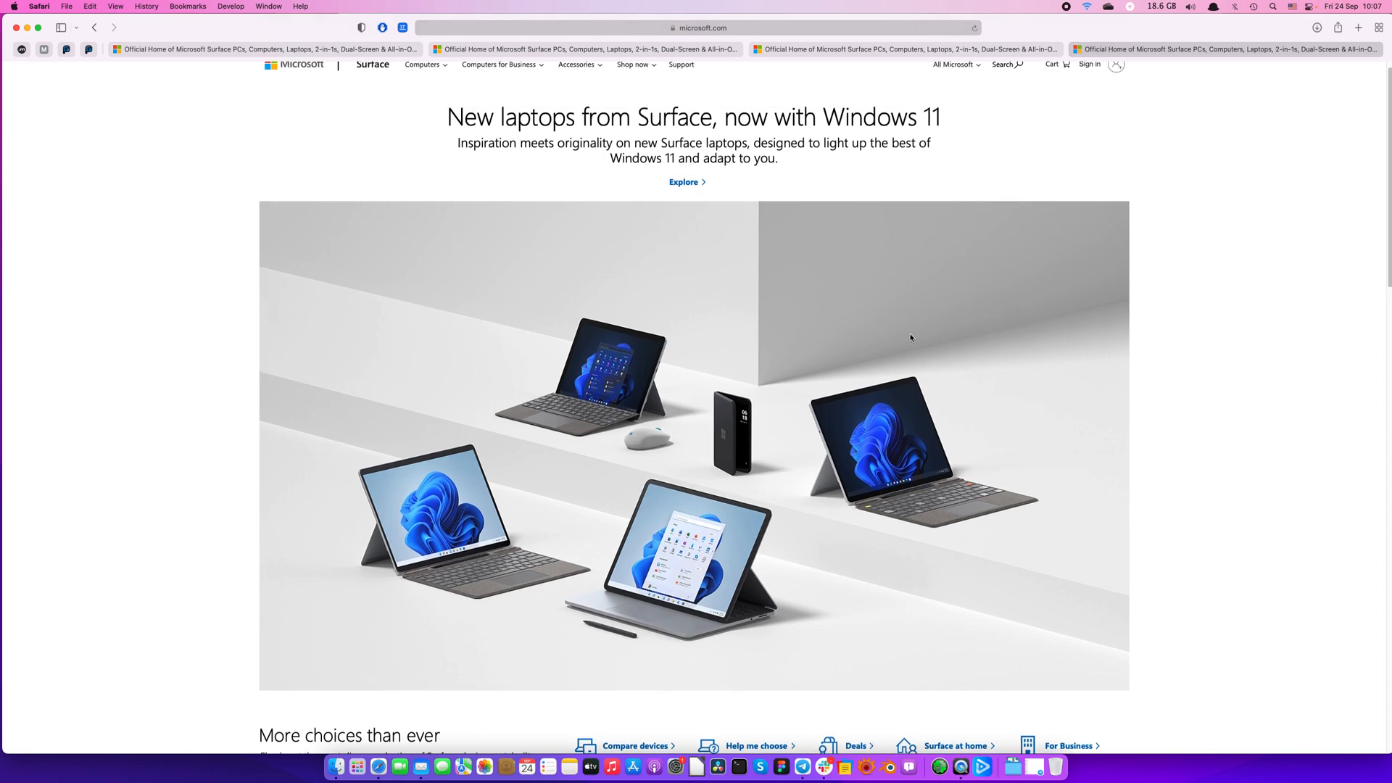
scroll(down, 3)
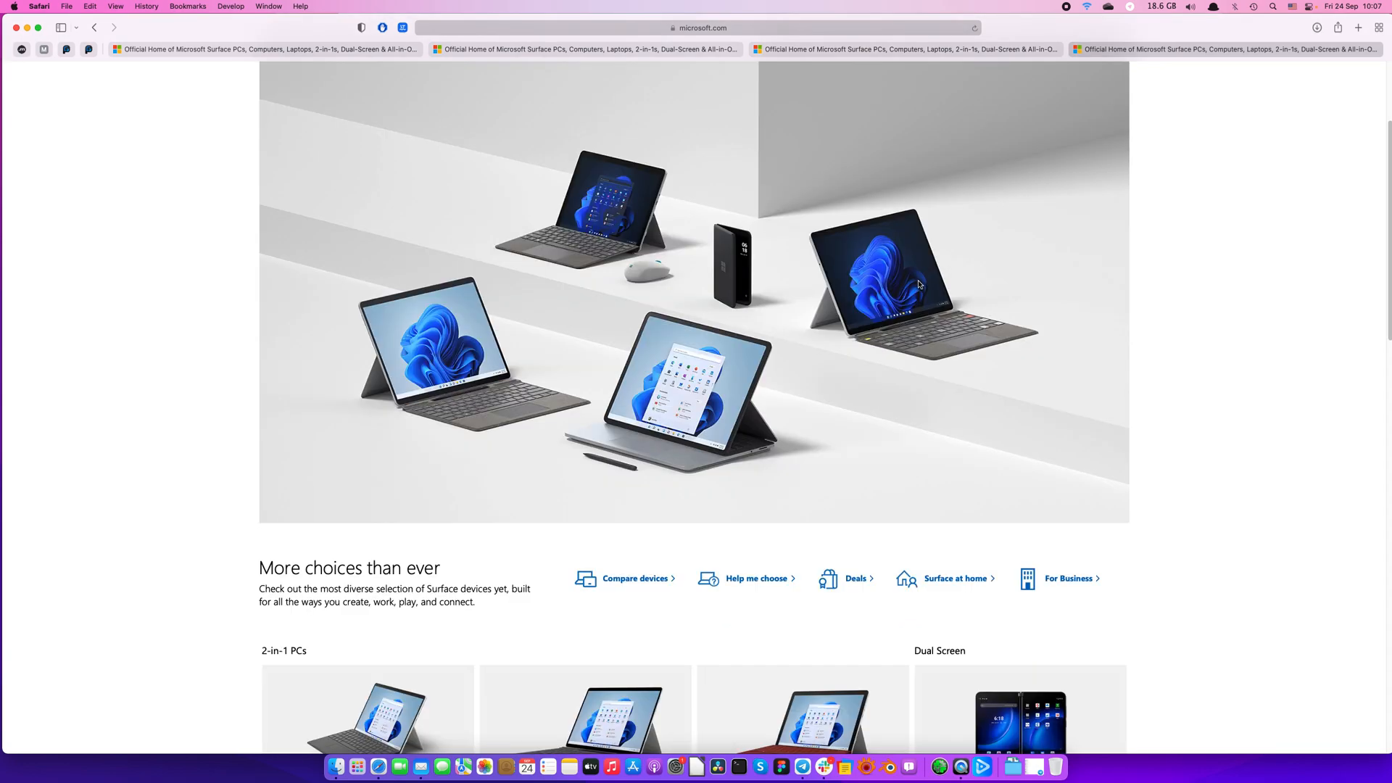
scroll(down, 3)
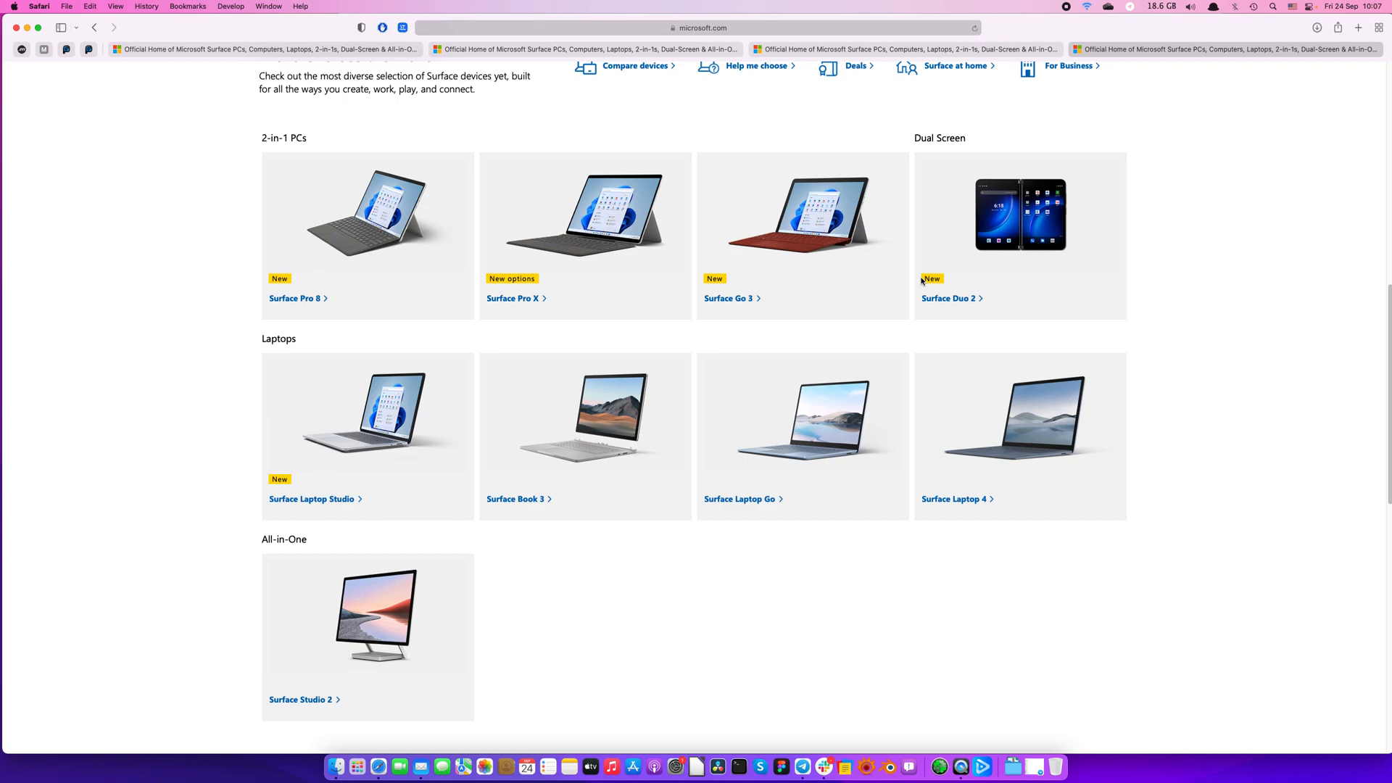
mouse_move(964, 219)
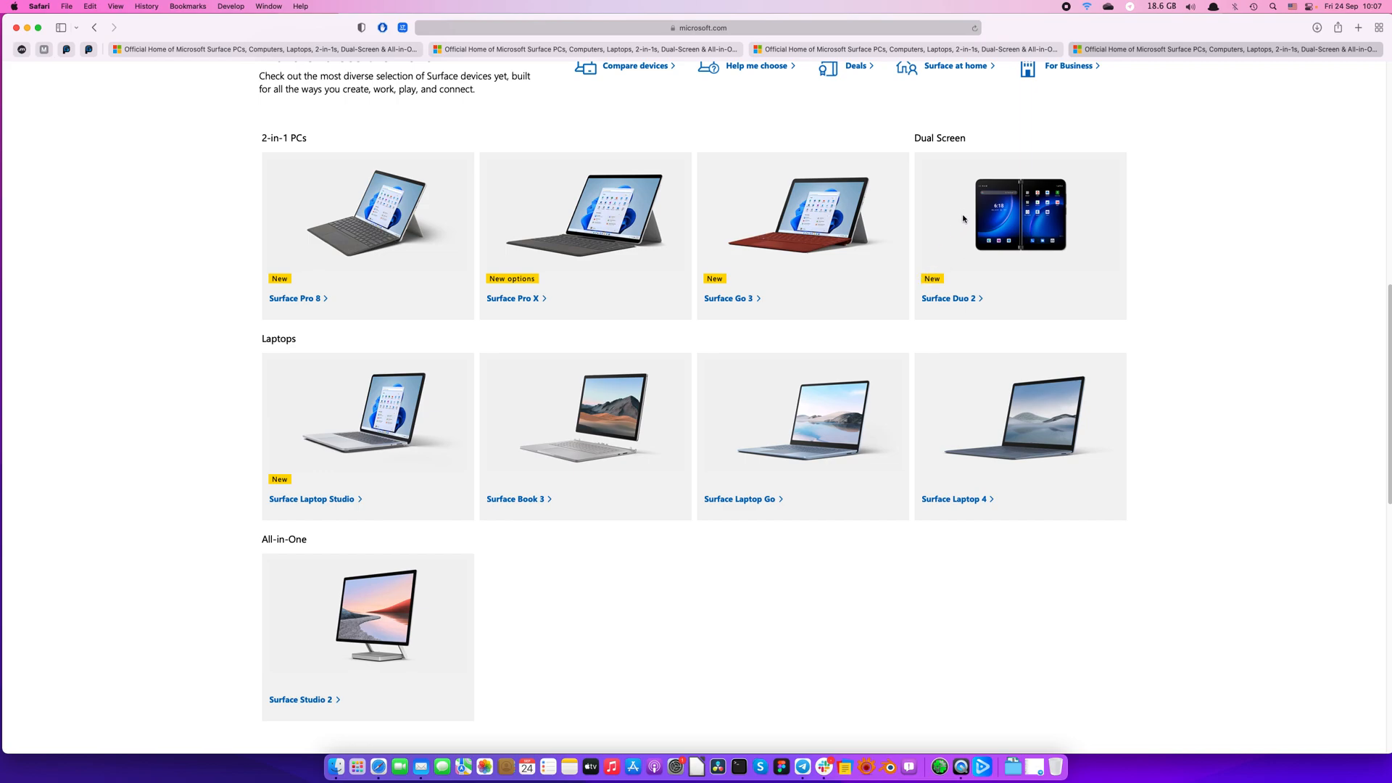